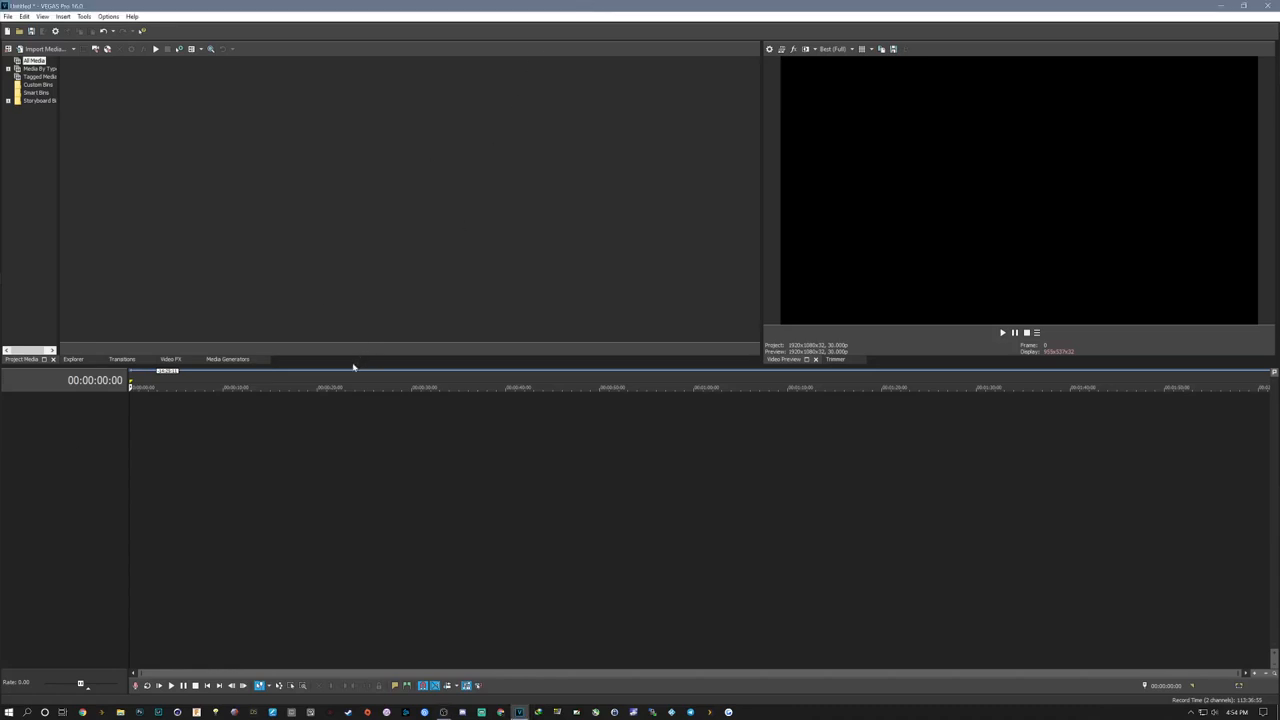
mouse_move(317, 261)
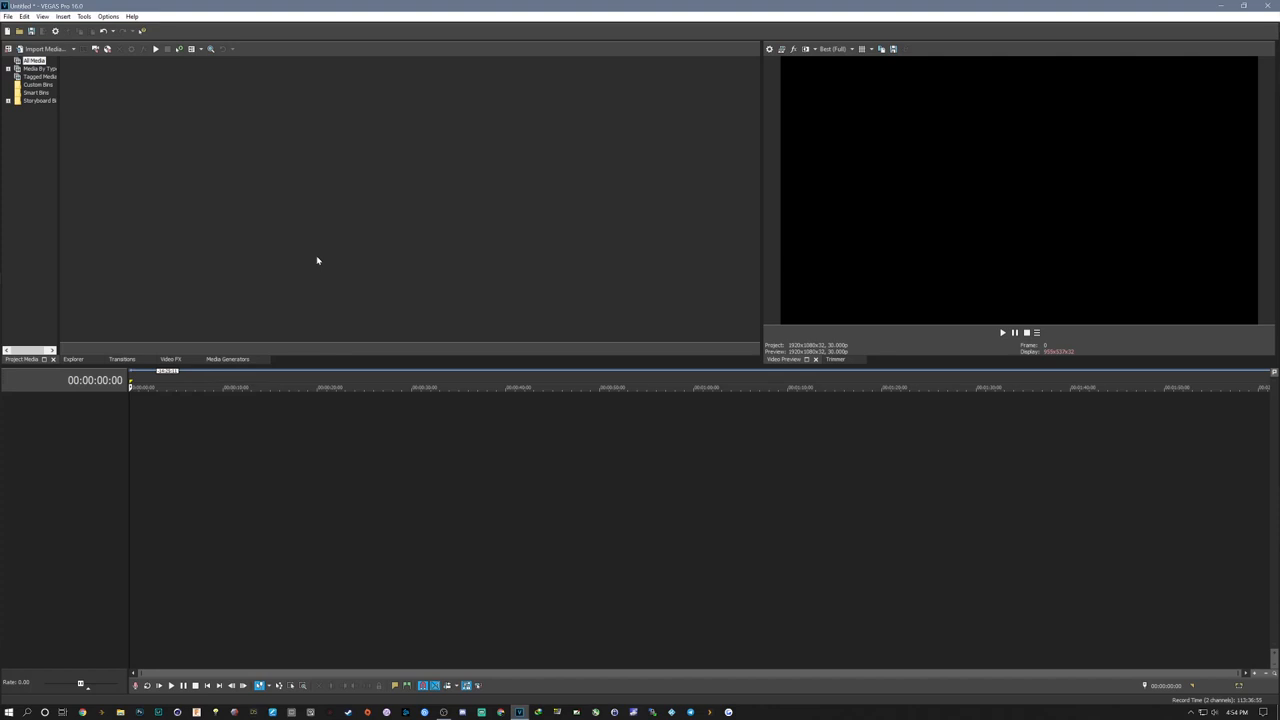
mouse_move(658, 307)
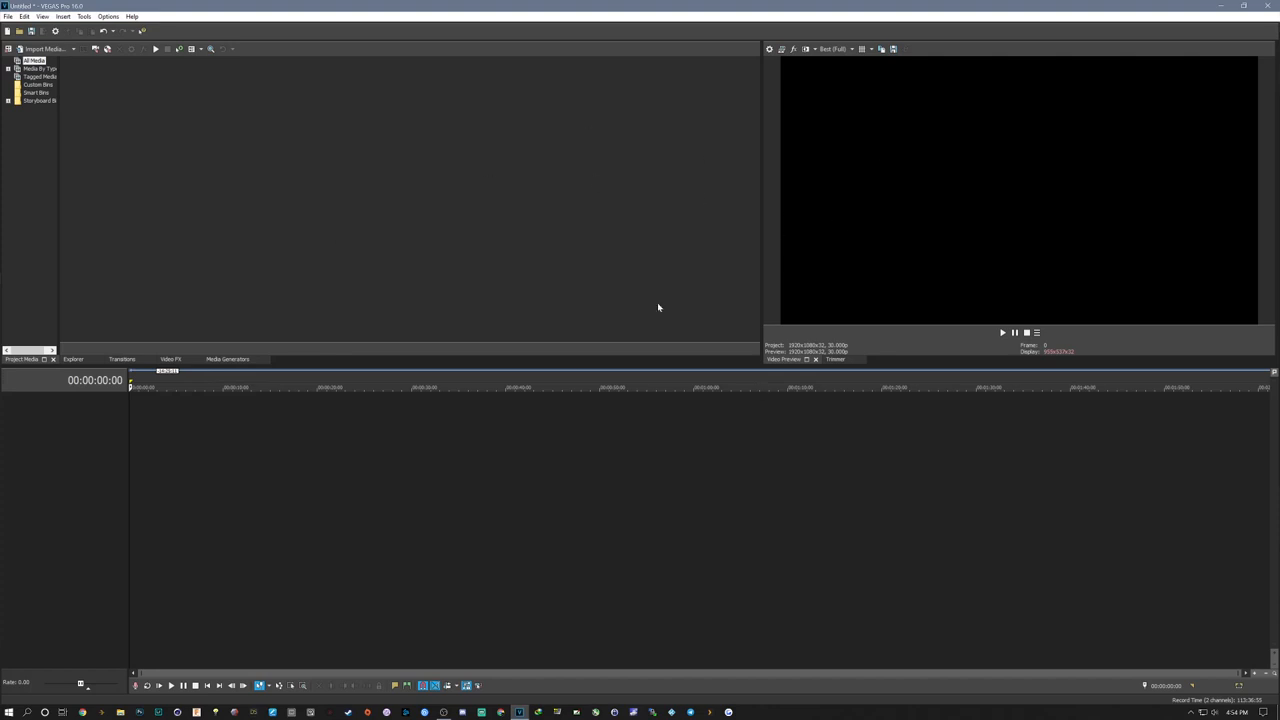
mouse_move(429, 221)
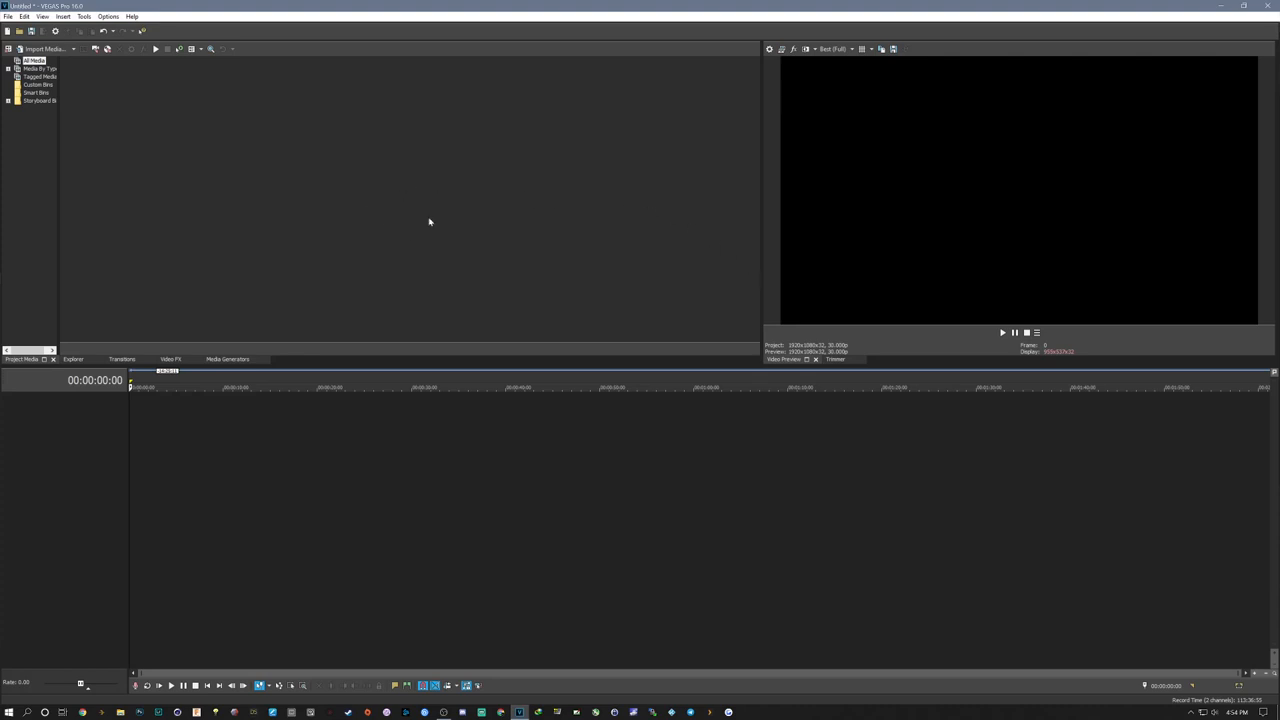
mouse_move(425, 201)
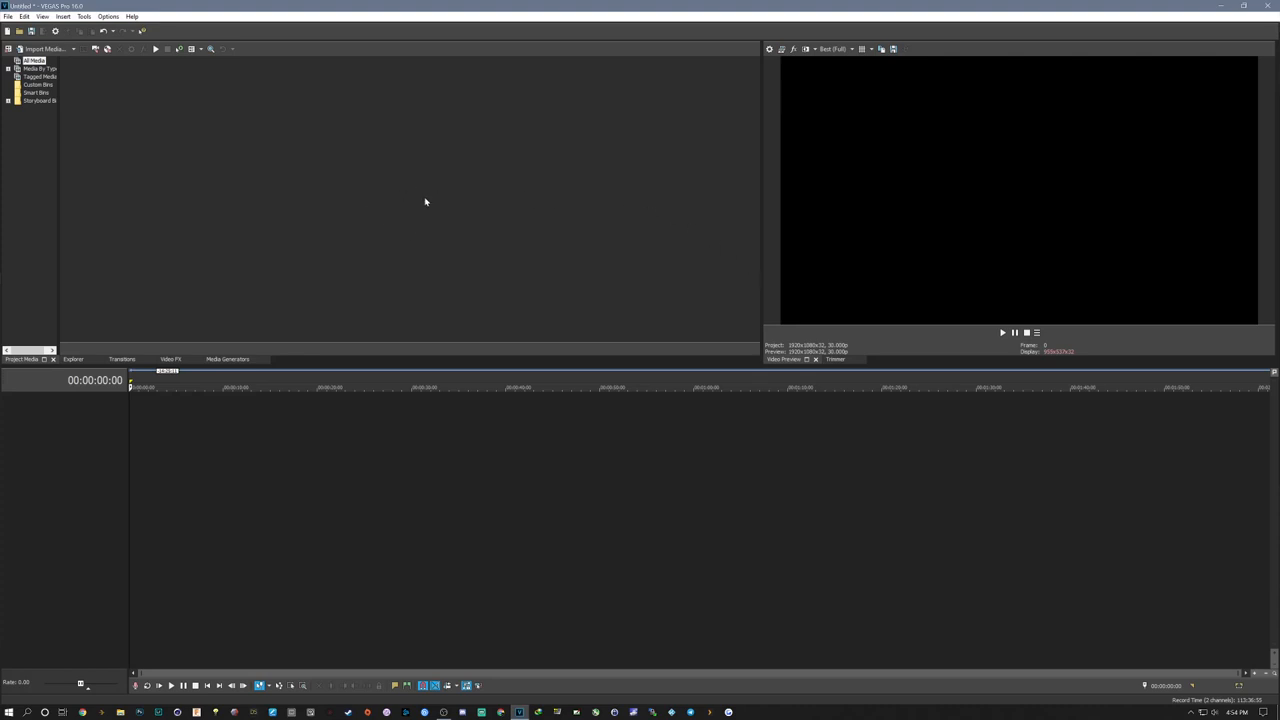
mouse_move(422, 206)
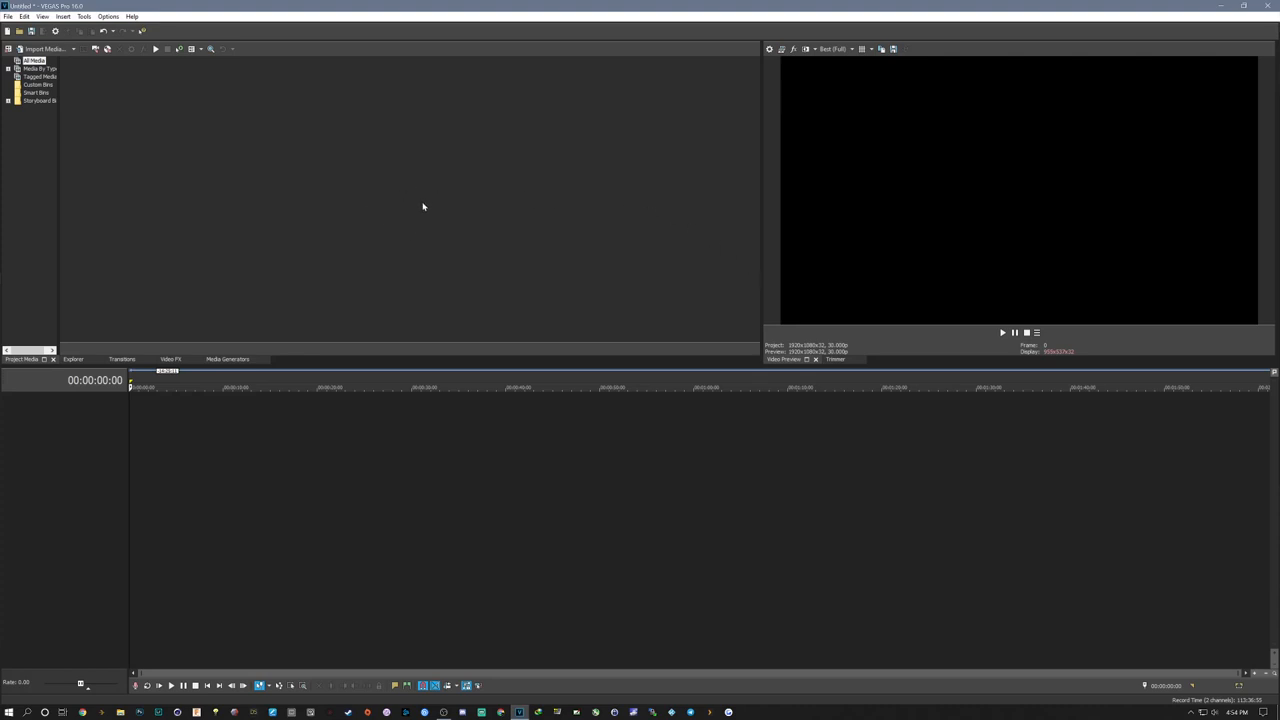
mouse_move(428, 209)
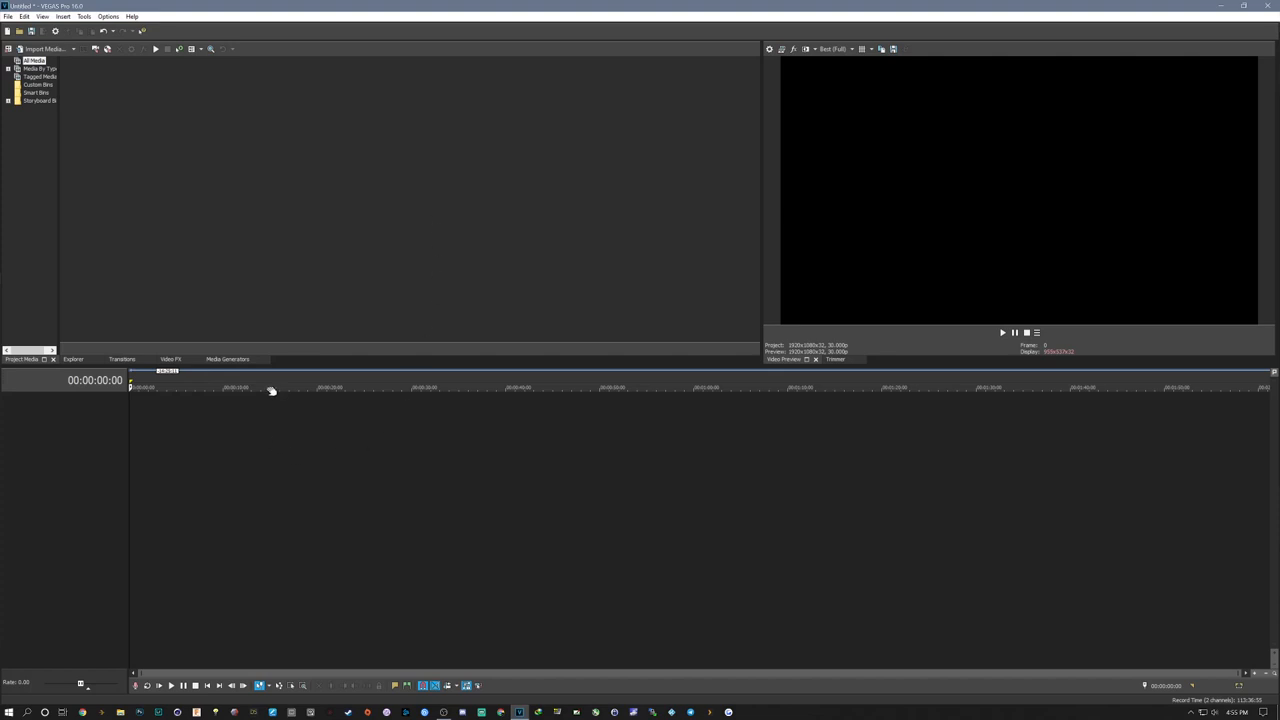
mouse_move(276, 391)
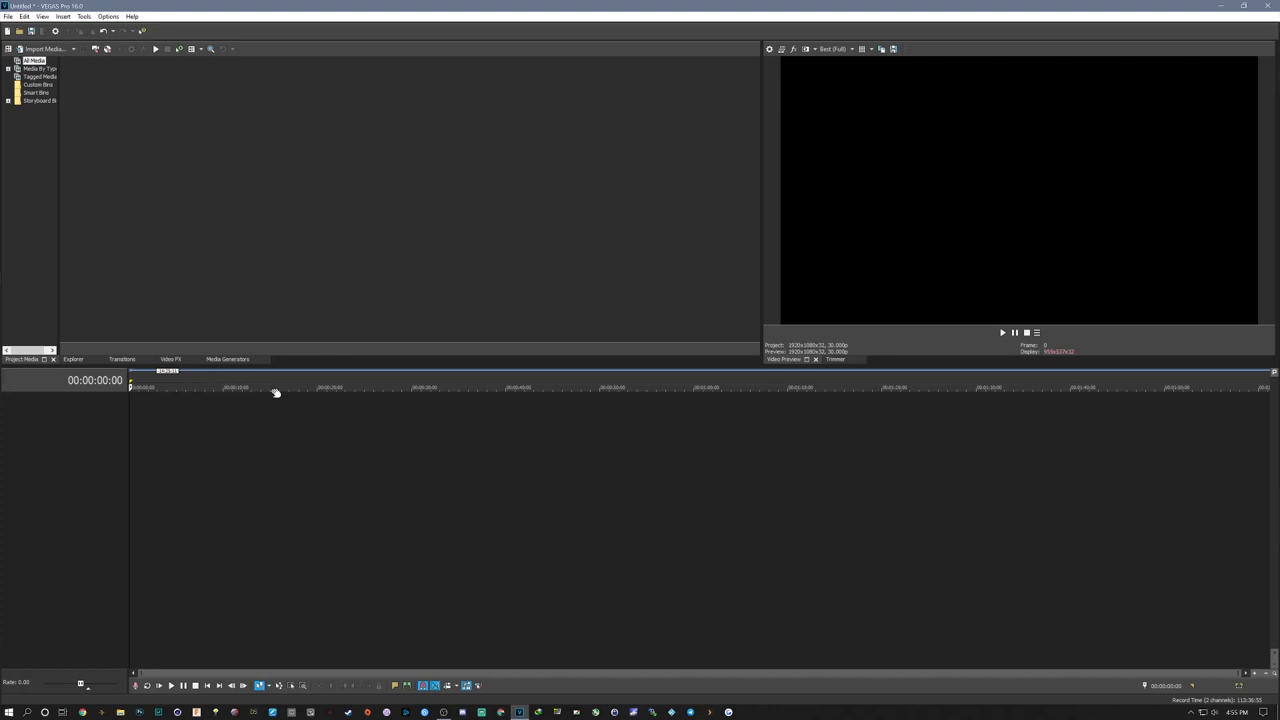
mouse_move(357, 373)
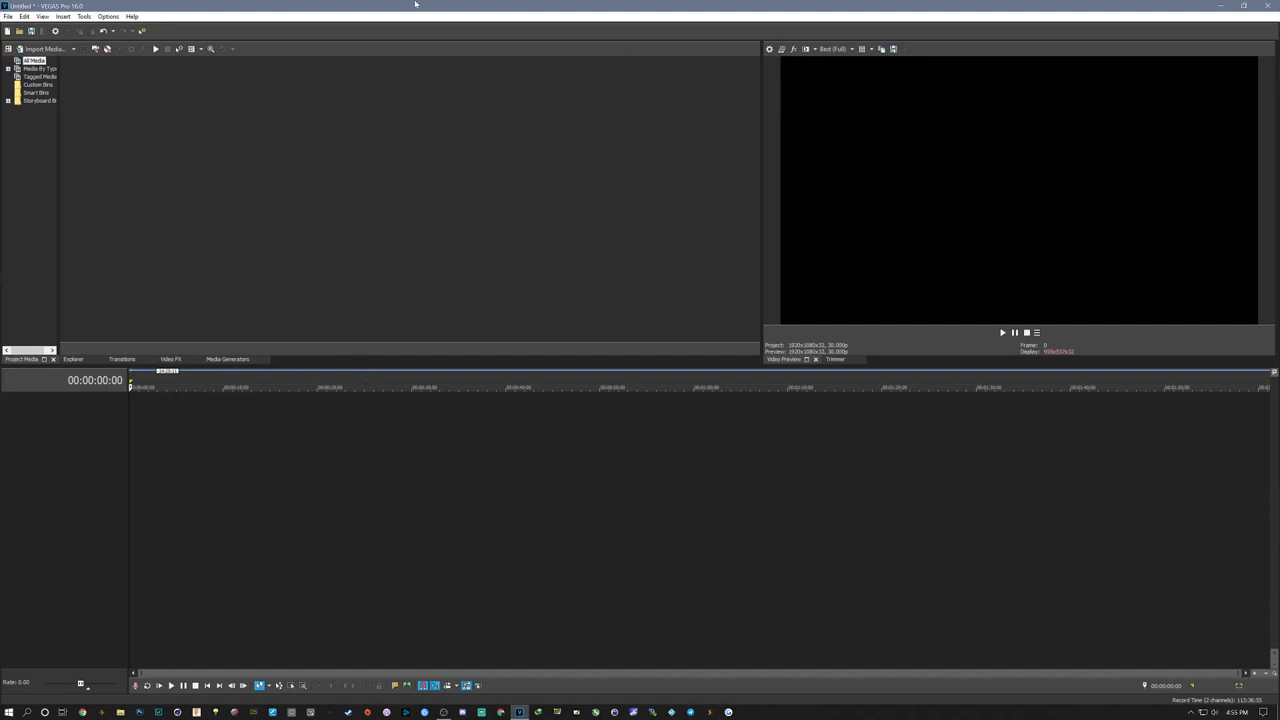
mouse_move(340, 22)
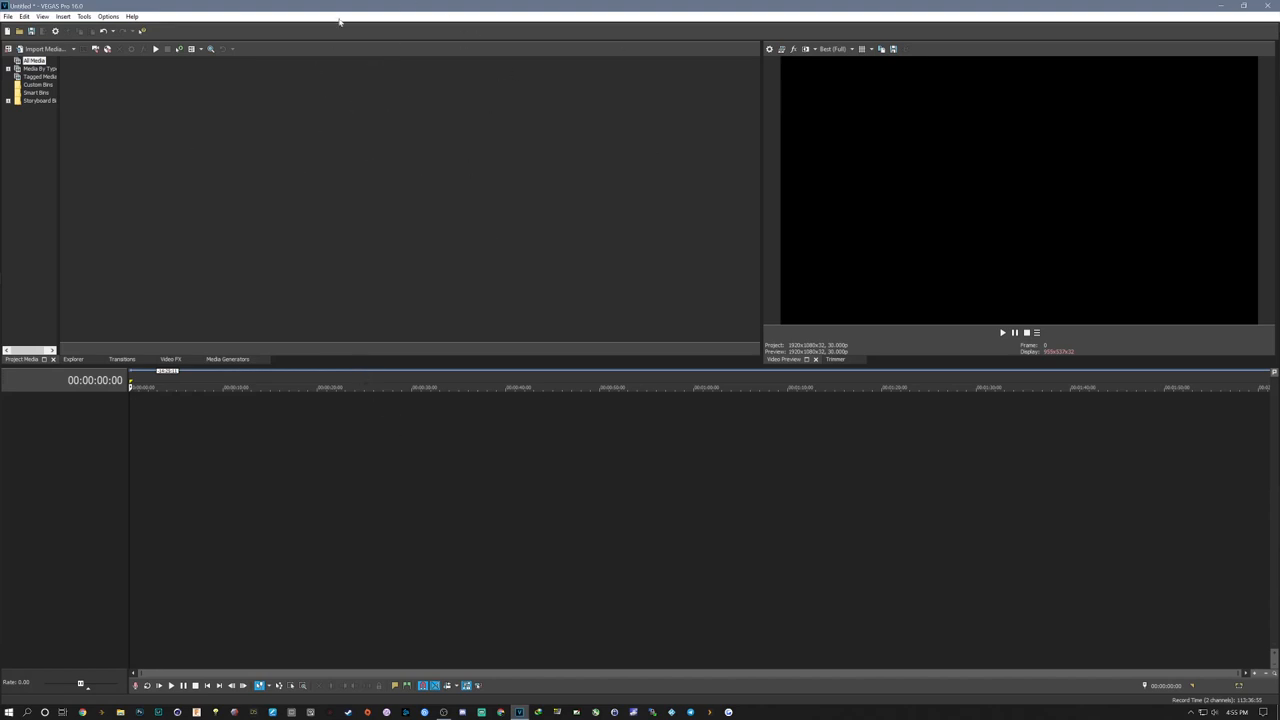
mouse_move(423, 68)
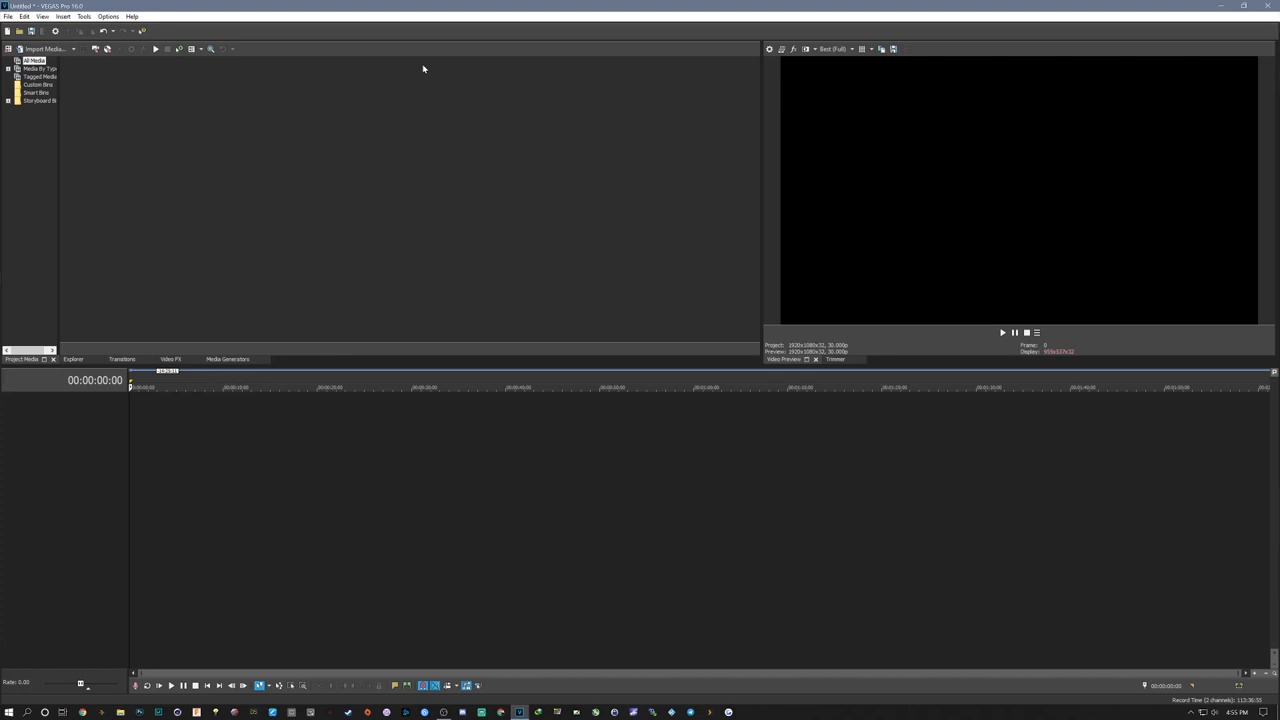
mouse_move(440, 289)
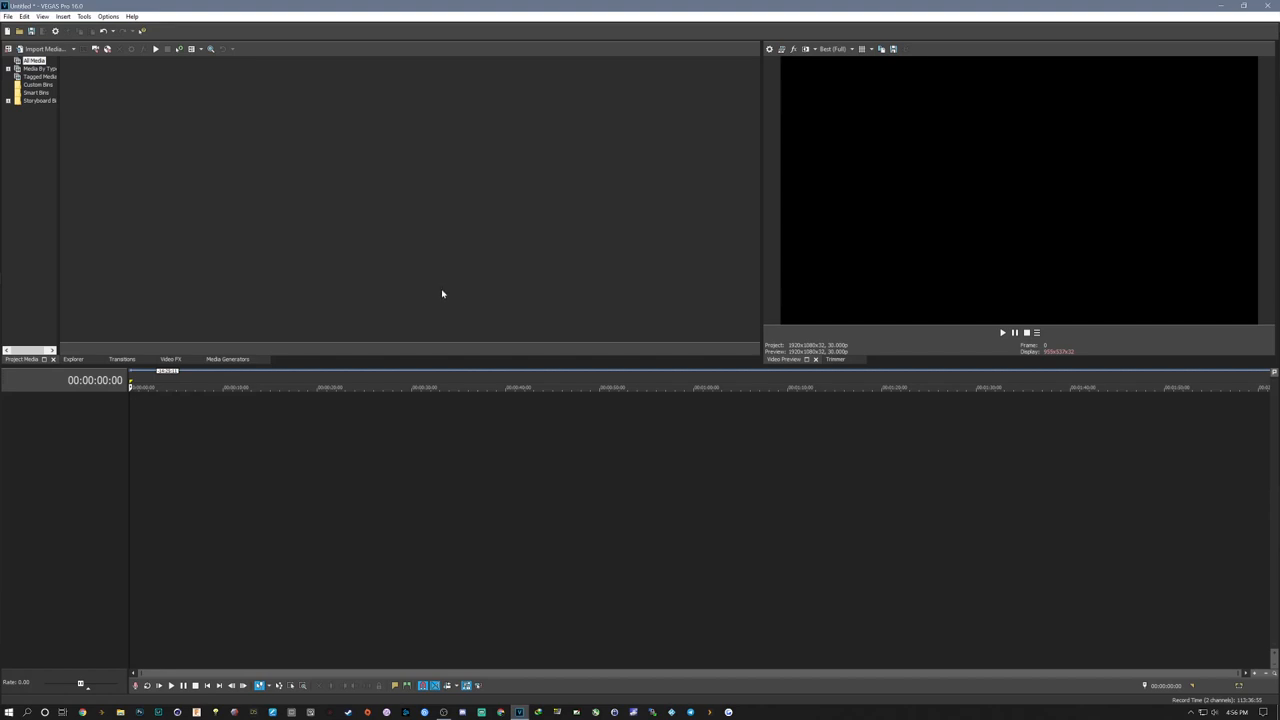
mouse_move(269, 158)
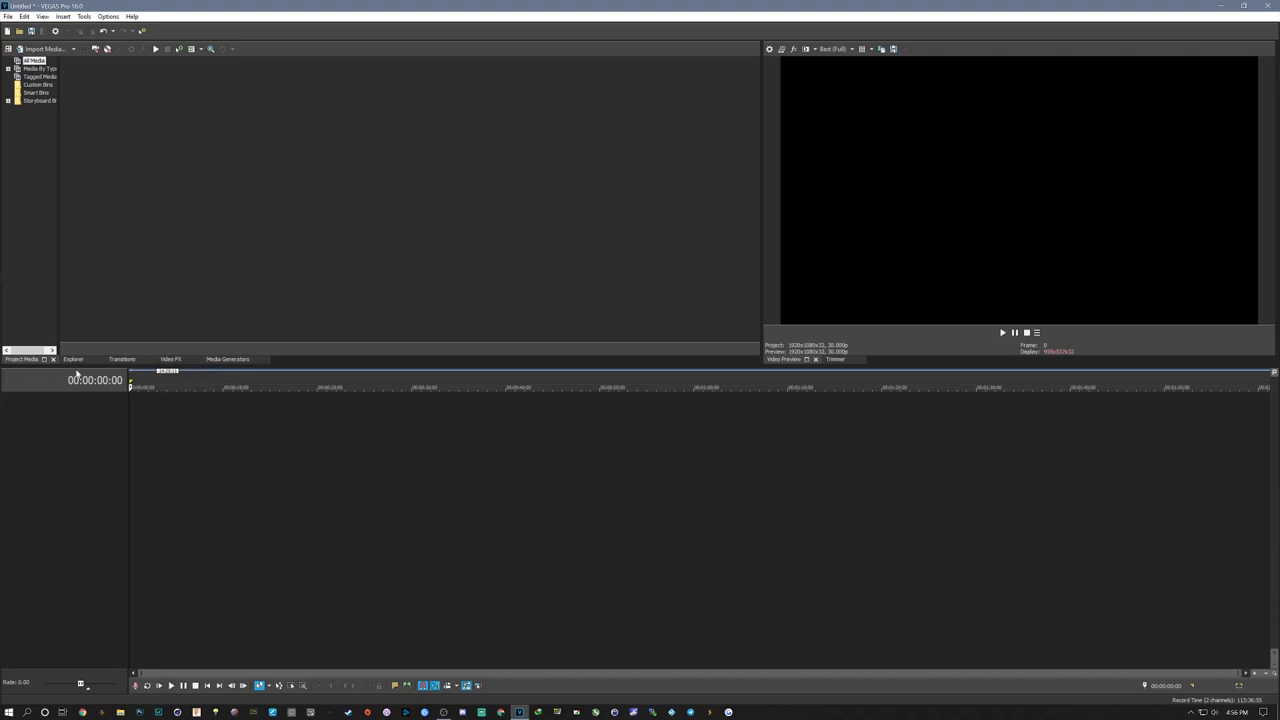
mouse_move(82, 372)
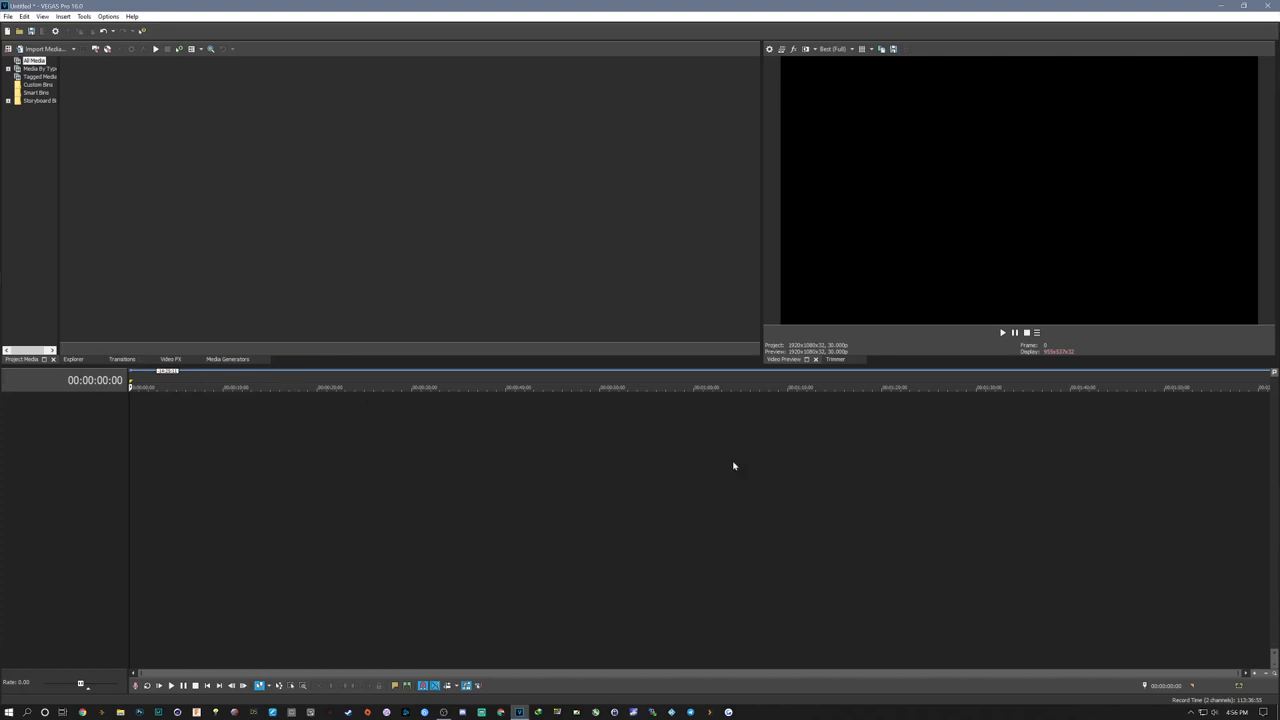
mouse_move(941, 74)
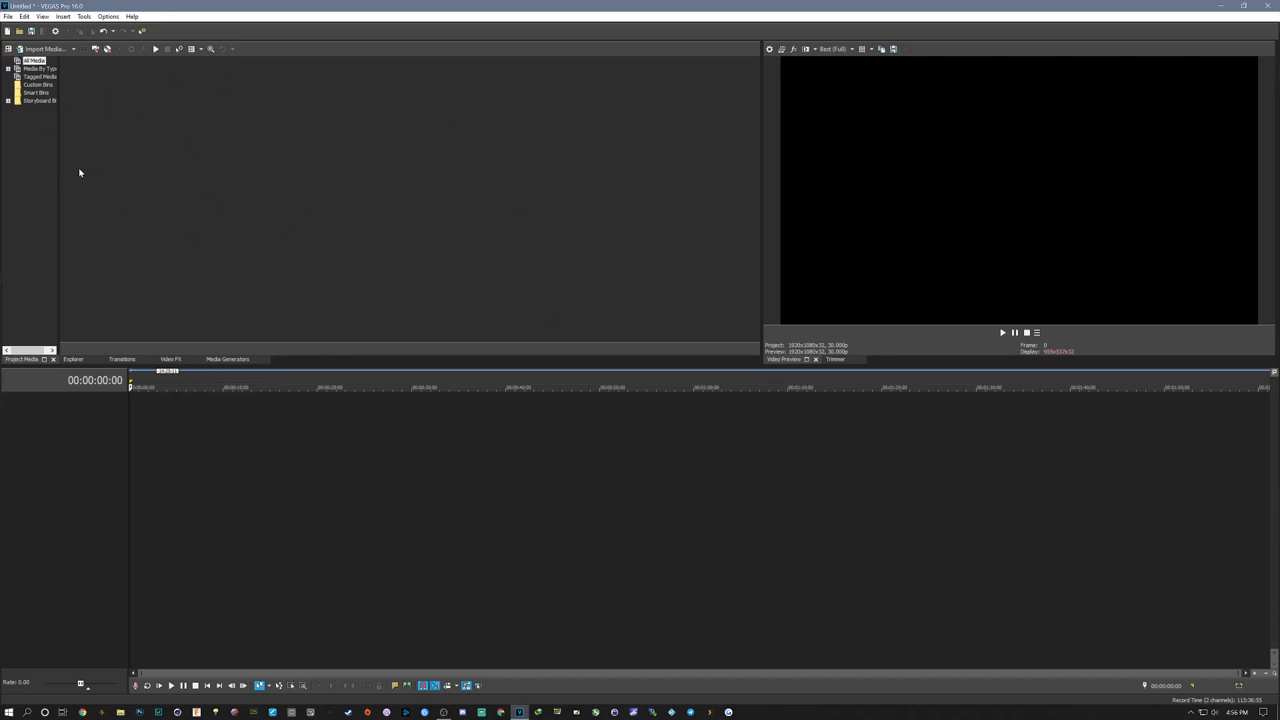
mouse_move(37, 140)
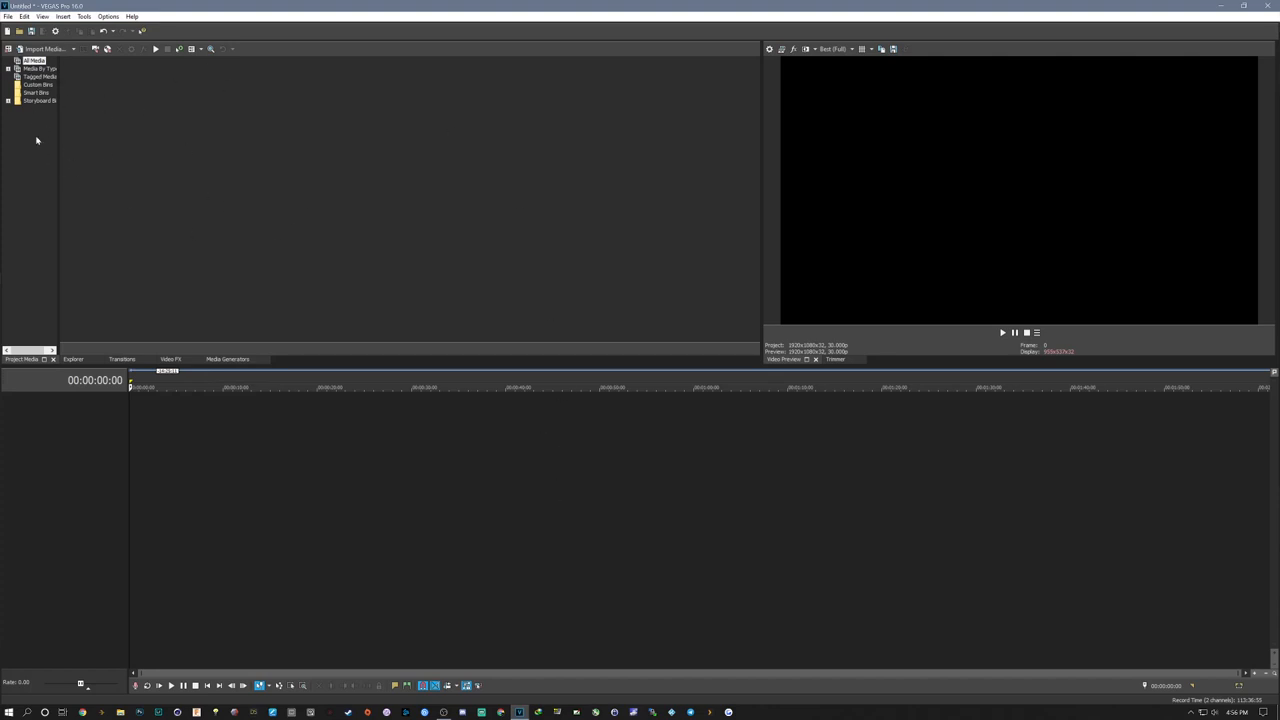
mouse_move(281, 145)
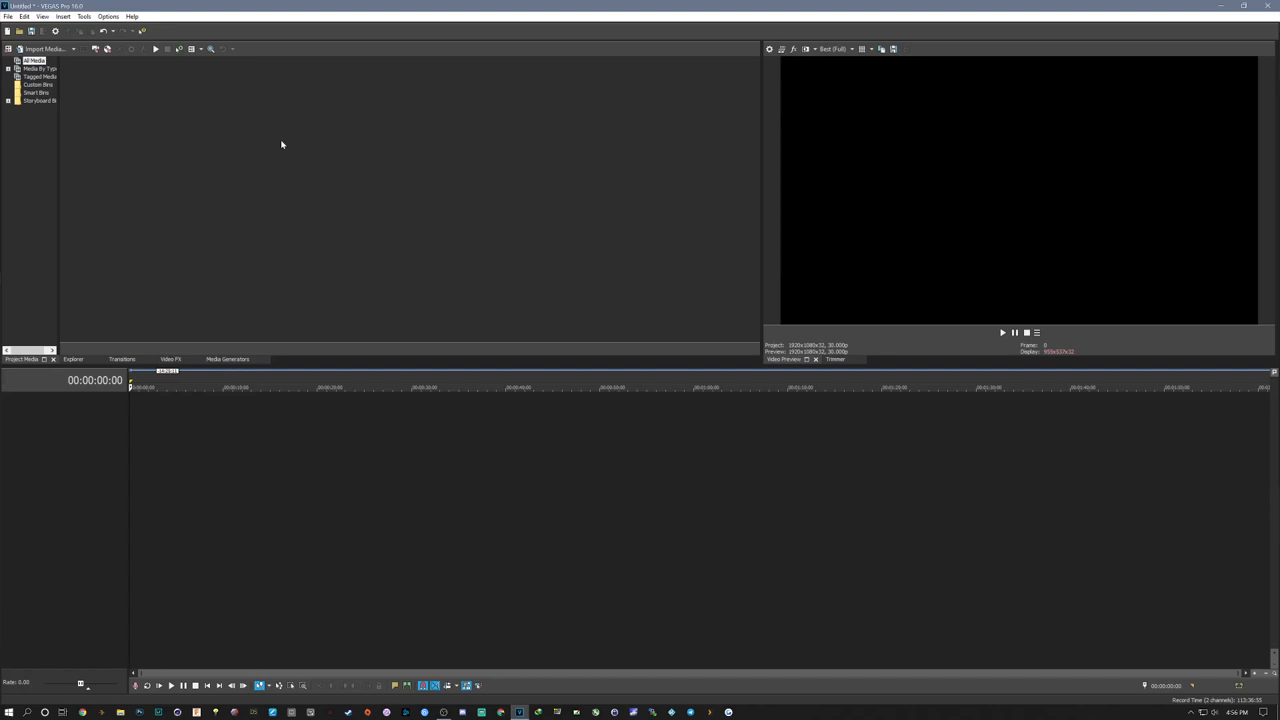
mouse_move(159, 433)
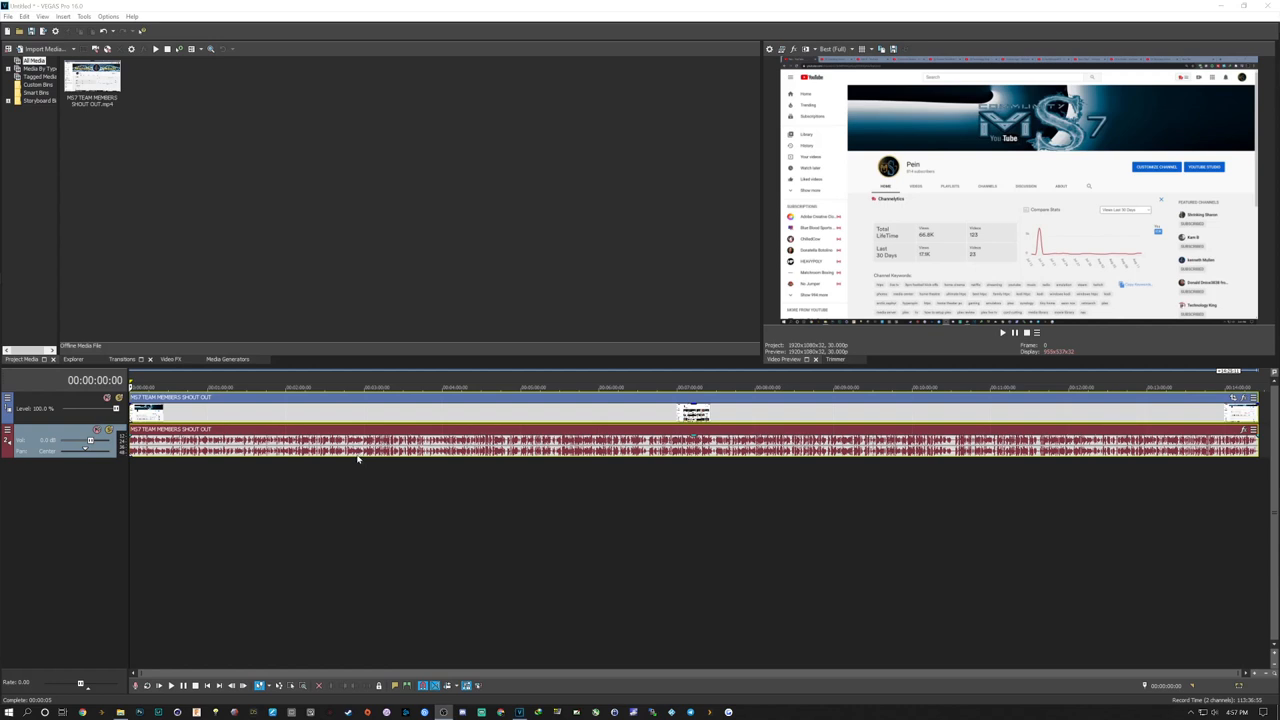
mouse_move(357, 459)
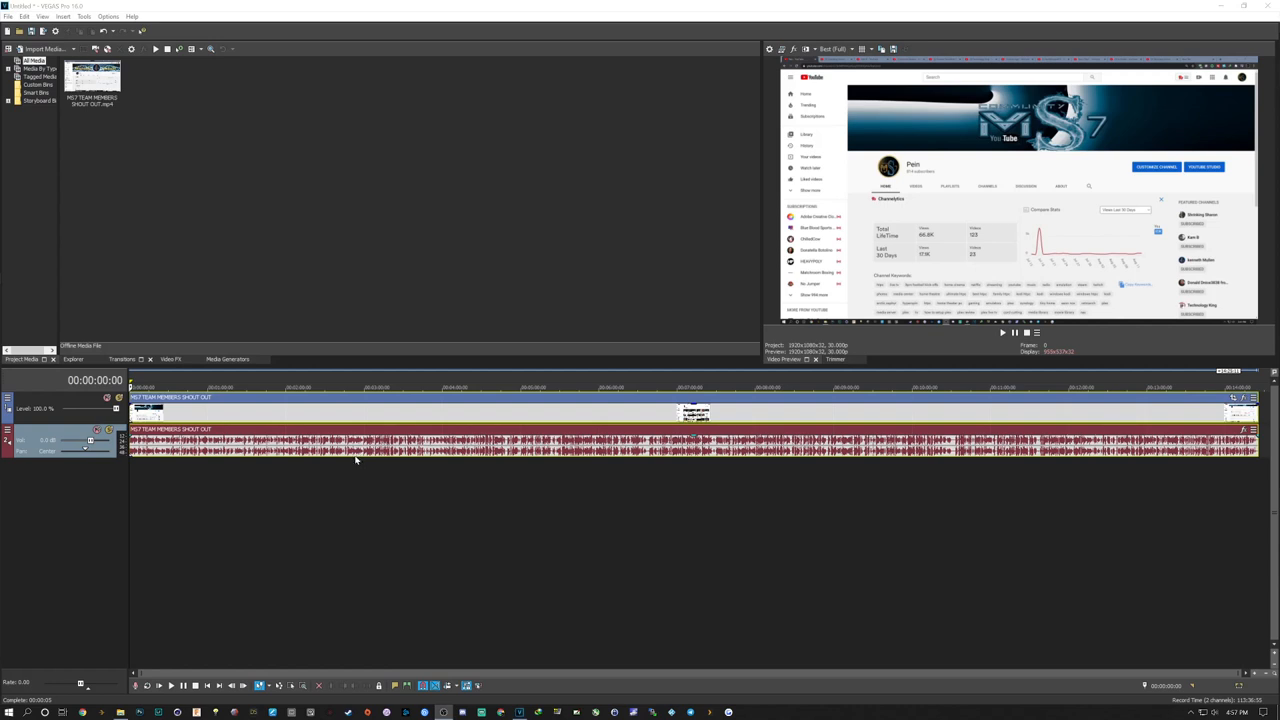
mouse_move(347, 463)
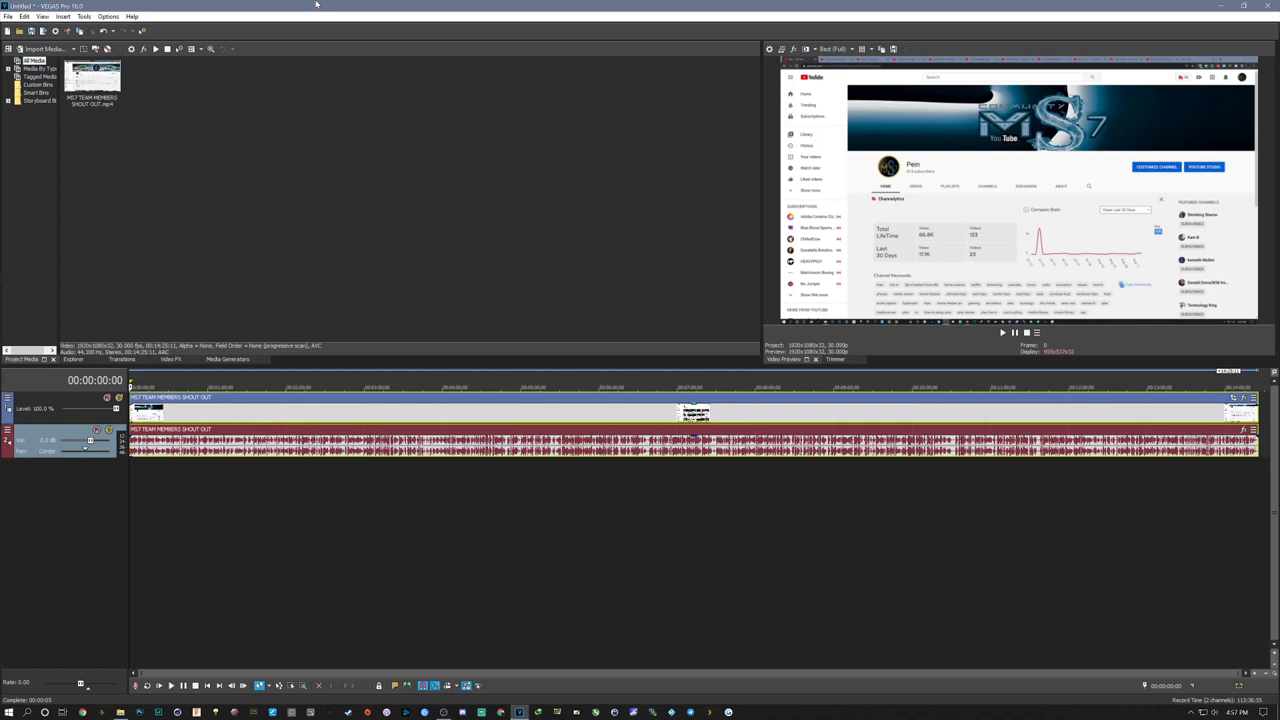
mouse_move(158, 91)
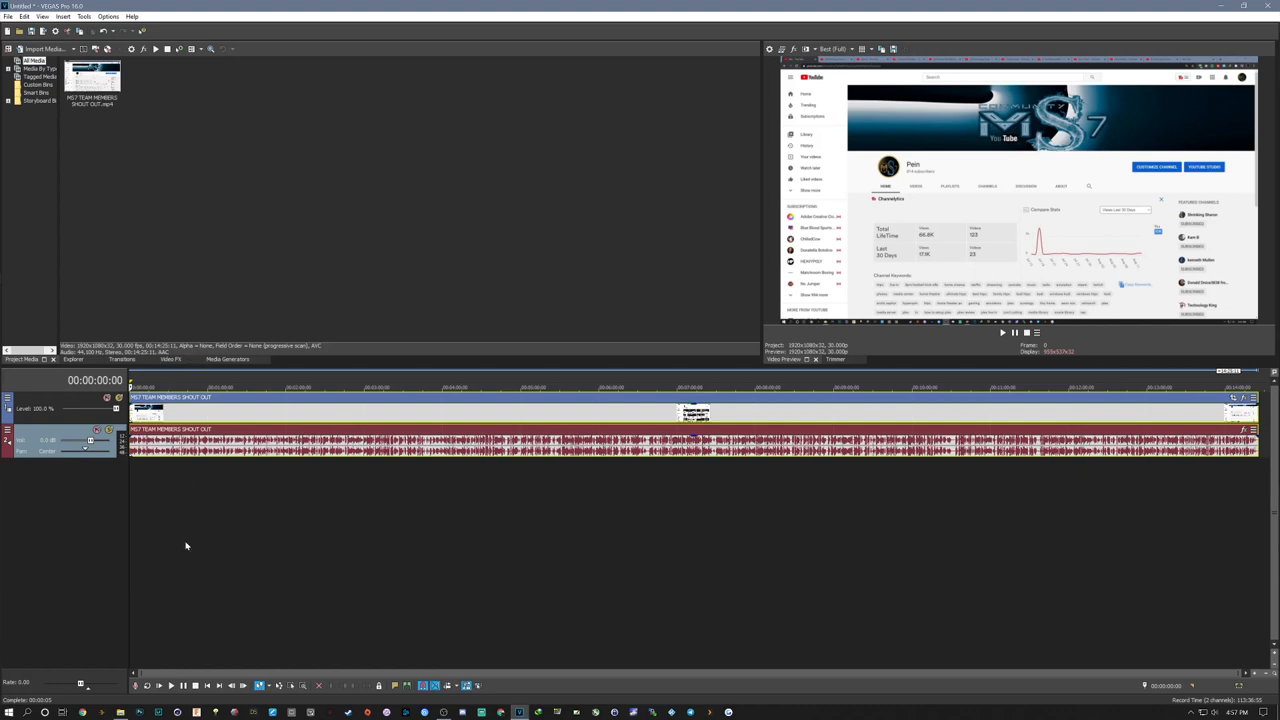
mouse_move(136, 647)
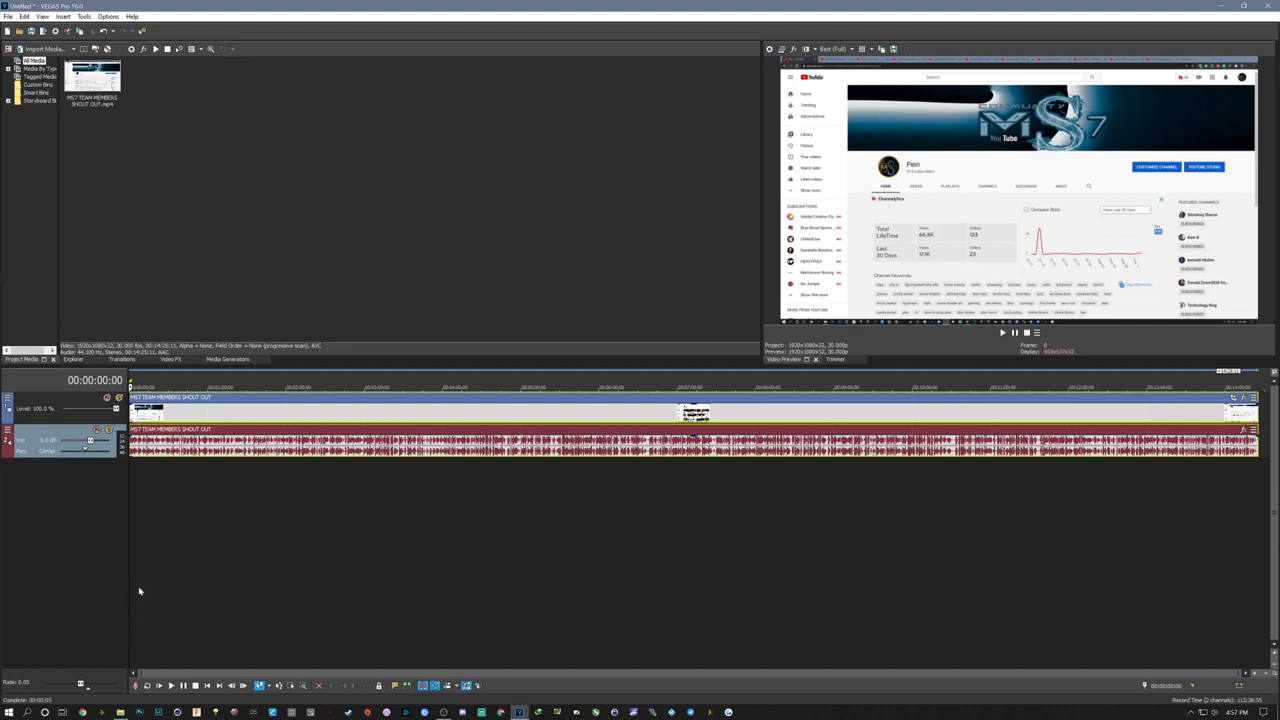
Step: Browse the File > Import submenu for options to bring in more media
click(8, 16)
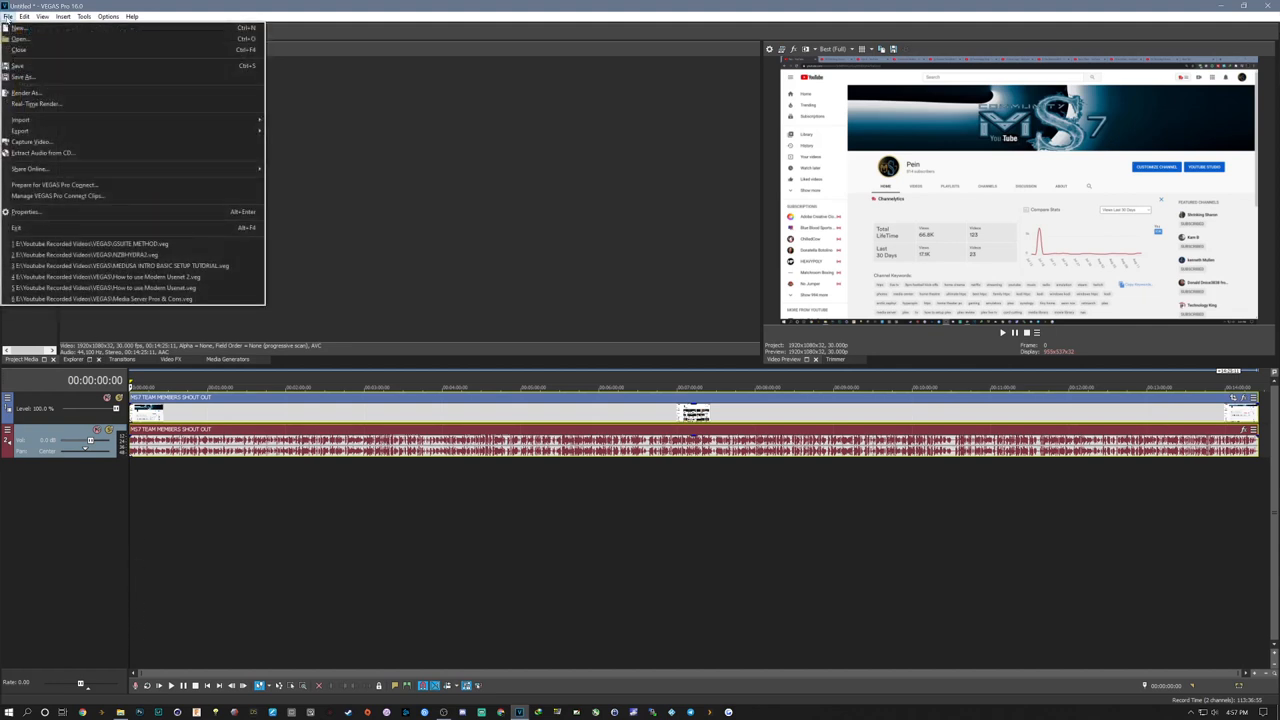
click(20, 119)
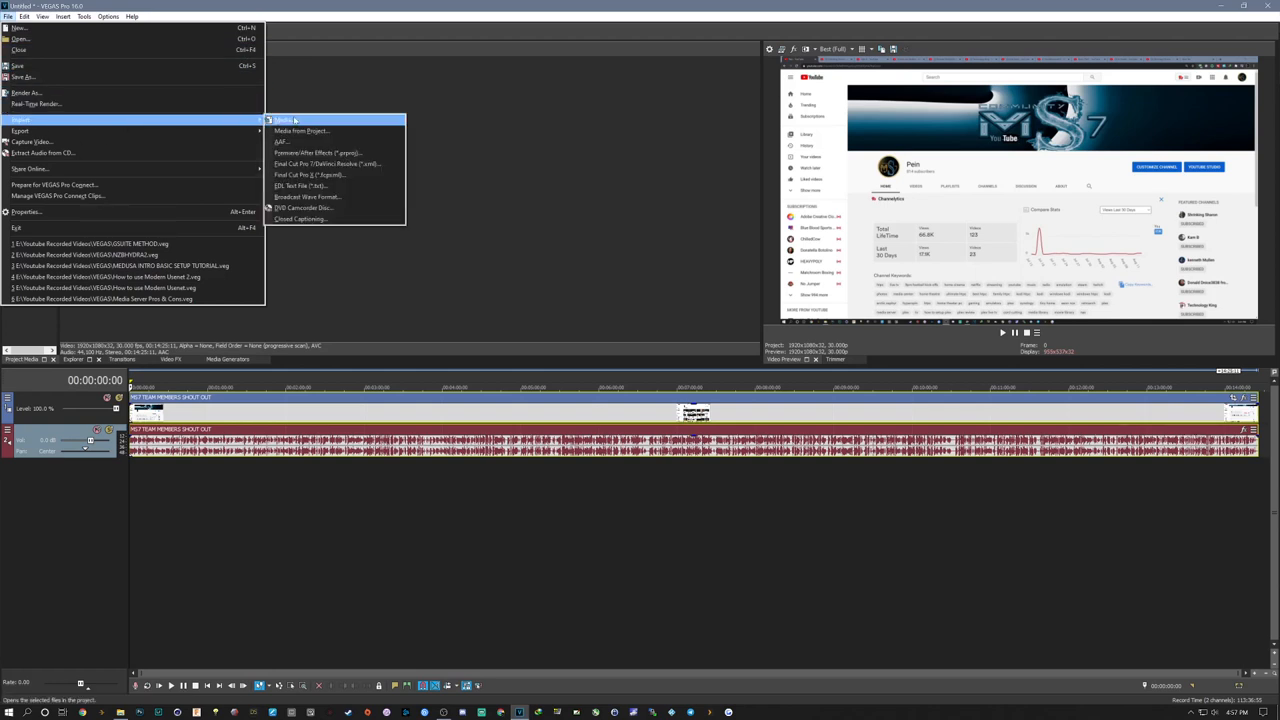
mouse_move(282, 141)
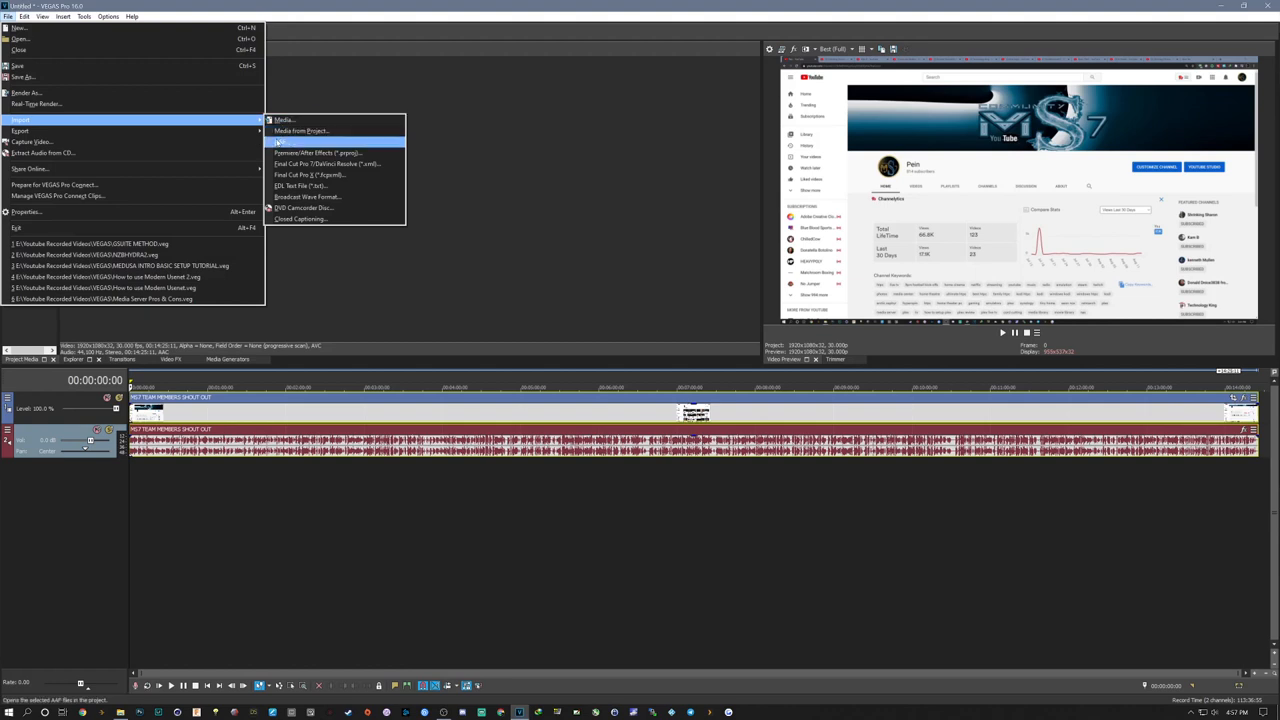
mouse_move(316, 153)
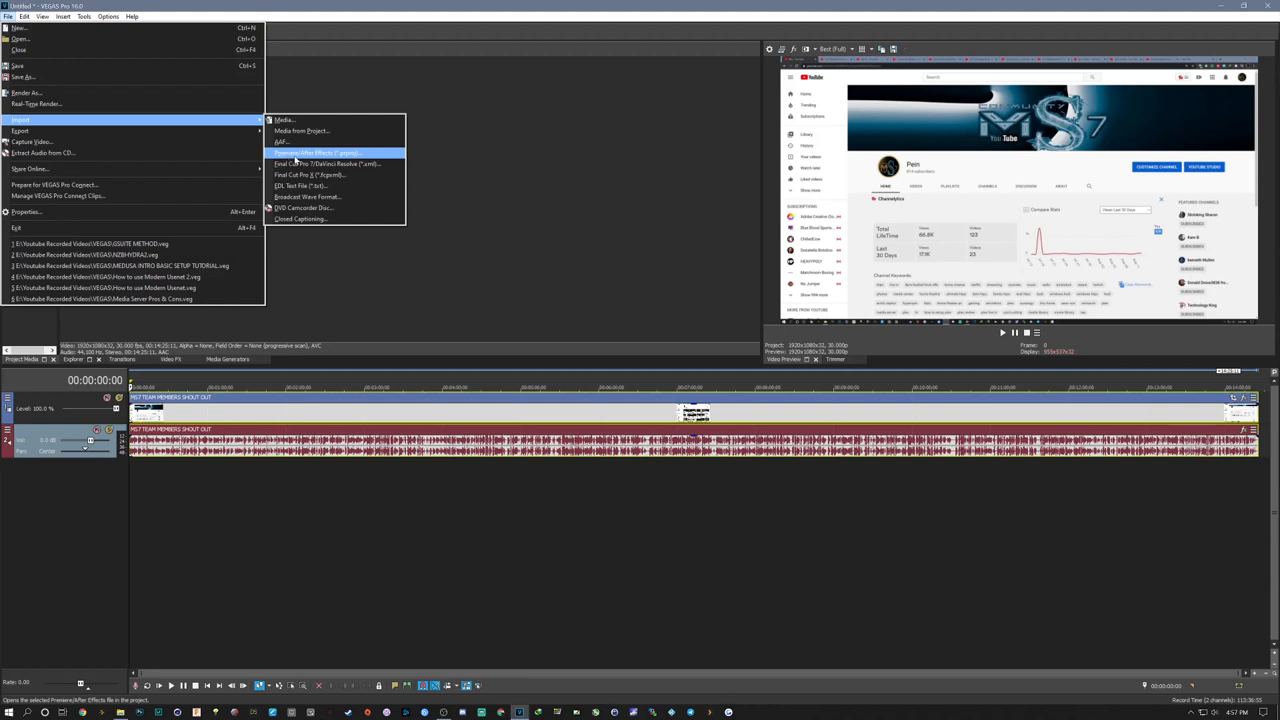
mouse_move(320, 164)
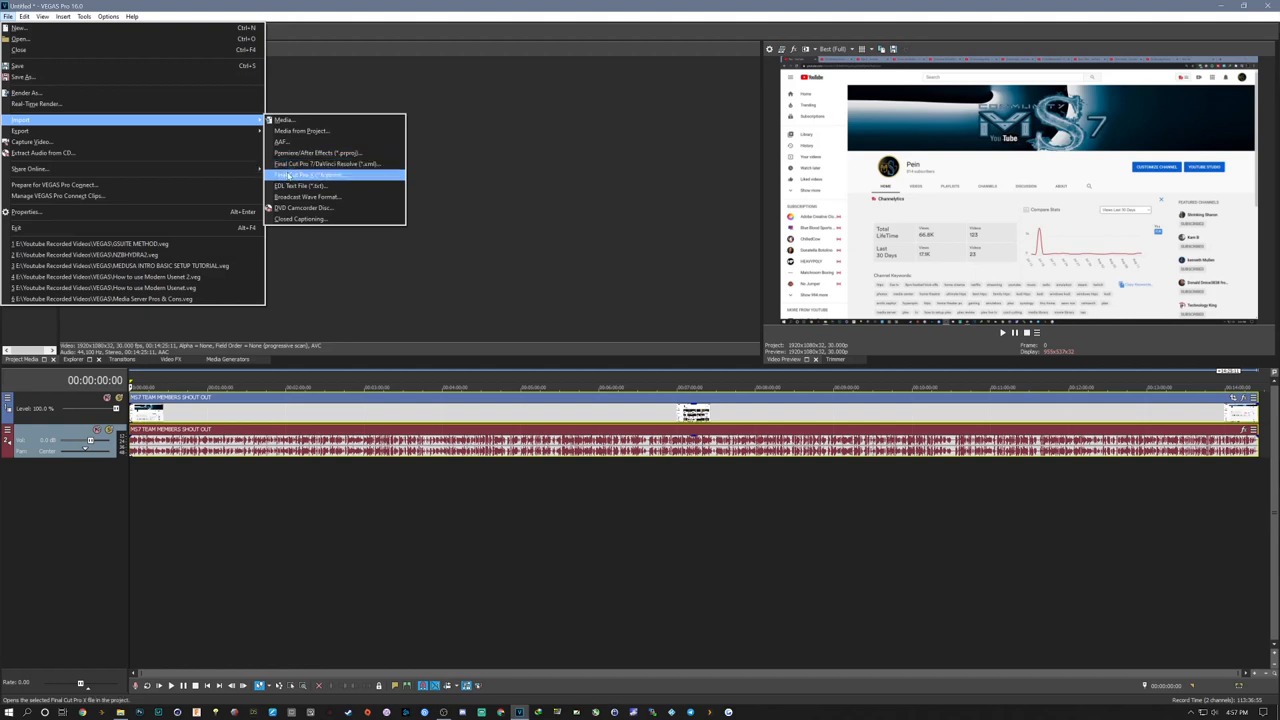
mouse_move(300, 186)
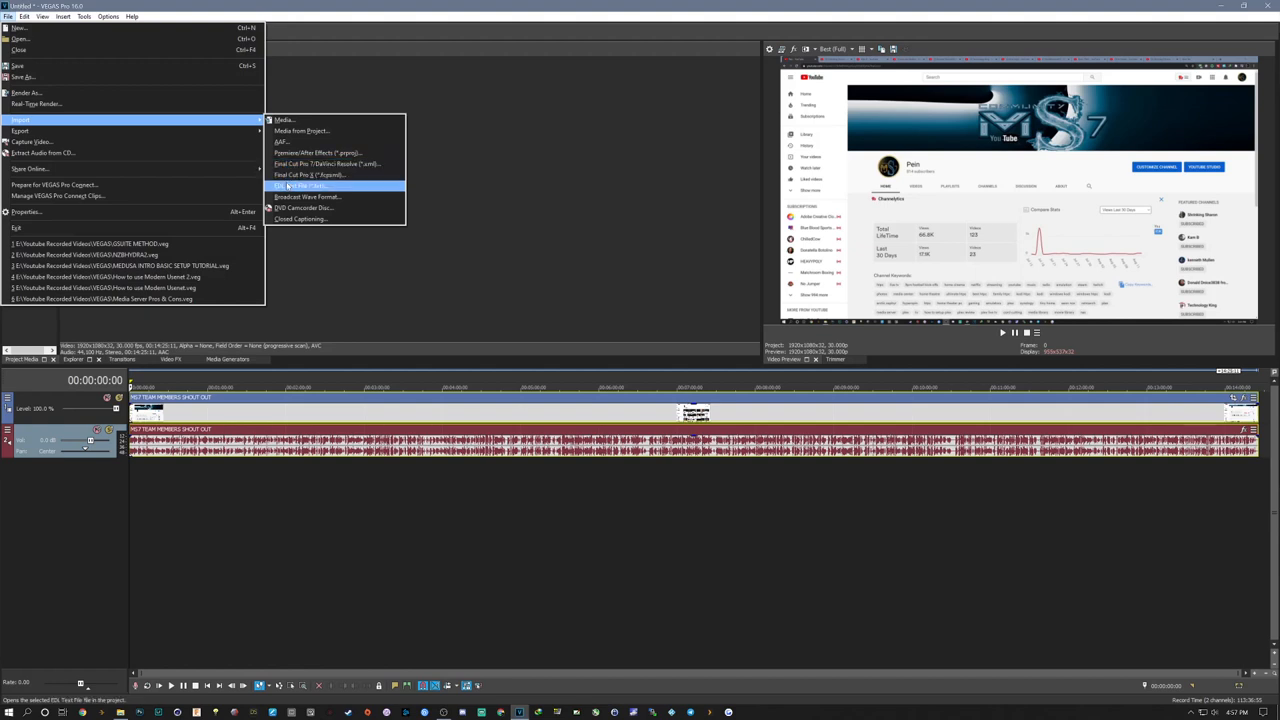
mouse_move(305, 208)
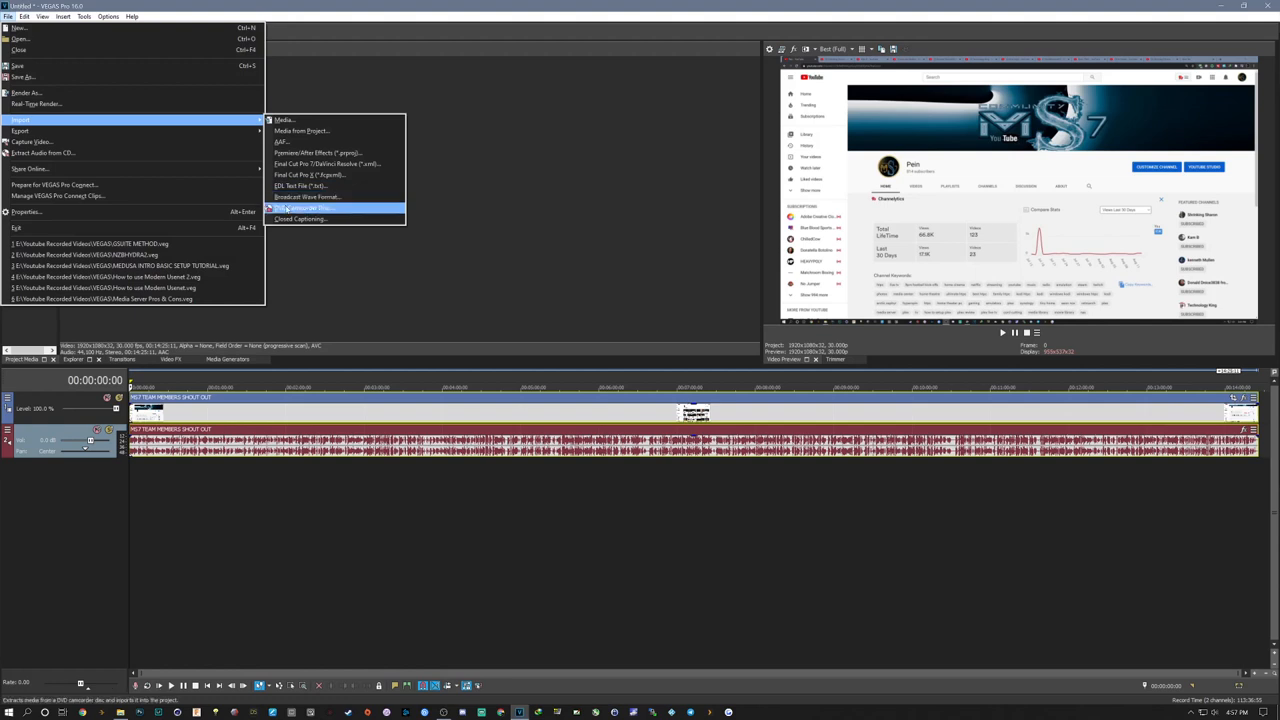
mouse_move(300, 219)
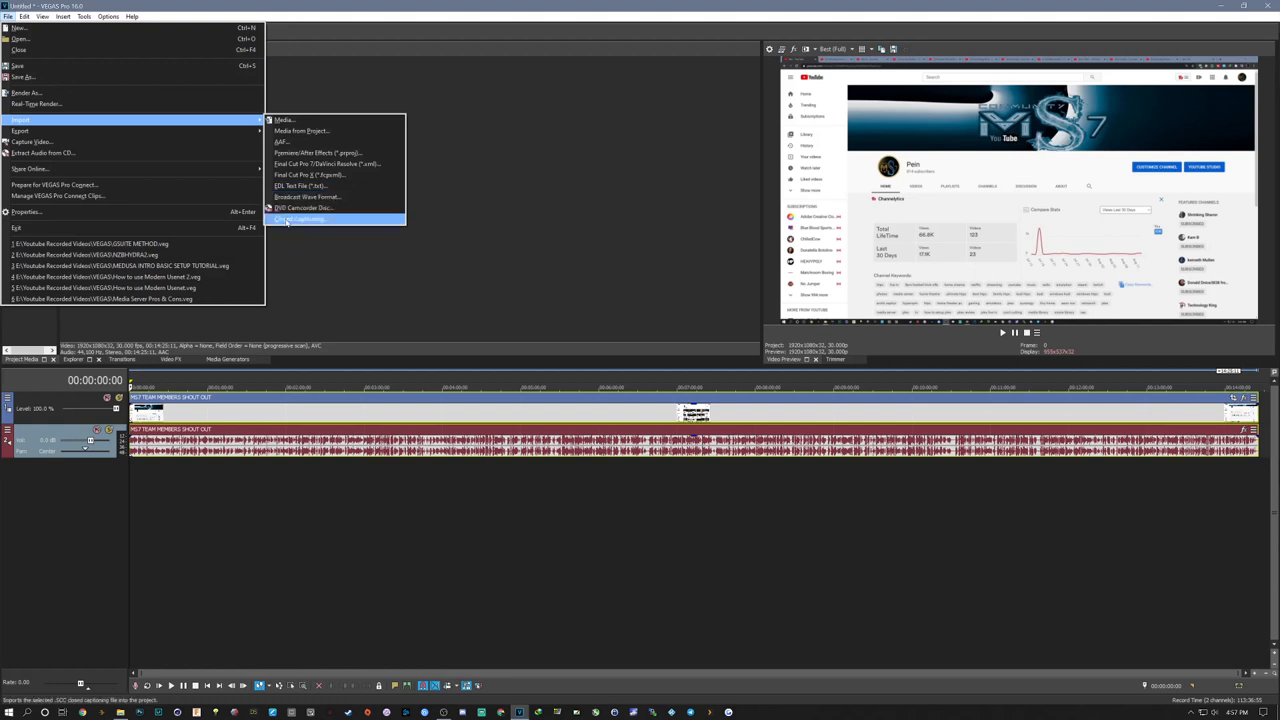
mouse_move(283, 141)
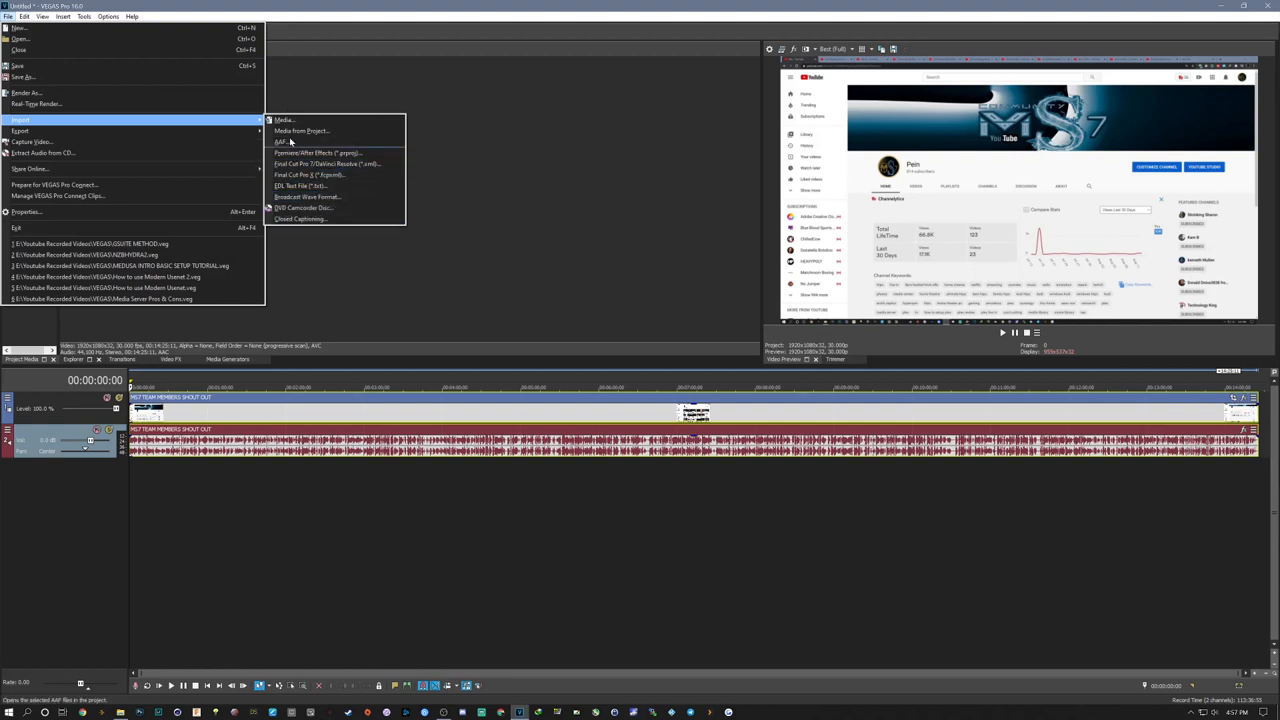
mouse_move(320, 164)
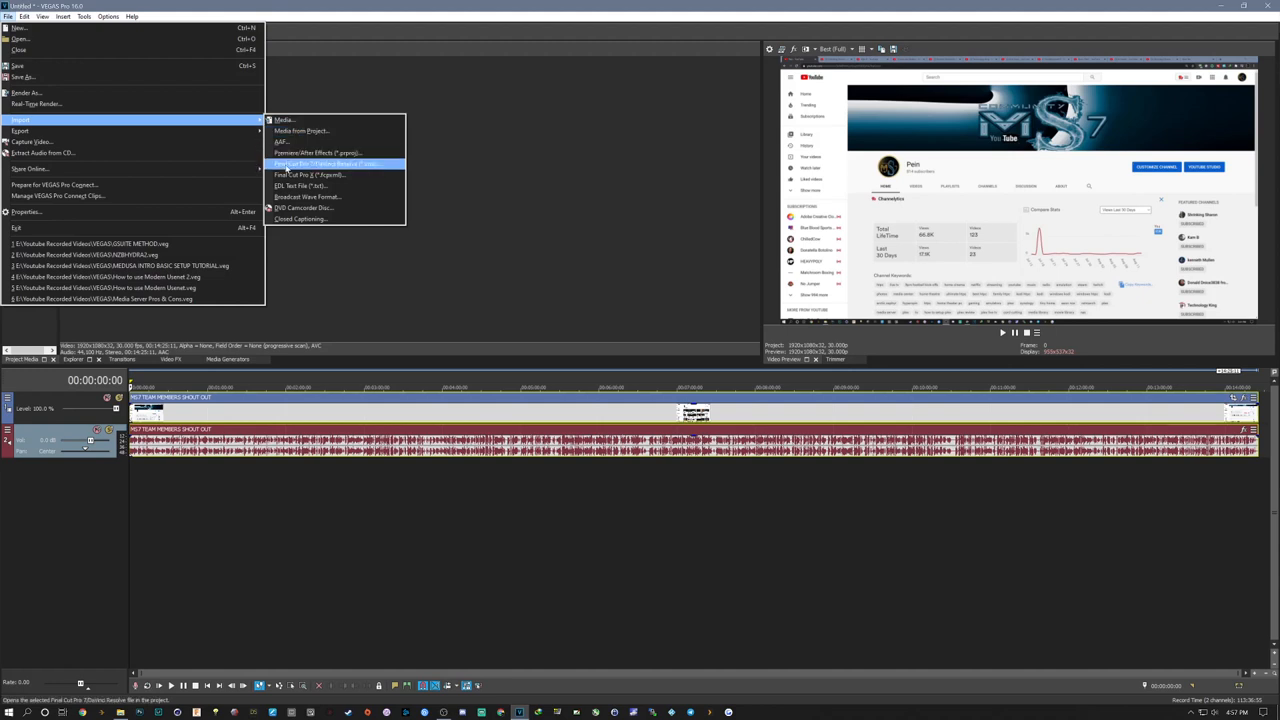
mouse_move(310, 174)
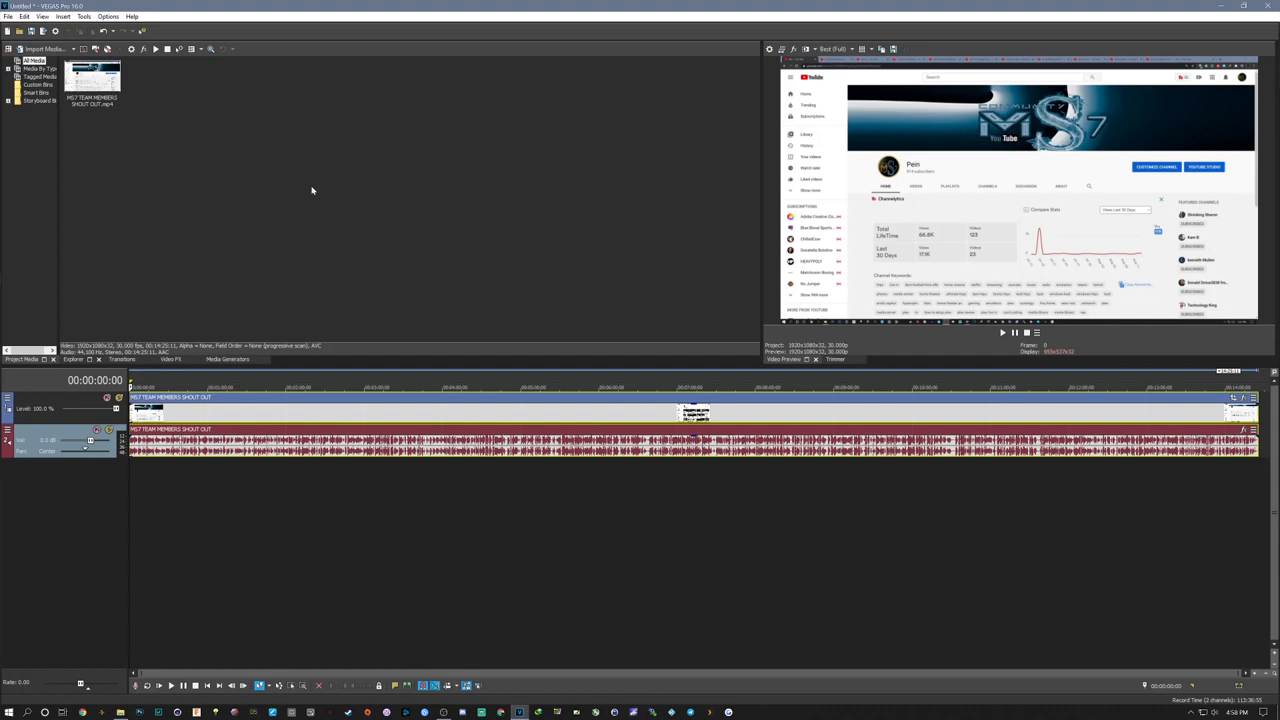
mouse_move(317, 180)
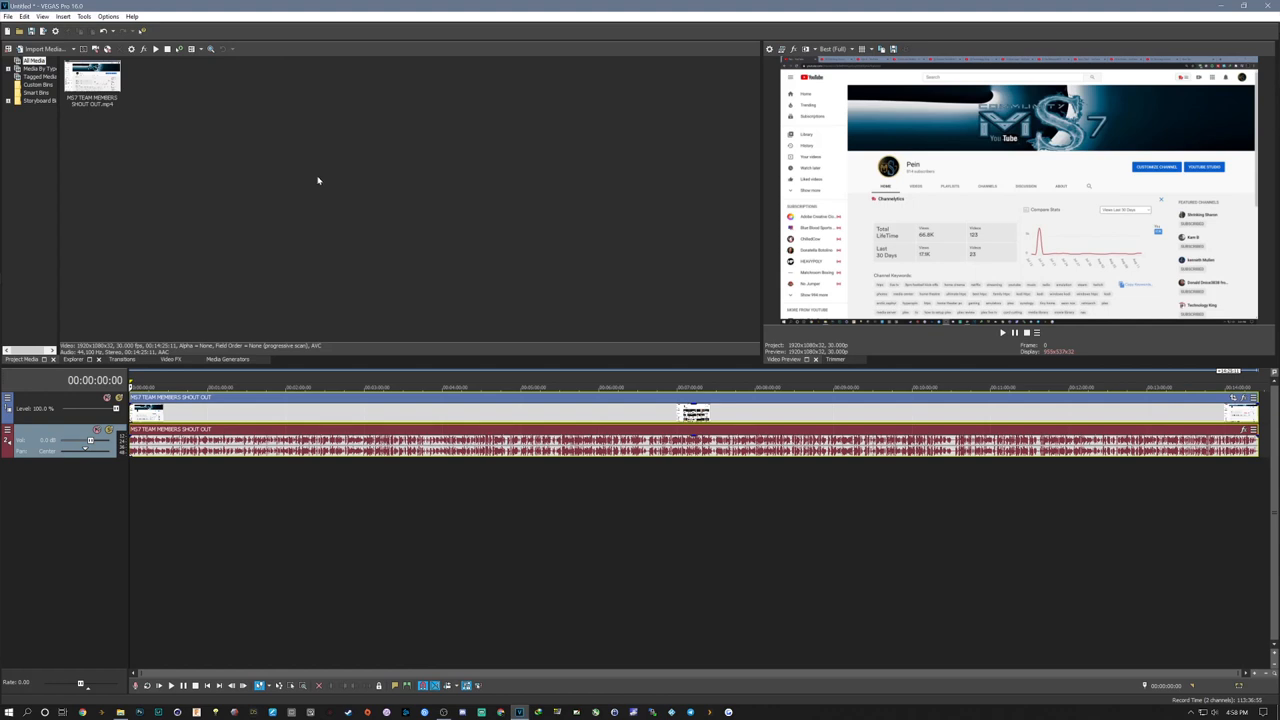
mouse_move(333, 159)
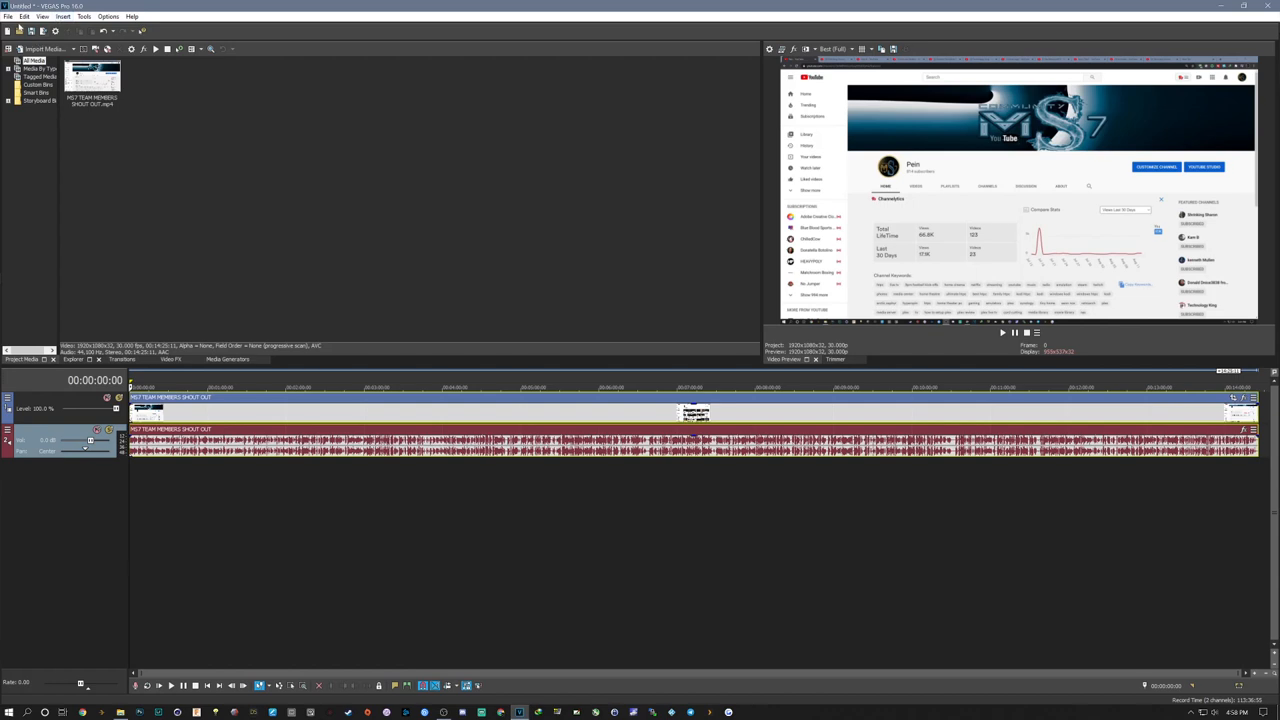
click(24, 17)
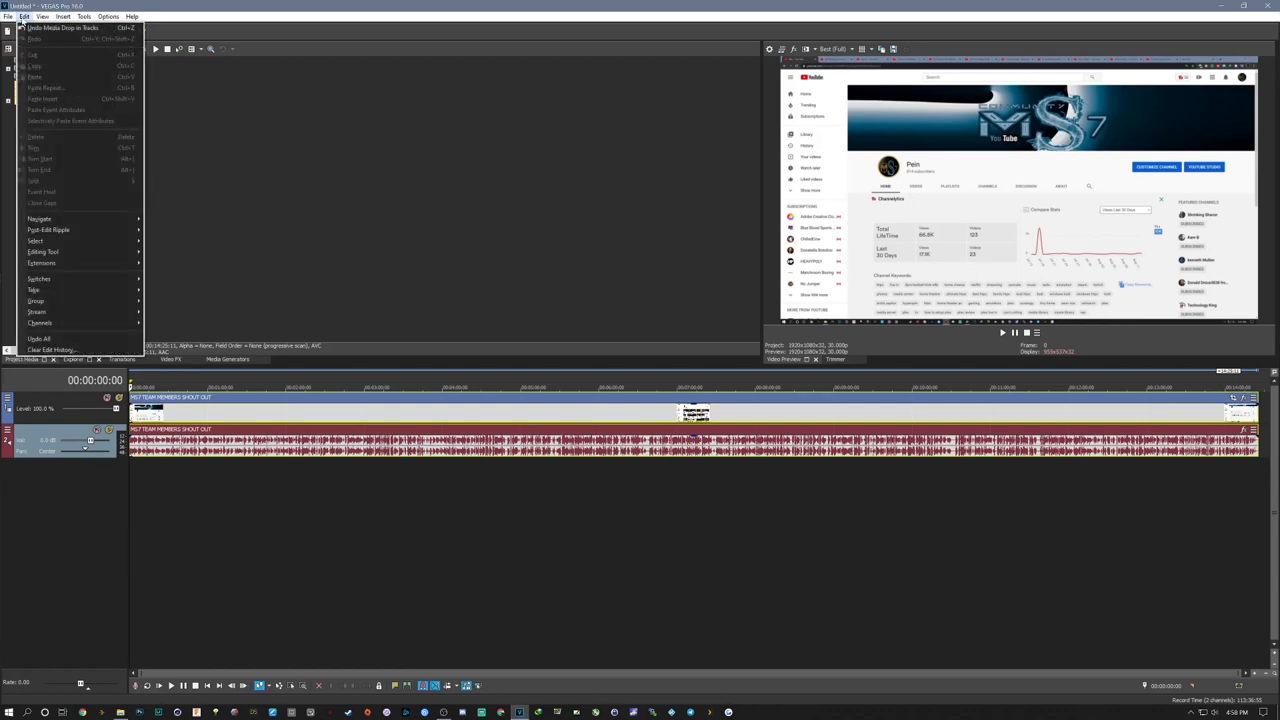
click(42, 17)
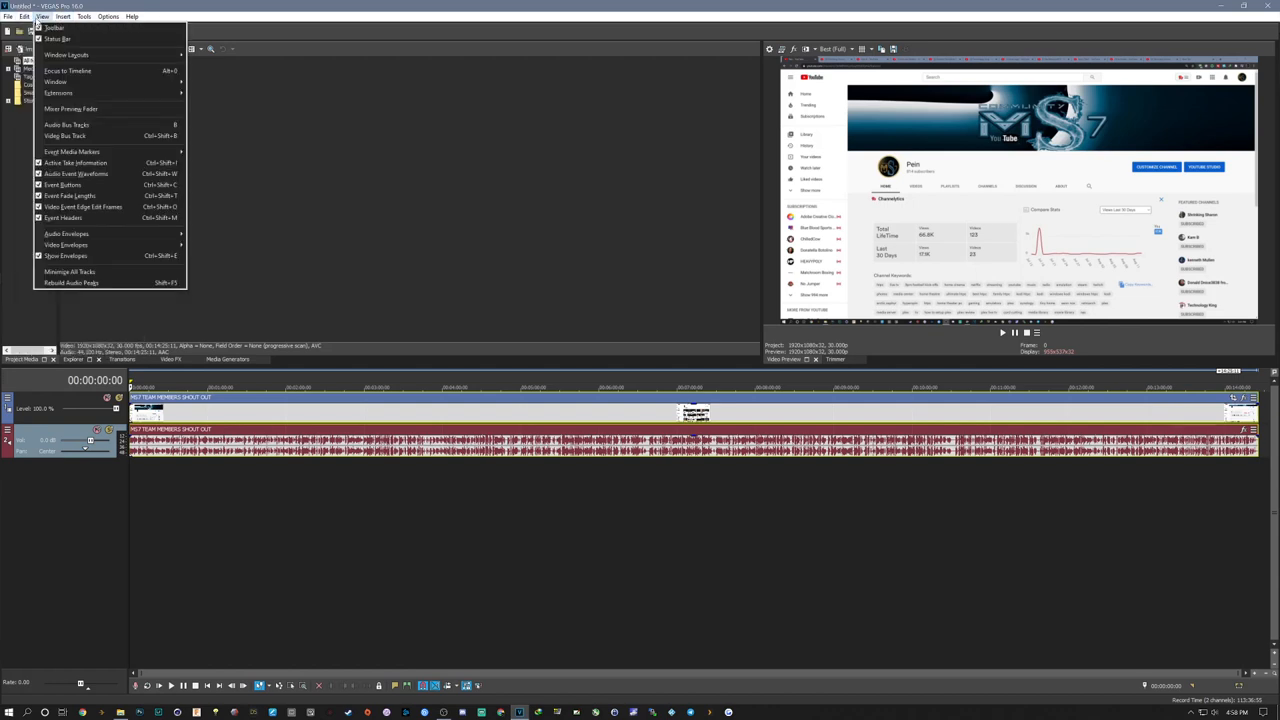
click(62, 17)
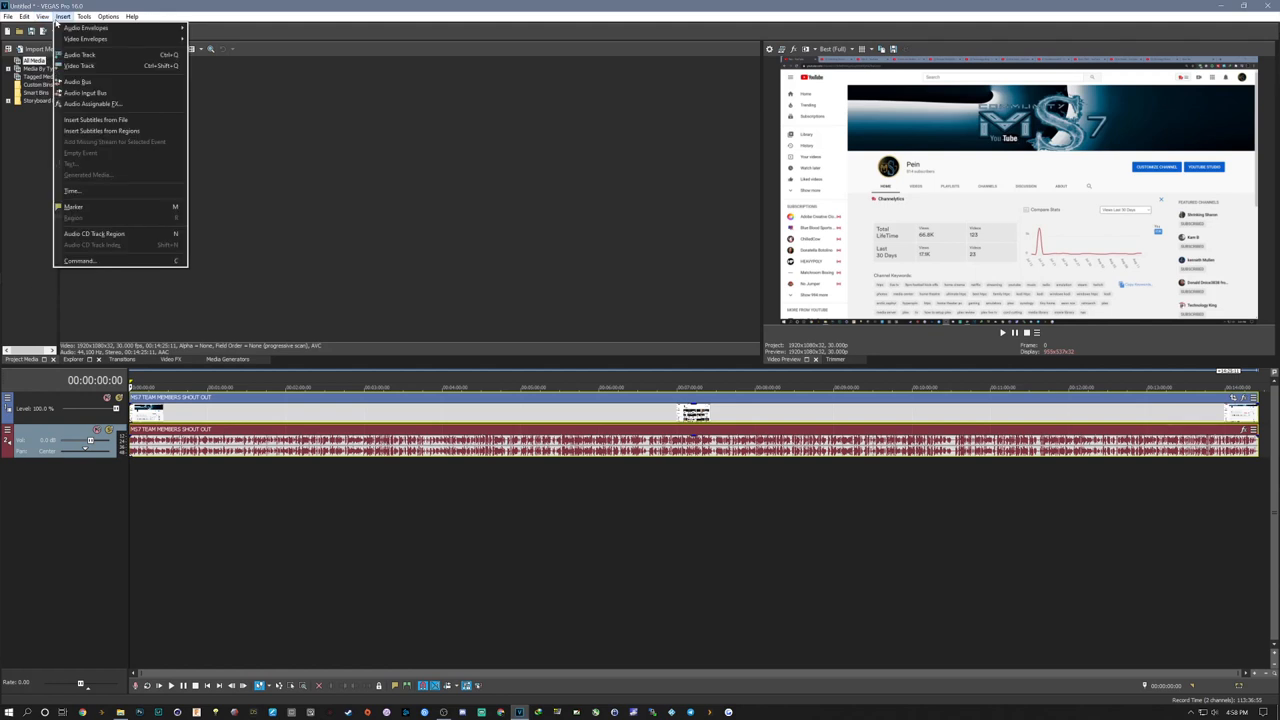
click(108, 17)
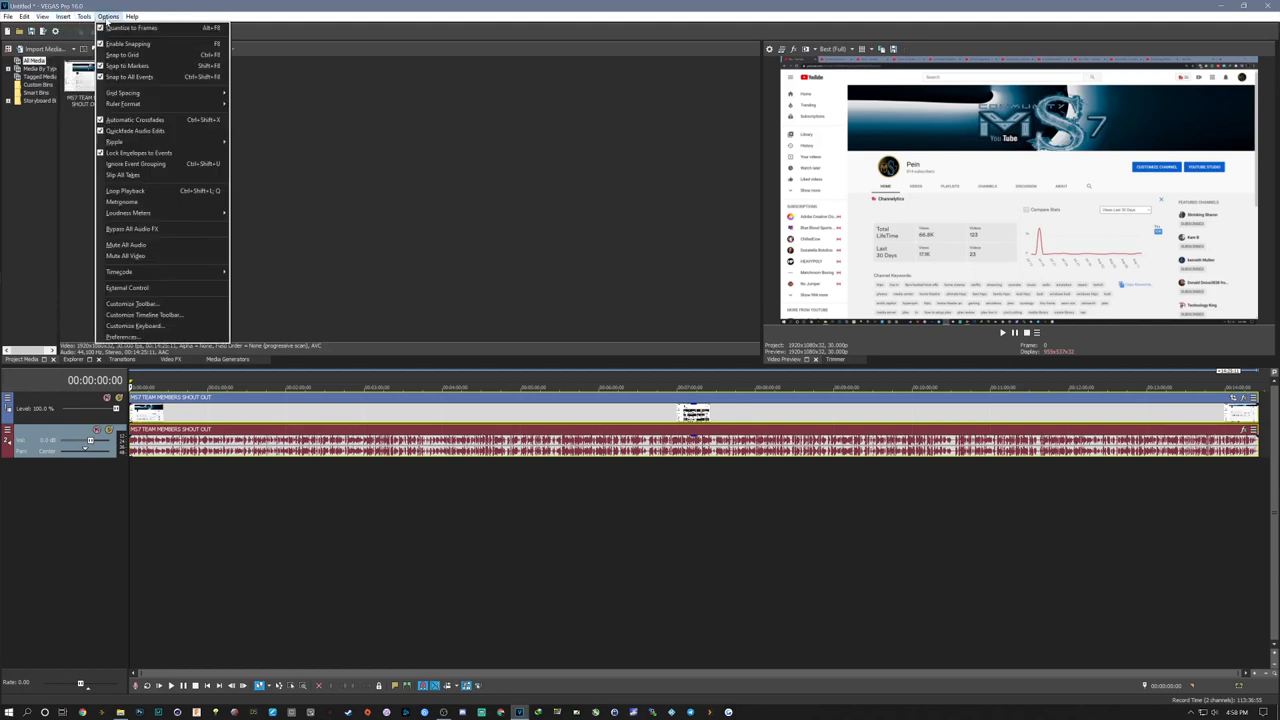
click(405, 147)
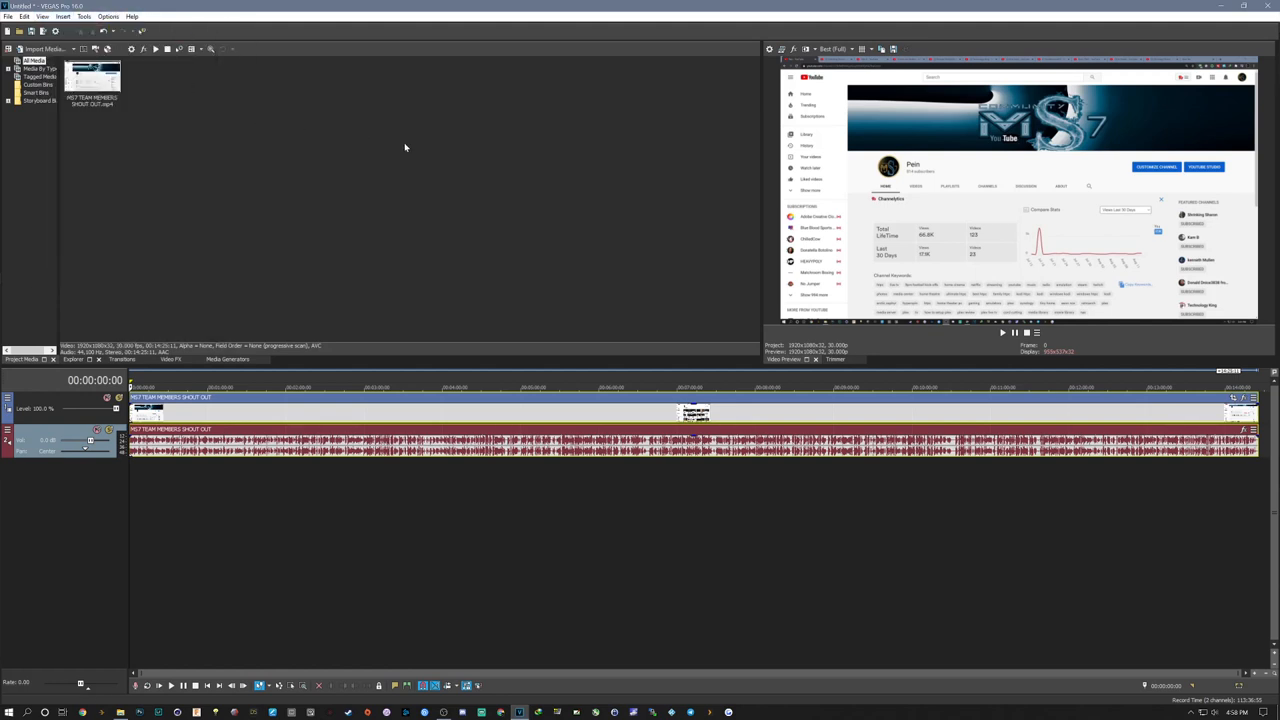
mouse_move(392, 131)
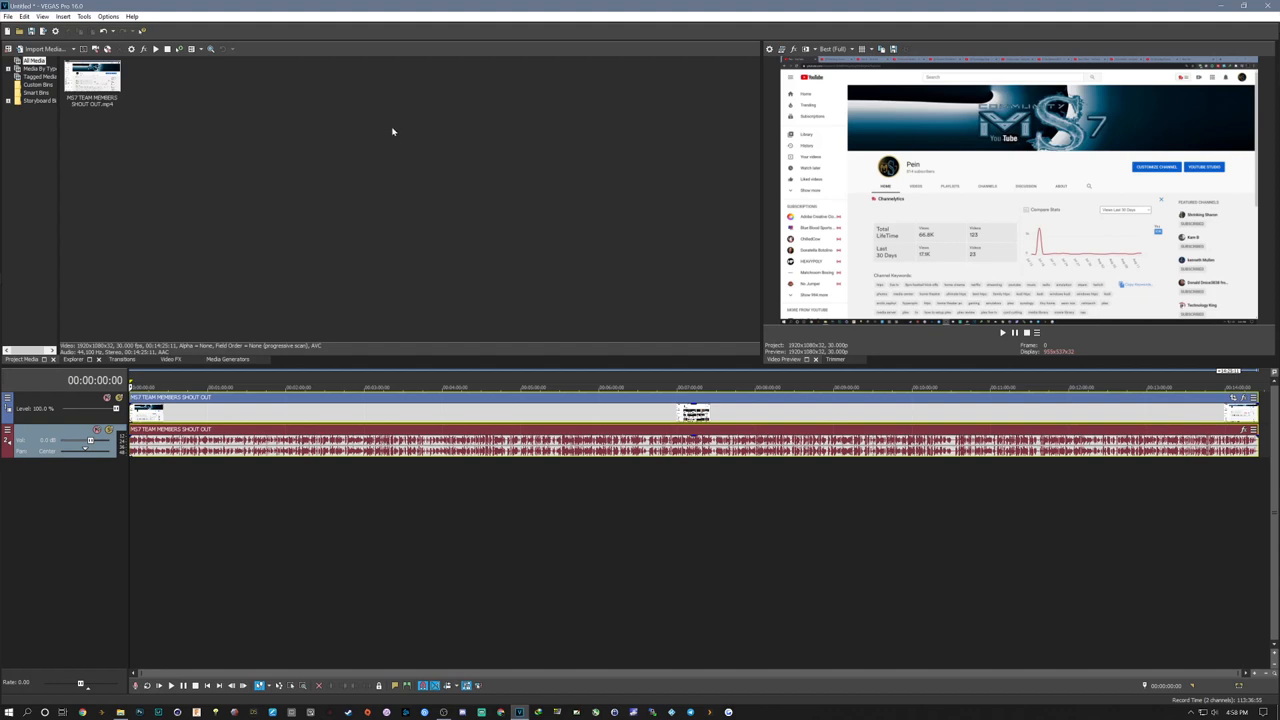
mouse_move(361, 115)
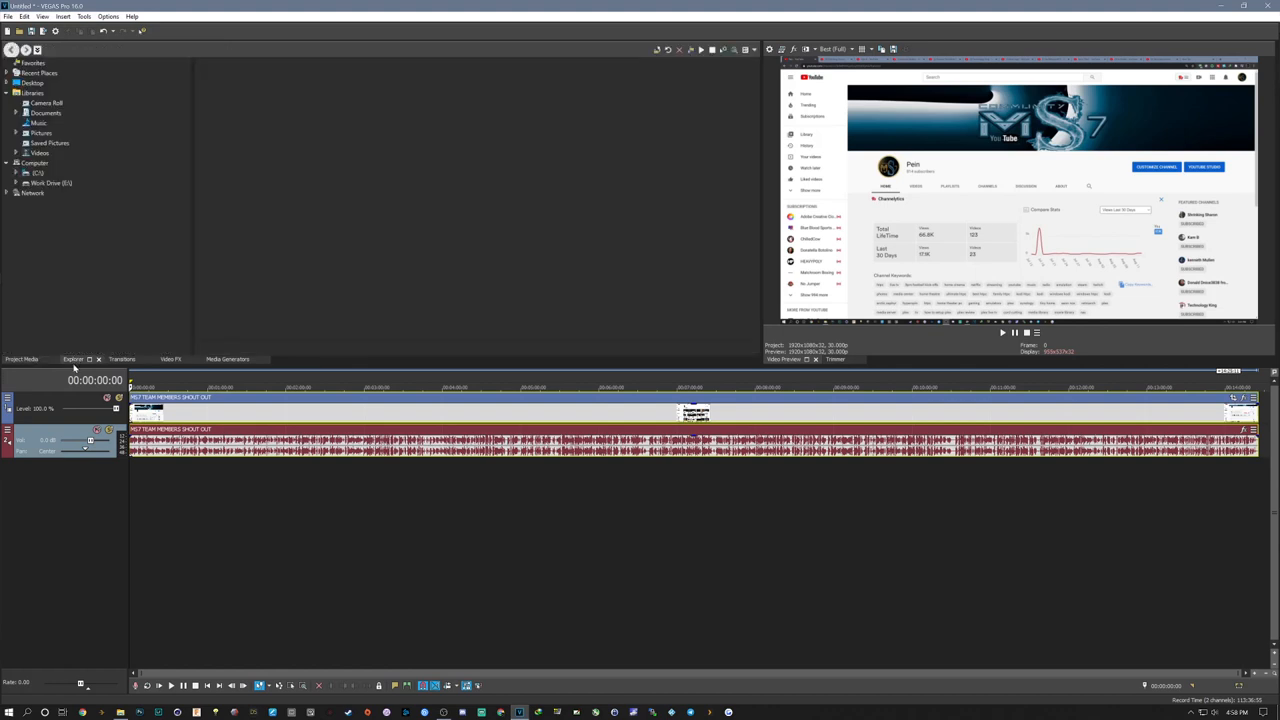
mouse_move(63, 232)
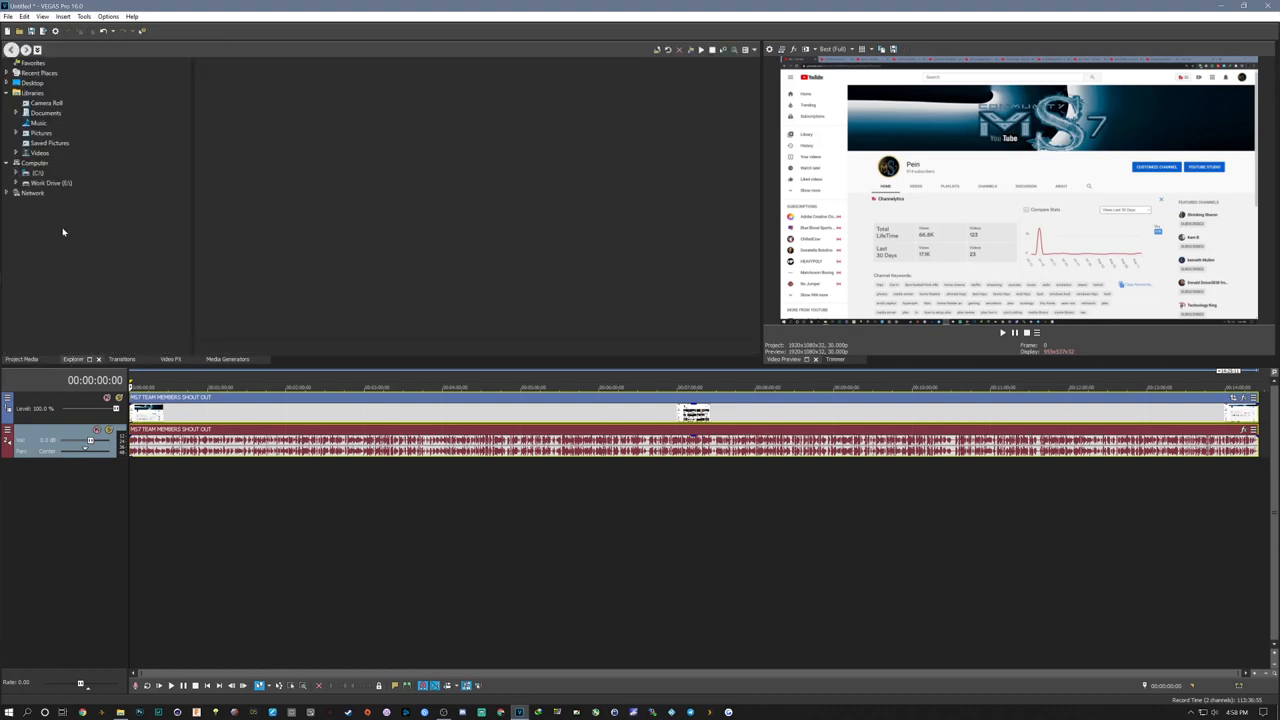
mouse_move(66, 255)
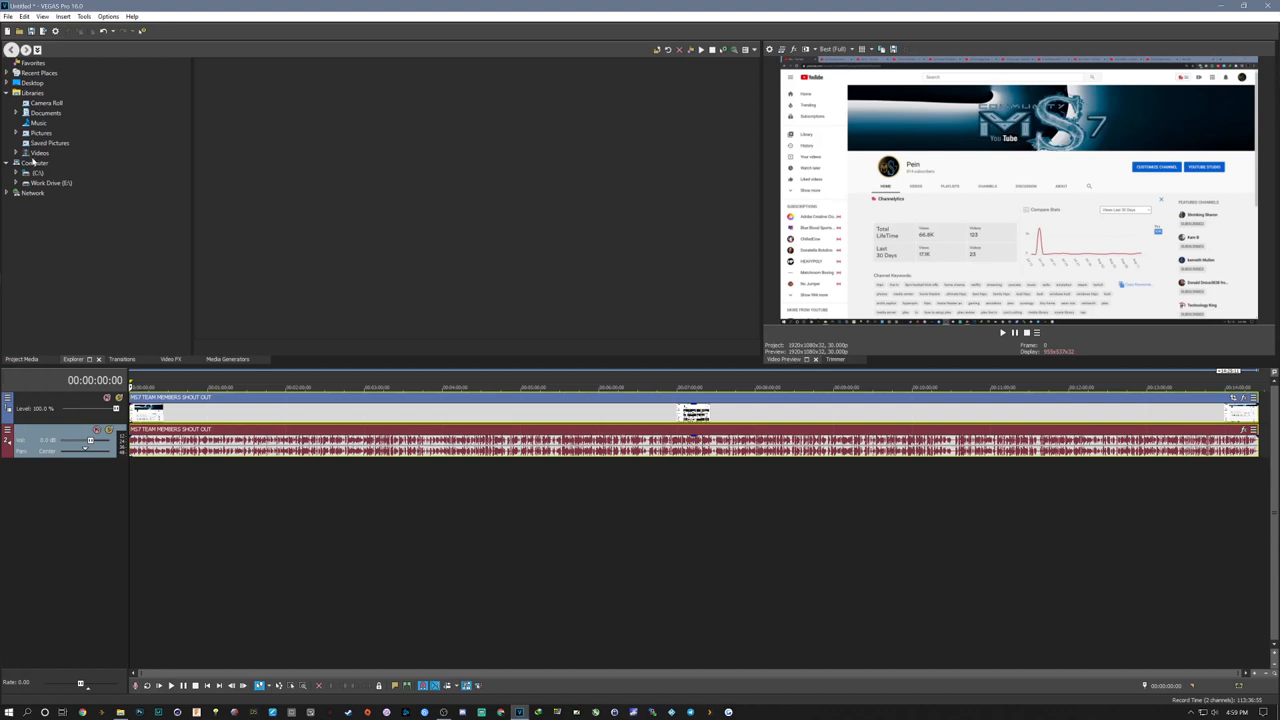
mouse_move(127, 368)
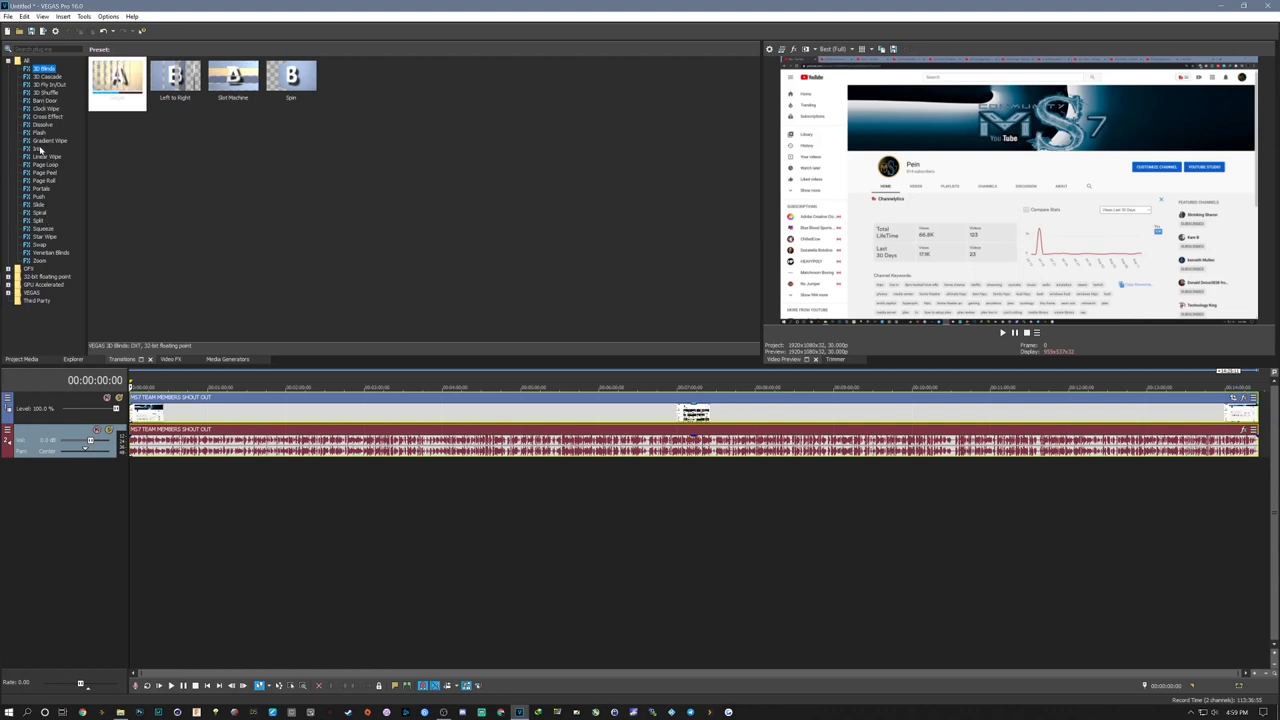
Step: Show the Video FX library and scroll down through its effects list
click(171, 359)
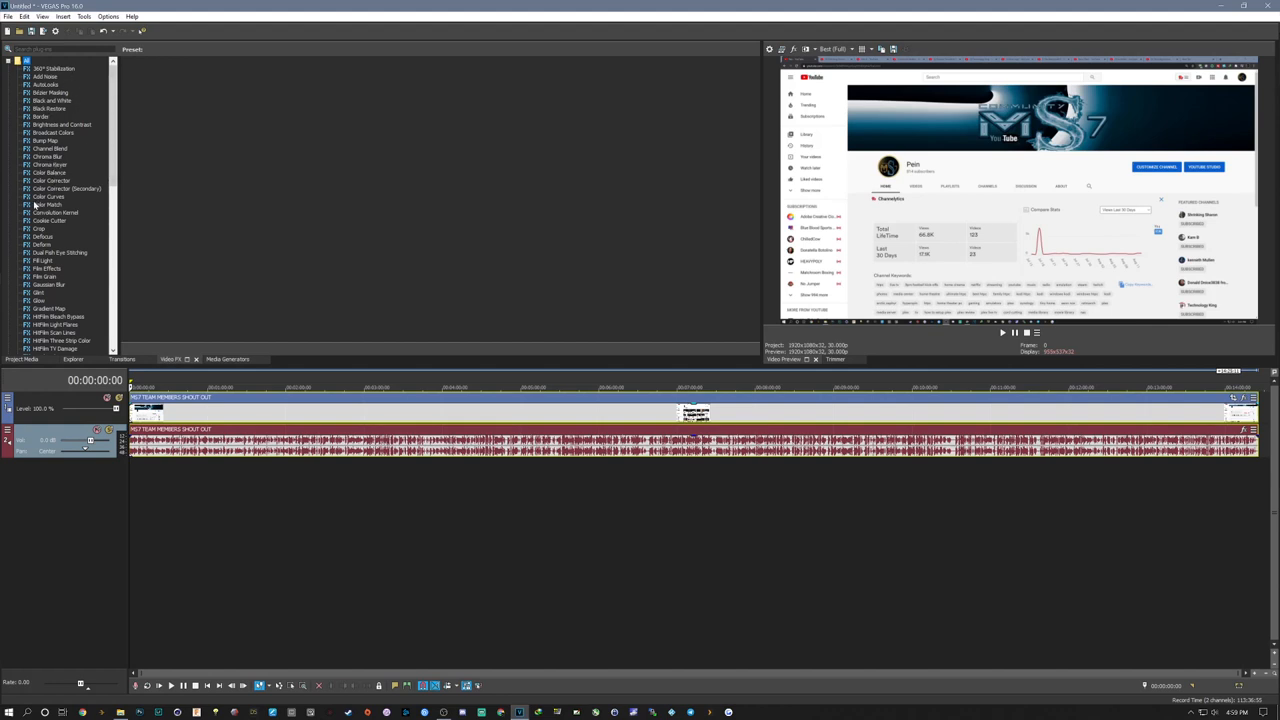
scroll(down, 3)
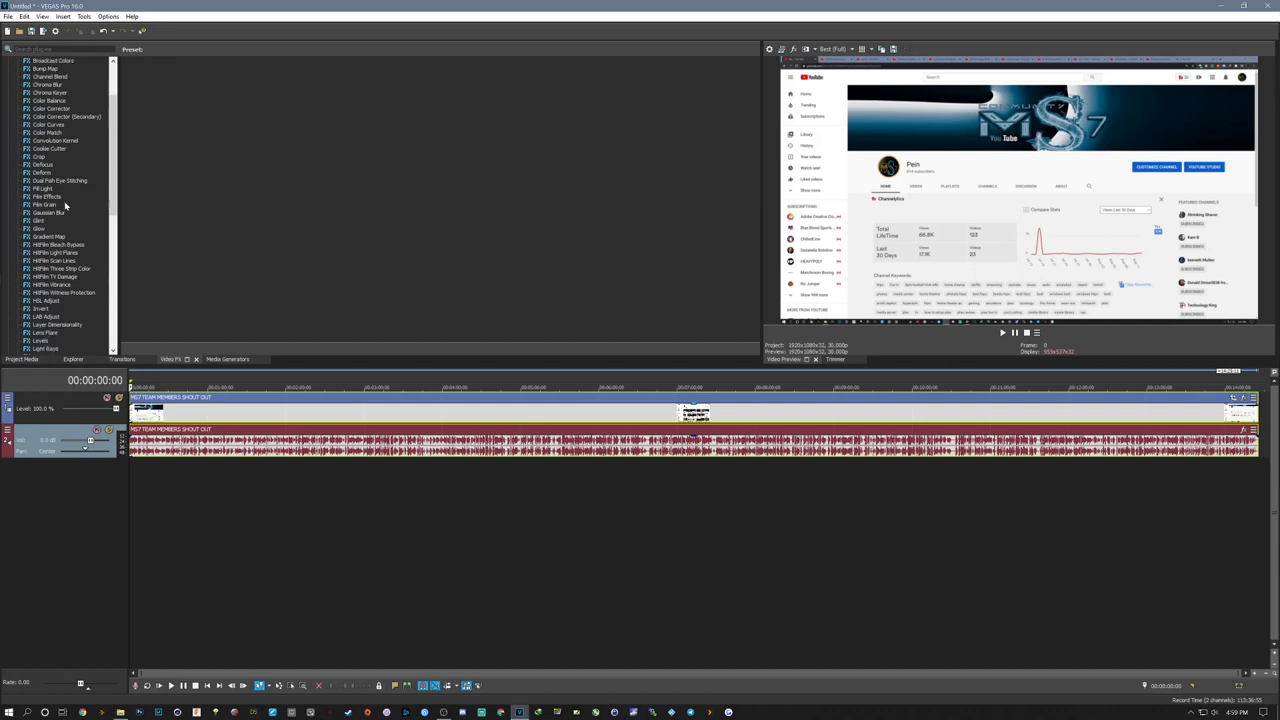
scroll(down, 3)
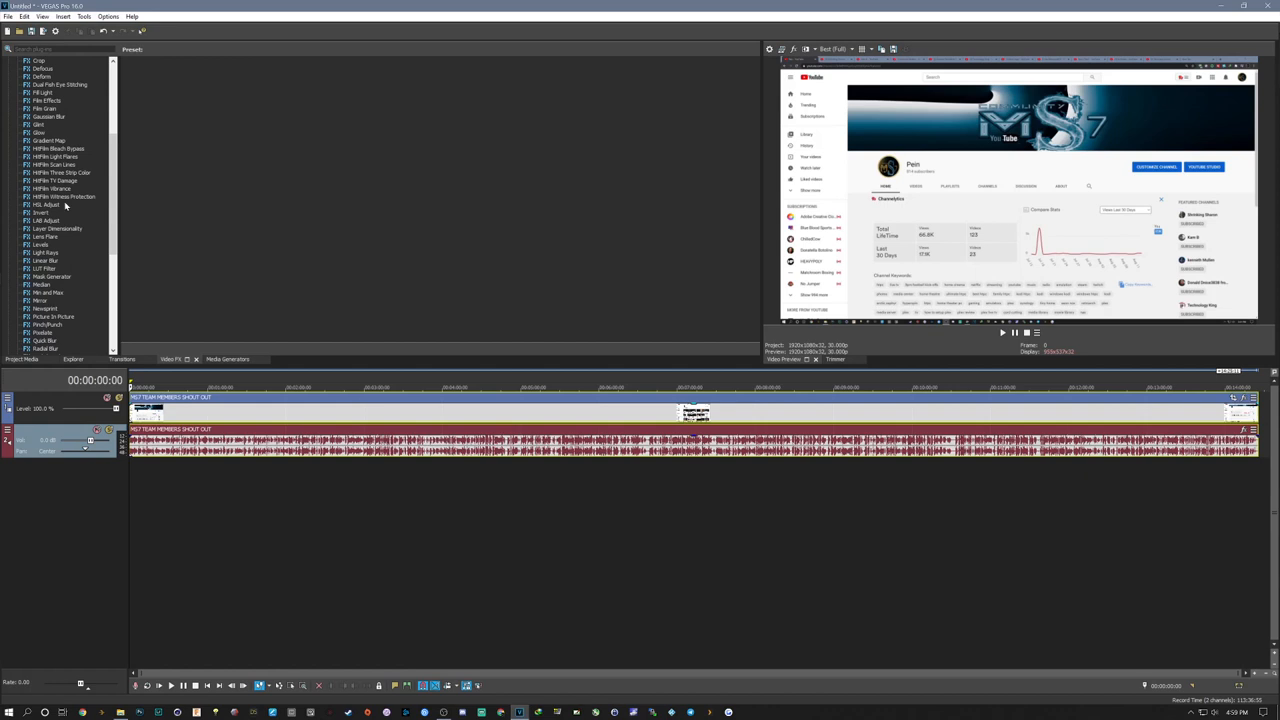
scroll(down, 3)
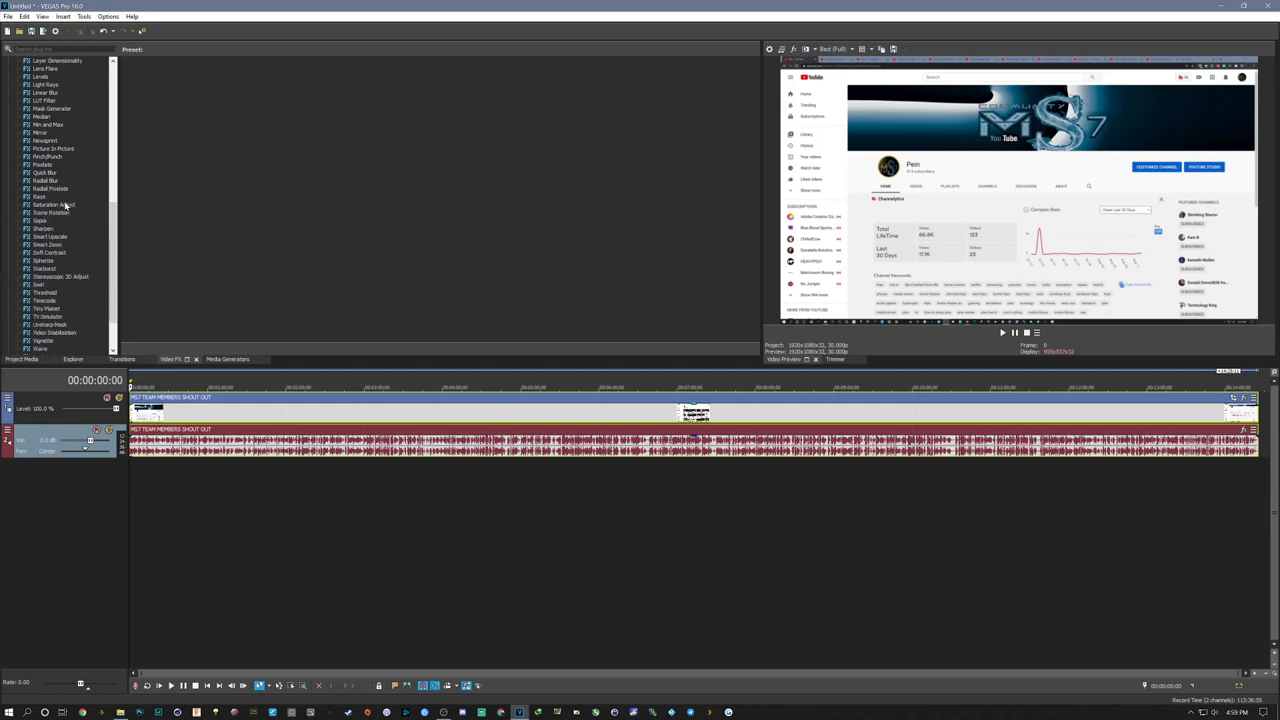
scroll(down, 3)
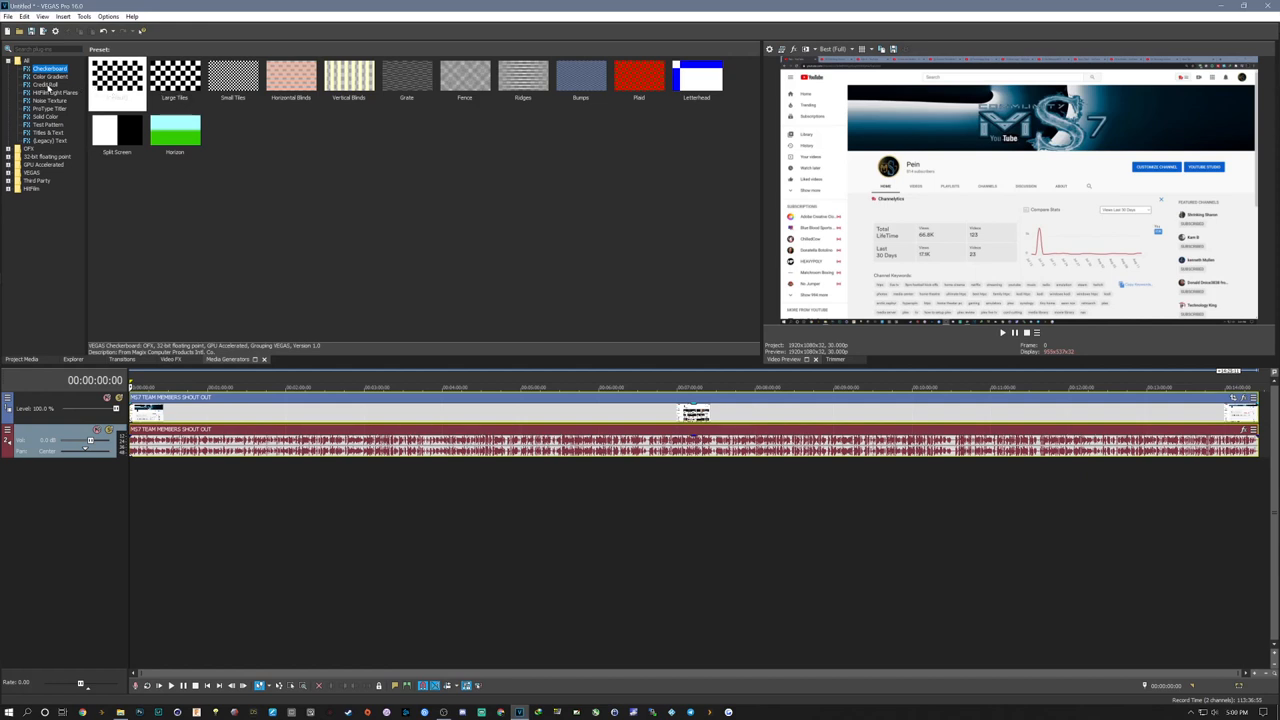
click(45, 84)
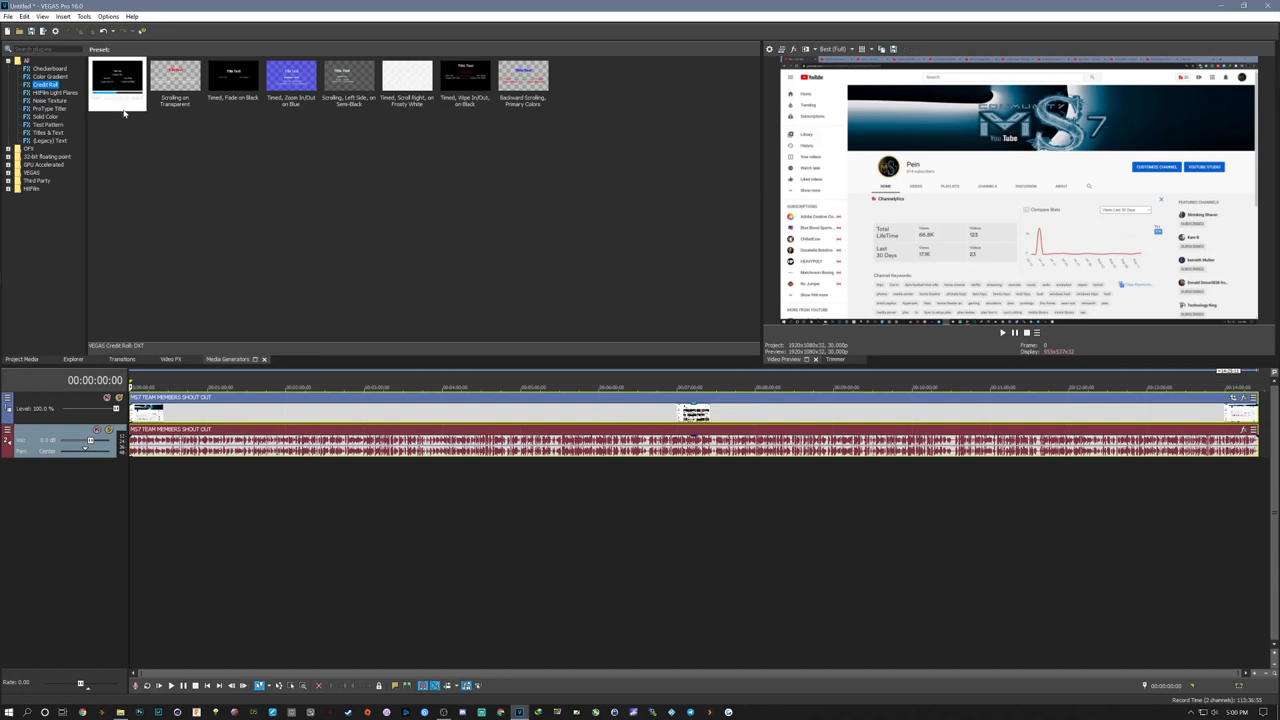
click(175, 80)
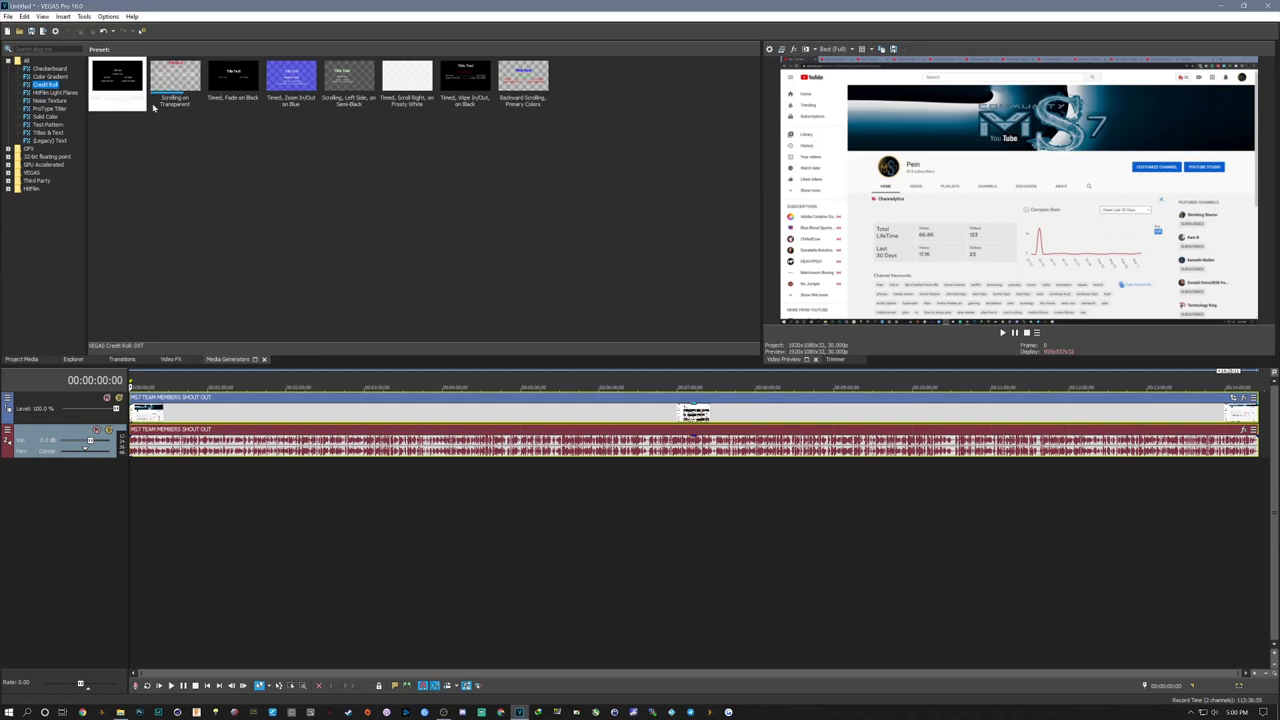
click(50, 77)
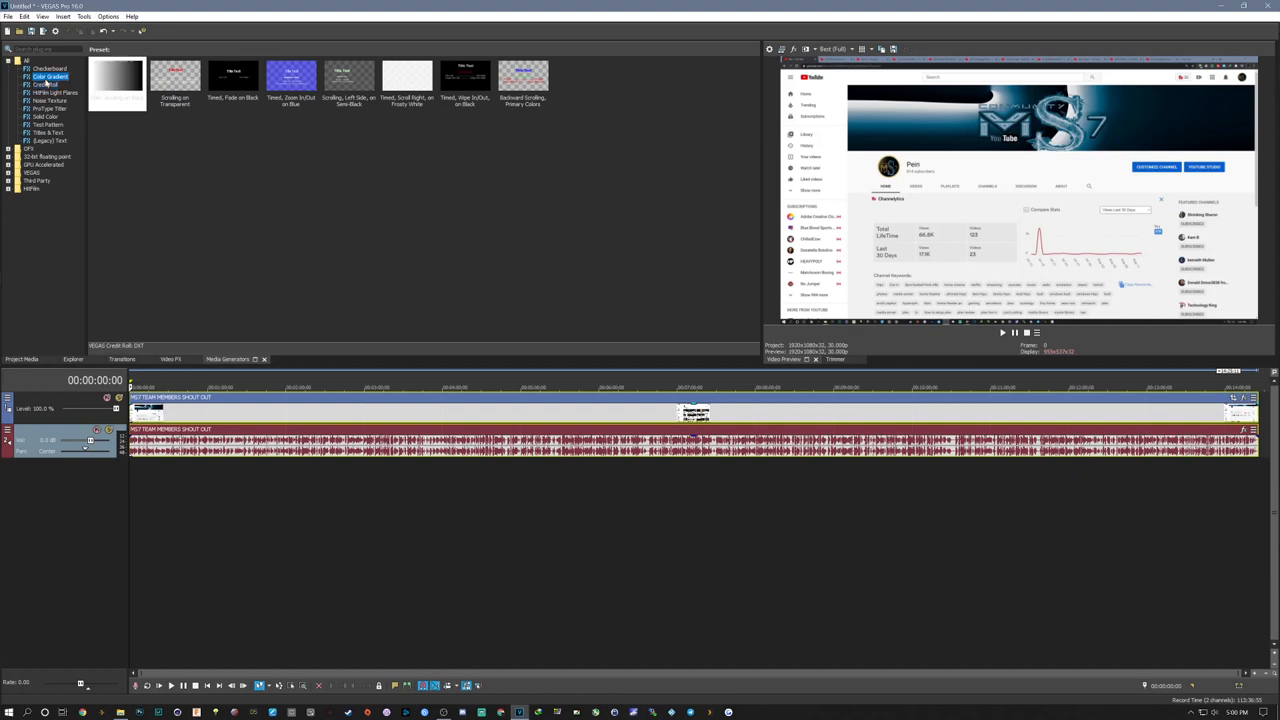
click(48, 100)
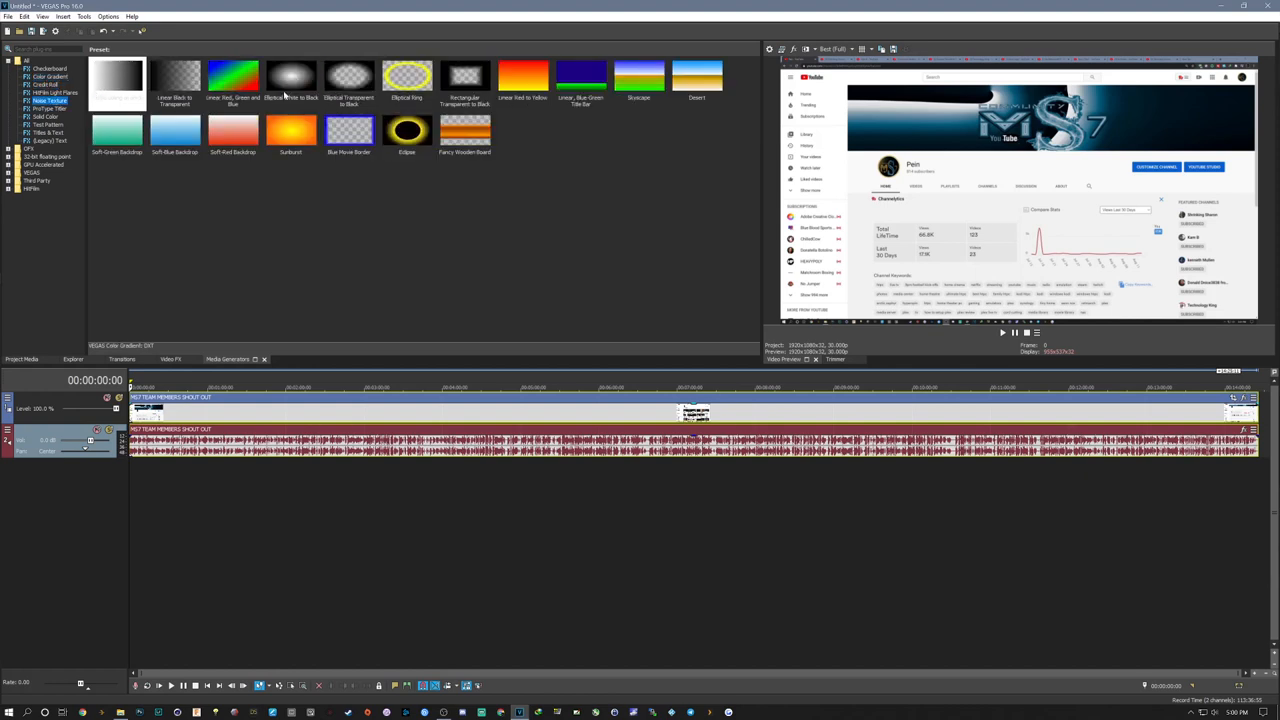
click(45, 116)
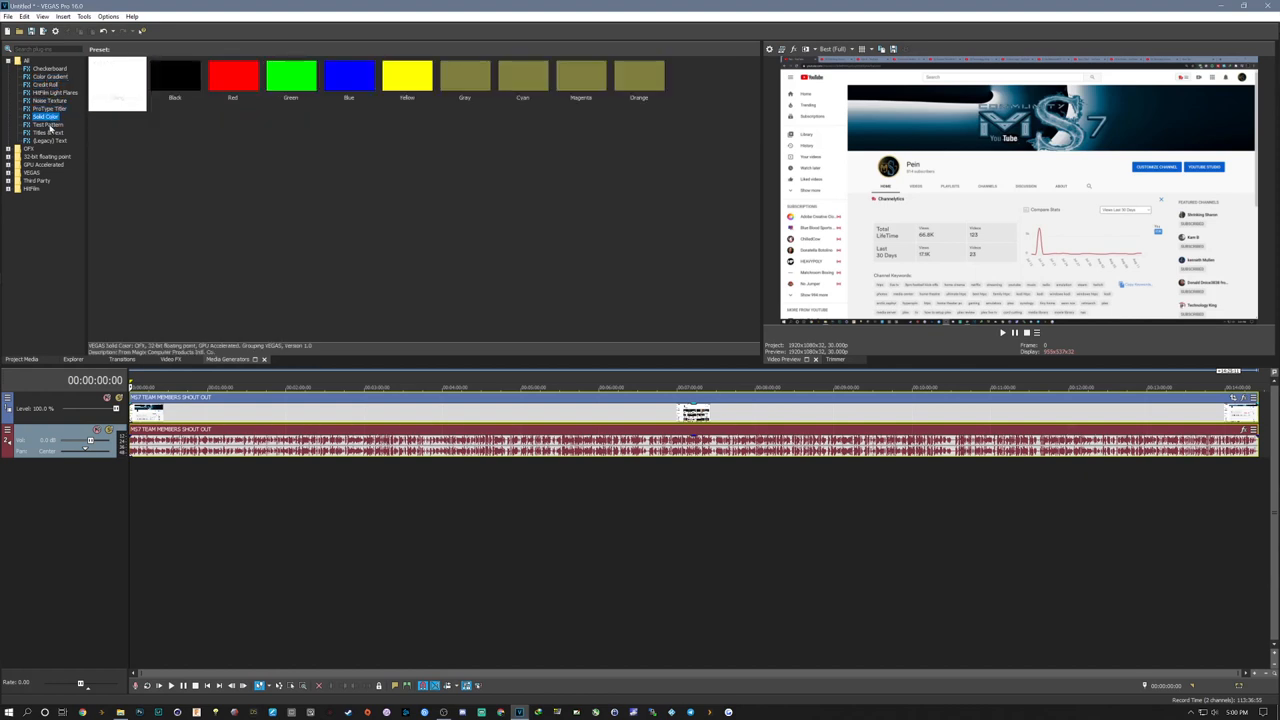
click(48, 124)
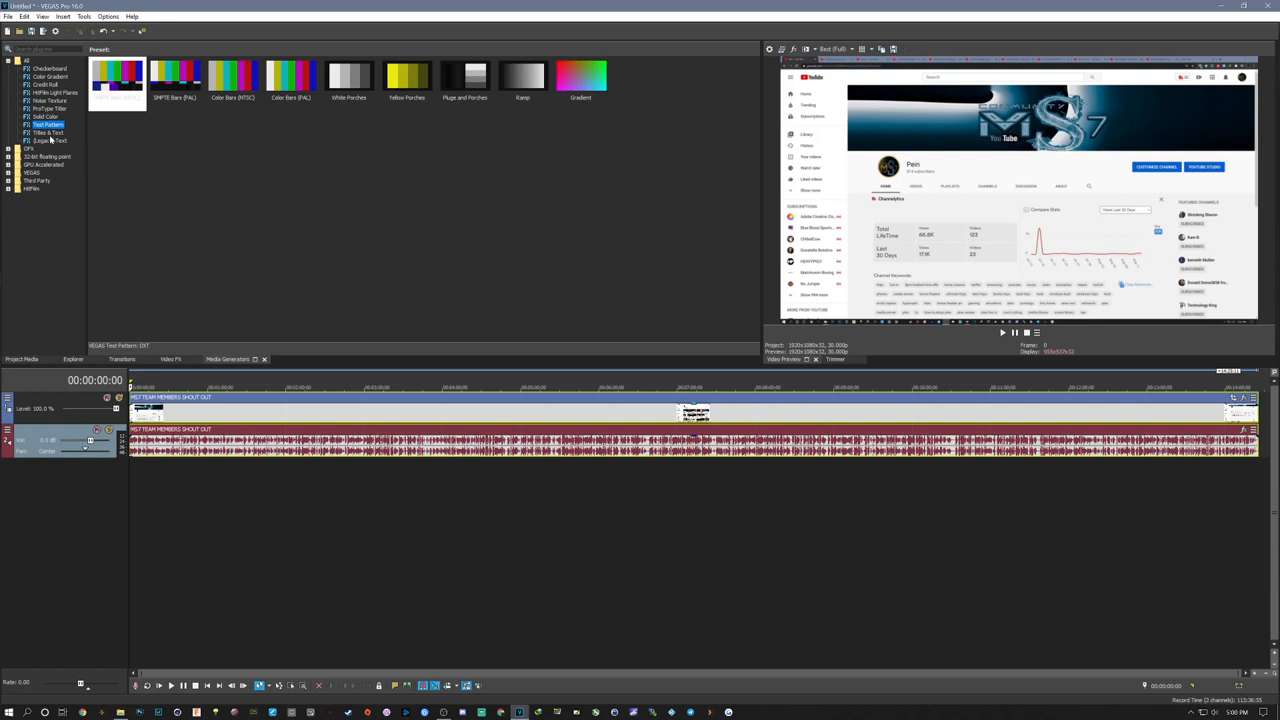
mouse_move(242, 106)
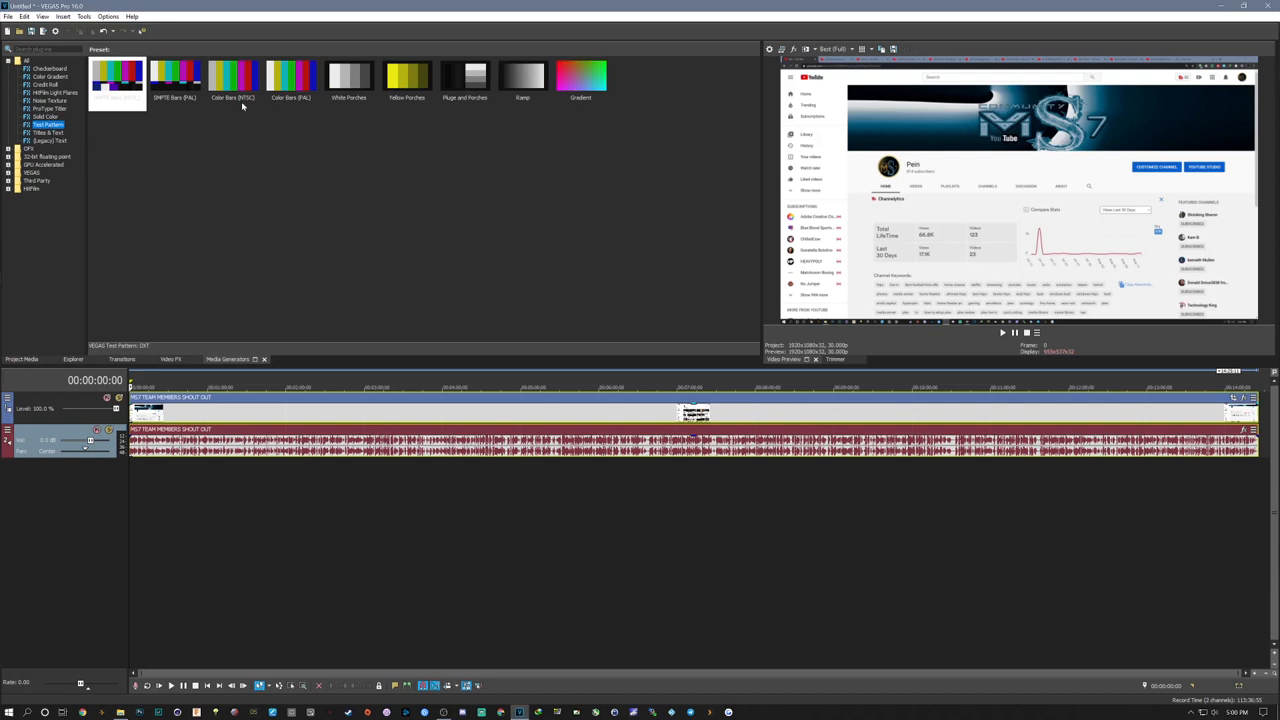
mouse_move(238, 107)
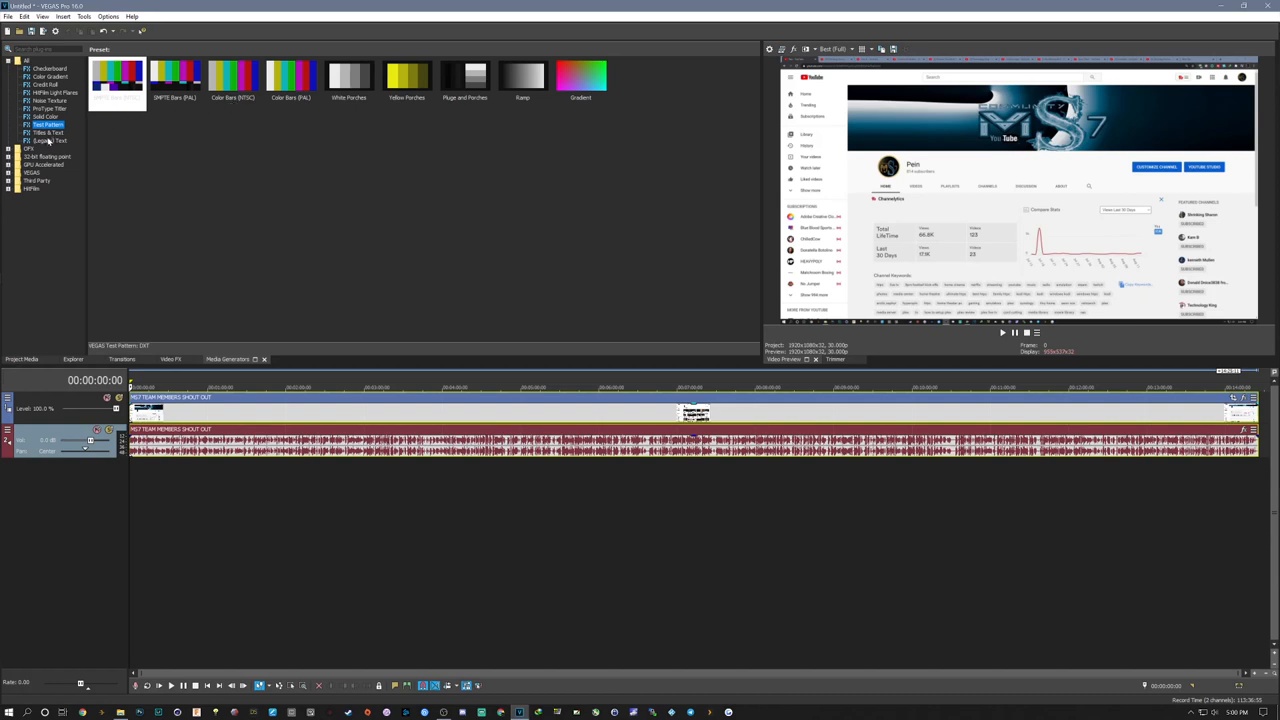
click(47, 133)
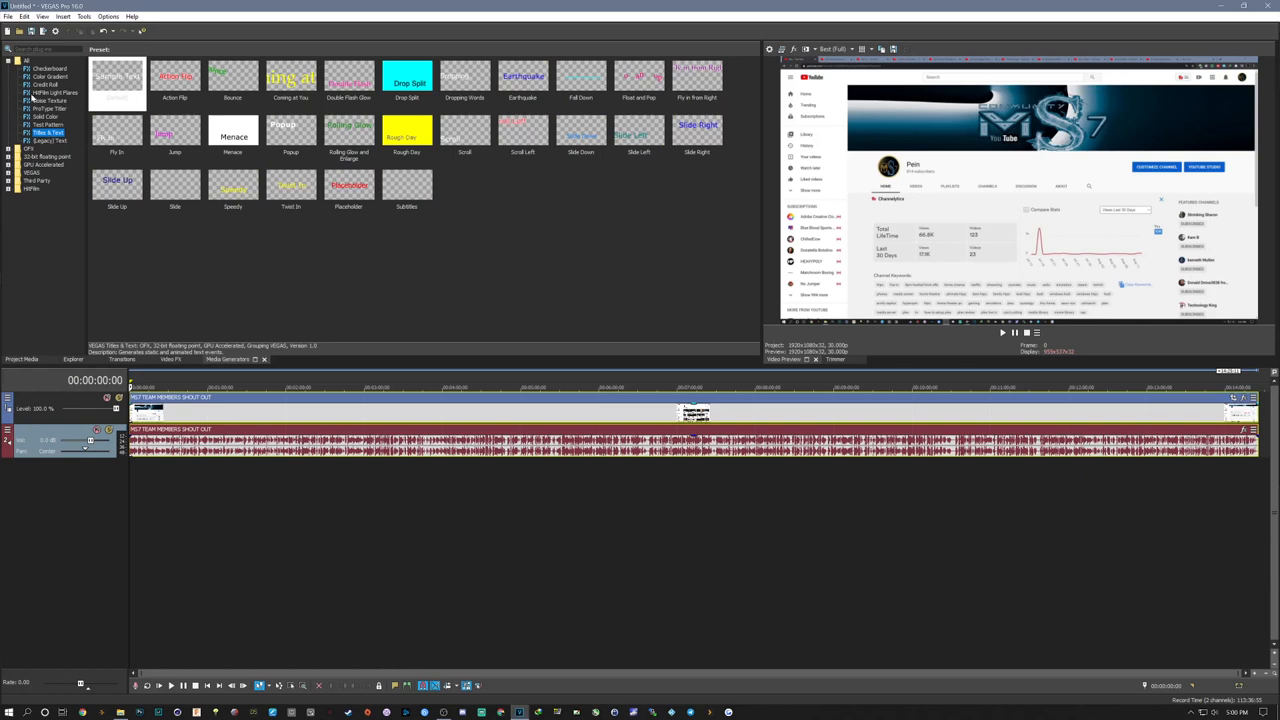
click(48, 68)
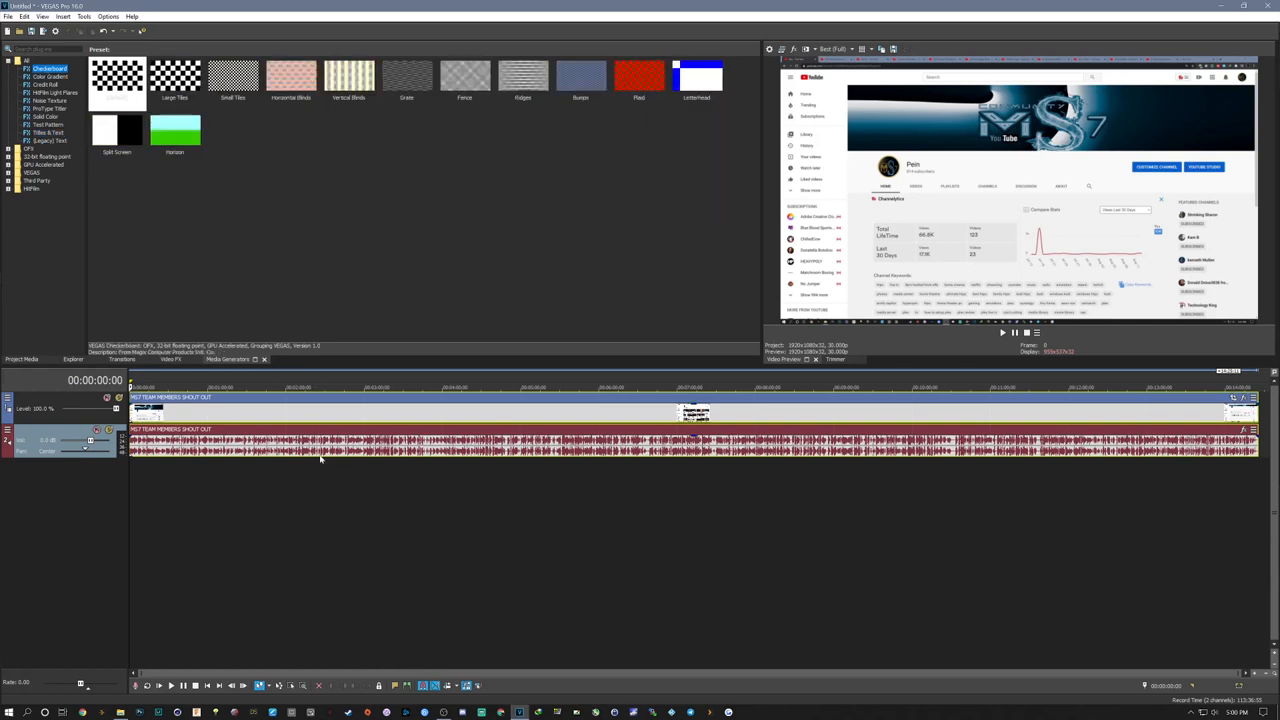
mouse_move(327, 467)
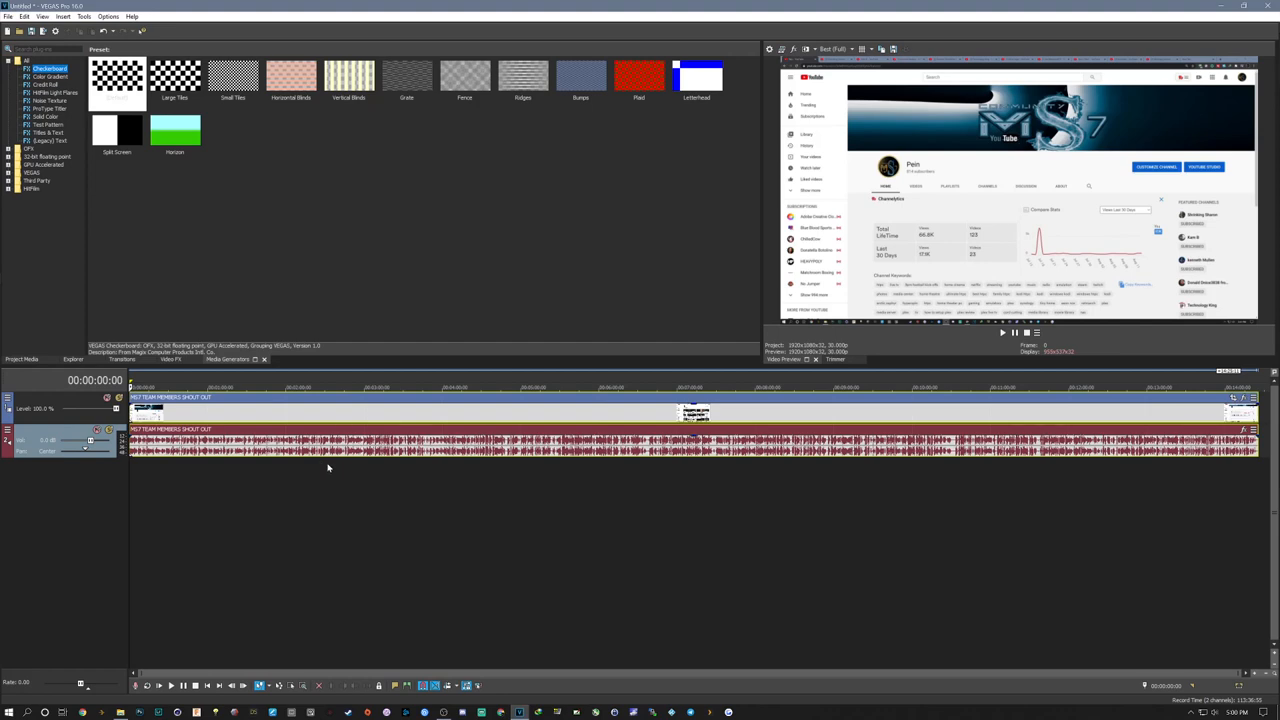
mouse_move(148, 465)
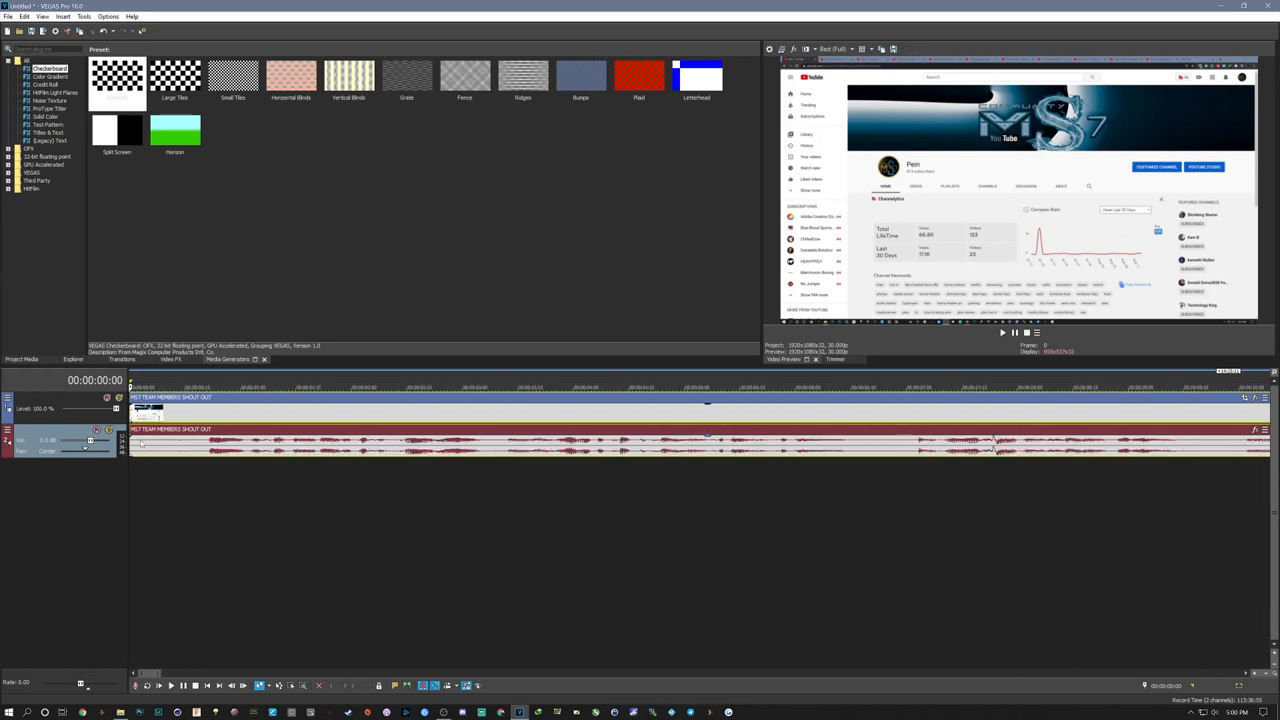
mouse_move(131, 440)
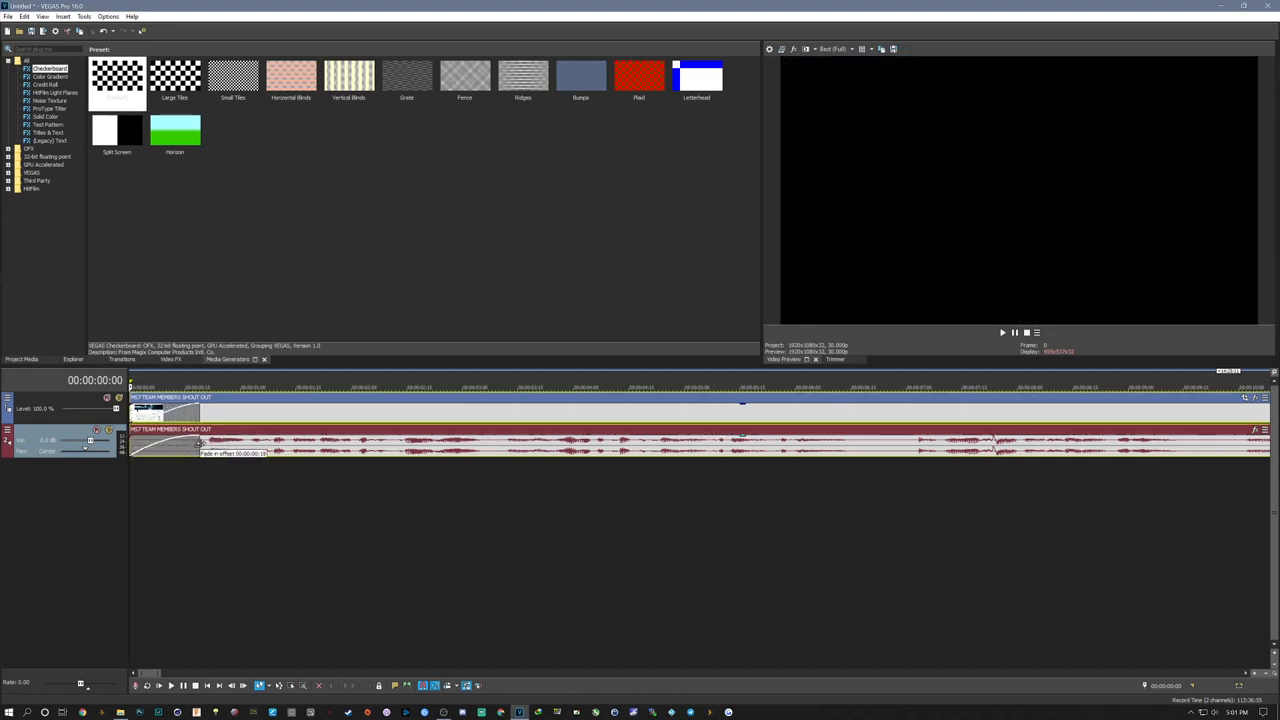
Step: Add a fade-in to the shout-out clip's start, adjusting its length while previewing playback
drag(198, 443, 210, 443)
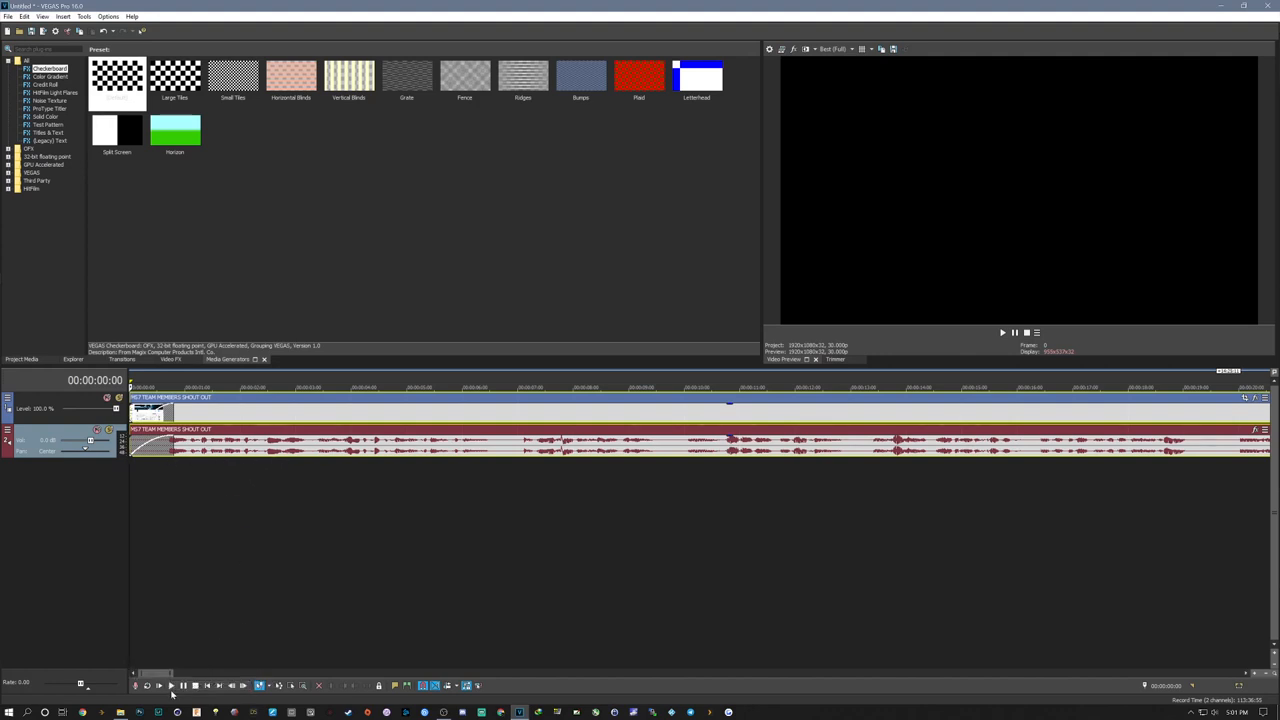
click(183, 685)
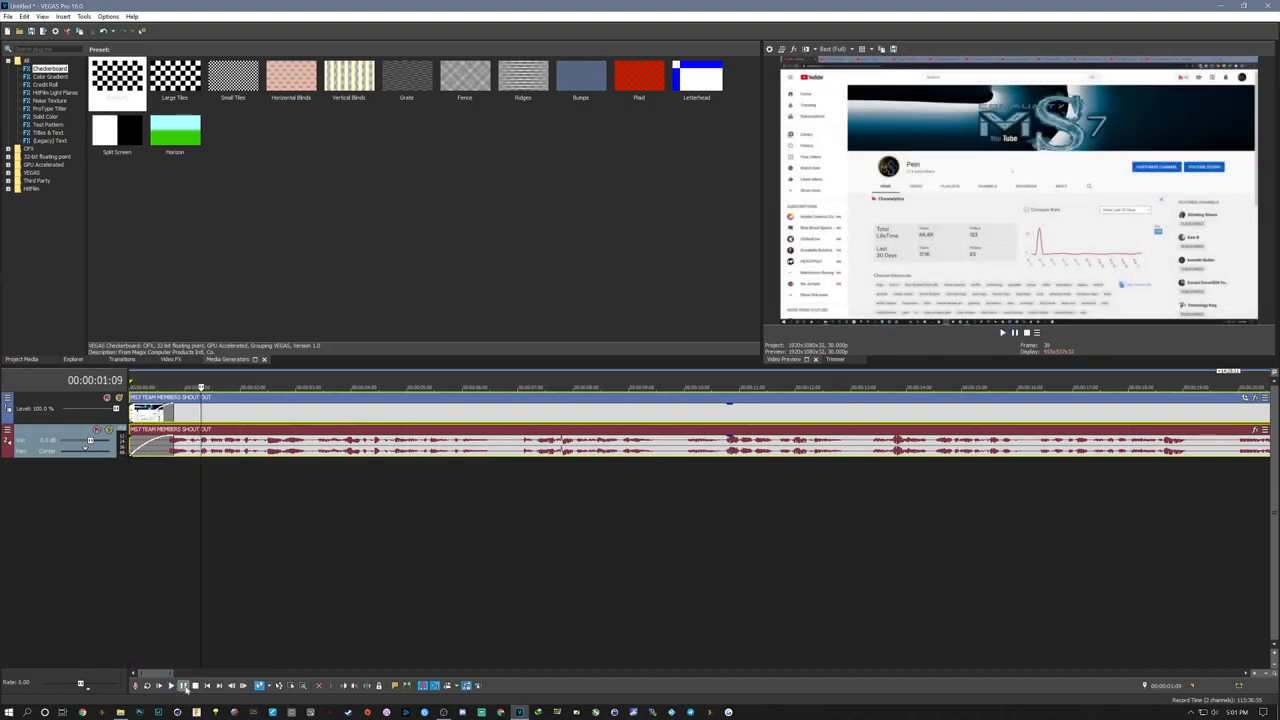
click(207, 685)
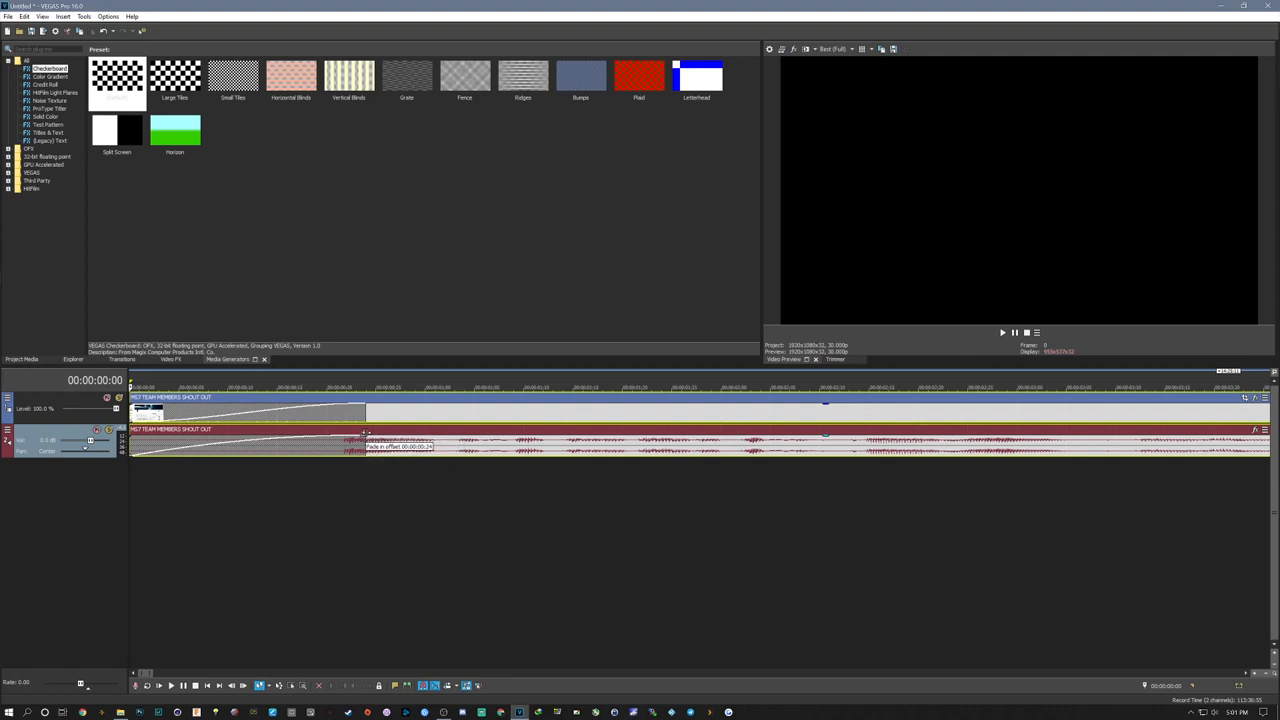
drag(365, 440, 480, 440)
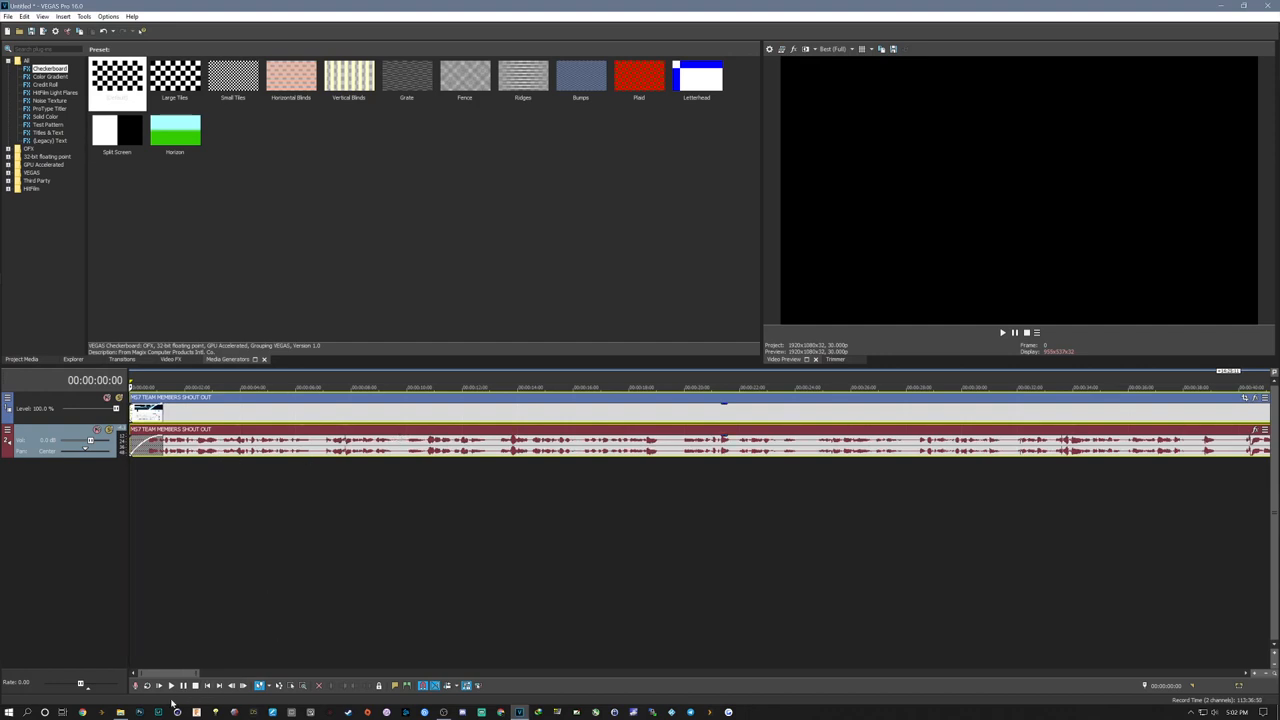
click(170, 685)
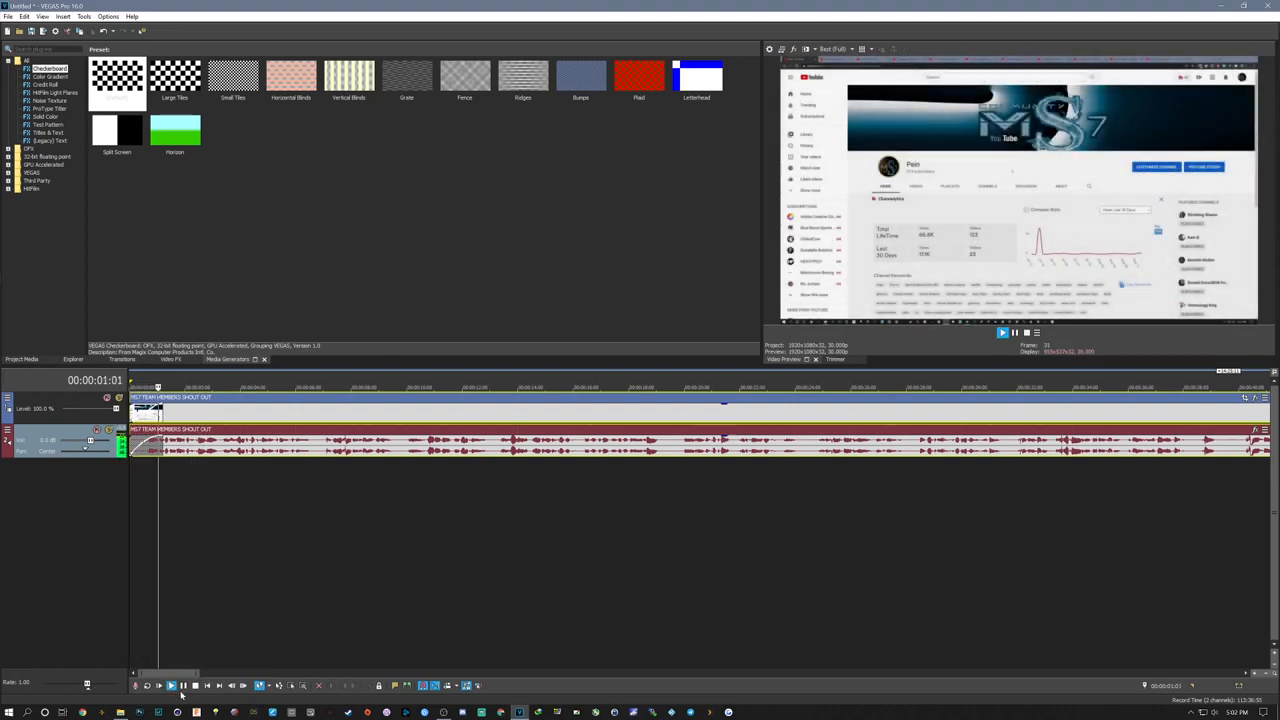
click(182, 685)
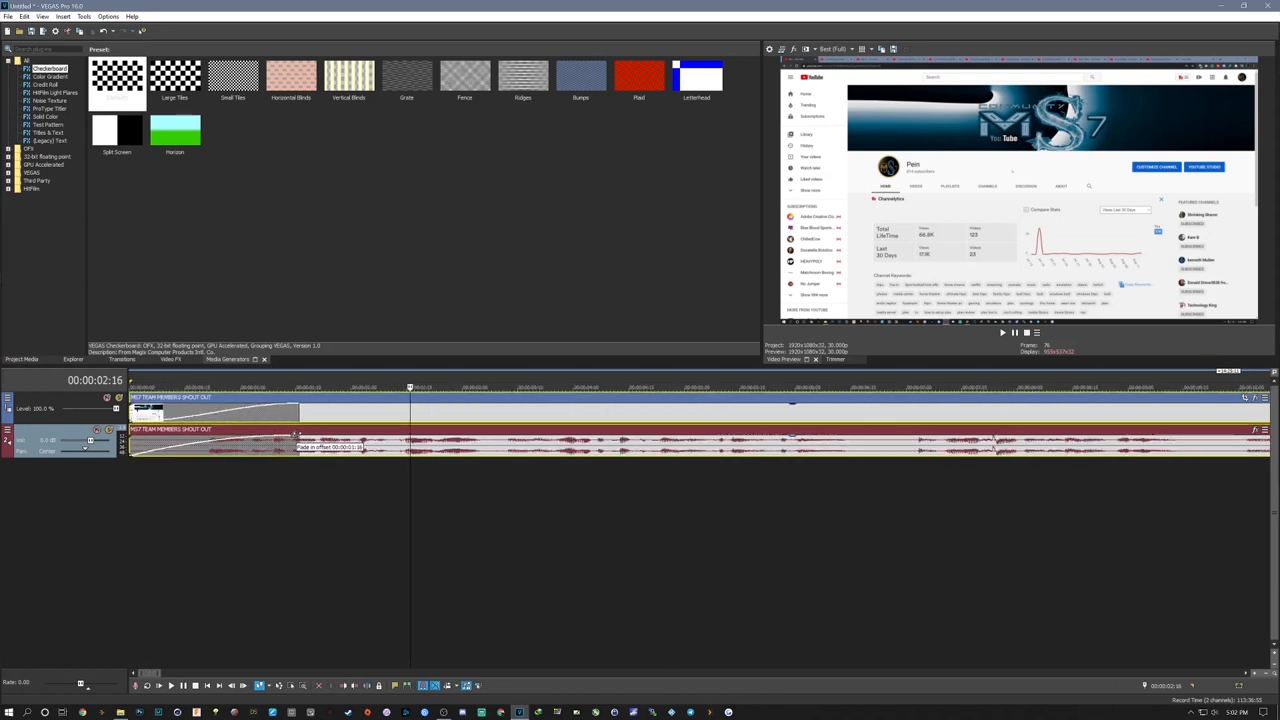
drag(290, 440, 350, 440)
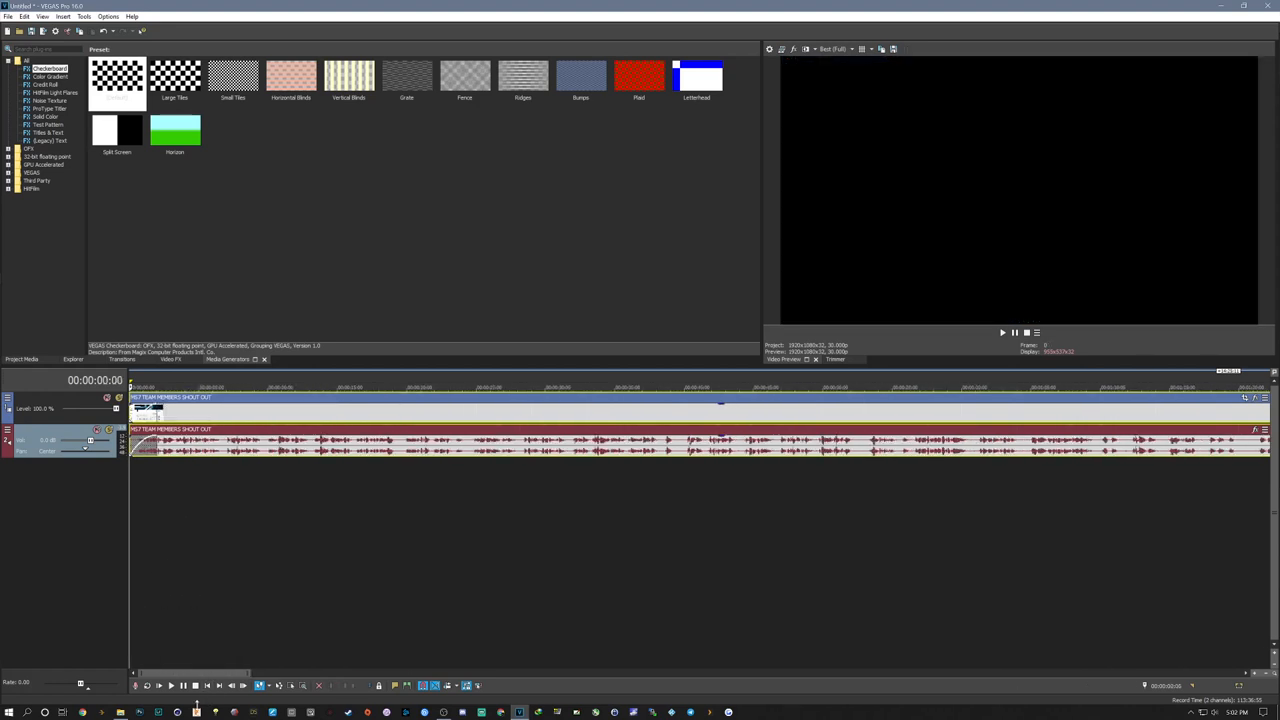
click(170, 685)
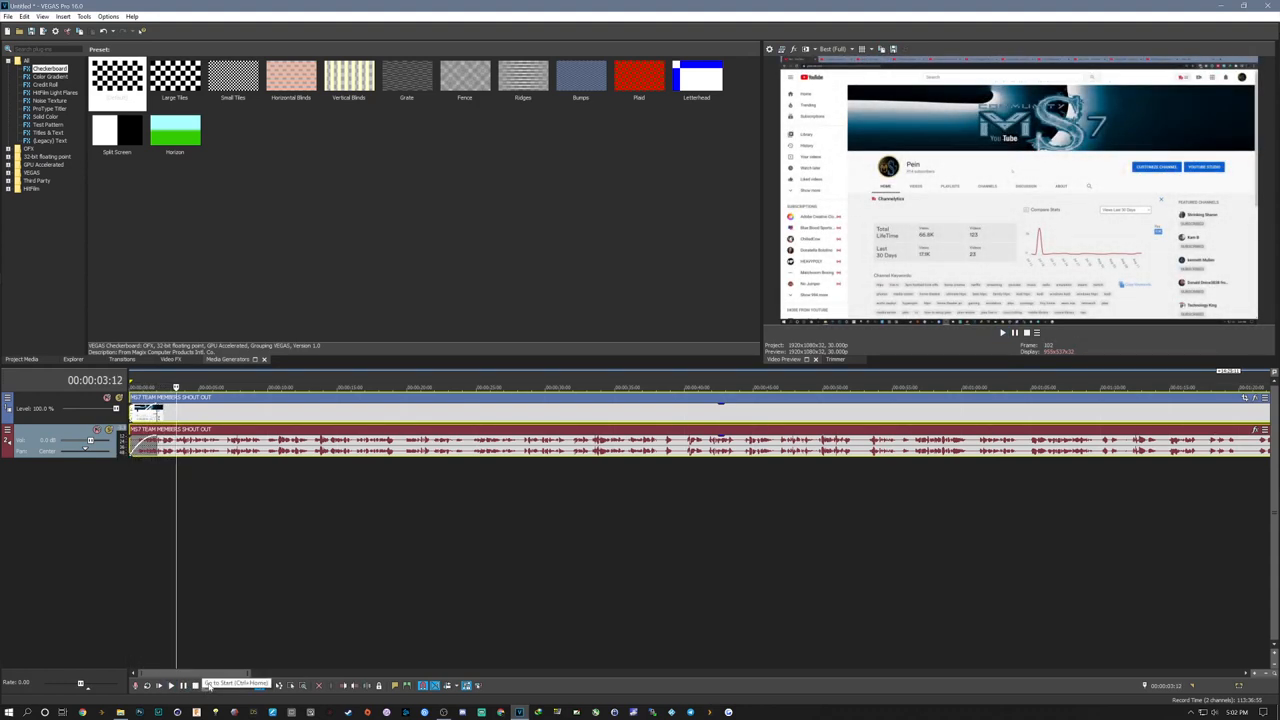
click(232, 684)
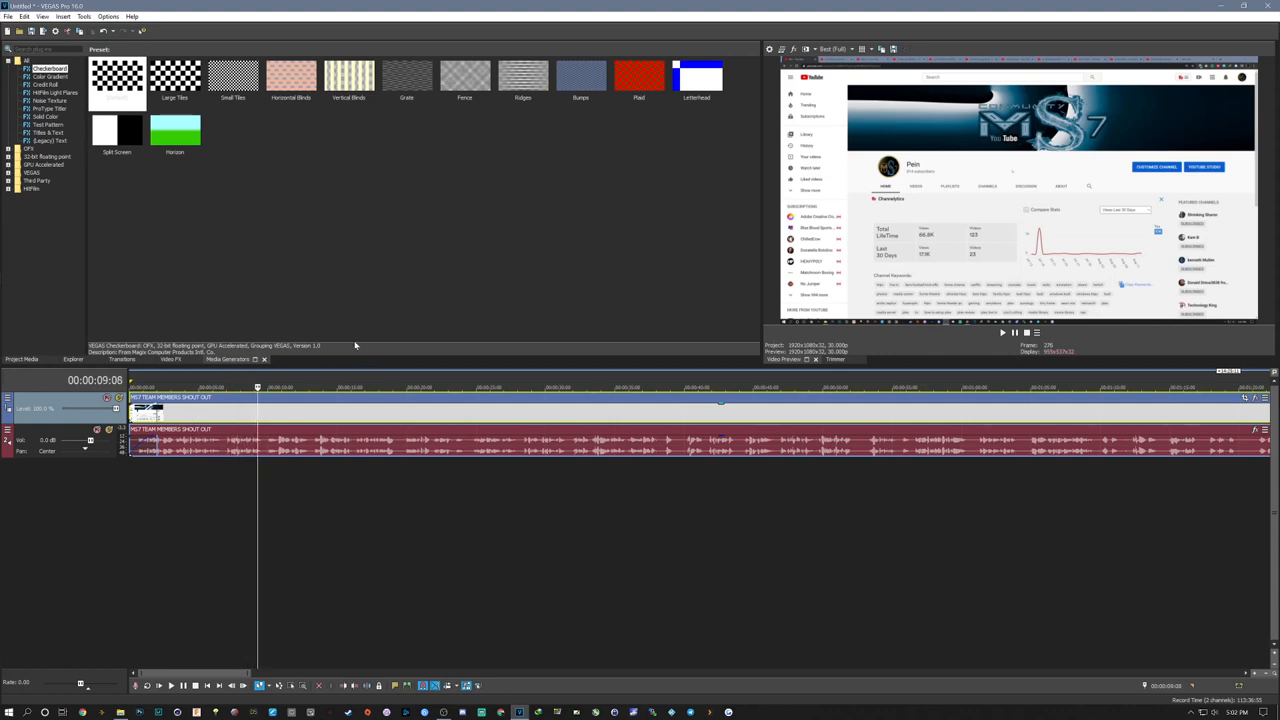
Step: Place the cursor at about 01:43:14 on the shout-out clip to split it
click(472, 388)
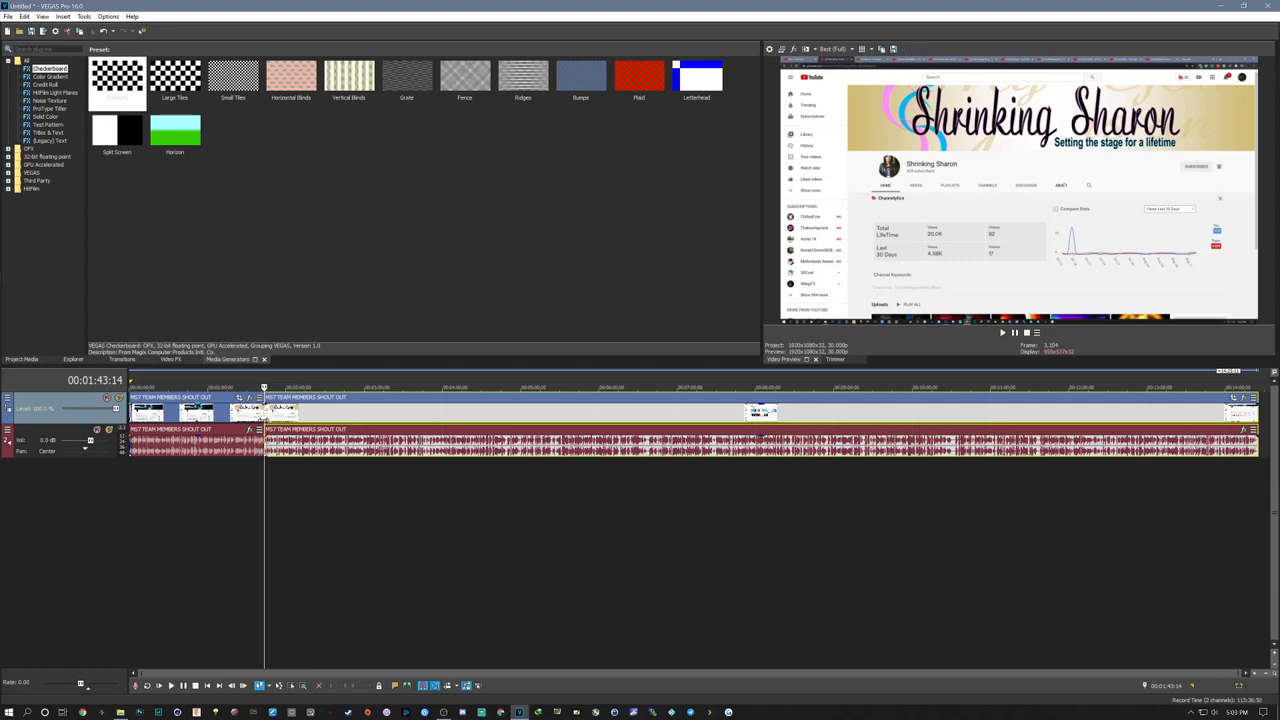
mouse_move(167, 243)
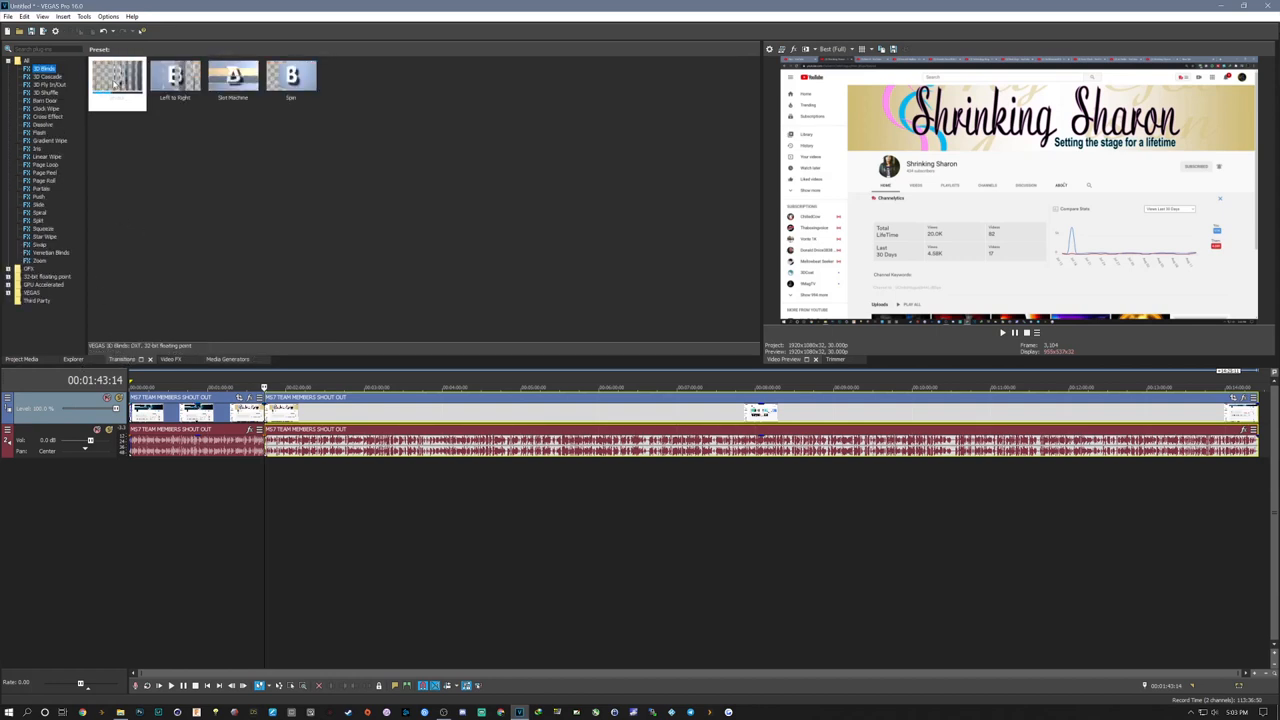
Step: Give the 3D Blinds transition 5 divisions, 1 extra spin and Left to Right direction
click(116, 78)
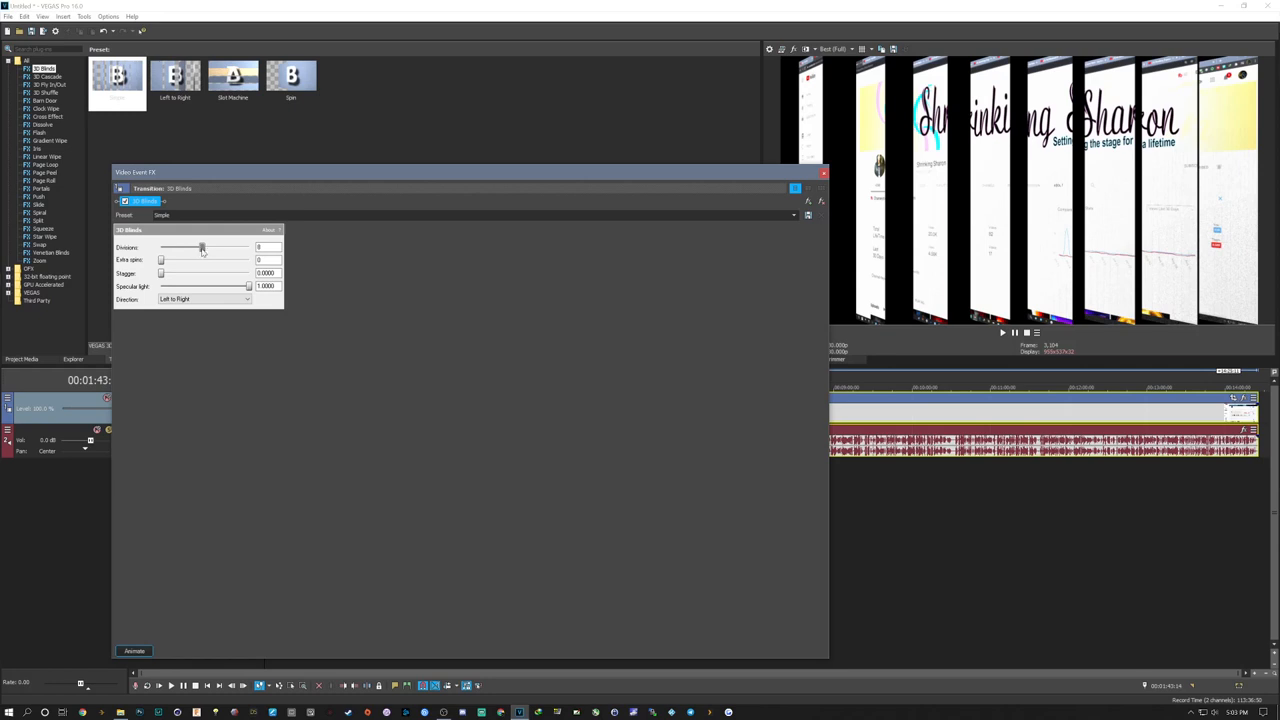
drag(203, 247, 190, 247)
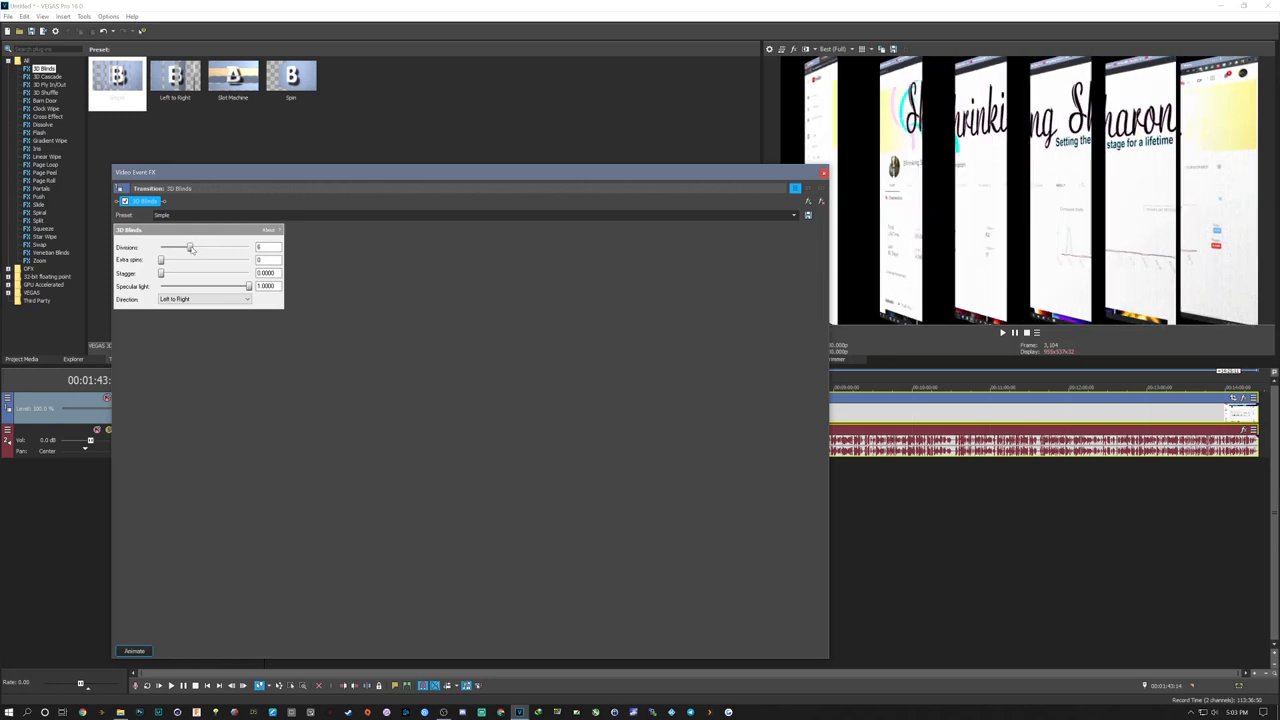
drag(170, 247, 183, 247)
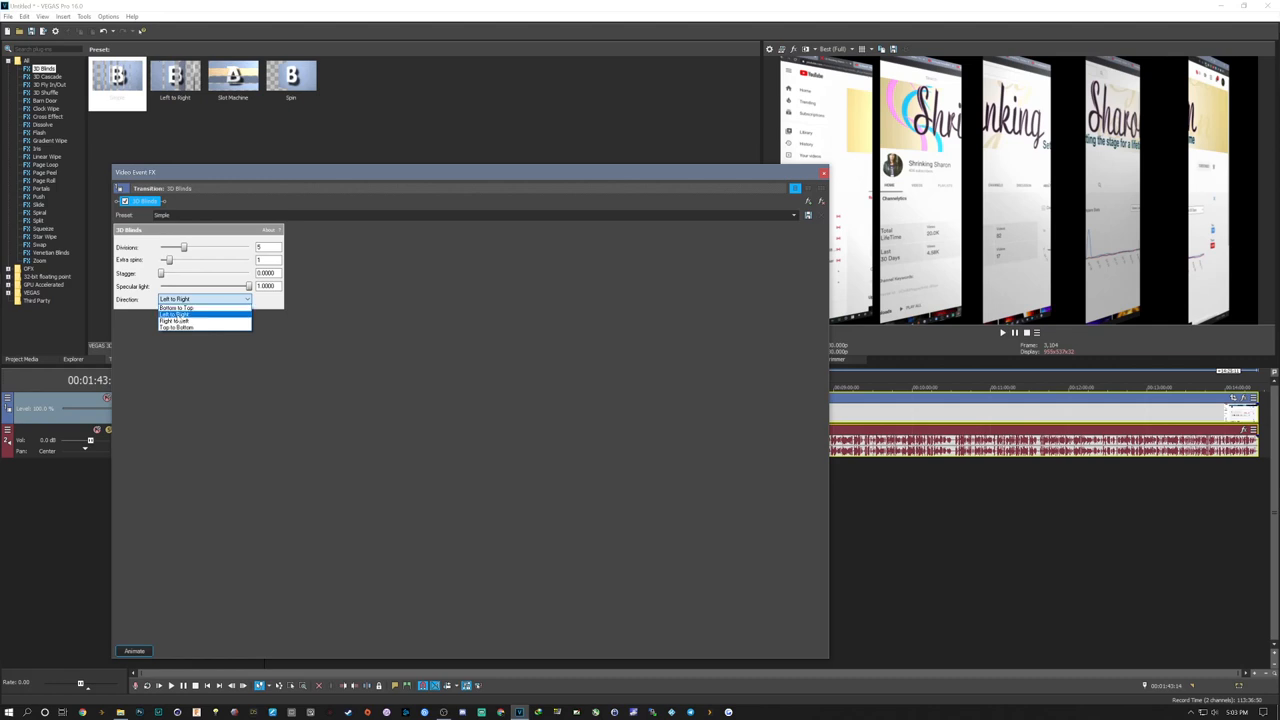
click(204, 299)
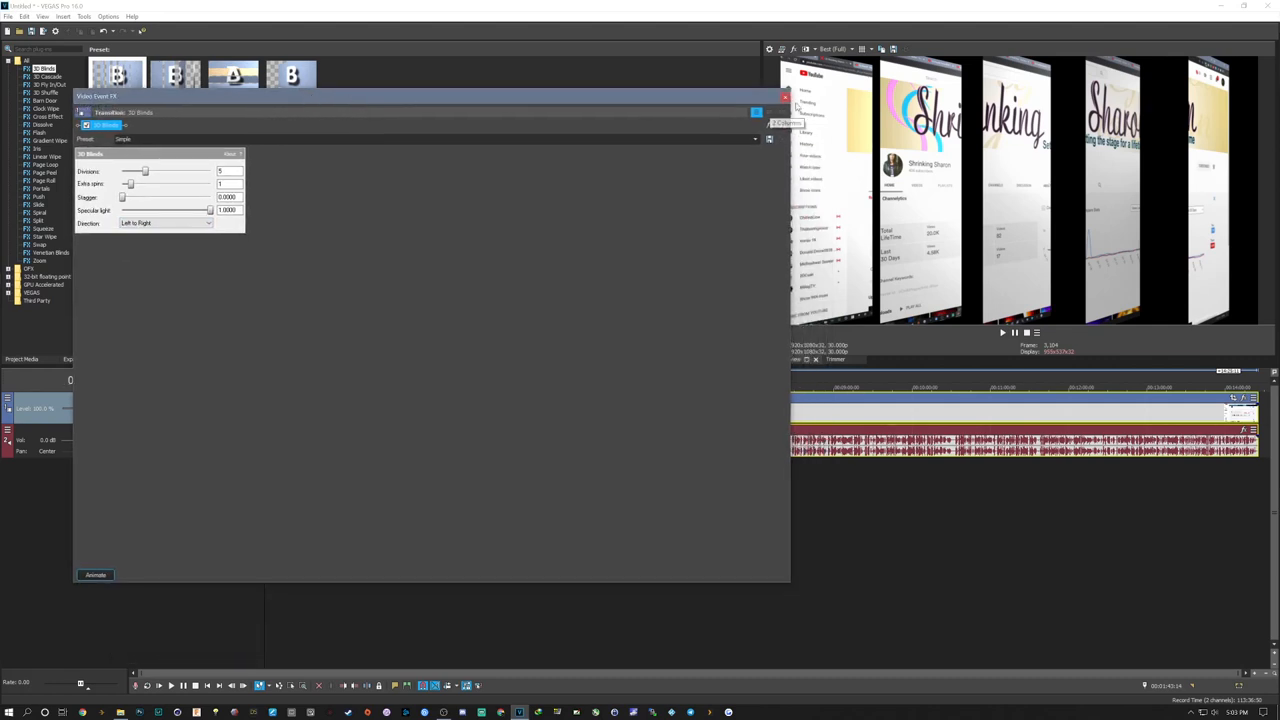
click(786, 96)
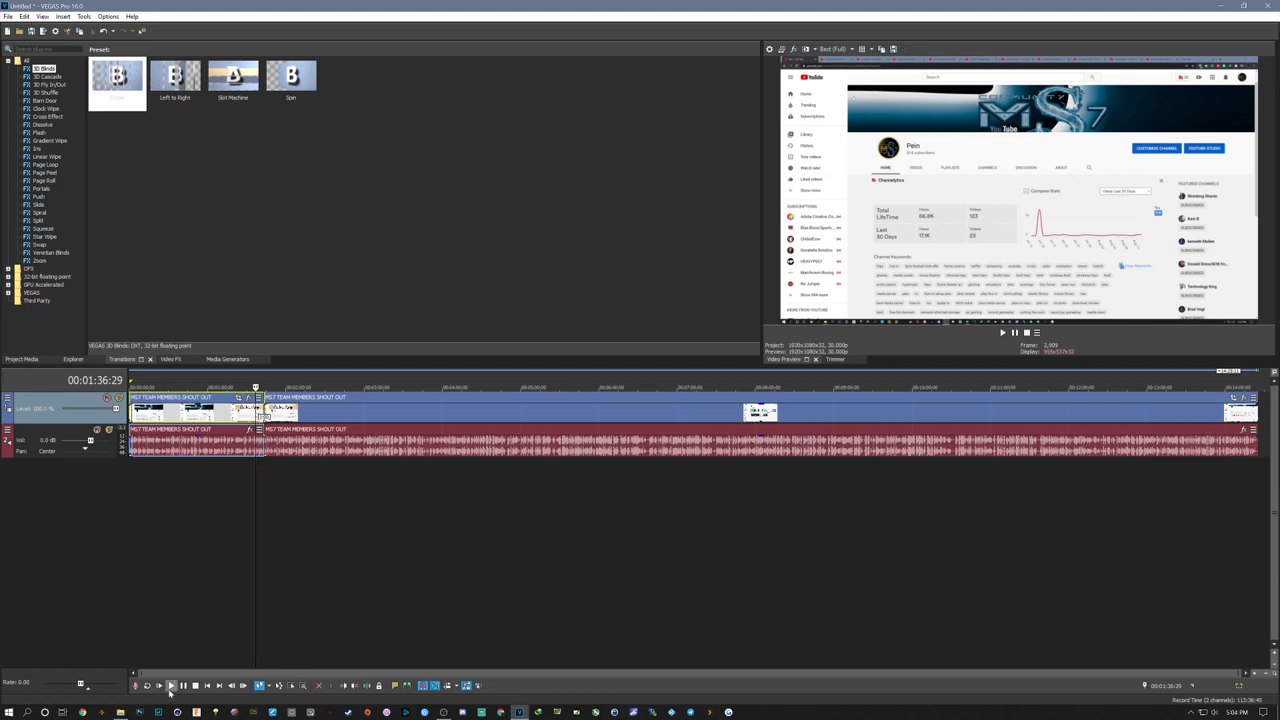
click(171, 685)
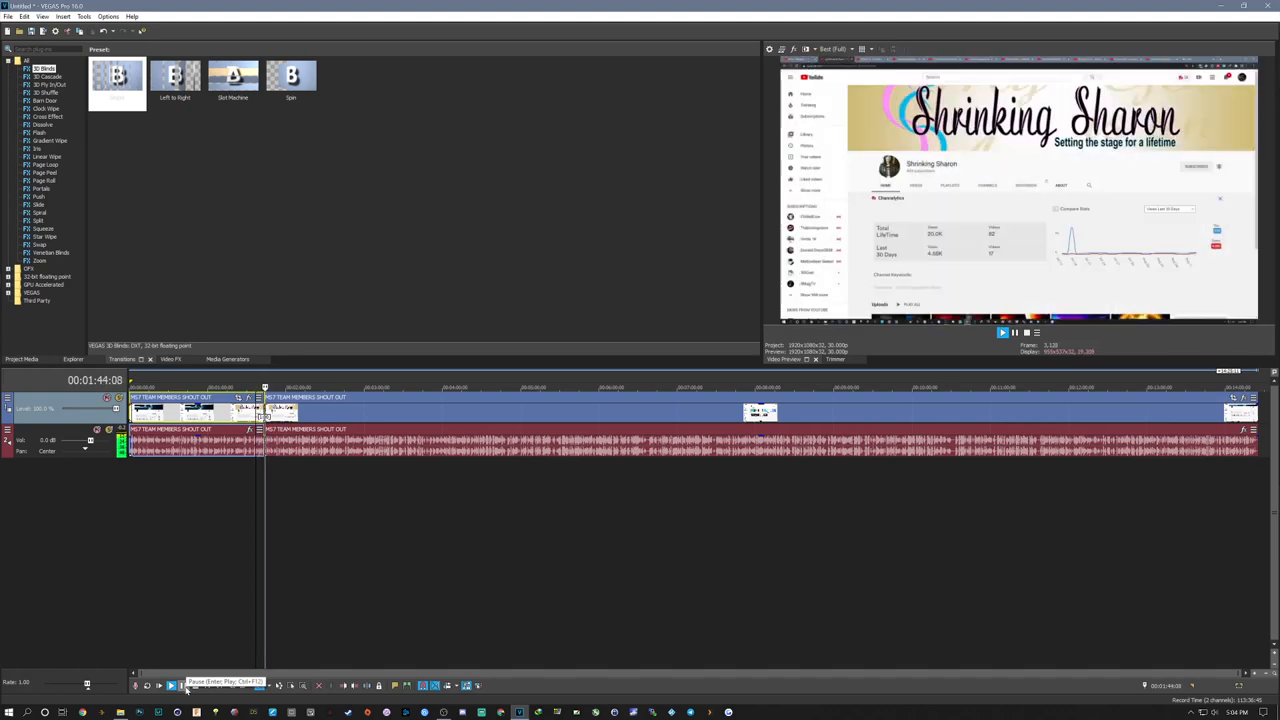
click(170, 685)
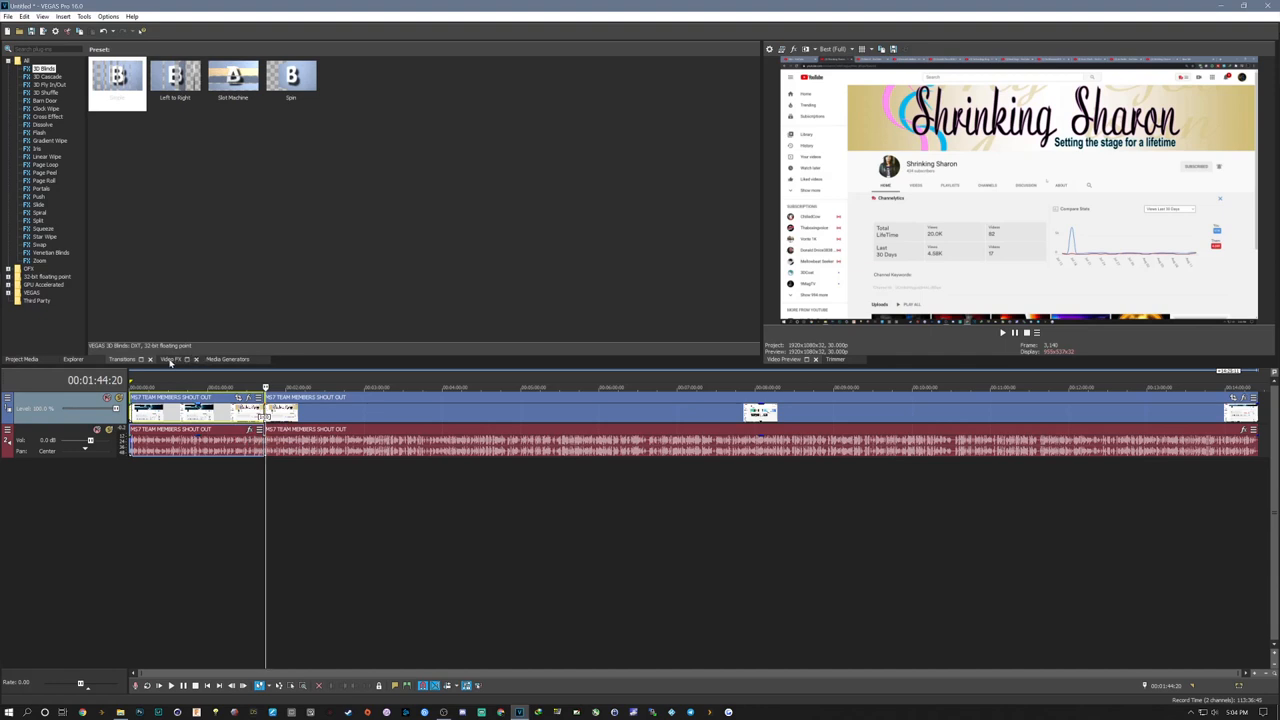
Step: Display the Video FX library and scroll through its effects list
click(170, 359)
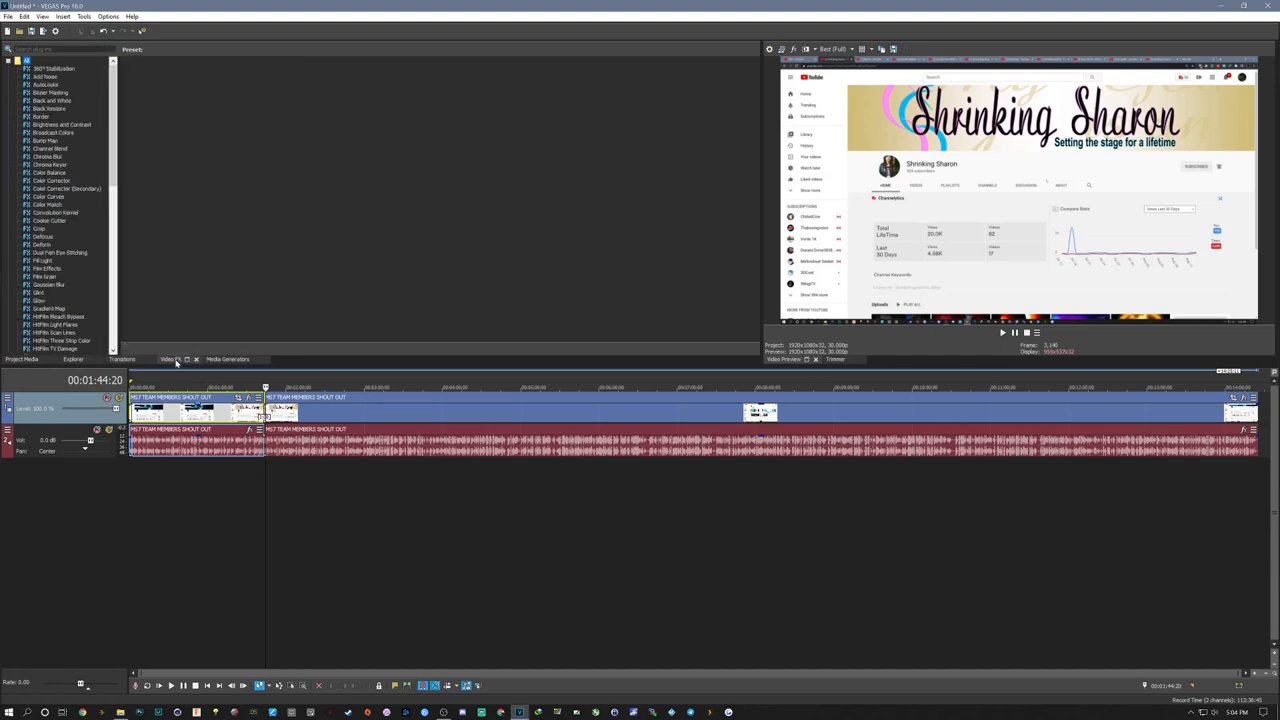
scroll(down, 3)
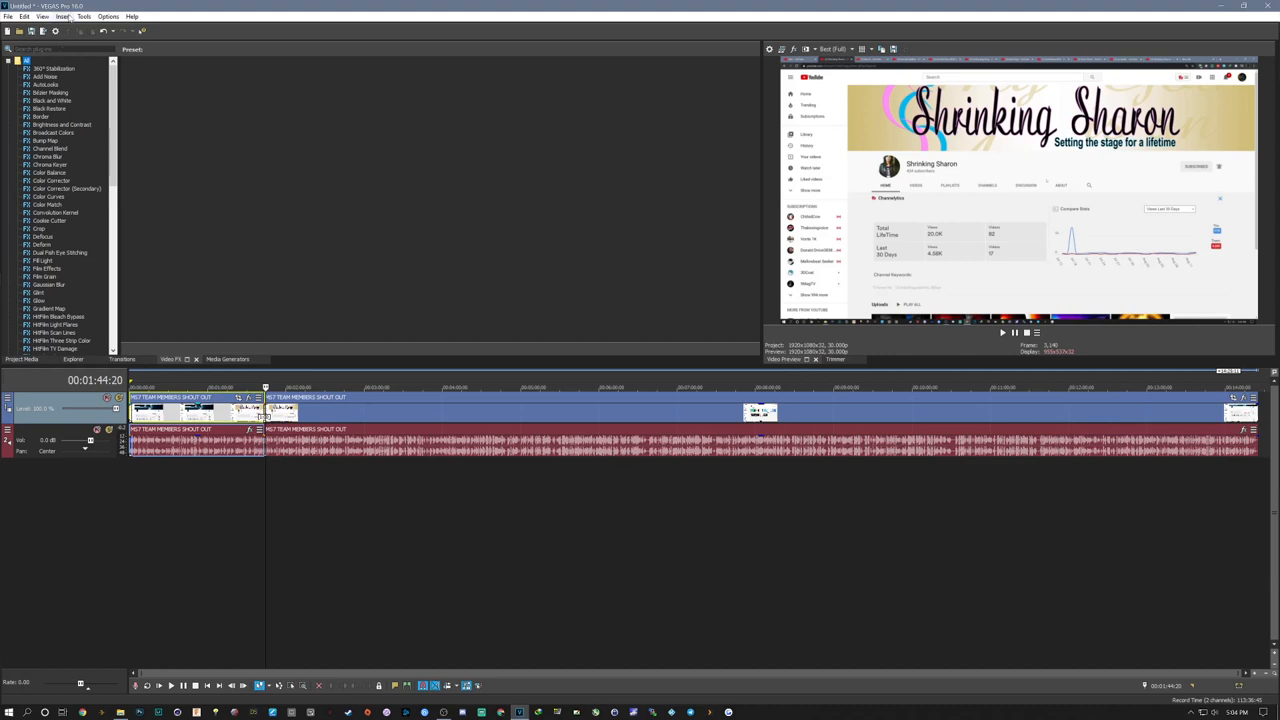
mouse_move(8, 31)
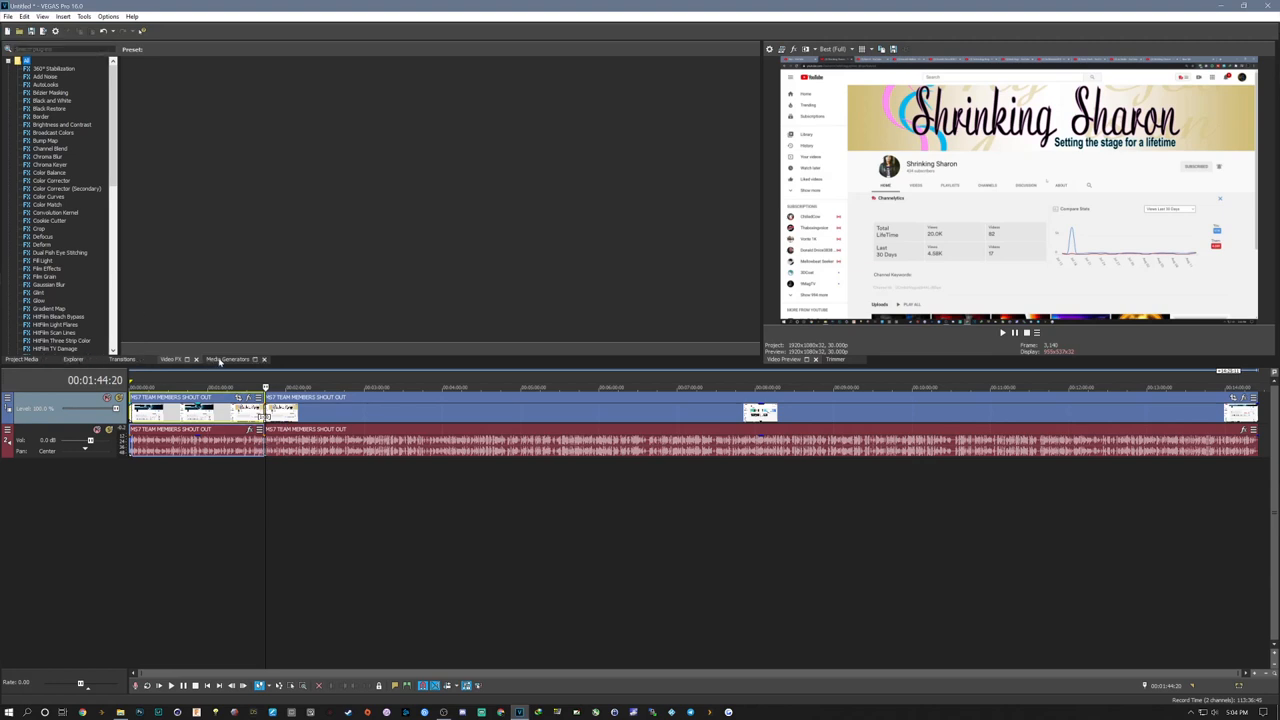
click(227, 359)
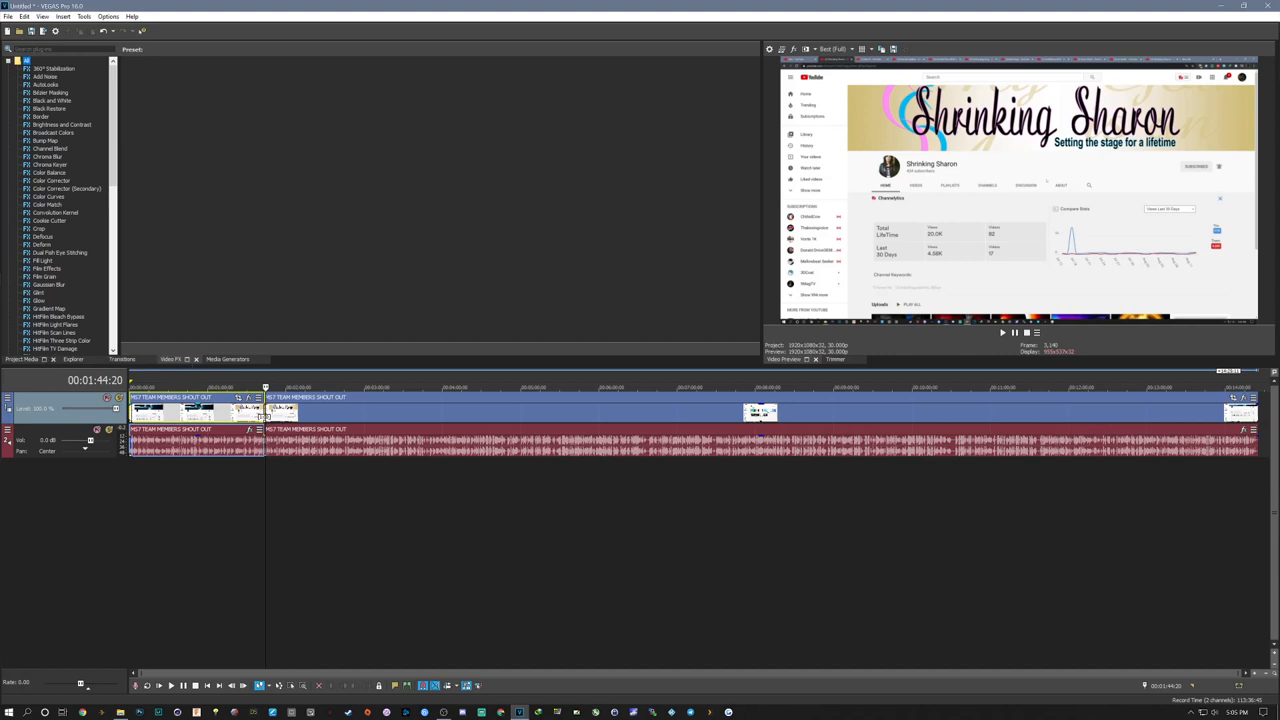
mouse_move(96, 143)
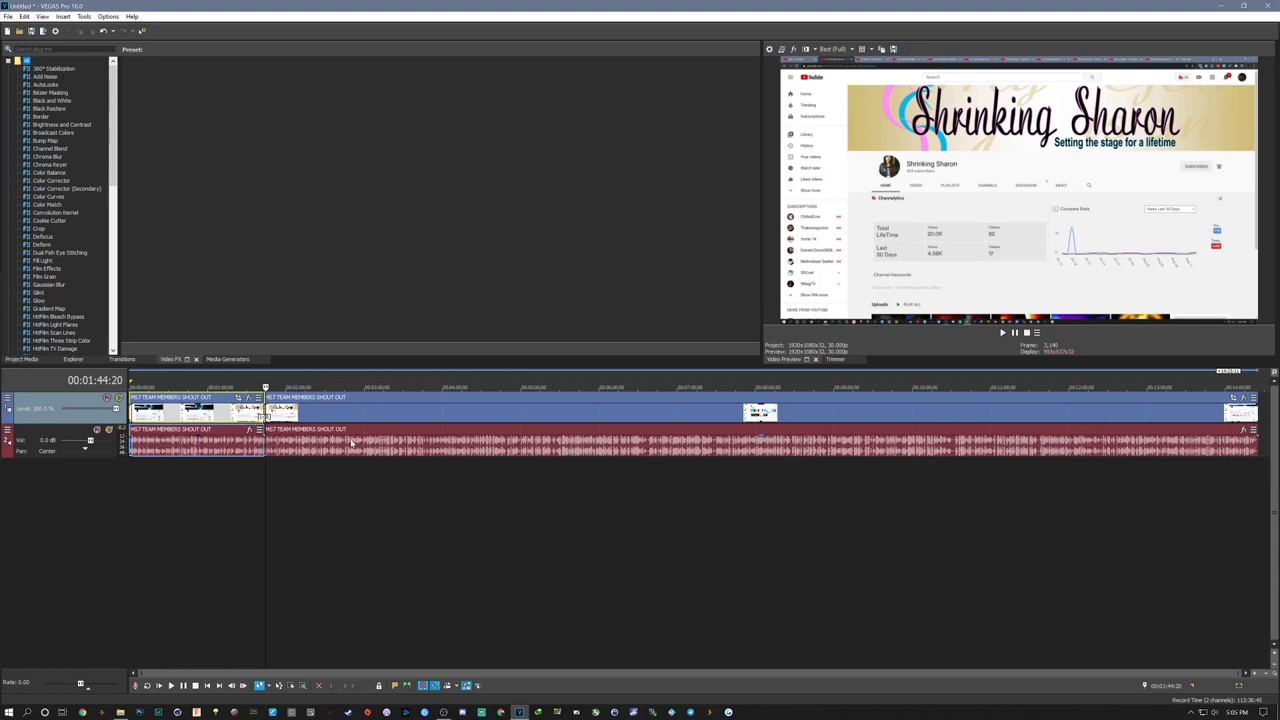
mouse_move(325, 495)
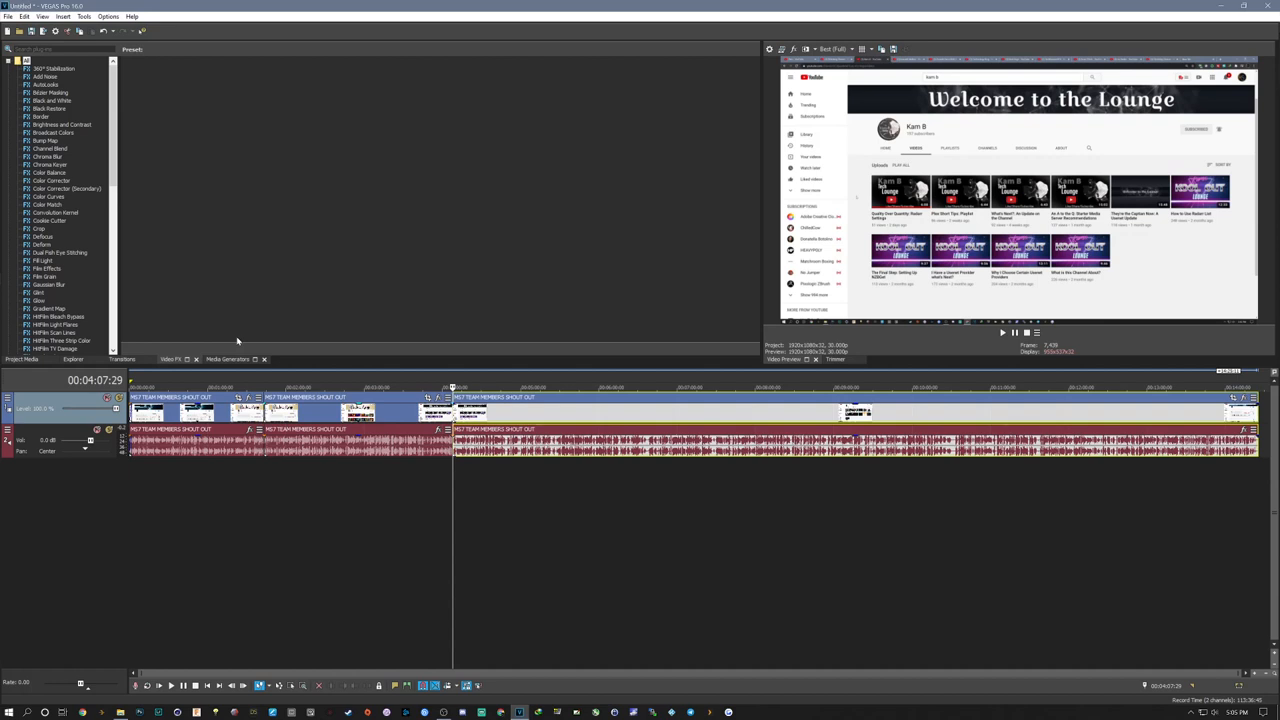
mouse_move(320, 280)
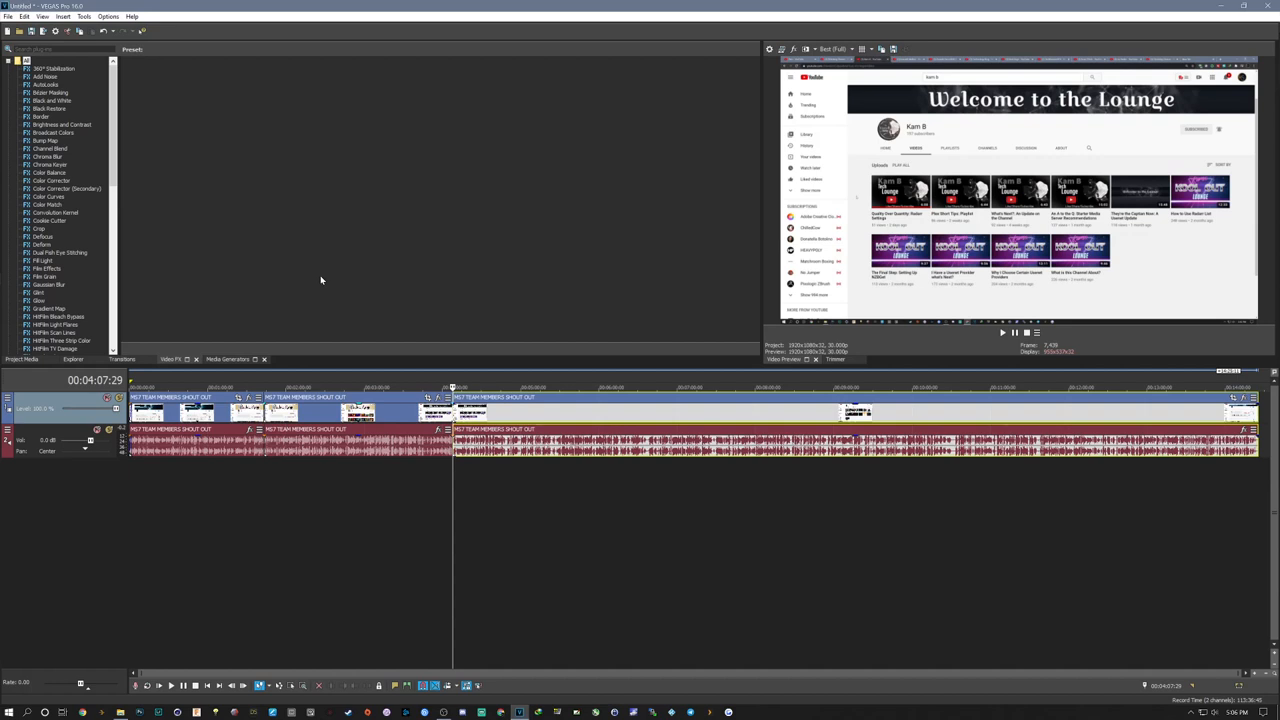
mouse_move(309, 253)
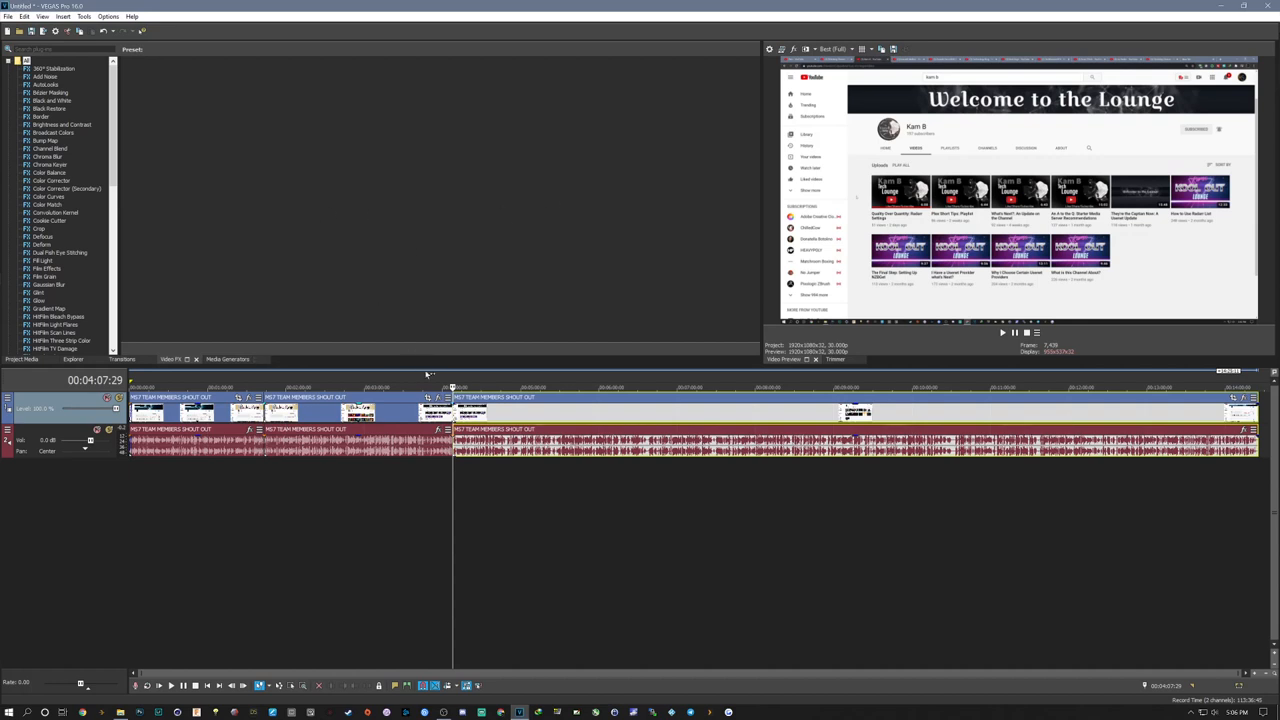
mouse_move(97, 268)
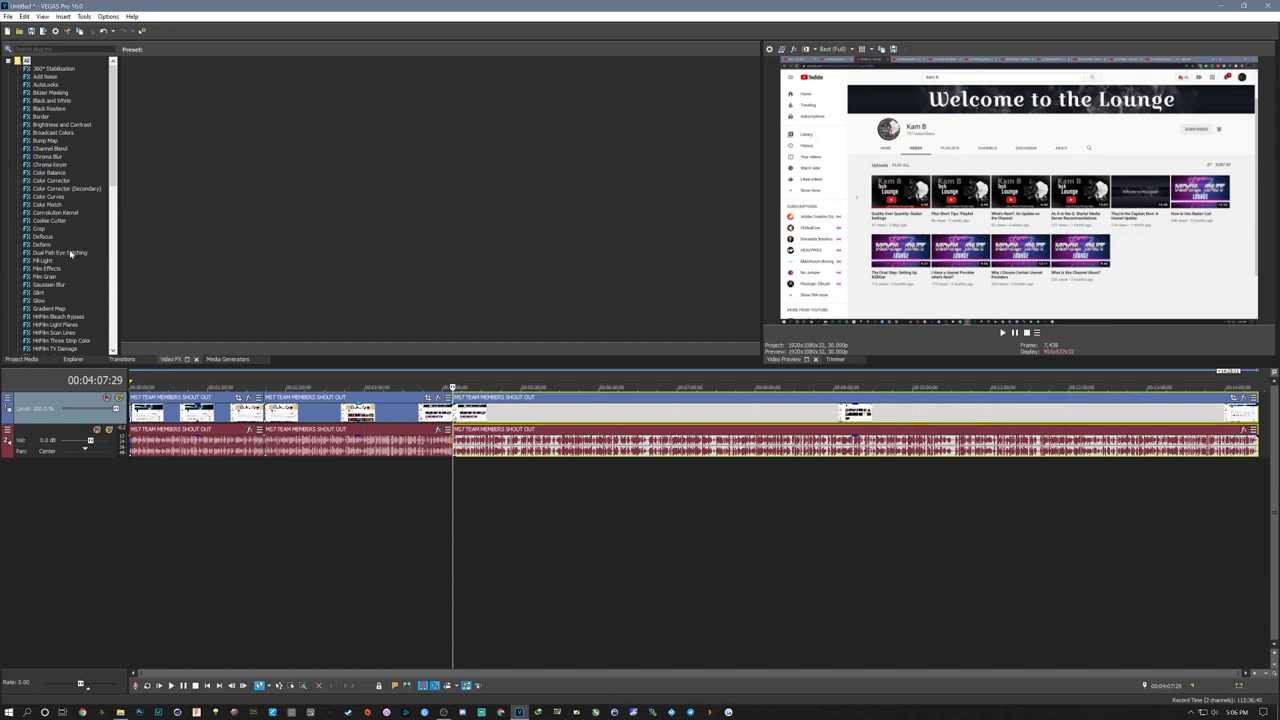
Step: Scroll the Video FX list to VEGAS Vignette and display its presets
scroll(down, 3)
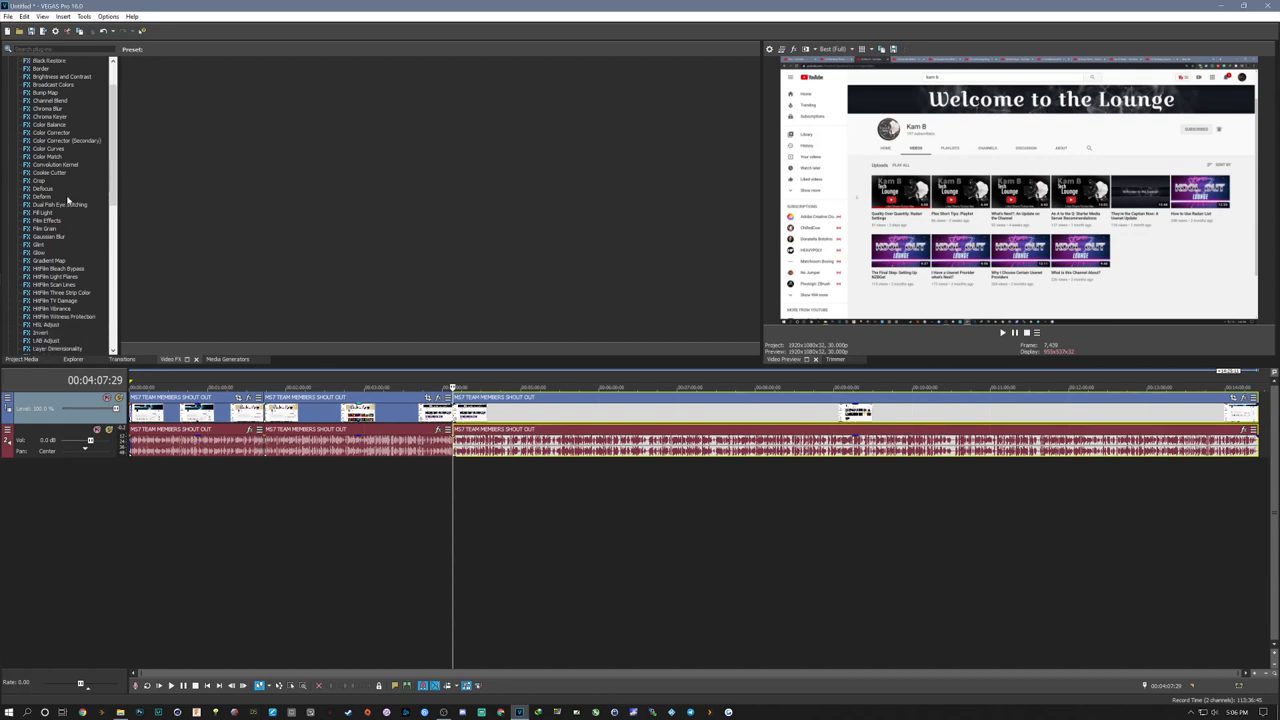
scroll(down, 3)
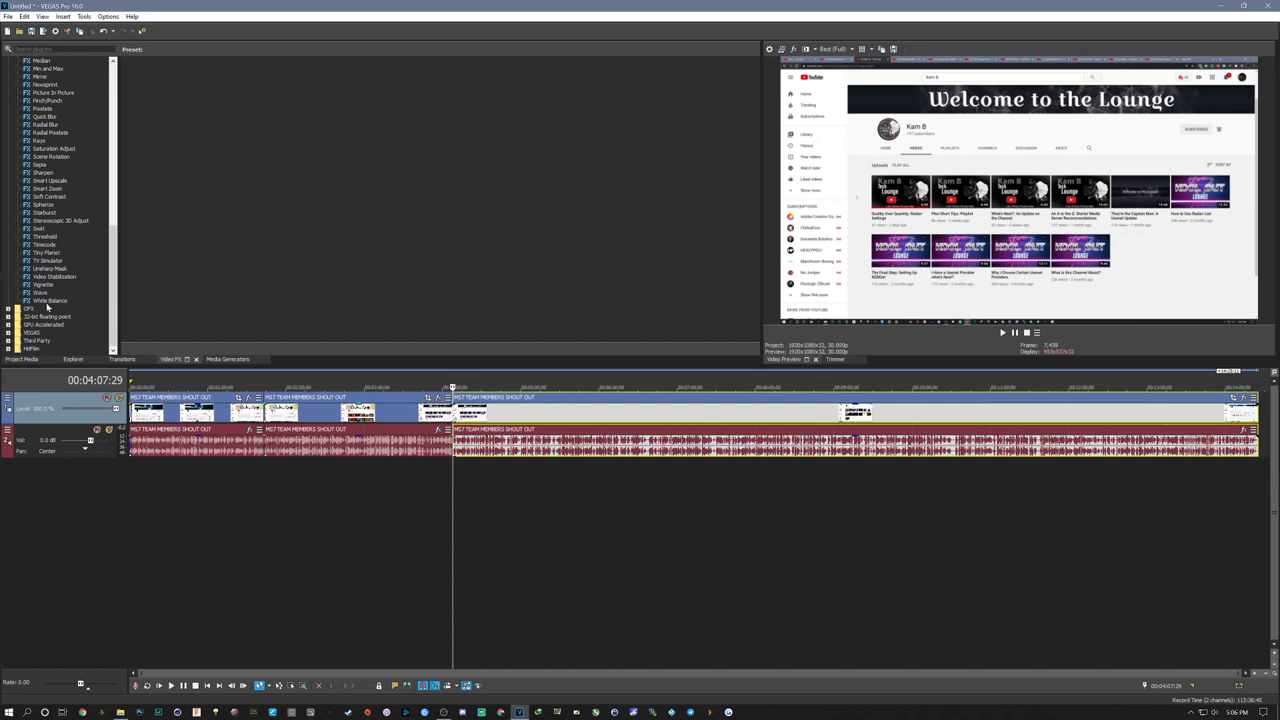
click(42, 285)
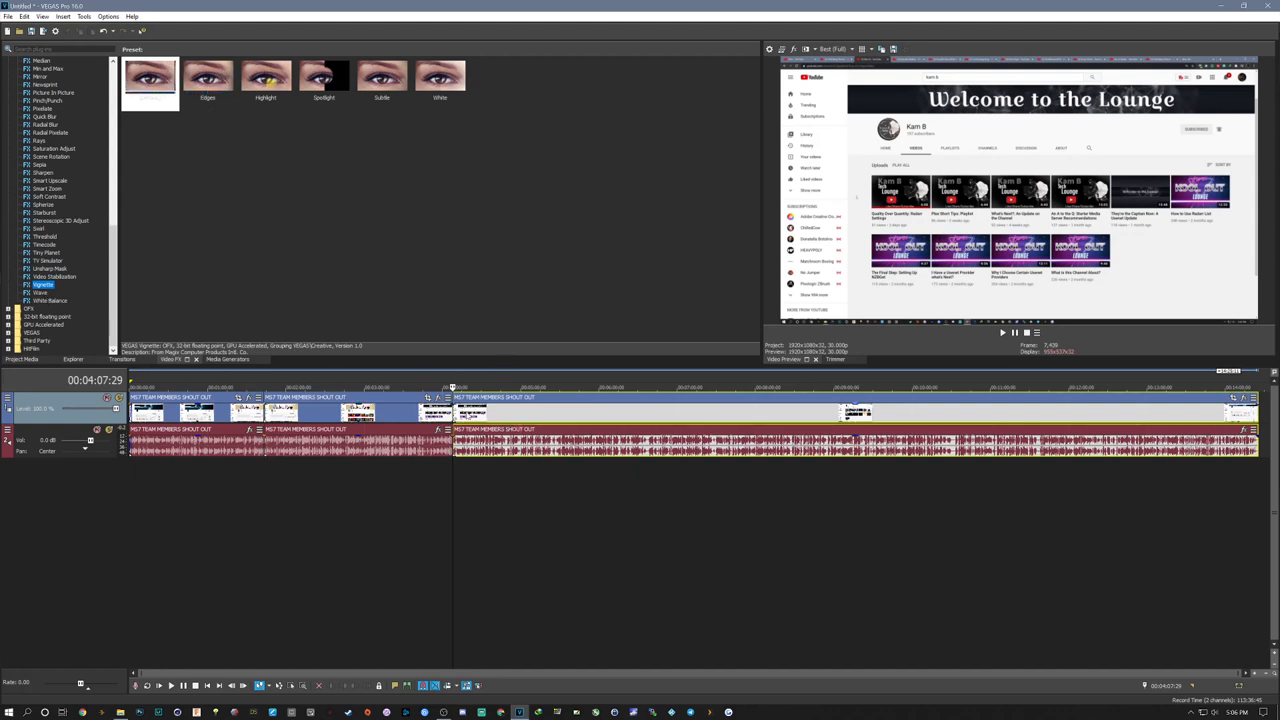
Step: Apply the Default Vignette preset to the shout-out event and reposition its settings window
click(150, 75)
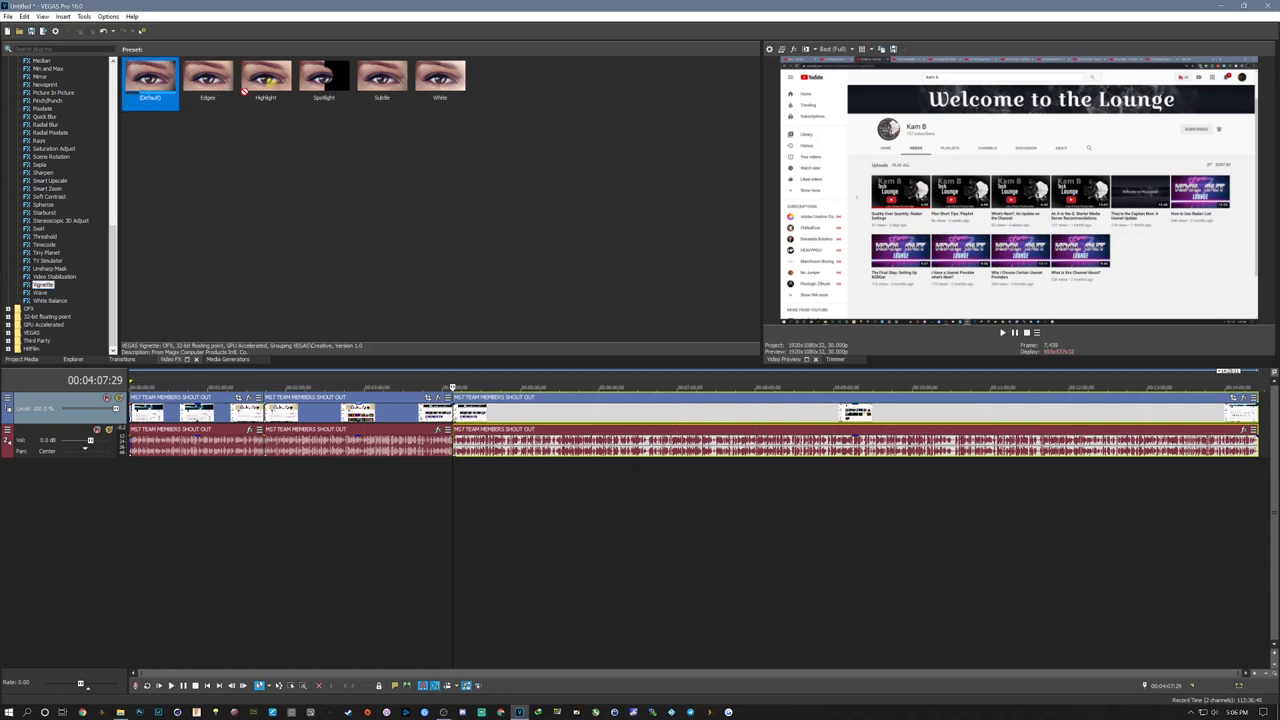
double_click(149, 78)
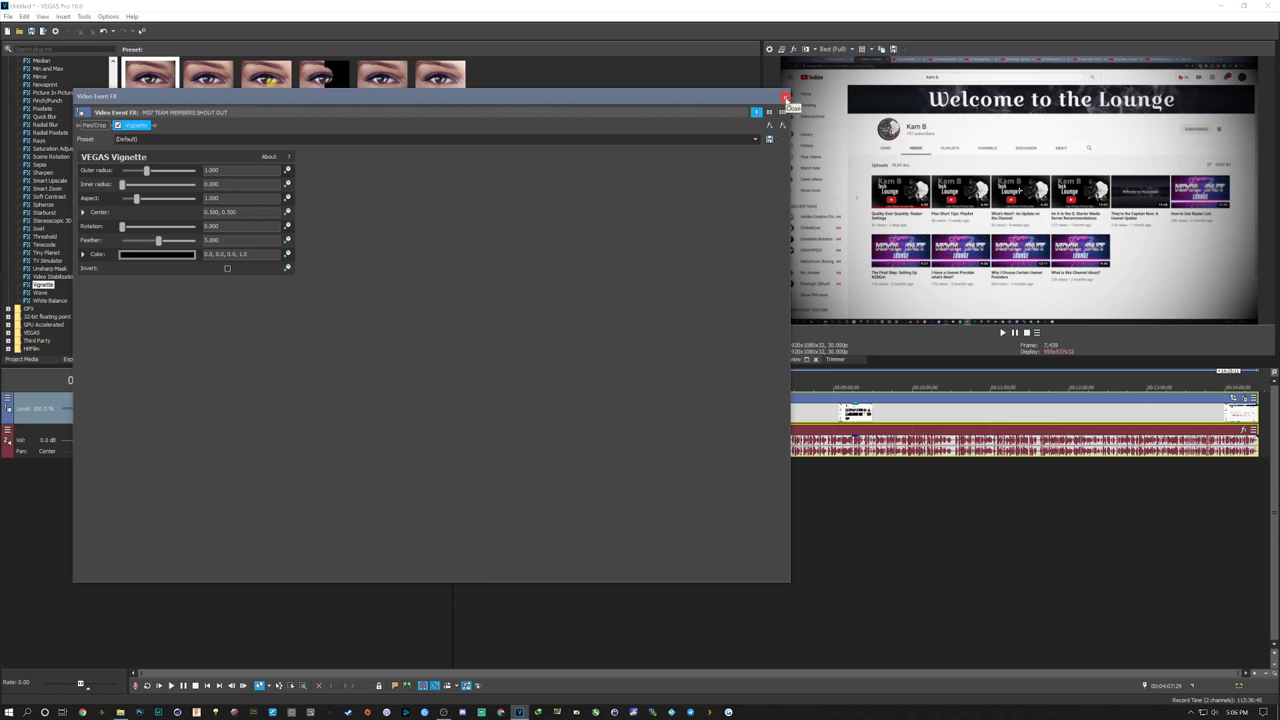
mouse_move(1233, 283)
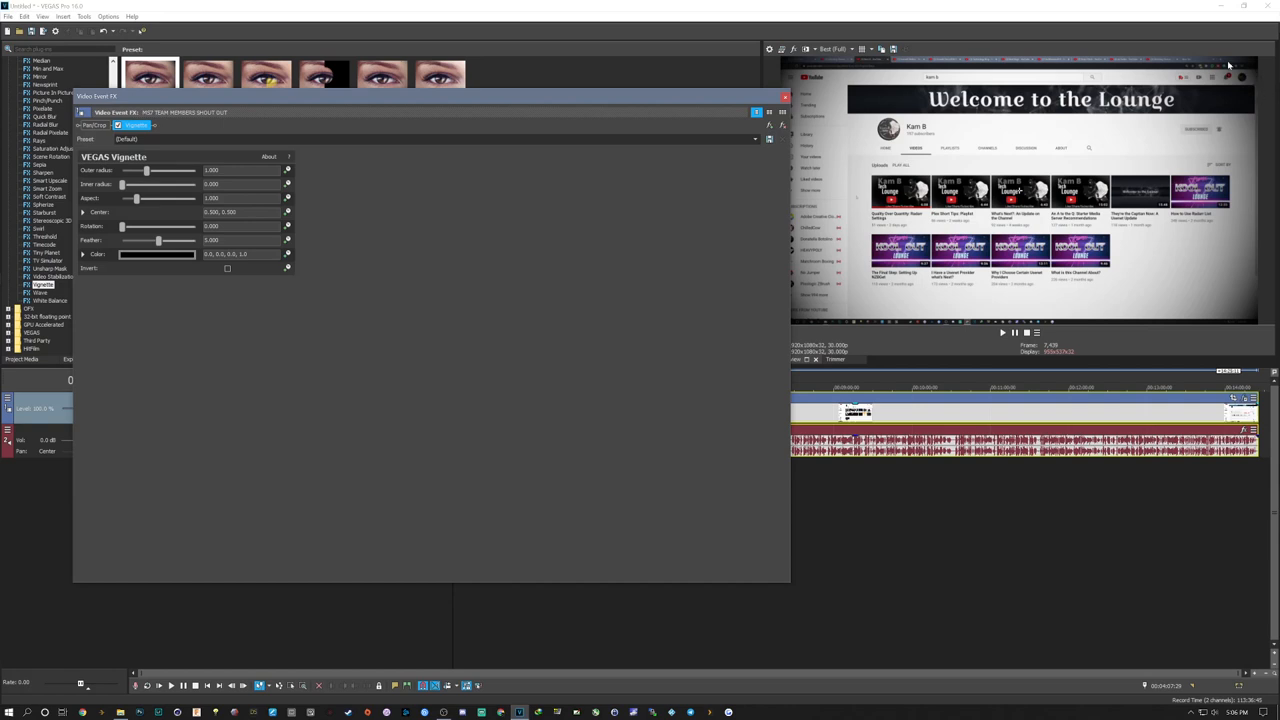
mouse_move(1184, 117)
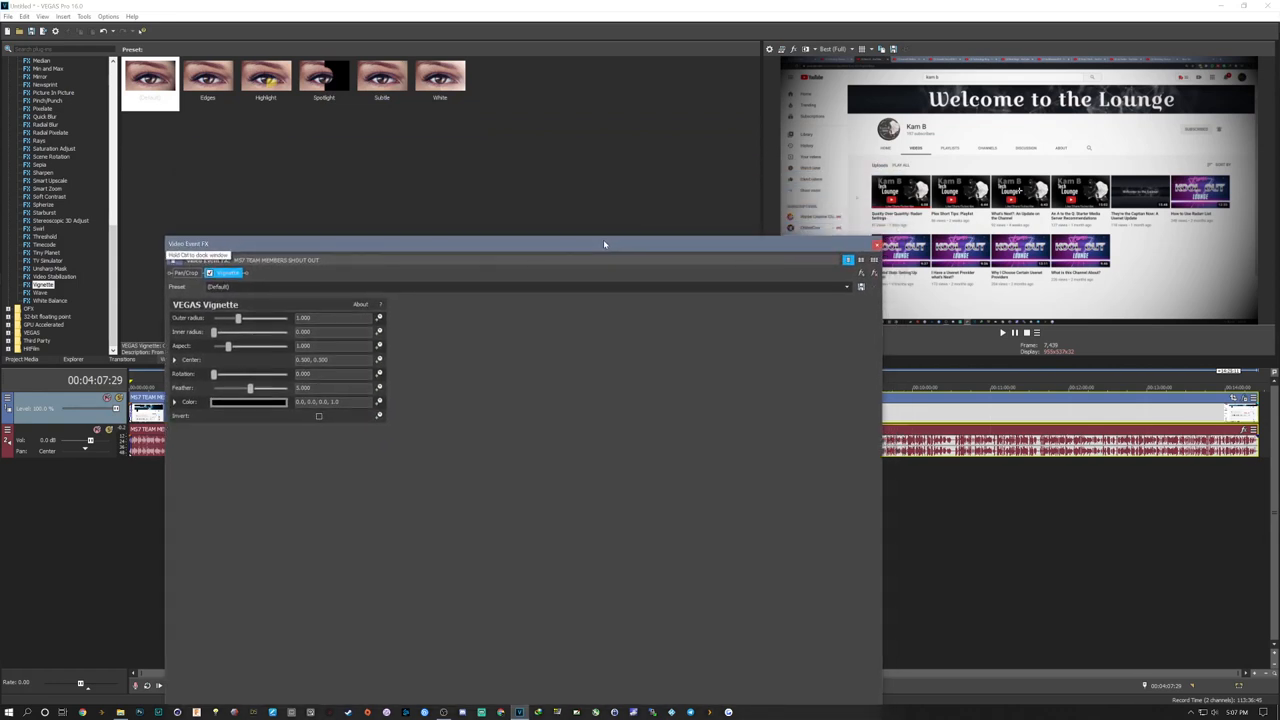
drag(604, 245, 565, 209)
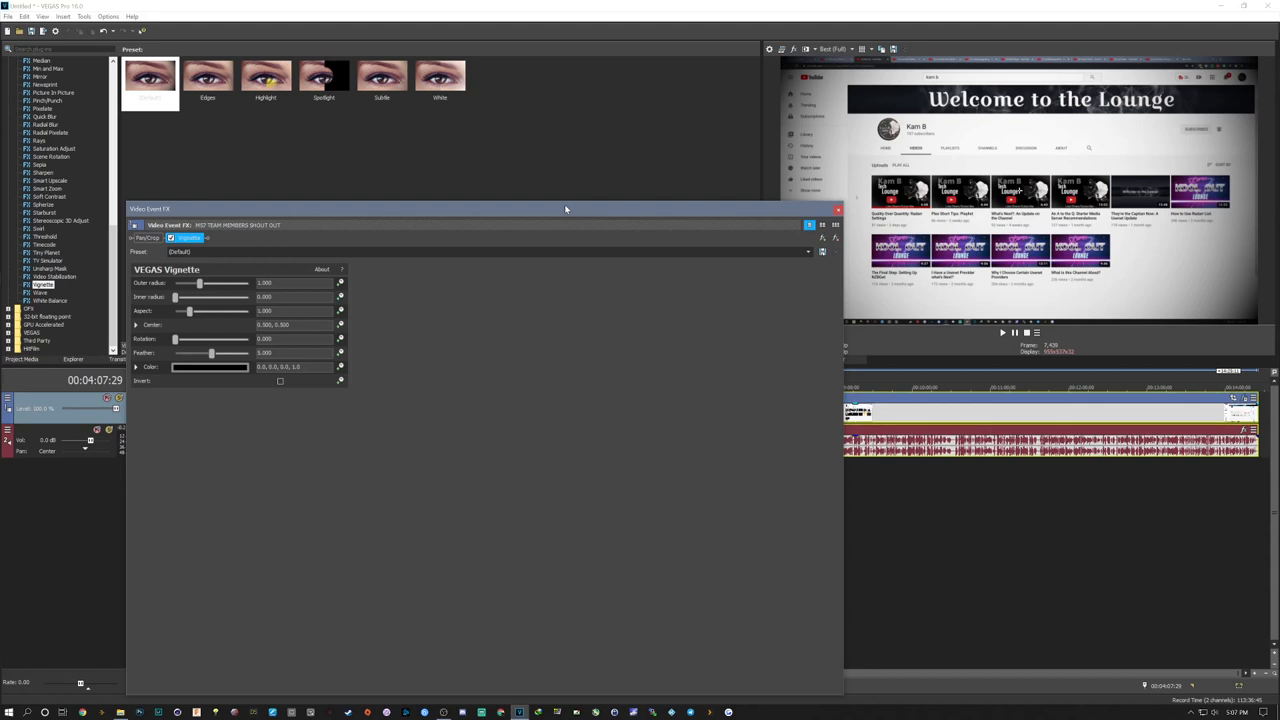
drag(565, 209, 590, 240)
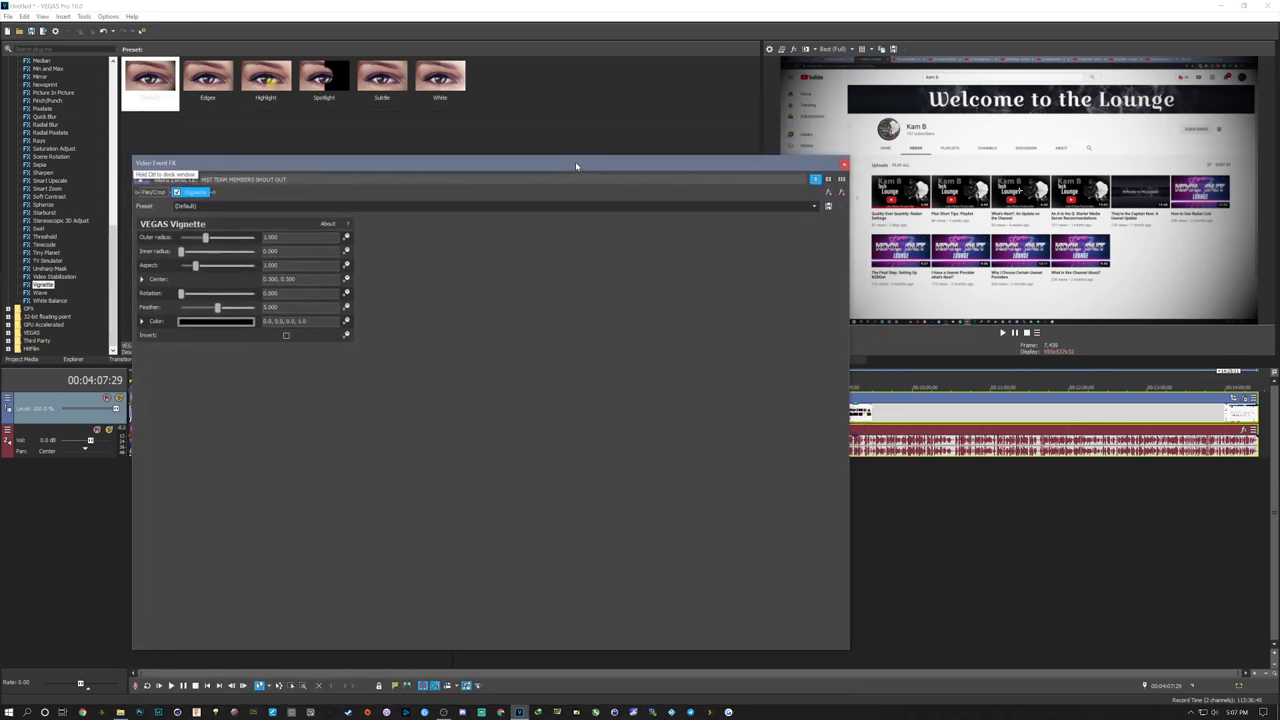
Step: Adjust the vignette's outer radius to about 1.02 for subtle edge darkening
drag(205, 237, 209, 237)
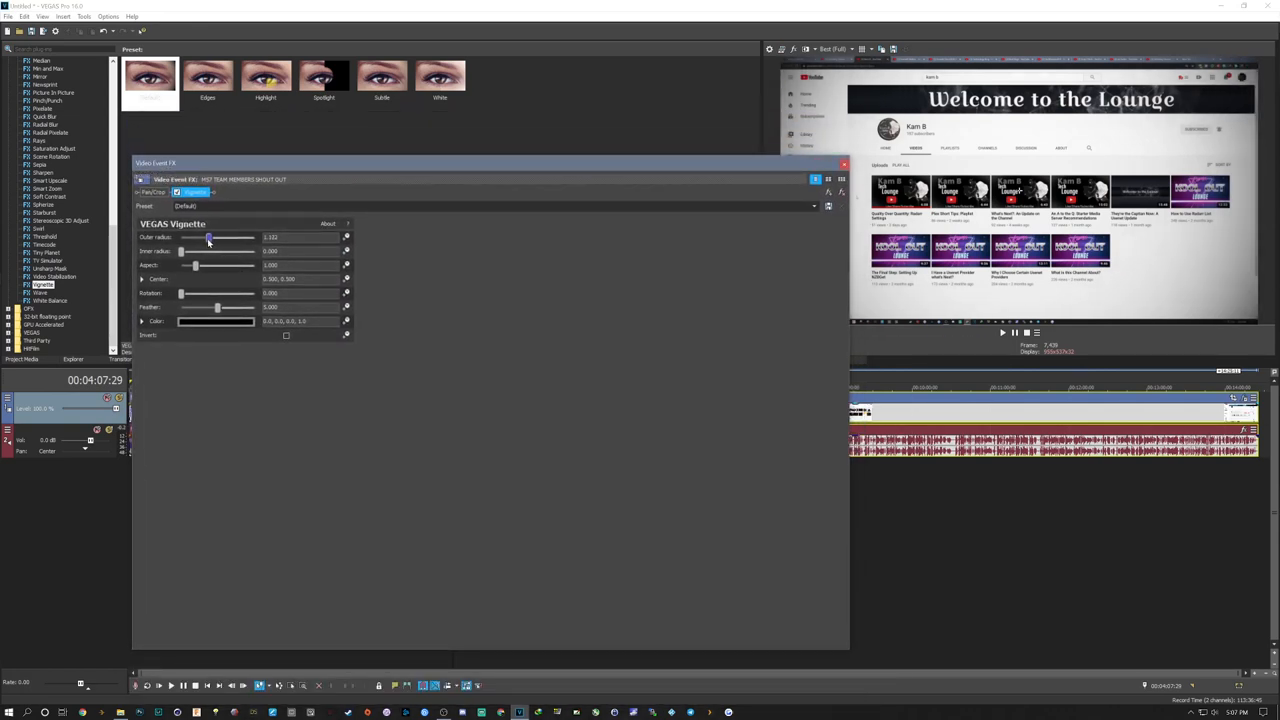
drag(208, 238, 201, 238)
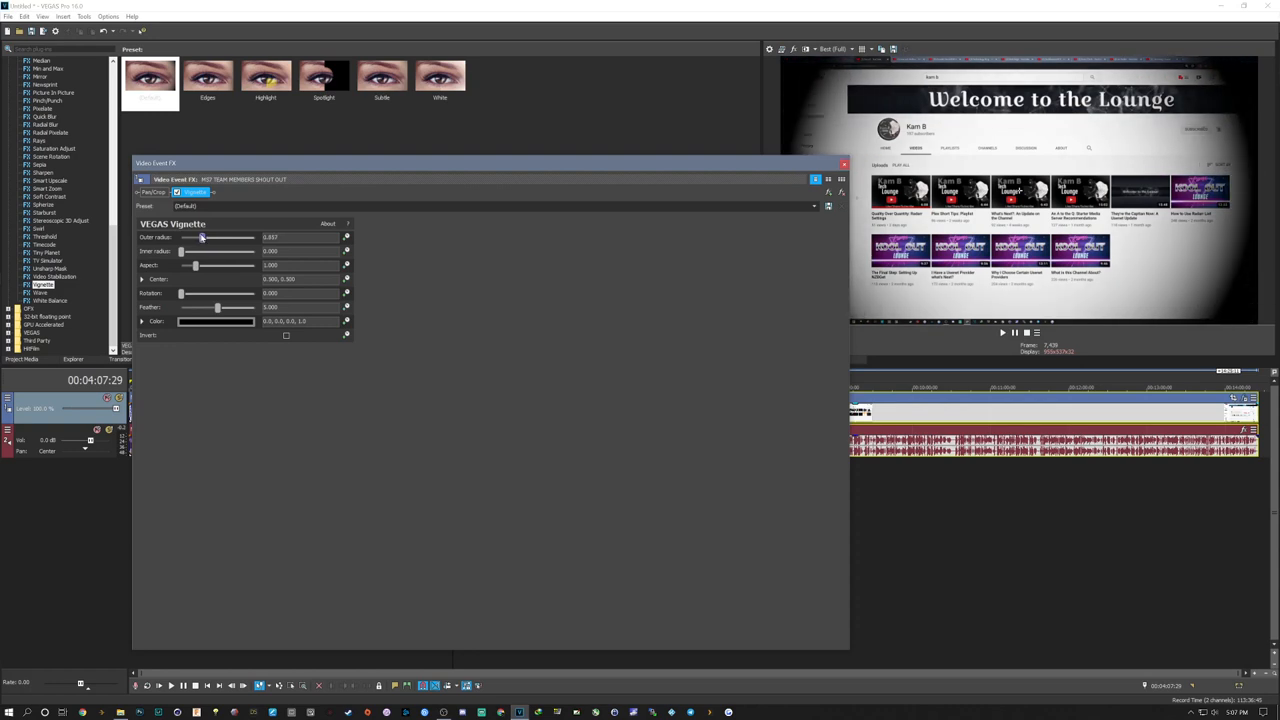
drag(202, 237, 206, 237)
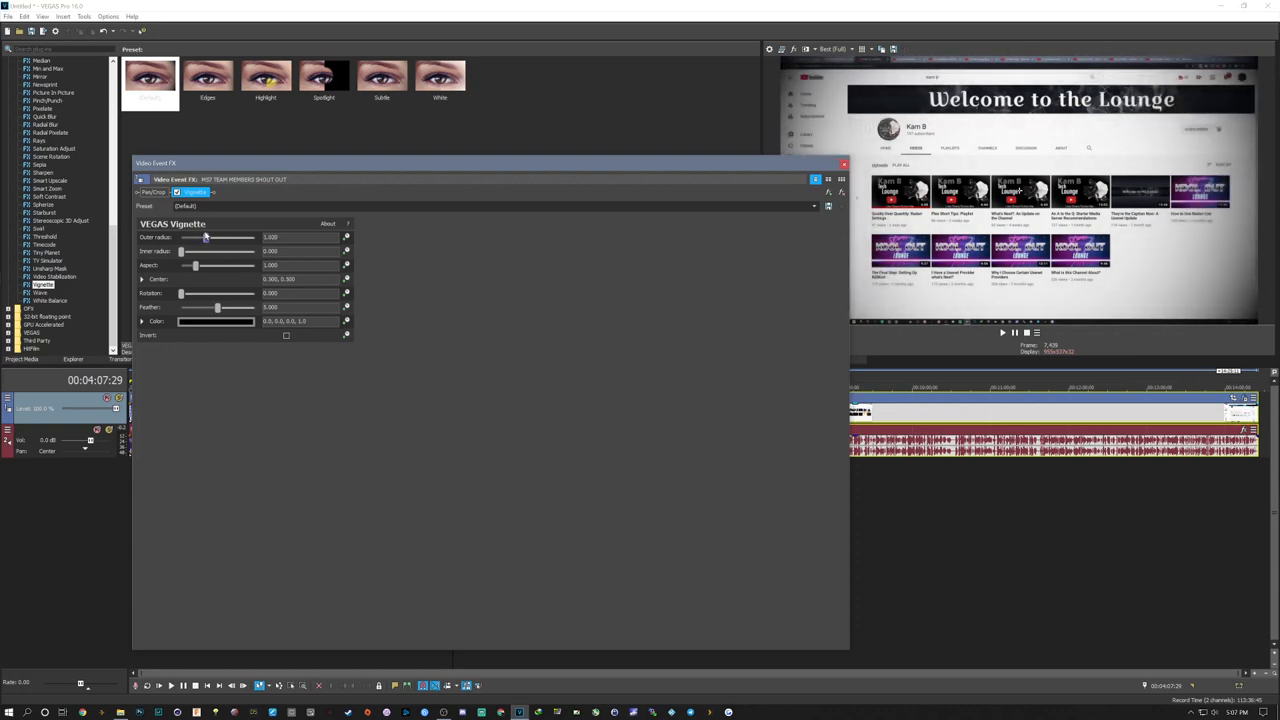
drag(205, 237, 203, 237)
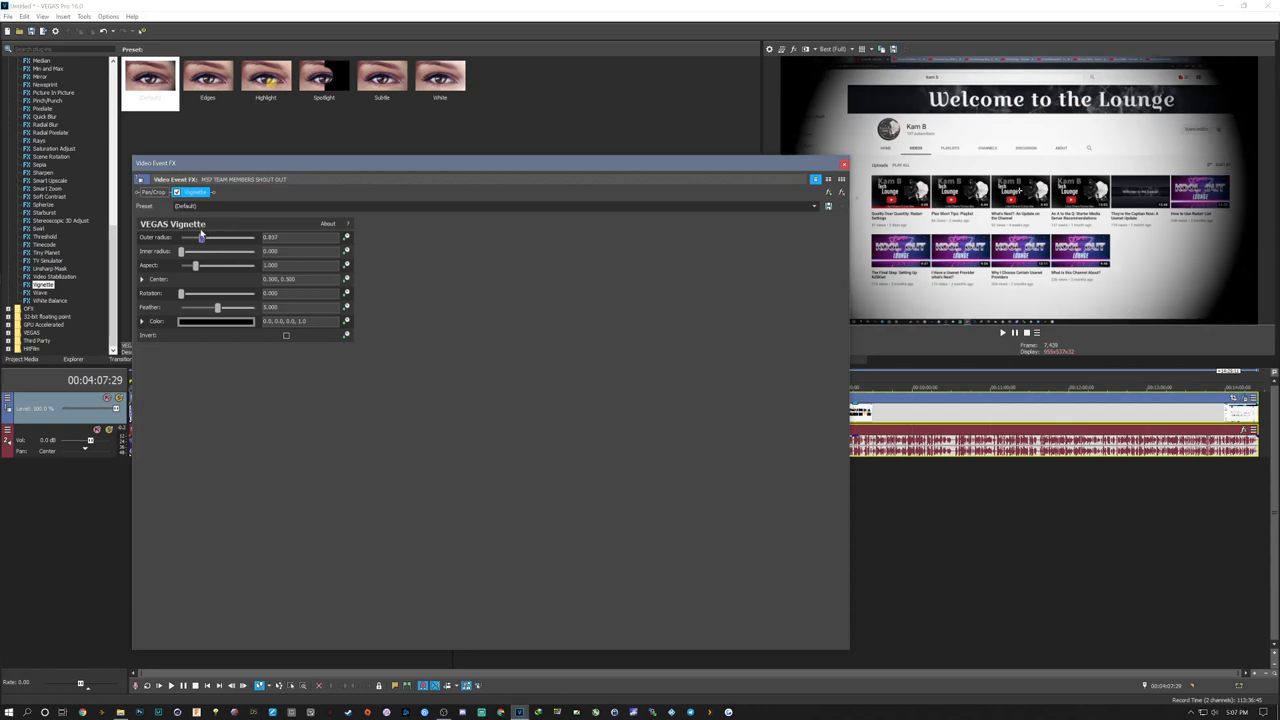
drag(202, 237, 193, 237)
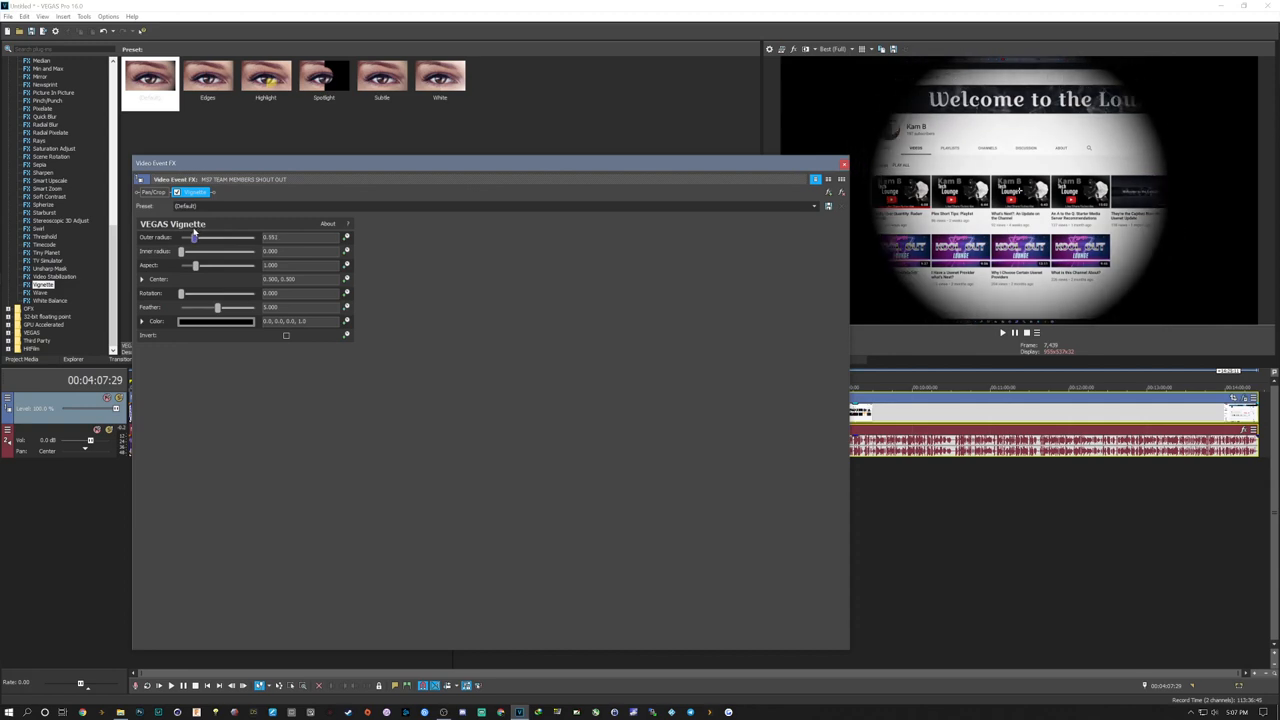
drag(195, 237, 186, 237)
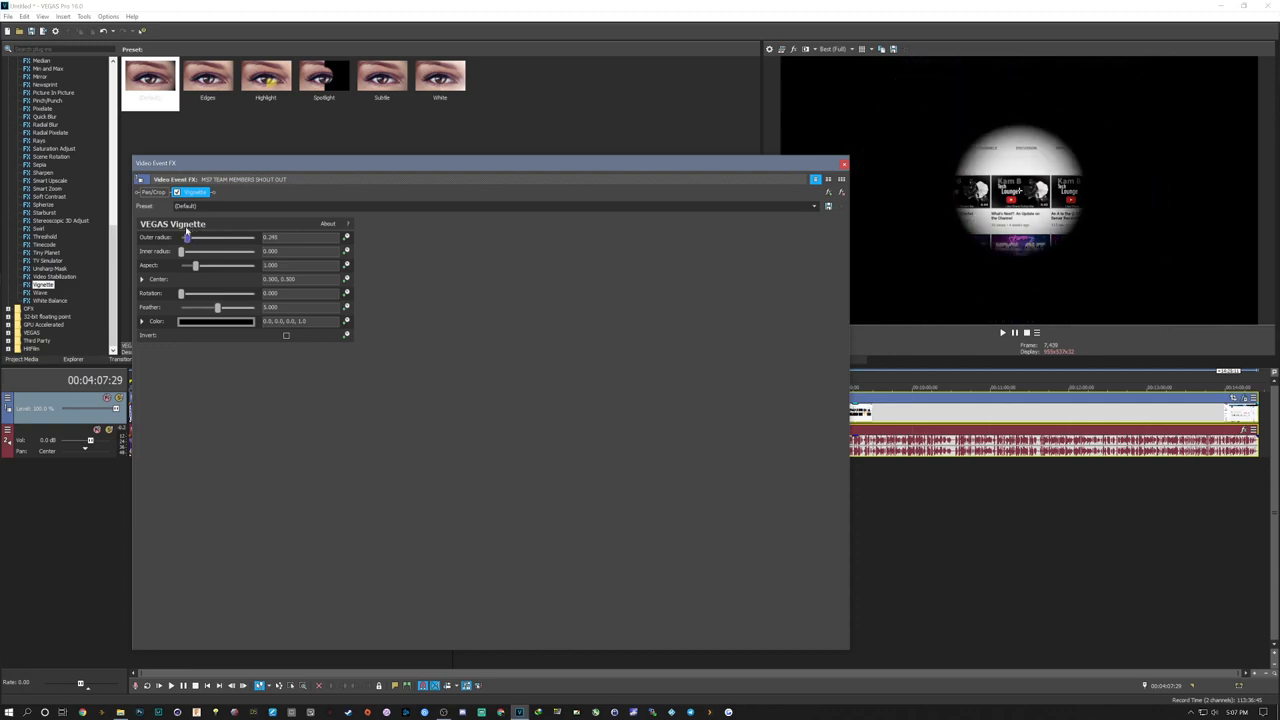
drag(188, 237, 180, 237)
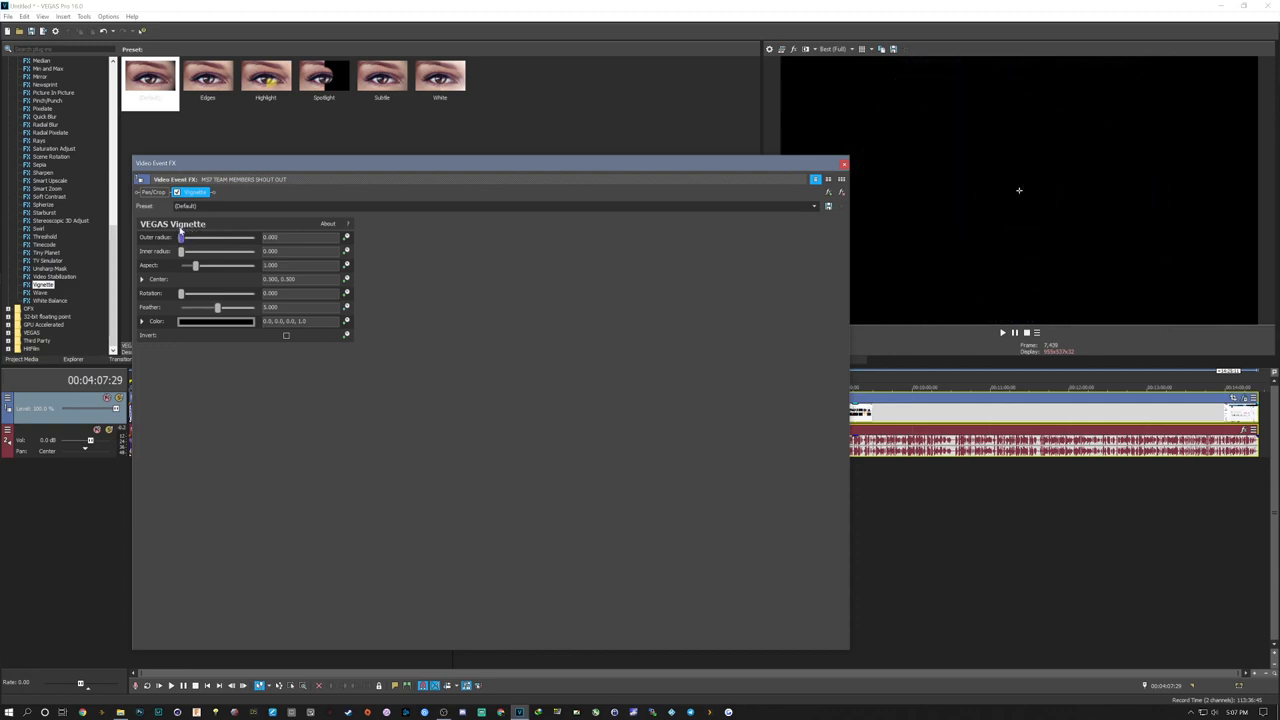
drag(182, 237, 205, 237)
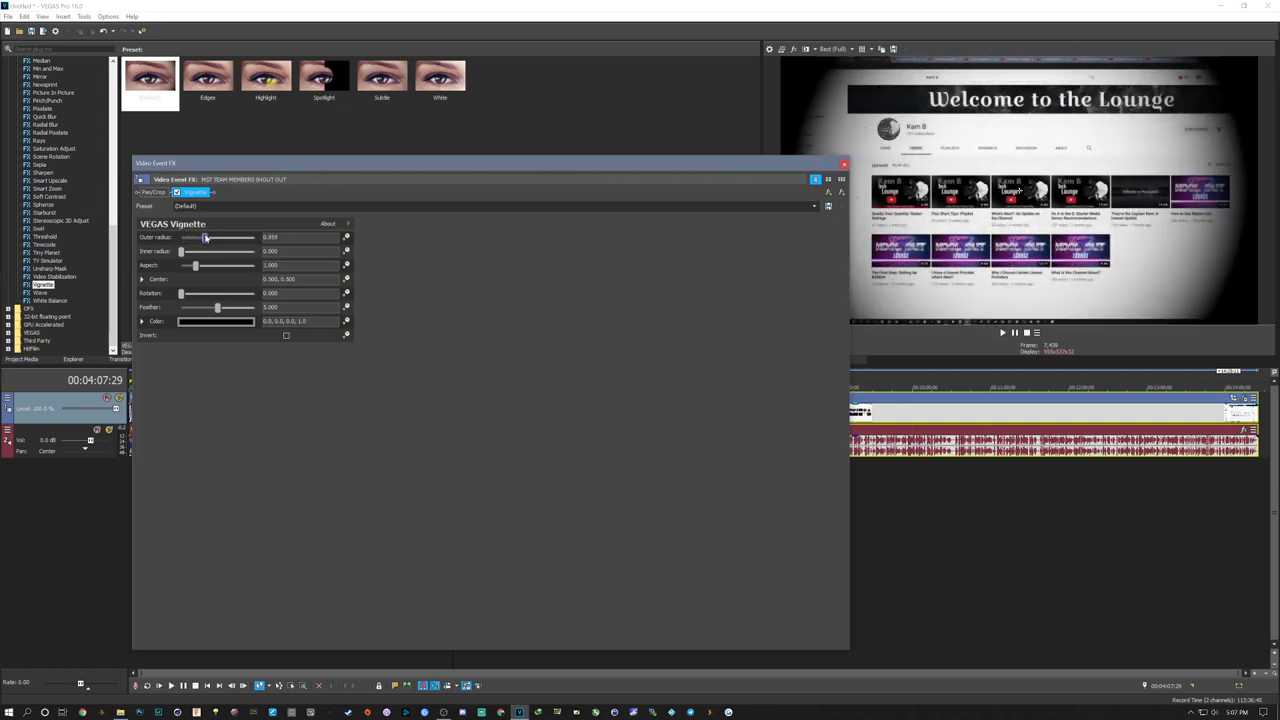
drag(205, 237, 209, 237)
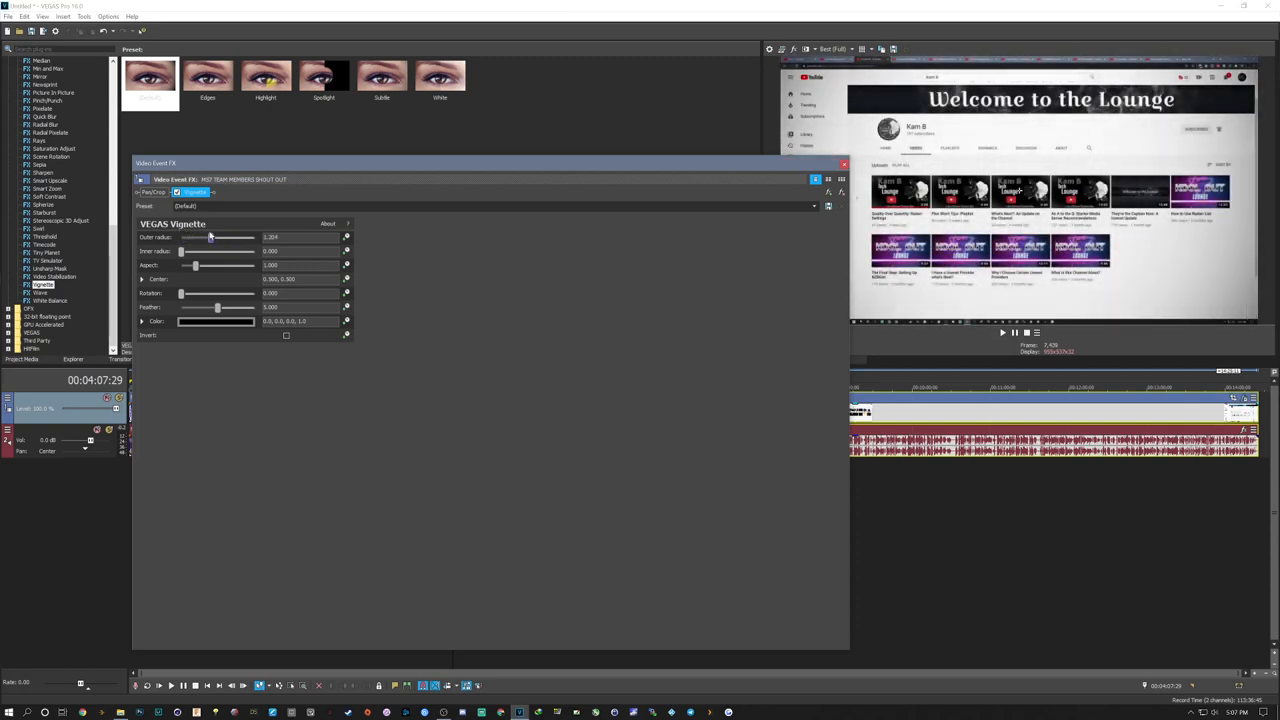
drag(210, 237, 205, 237)
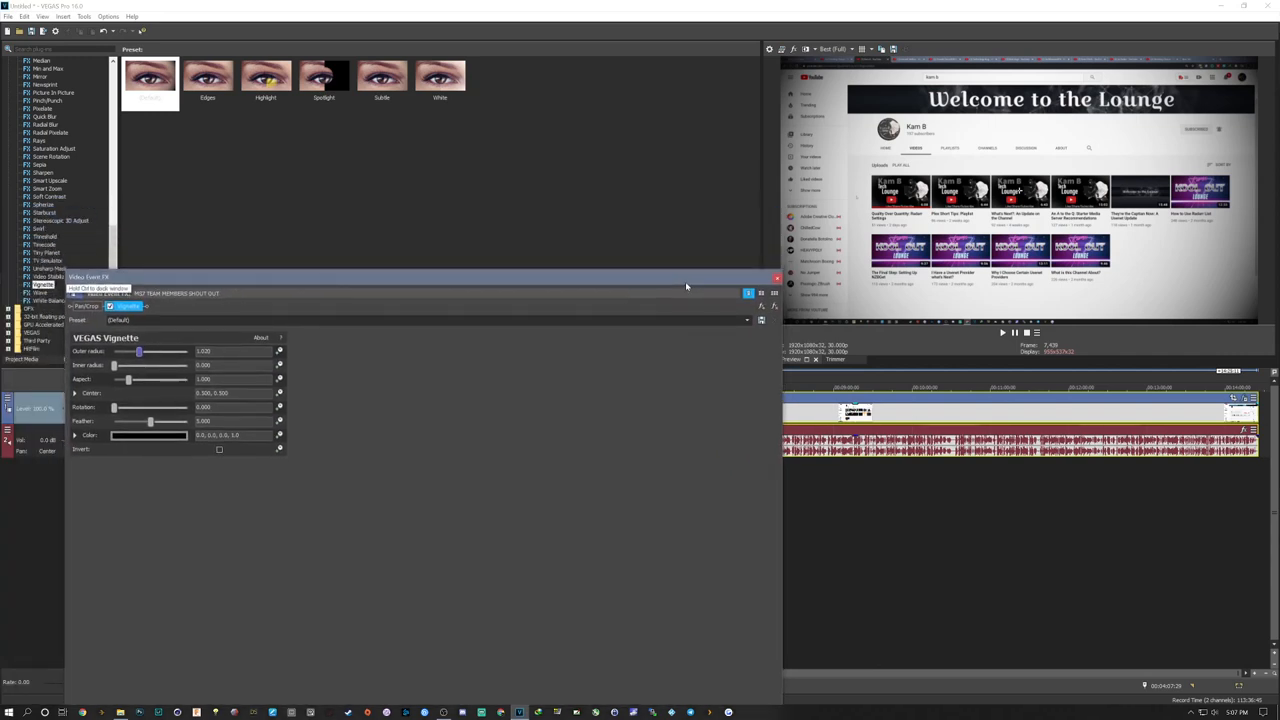
Step: Close the vignette settings window and show the Media Generators library
click(776, 278)
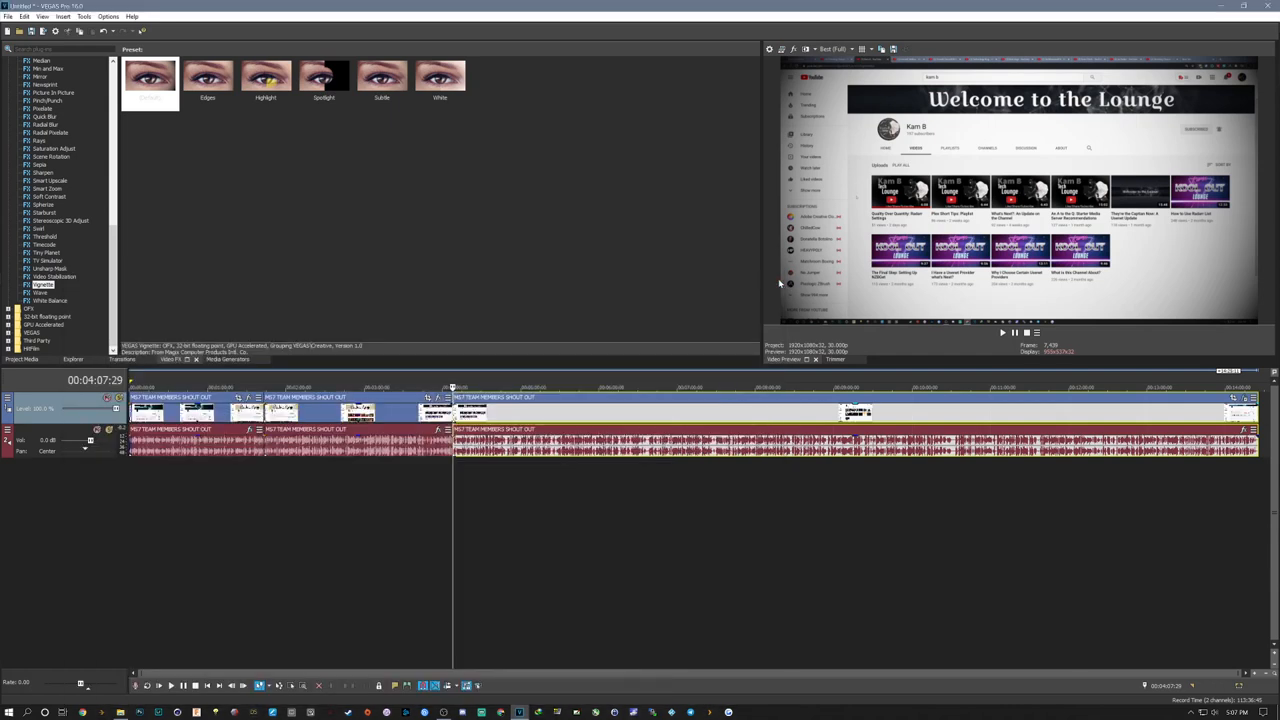
click(49, 68)
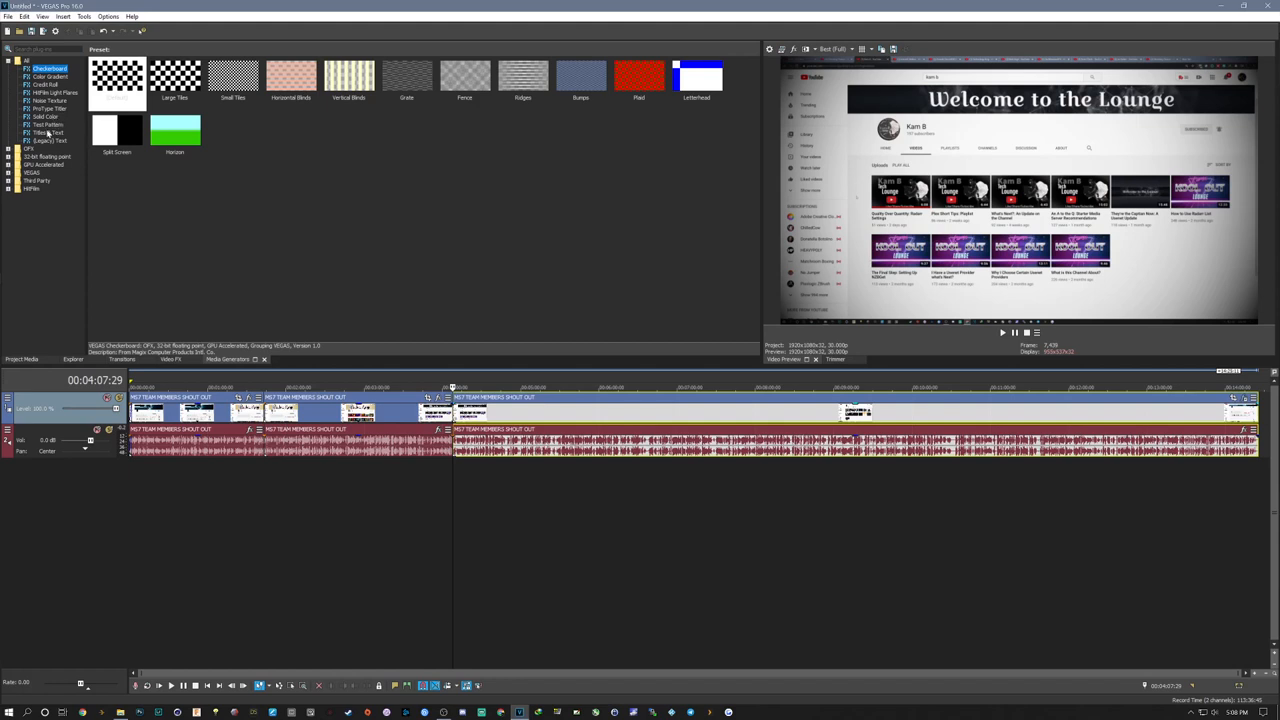
Step: Add a Credit Roll with title MS7 and subtitle 'By Pein'
click(45, 84)
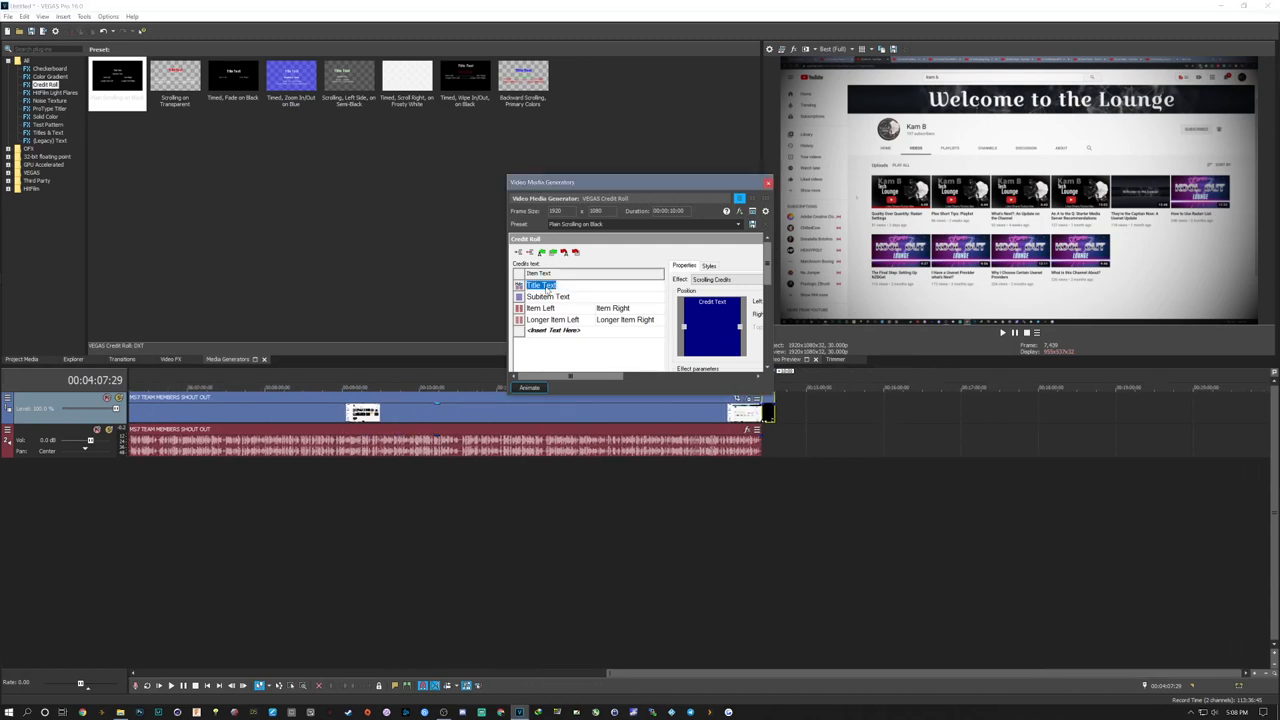
text(MS)
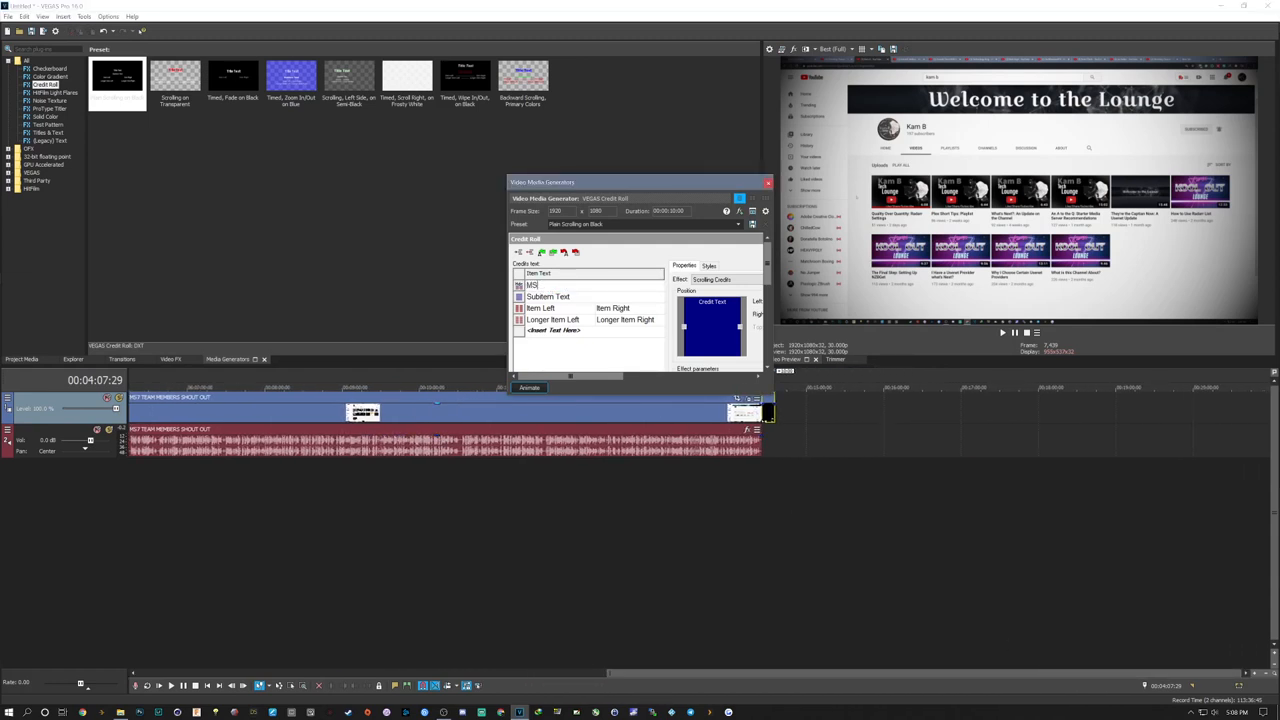
click(547, 296)
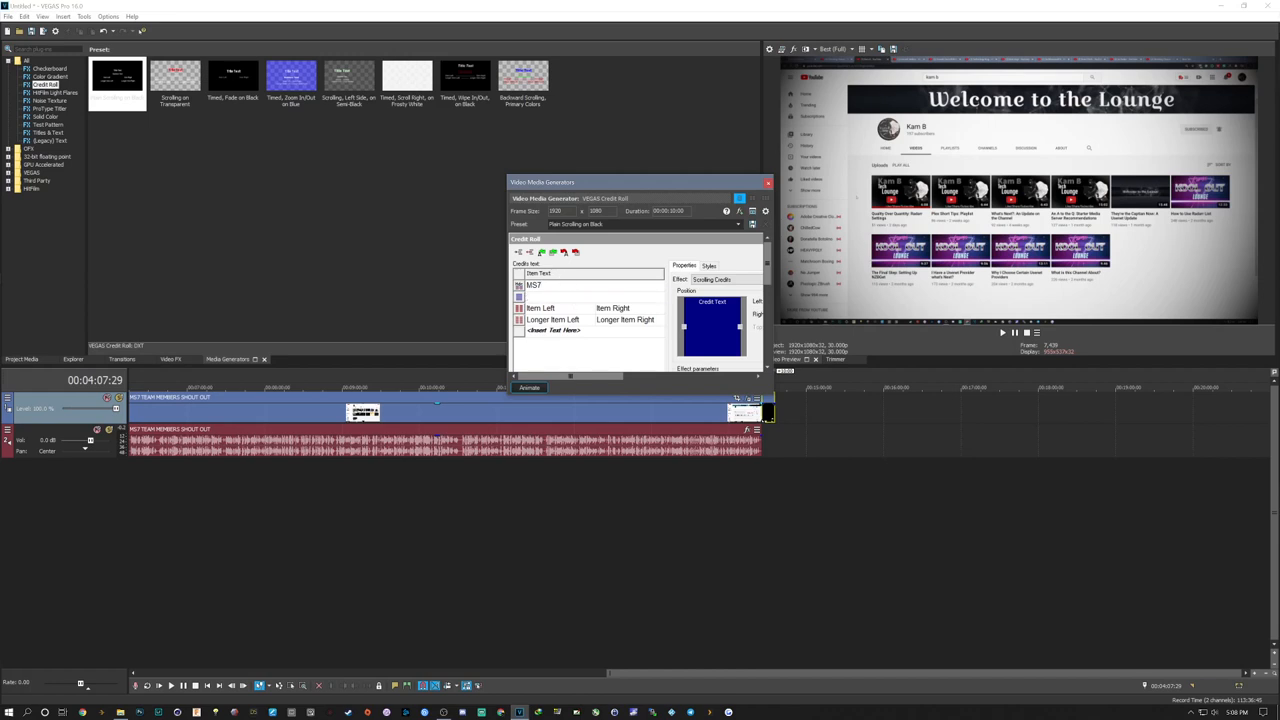
text(B)
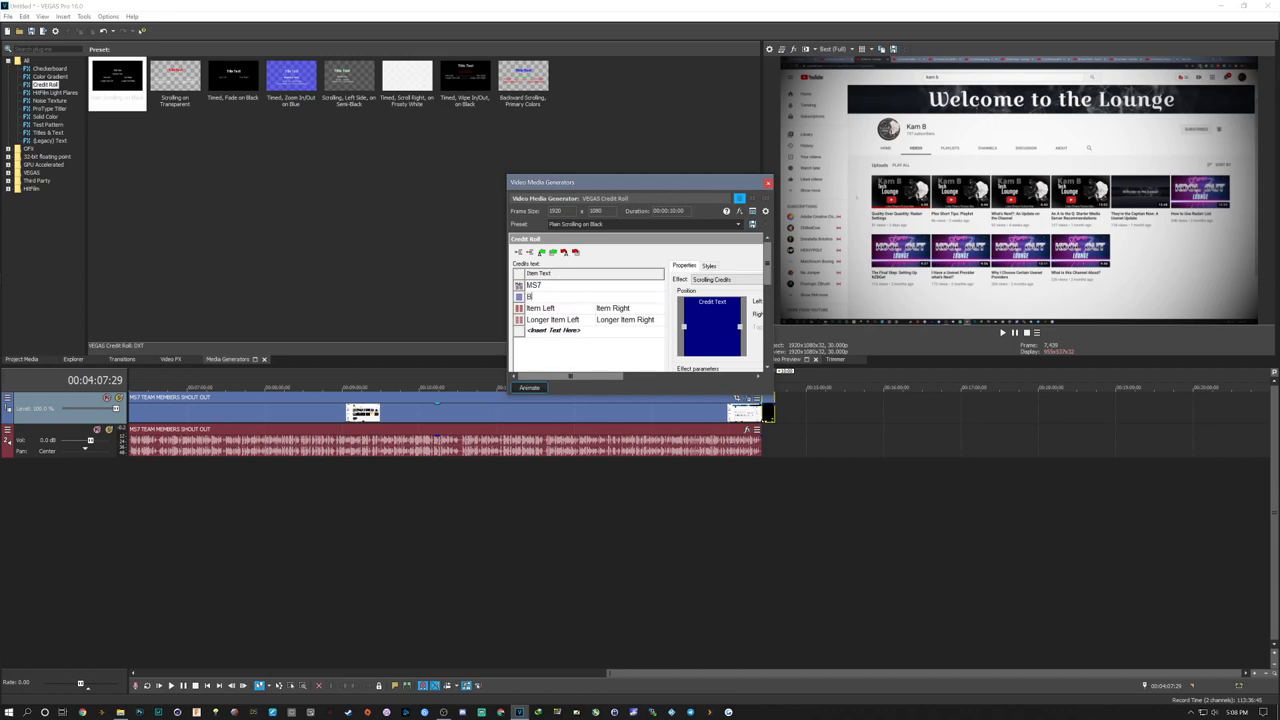
text(By Pein)
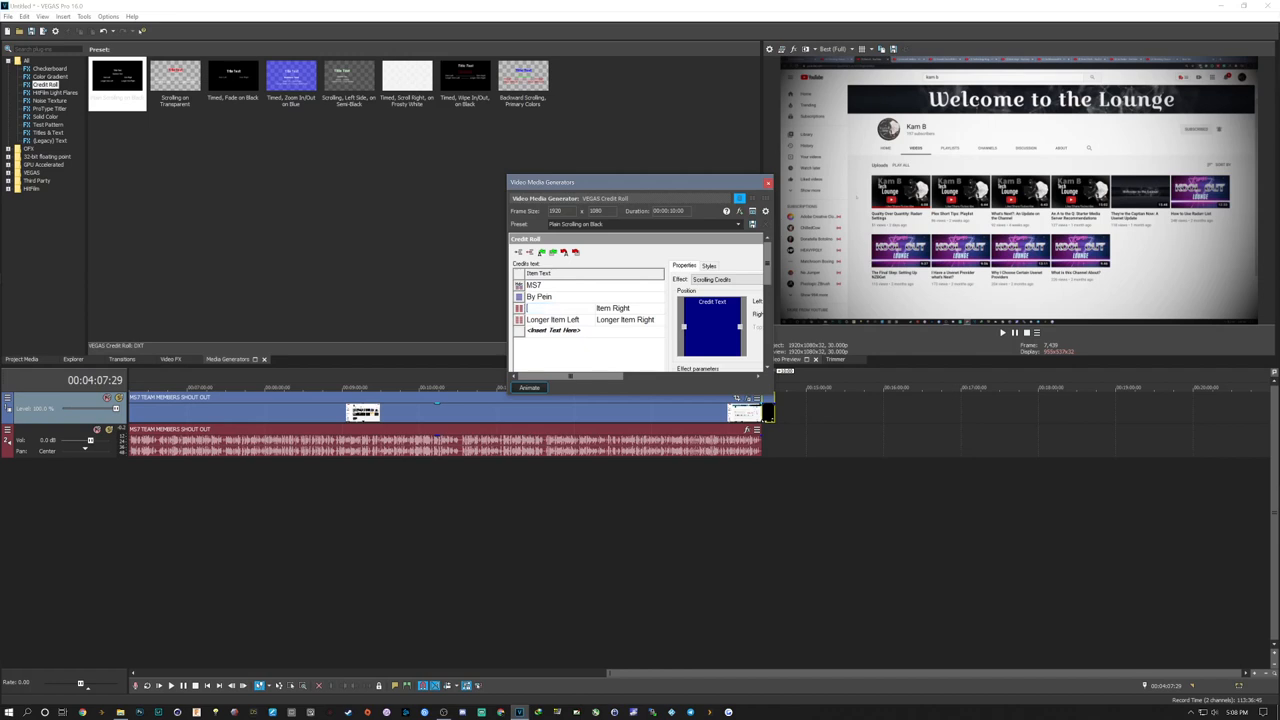
Step: Edit the credit roll's item rows to ms7 and close the generator settings
click(590, 308)
text(ms)
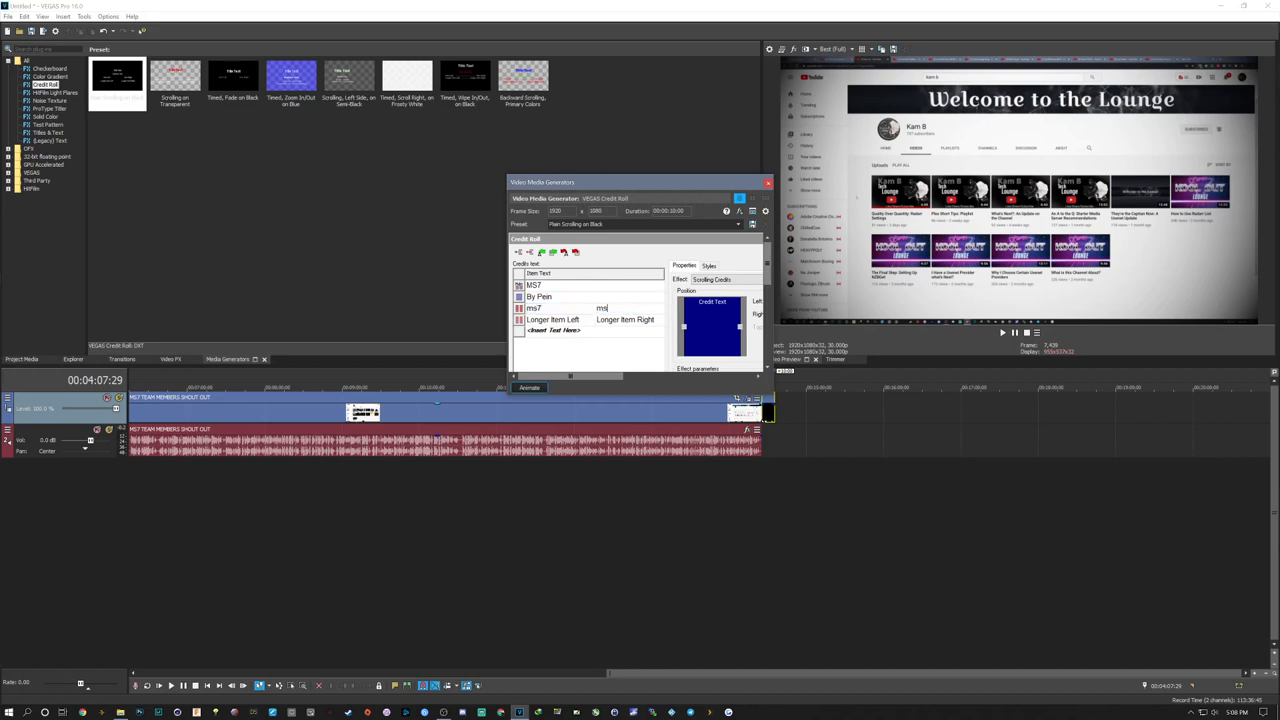
click(552, 319)
text(ms7)
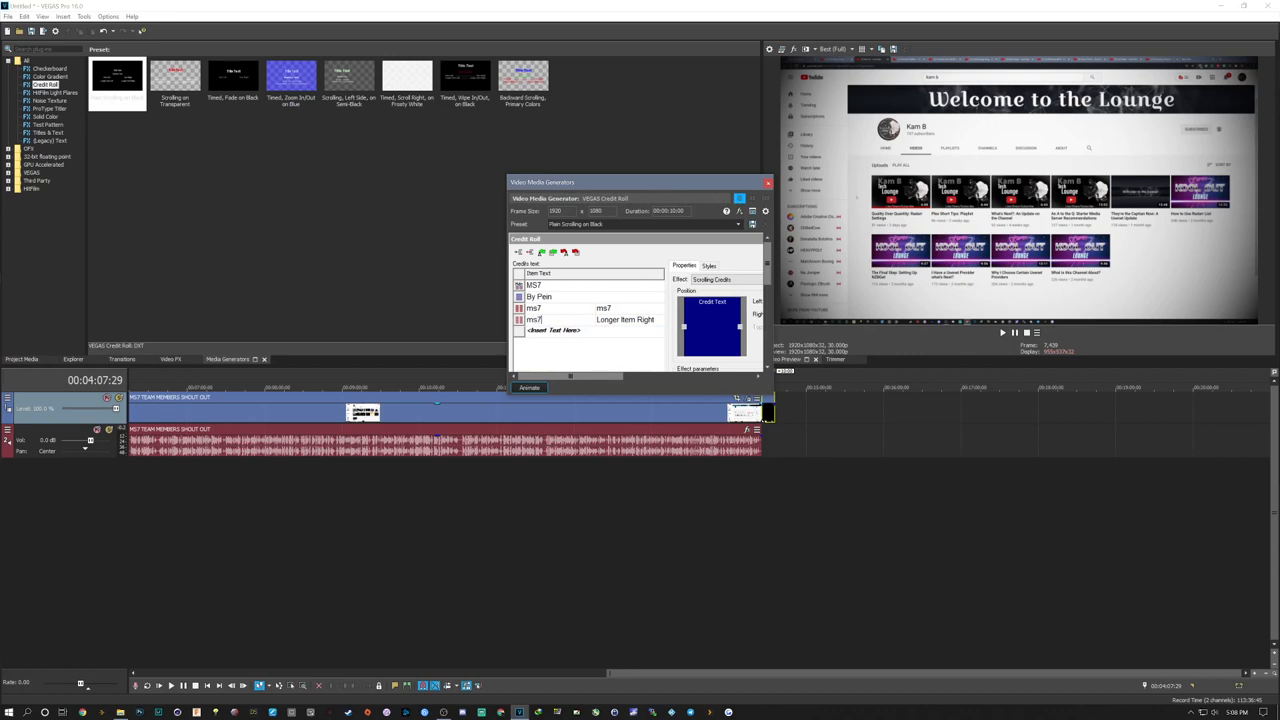
double_click(625, 319)
text(ms7)
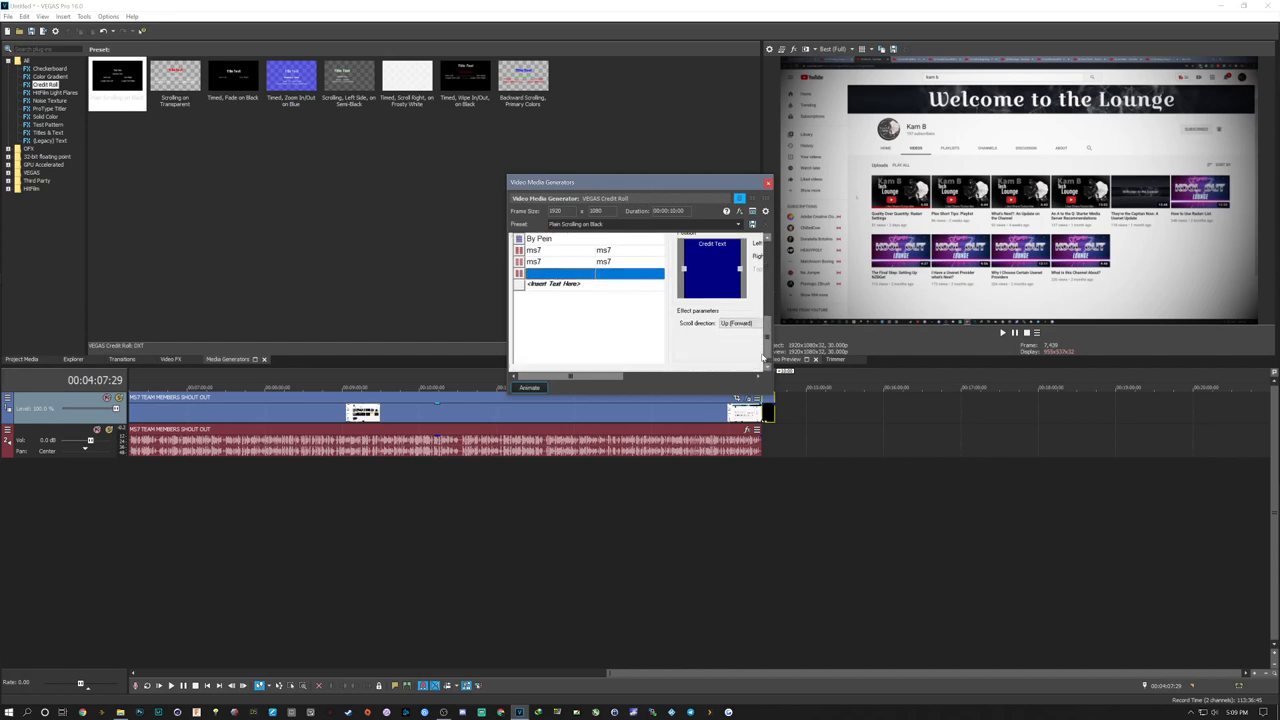
click(767, 182)
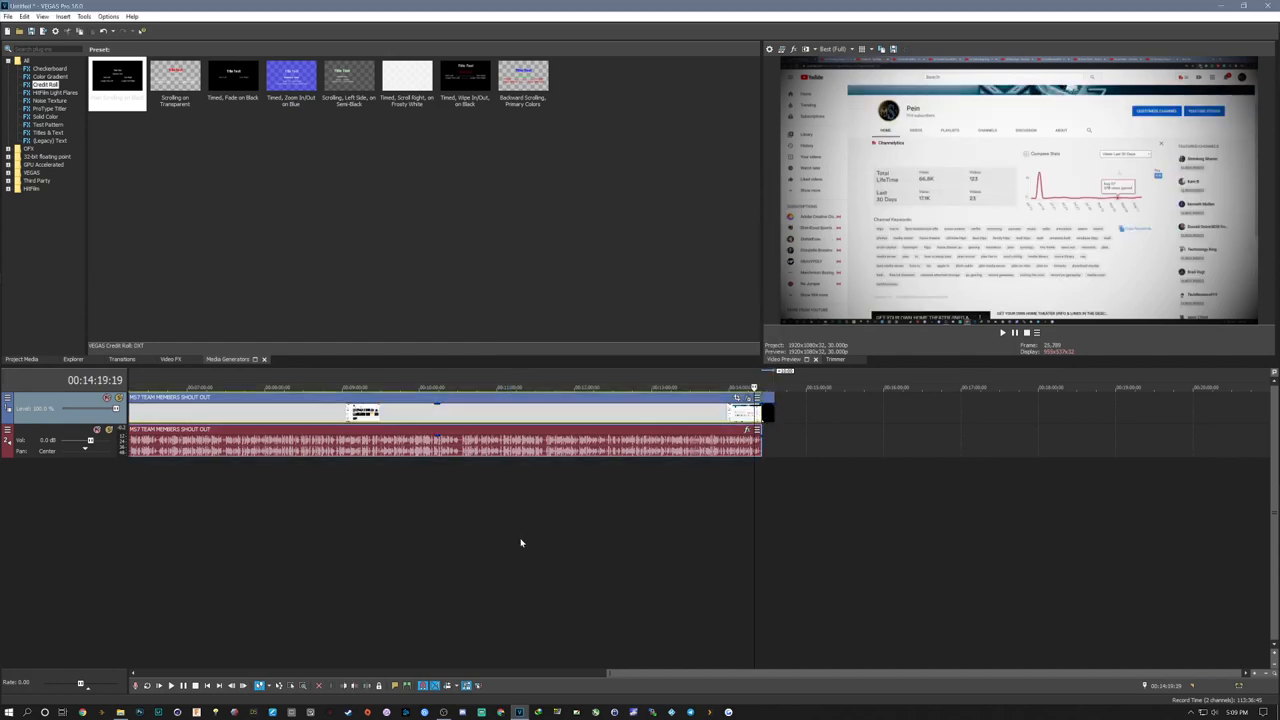
Step: Play through the shout-out clip and stop once the credit roll shows MS7 and By Pein
click(159, 685)
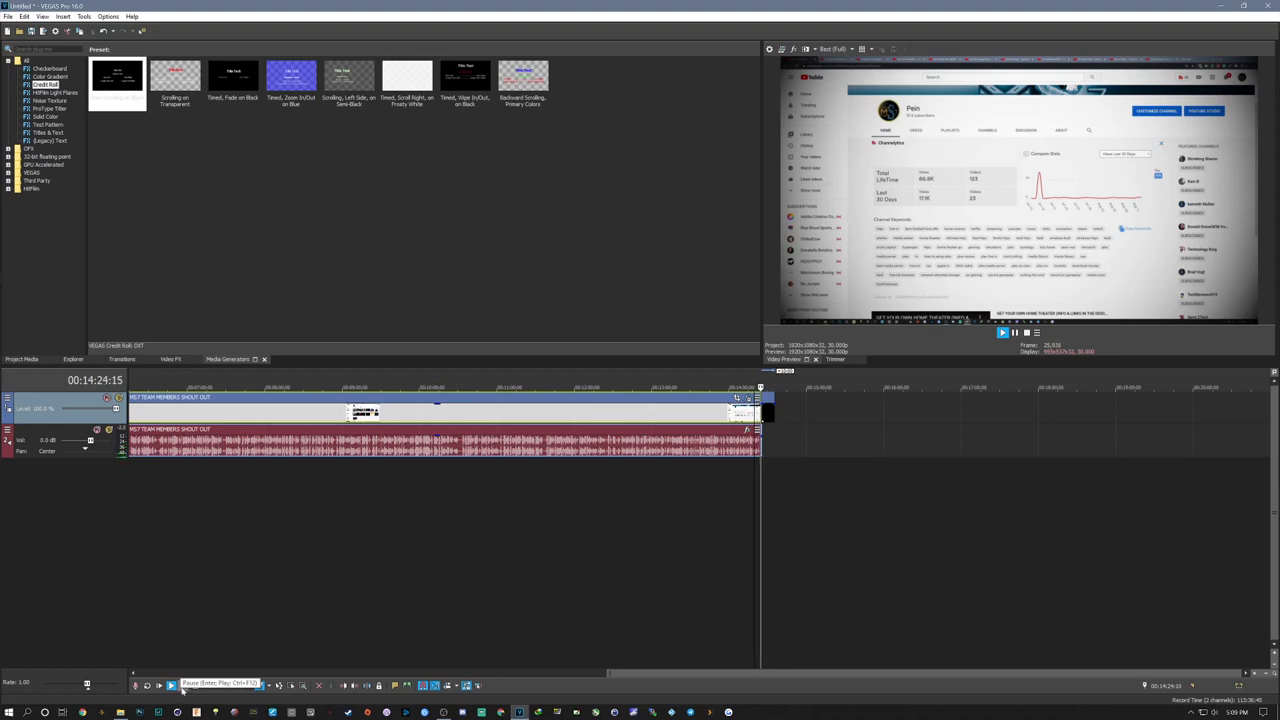
click(183, 685)
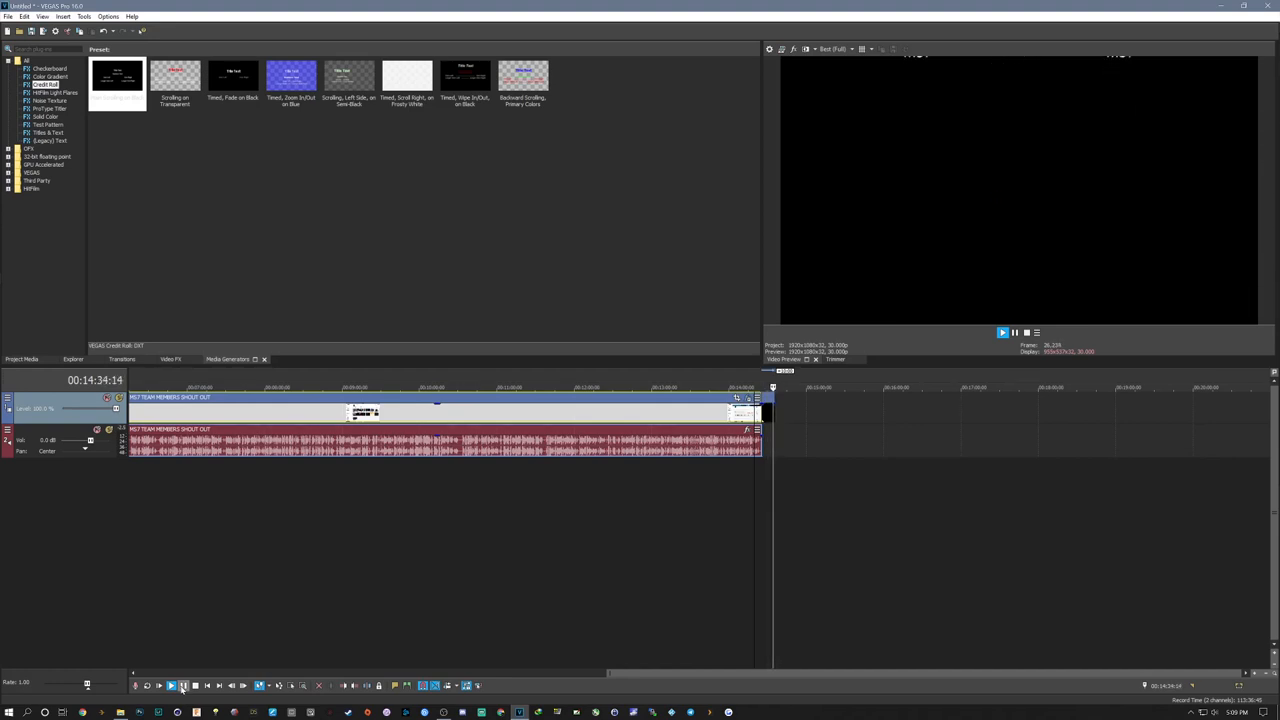
click(183, 685)
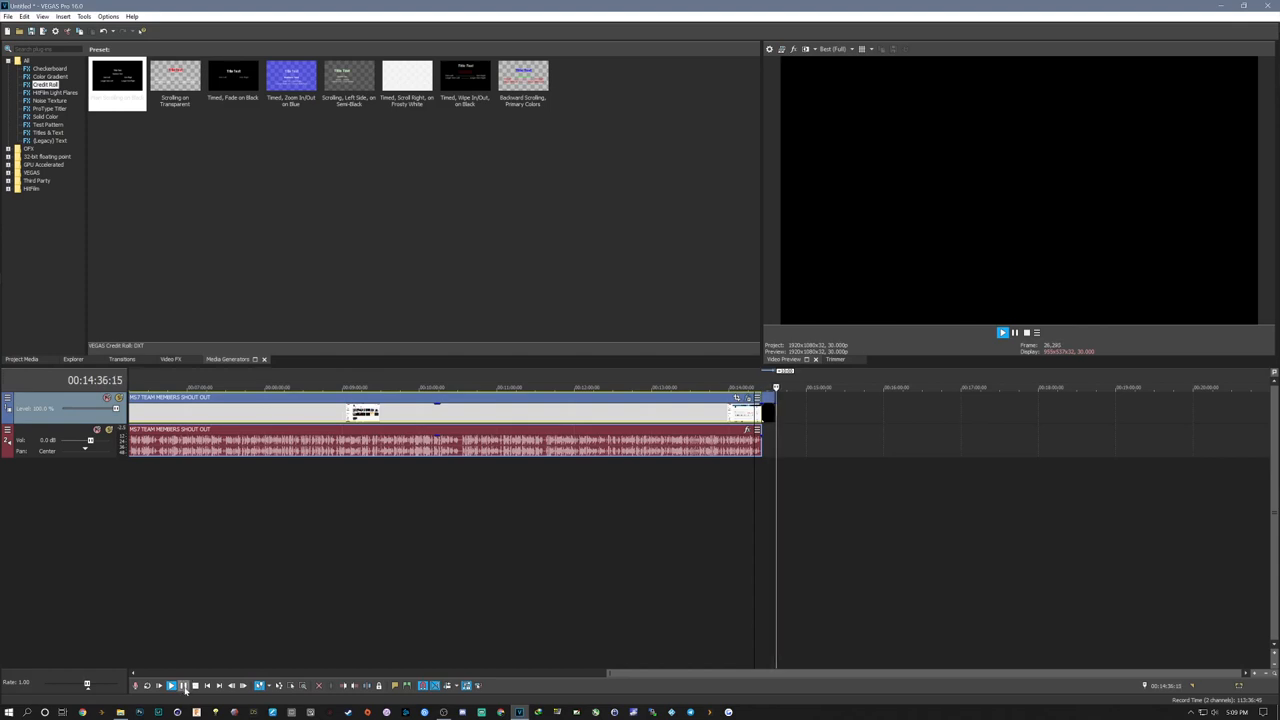
click(184, 685)
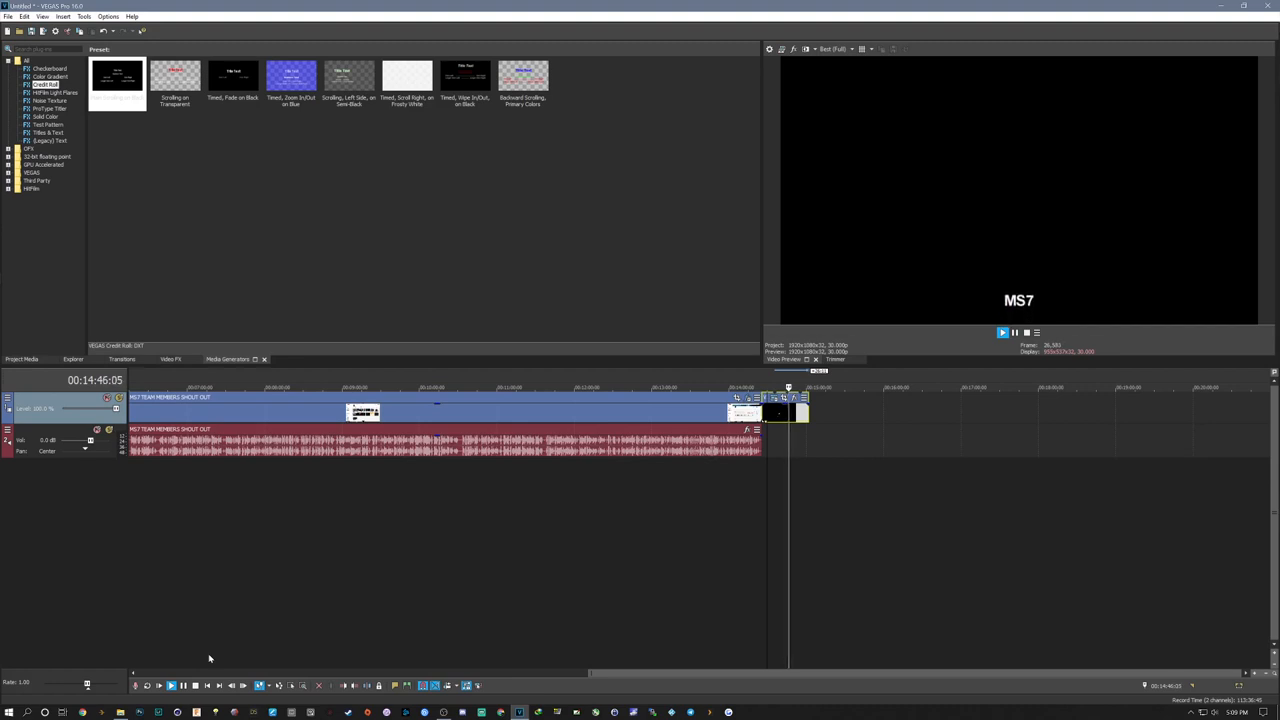
click(159, 685)
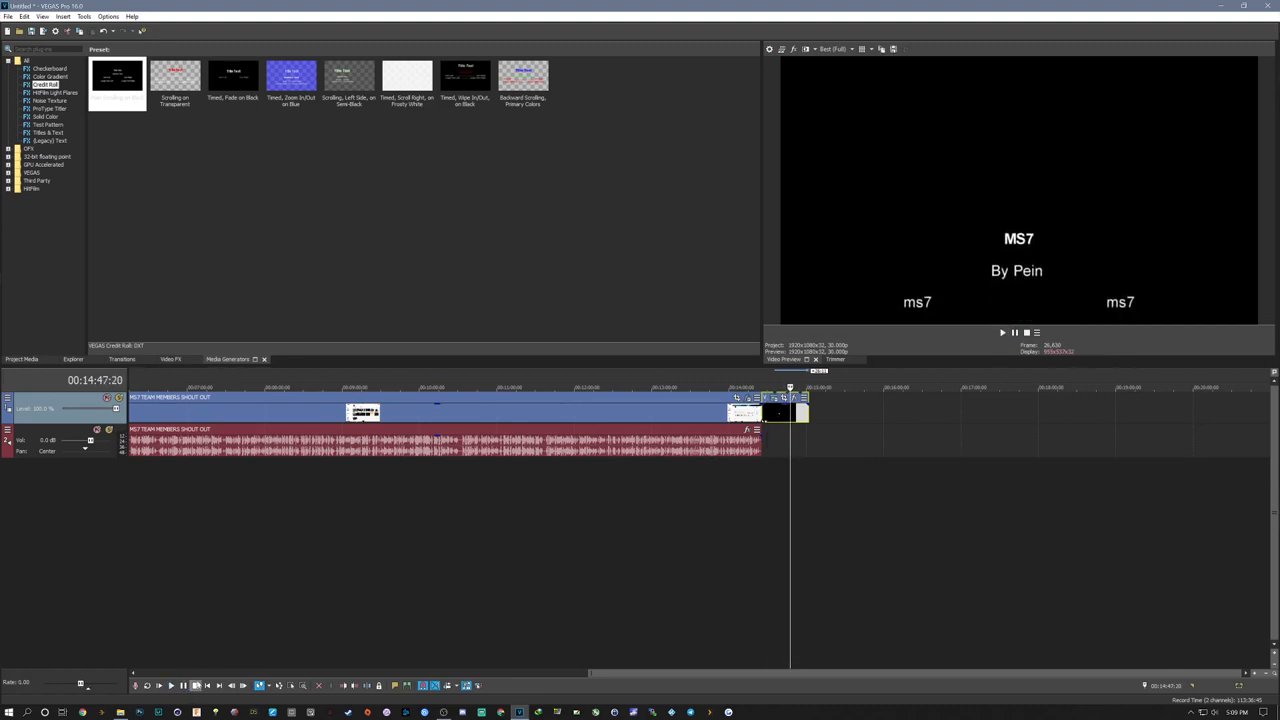
mouse_move(751, 330)
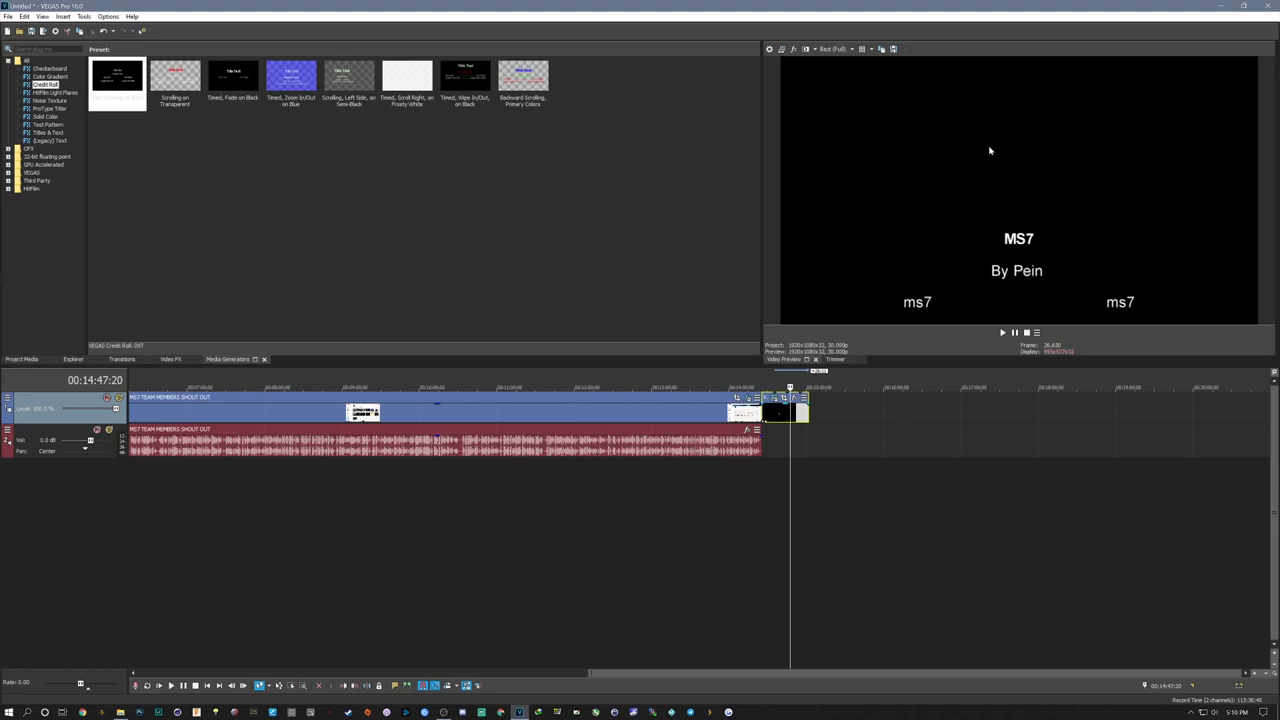
click(850, 48)
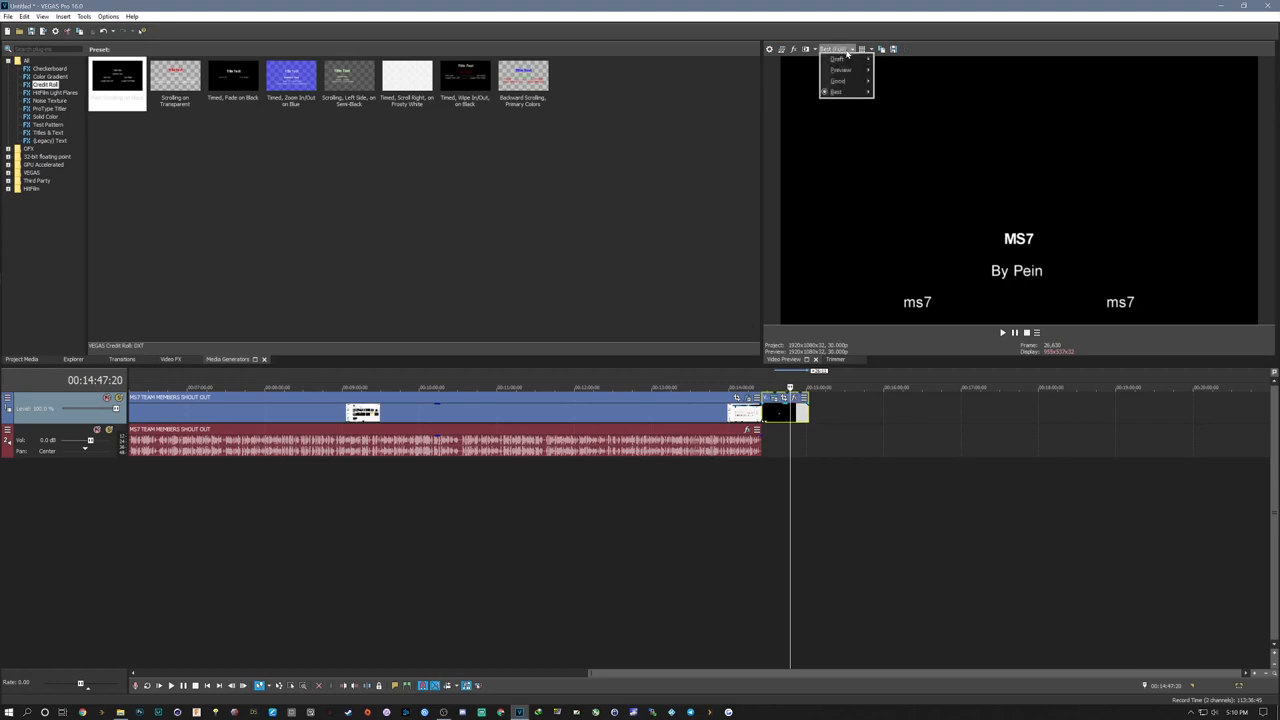
click(837, 92)
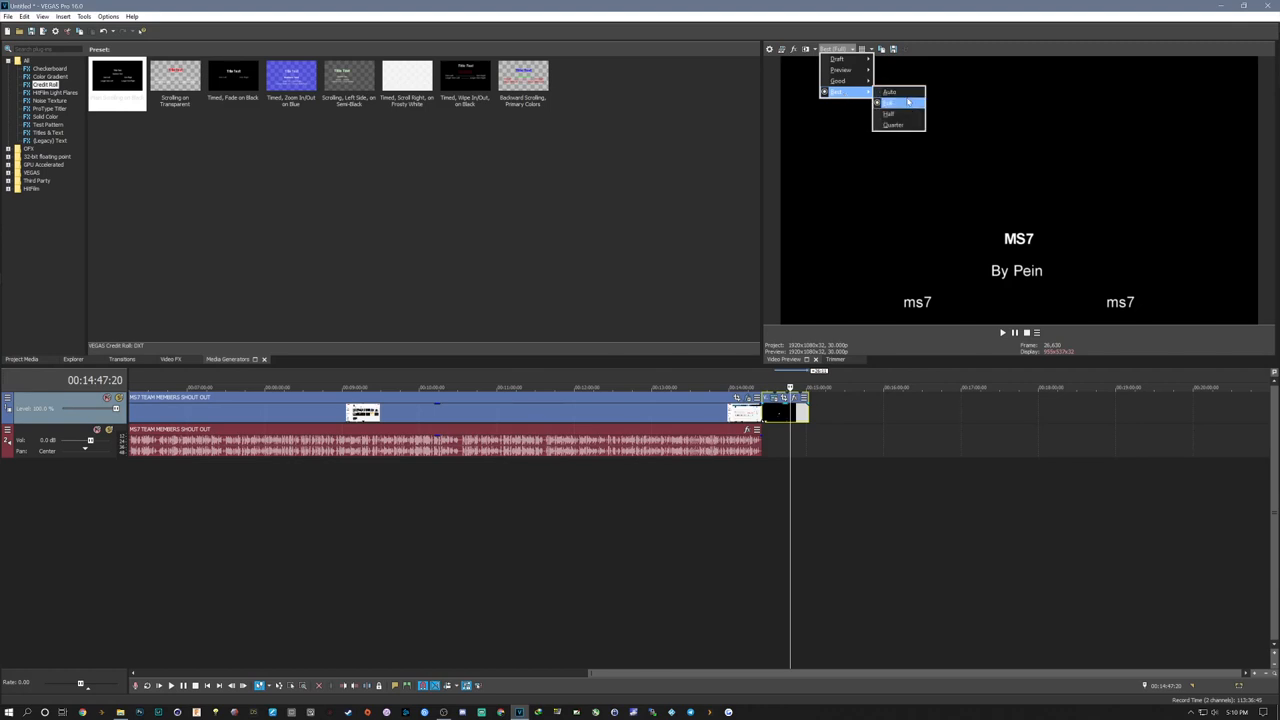
click(890, 92)
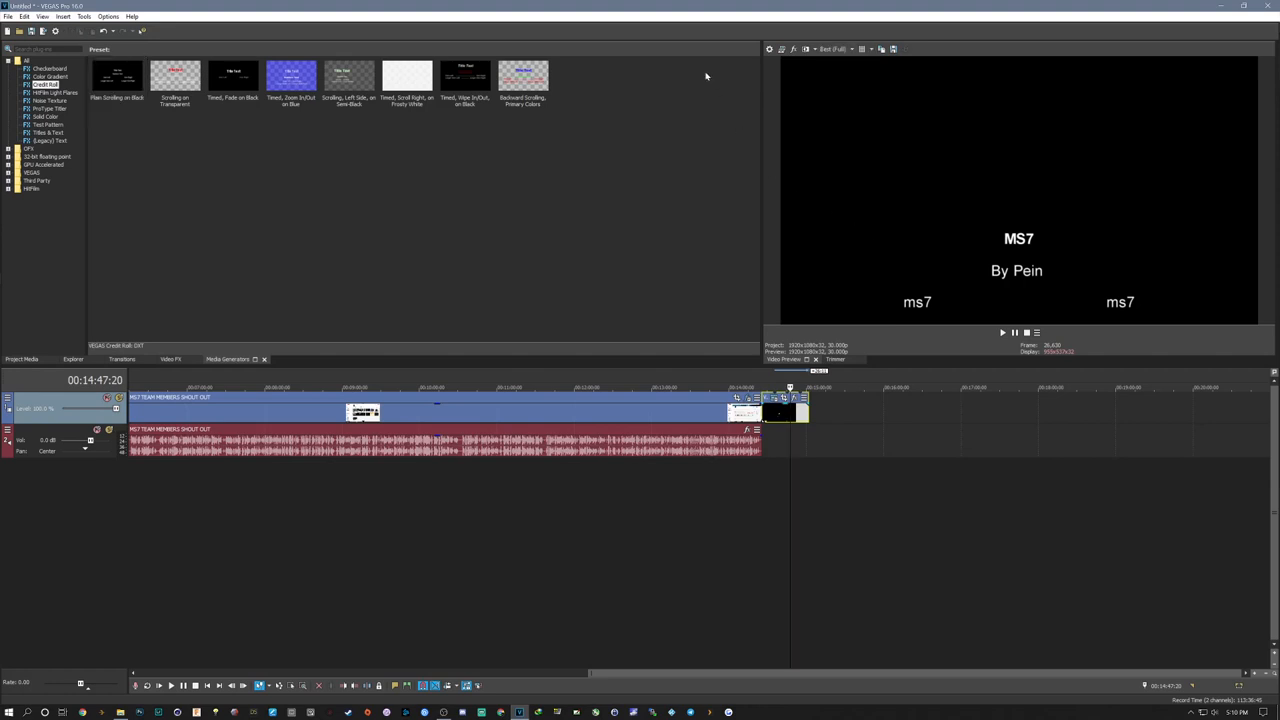
mouse_move(971, 149)
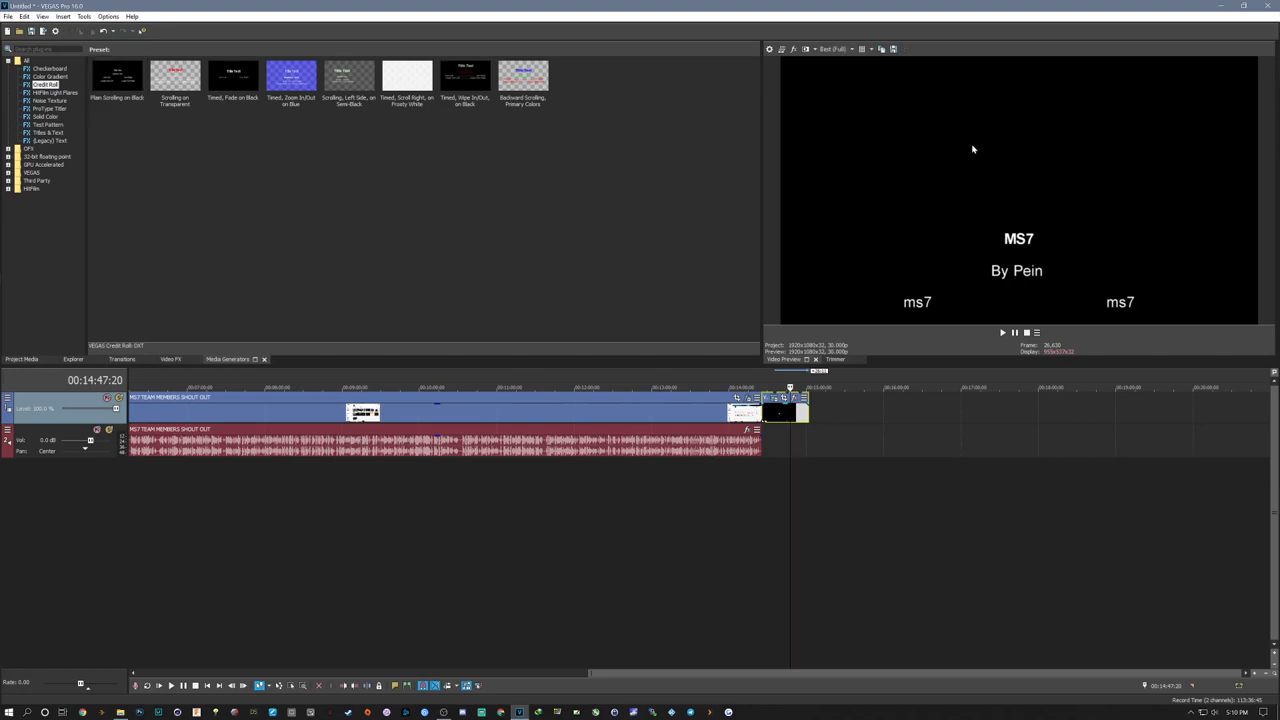
mouse_move(942, 137)
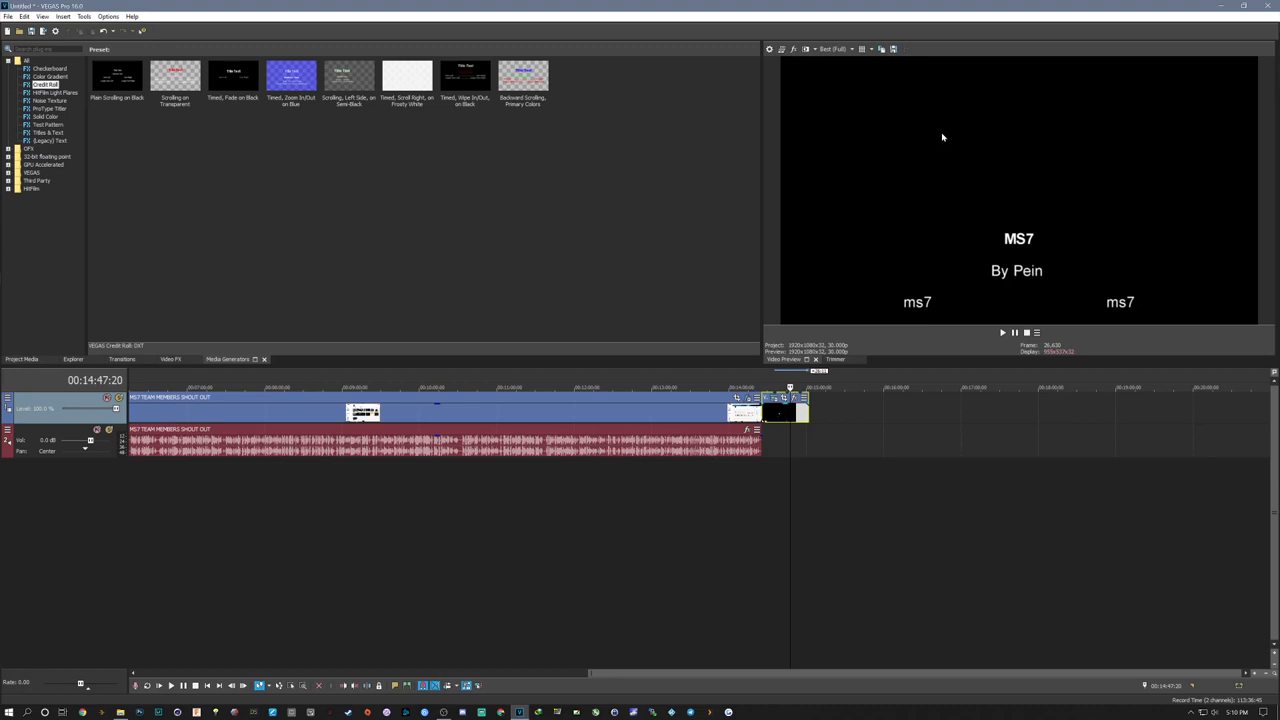
mouse_move(807, 50)
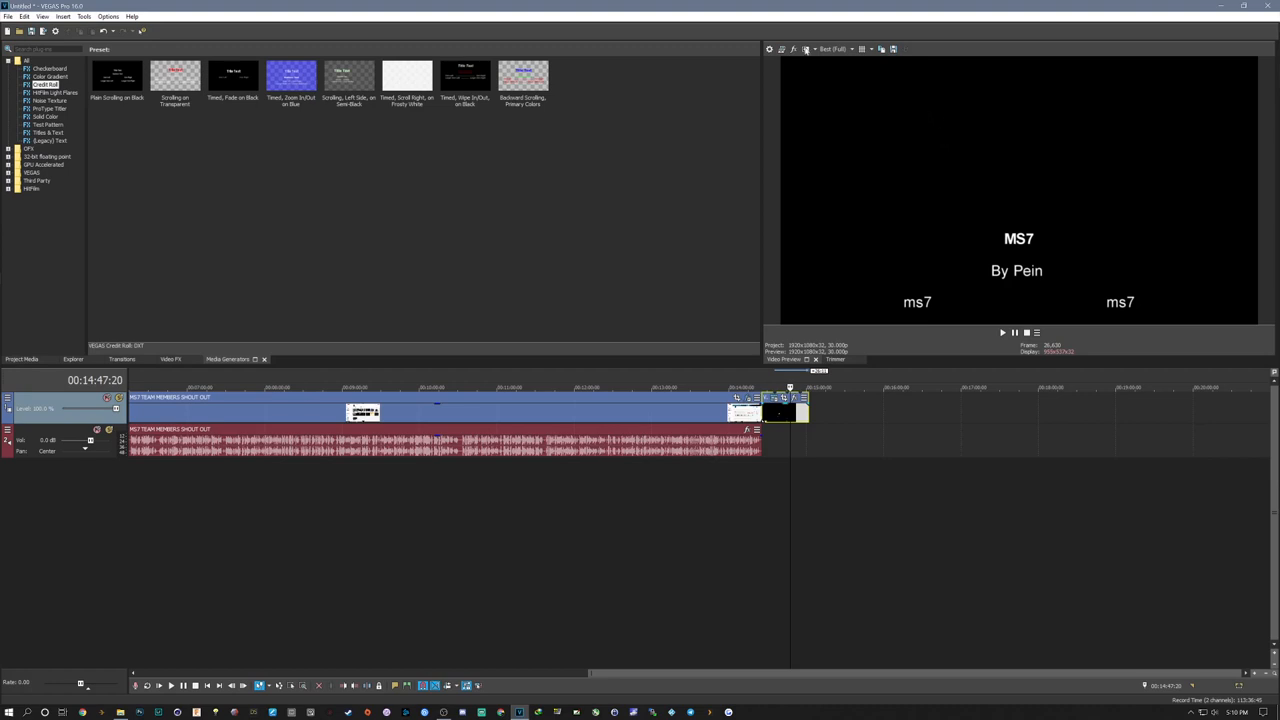
mouse_move(398, 223)
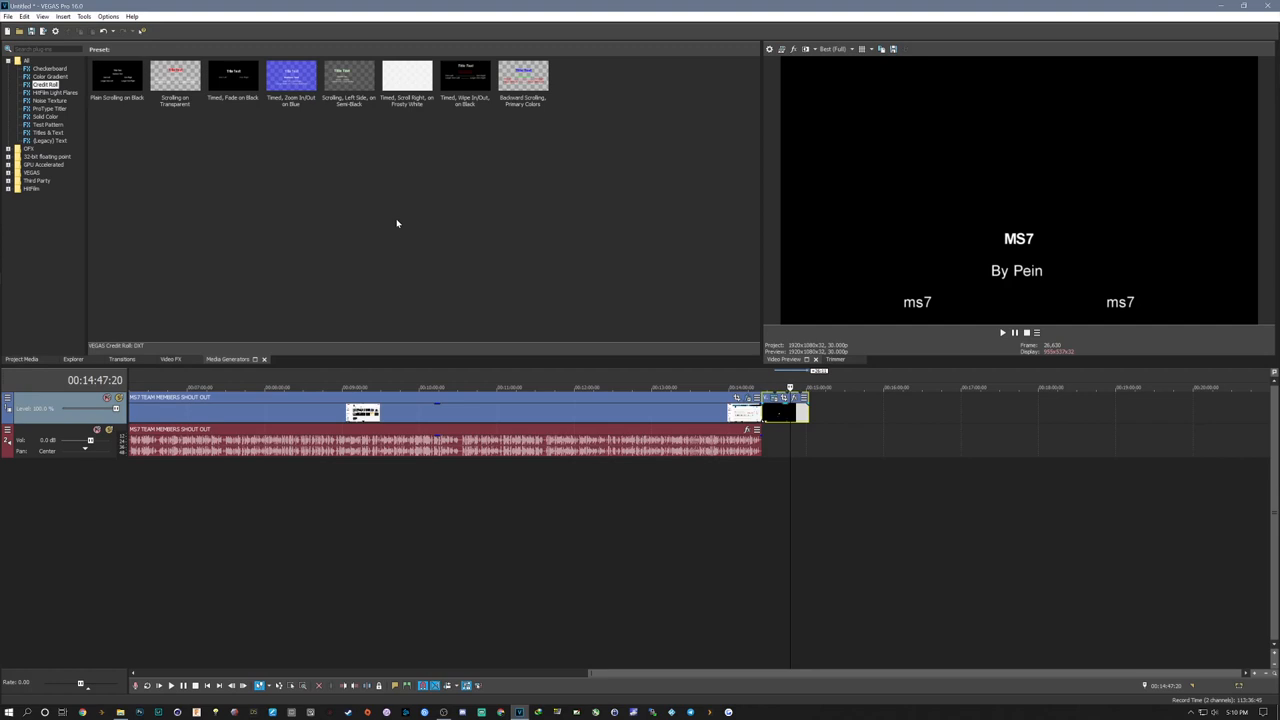
mouse_move(603, 372)
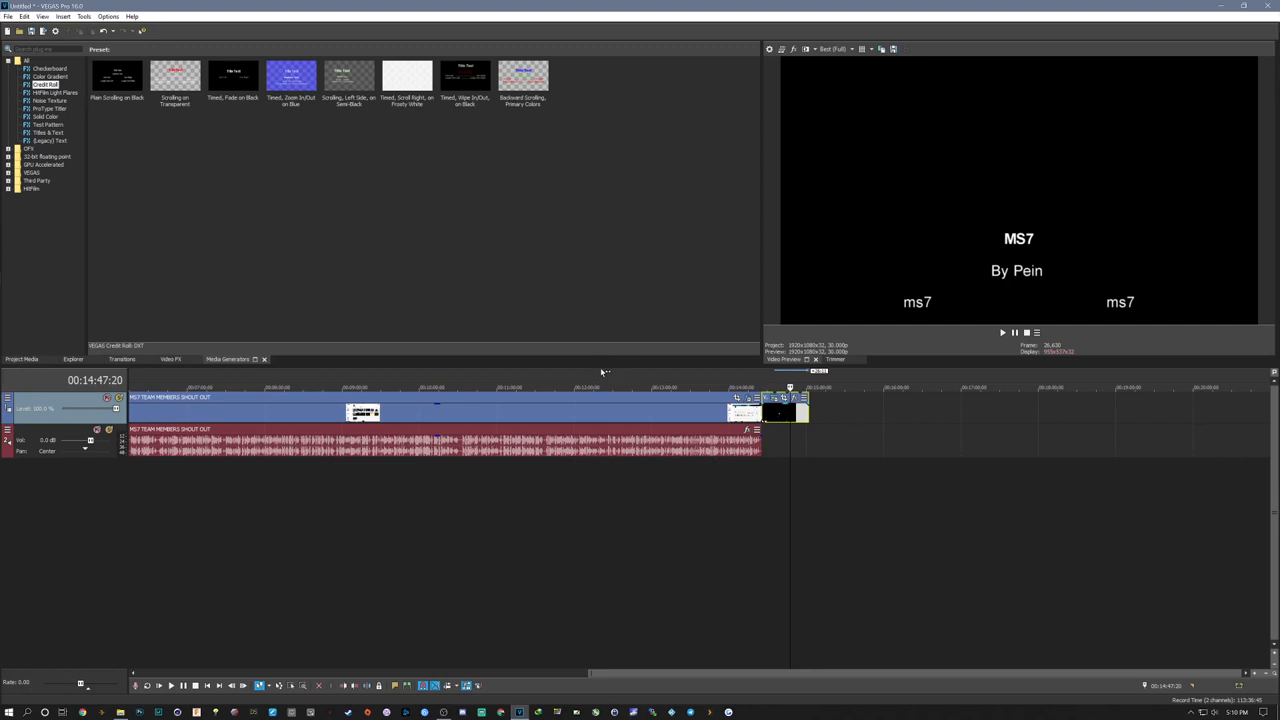
mouse_move(674, 408)
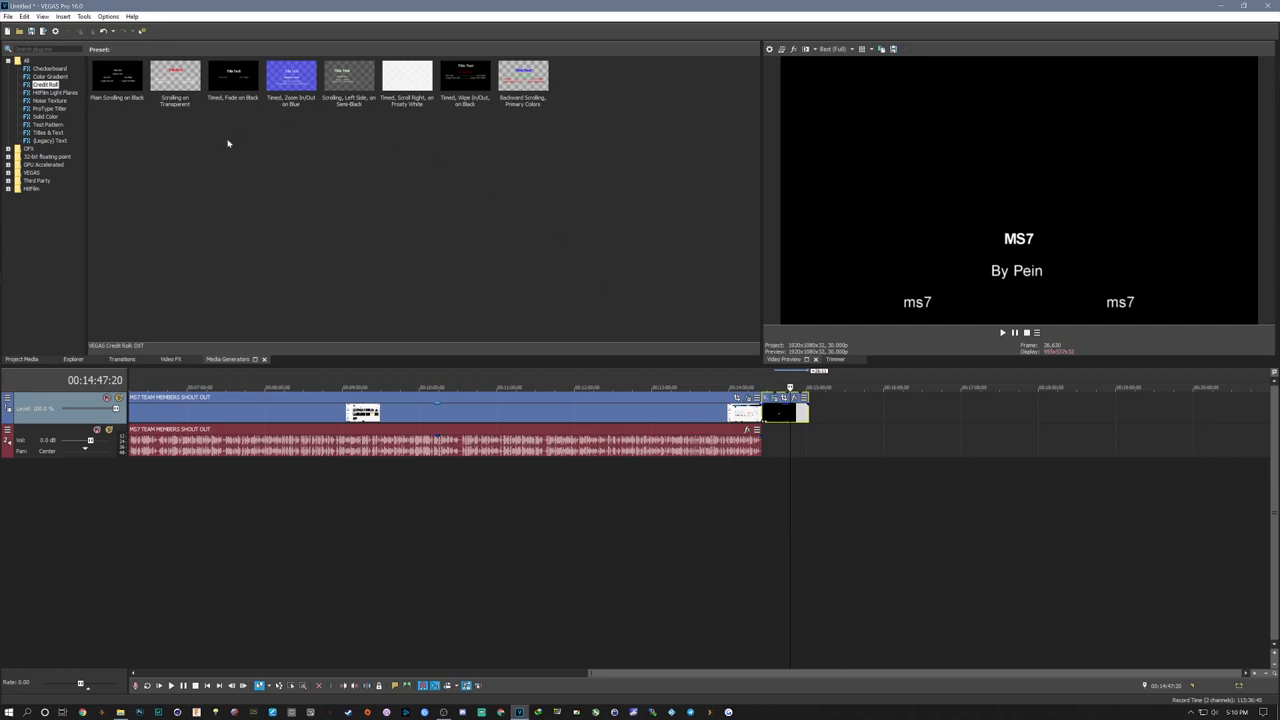
mouse_move(228, 153)
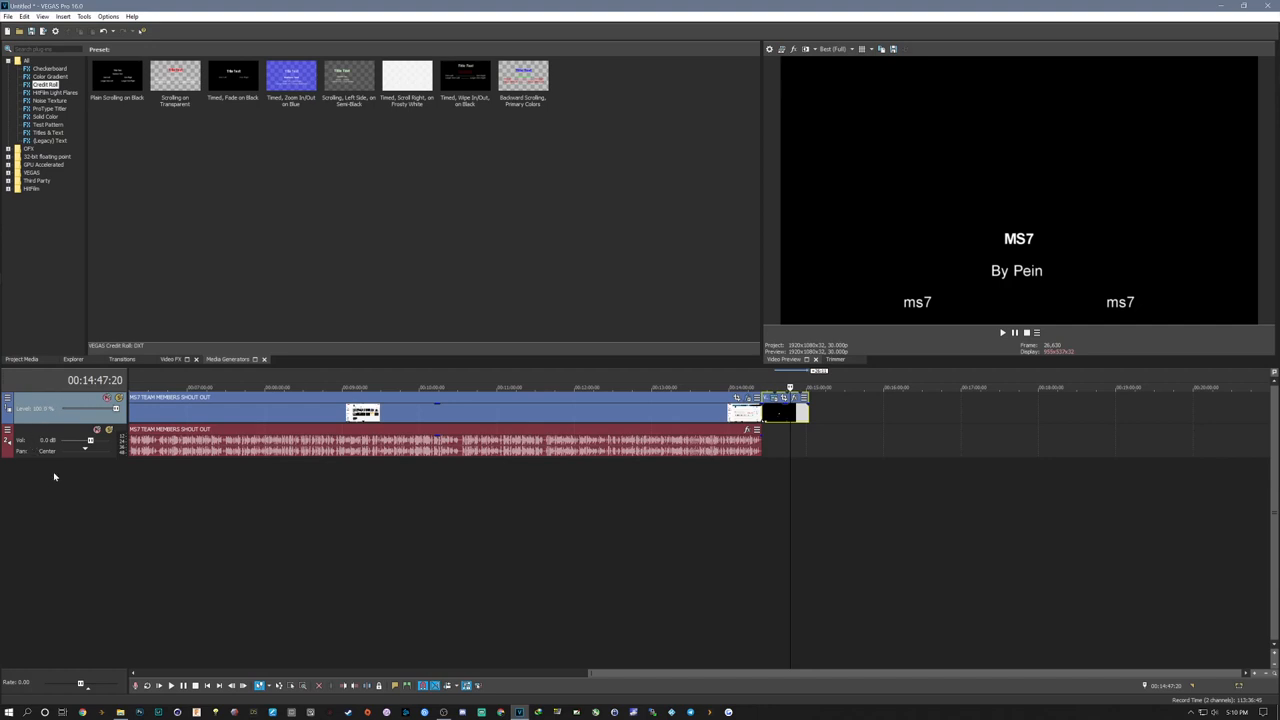
mouse_move(30, 480)
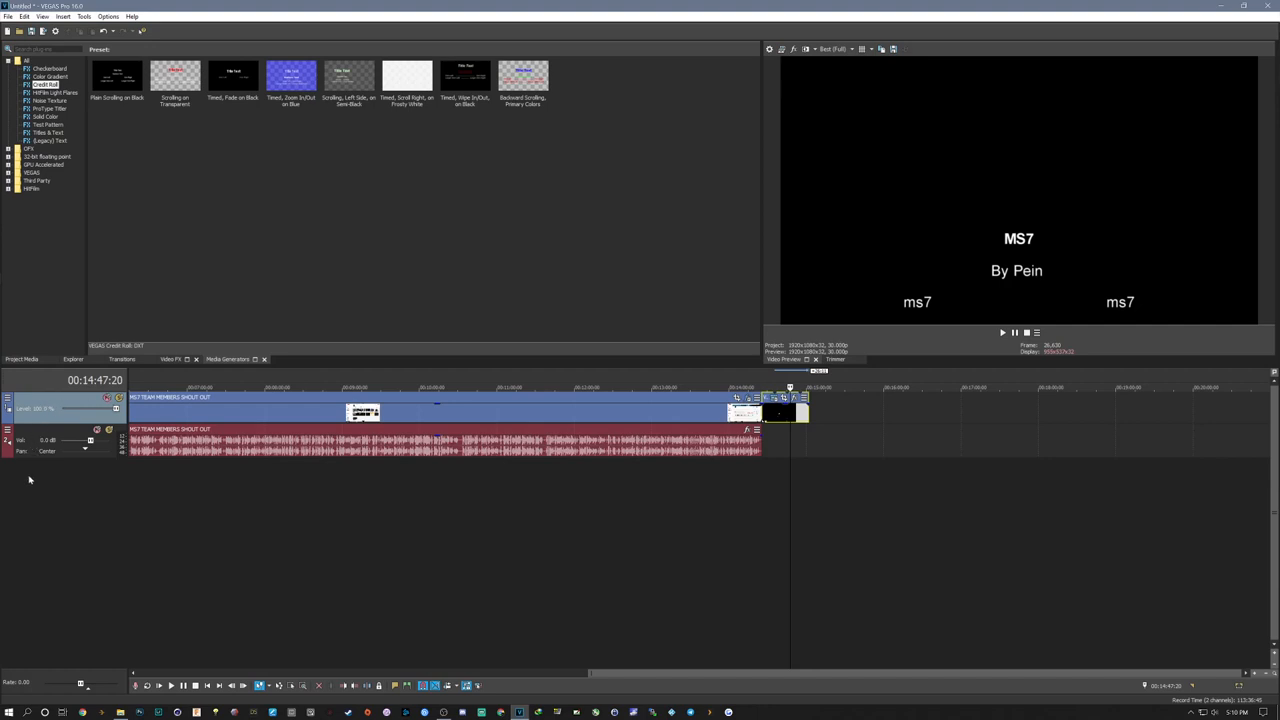
right_click(30, 475)
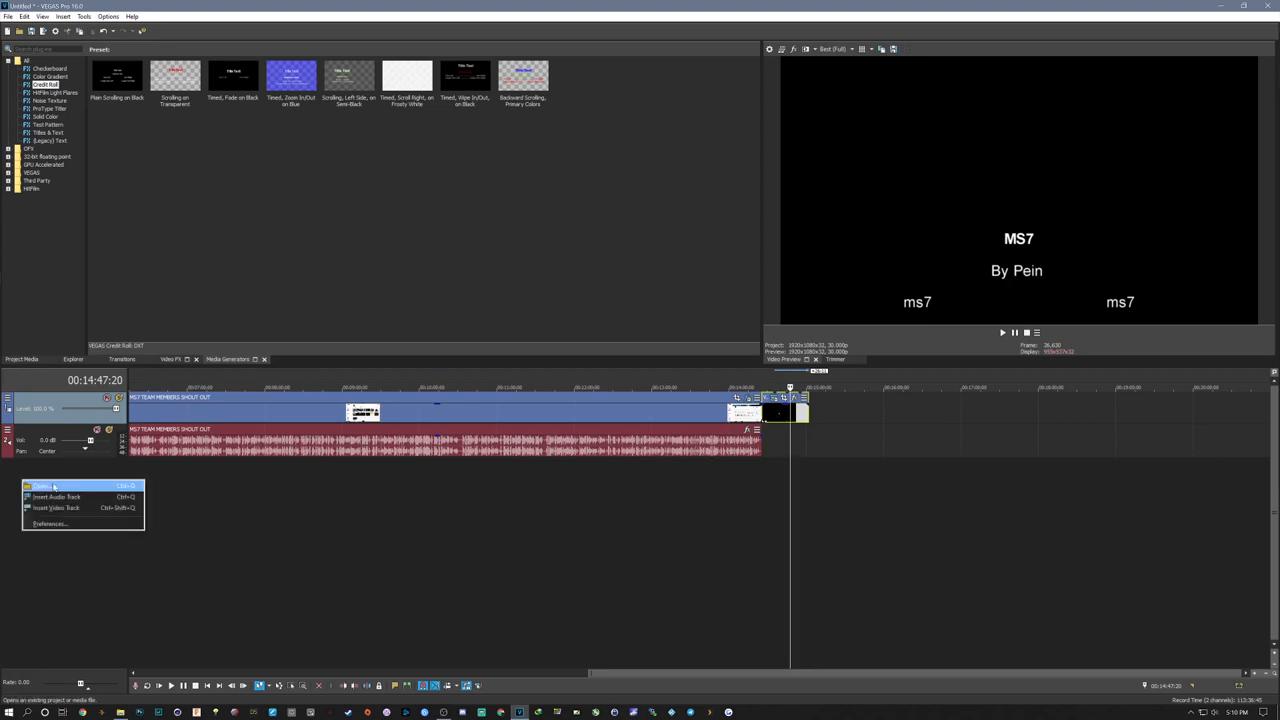
mouse_move(50, 523)
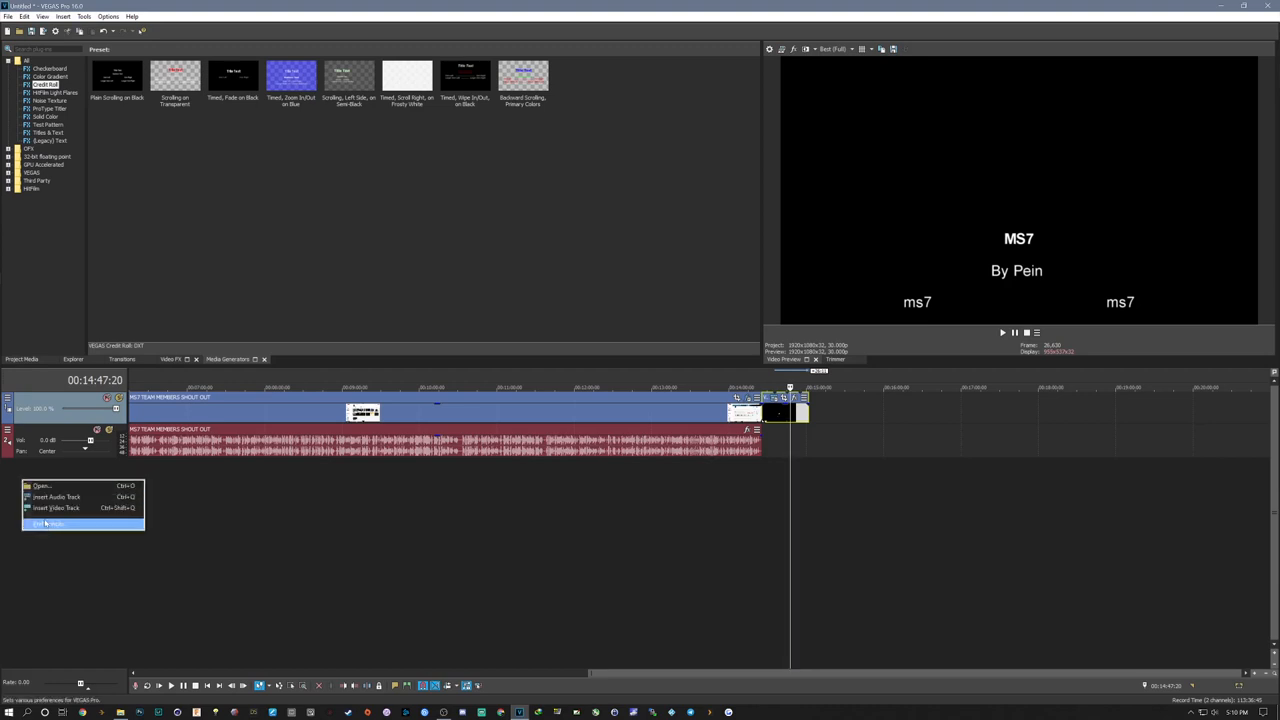
mouse_move(56, 497)
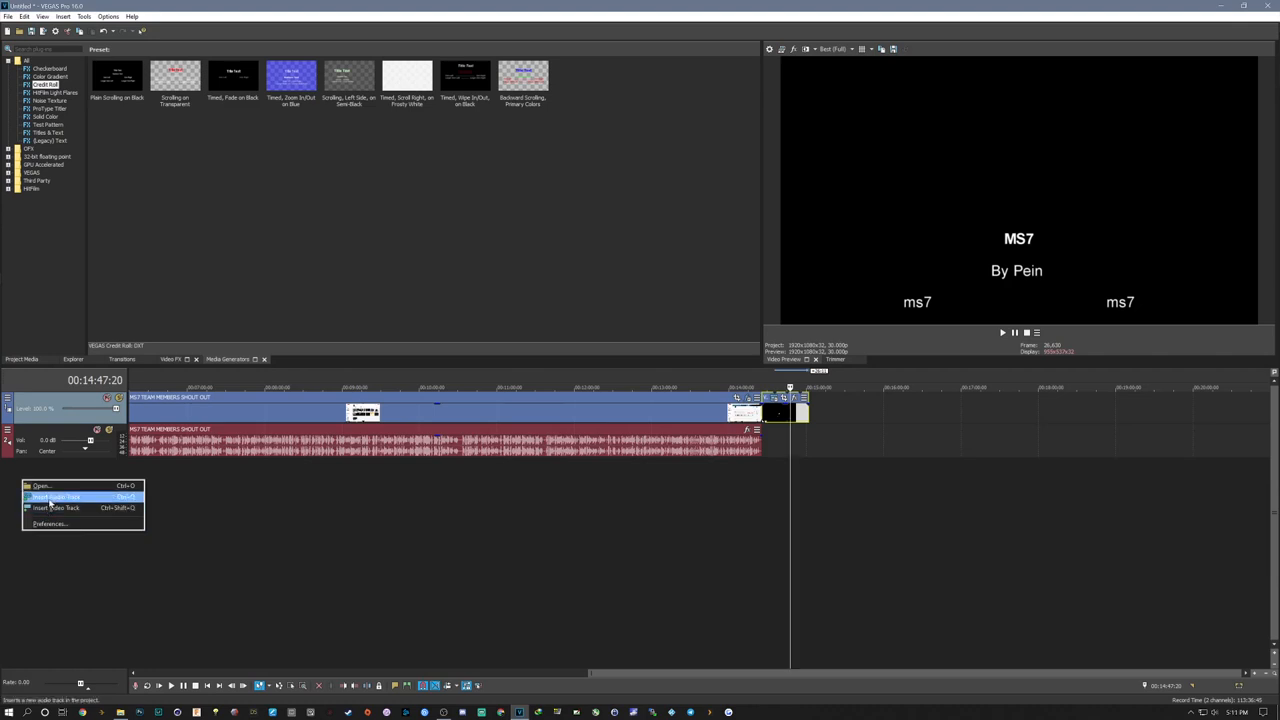
mouse_move(80, 508)
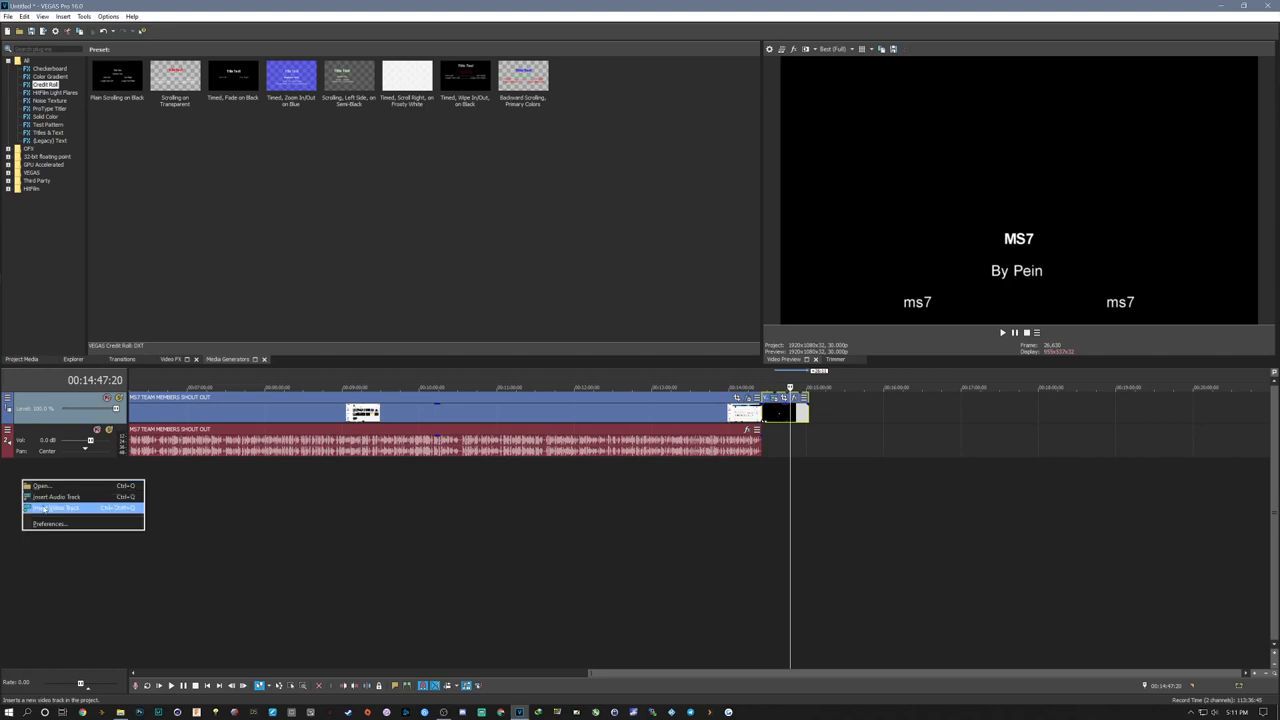
mouse_move(57, 497)
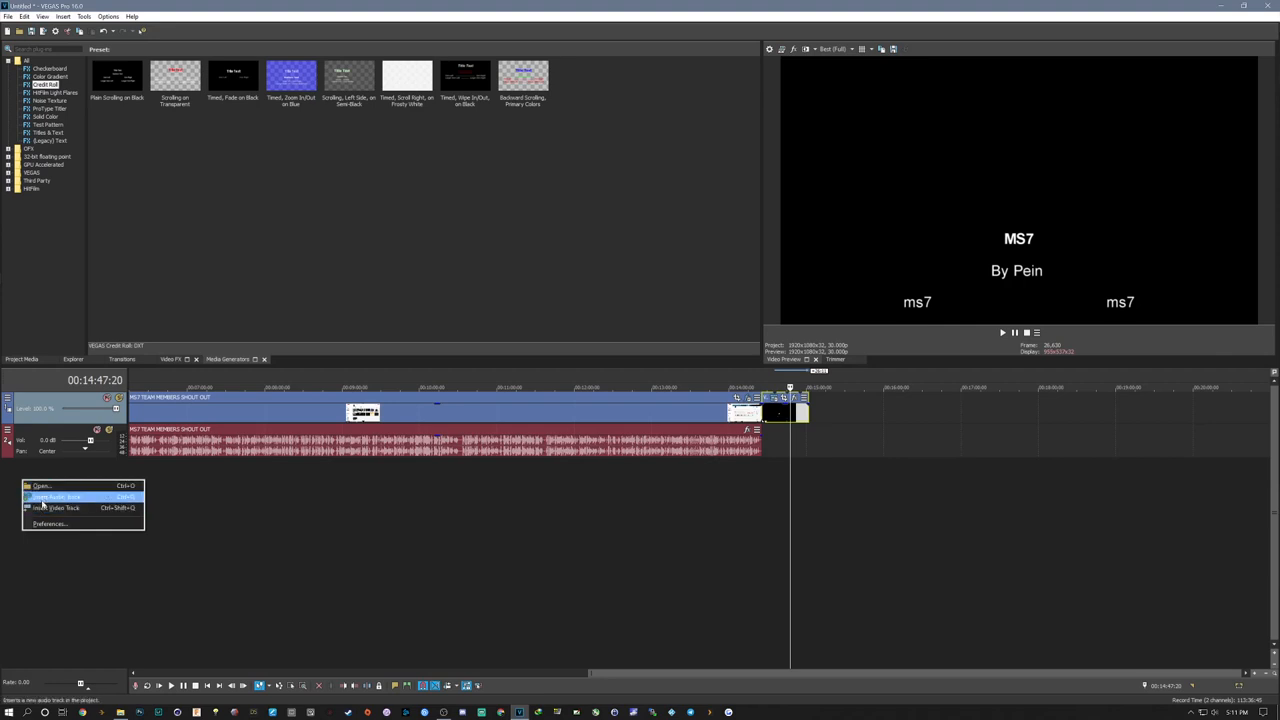
mouse_move(65, 507)
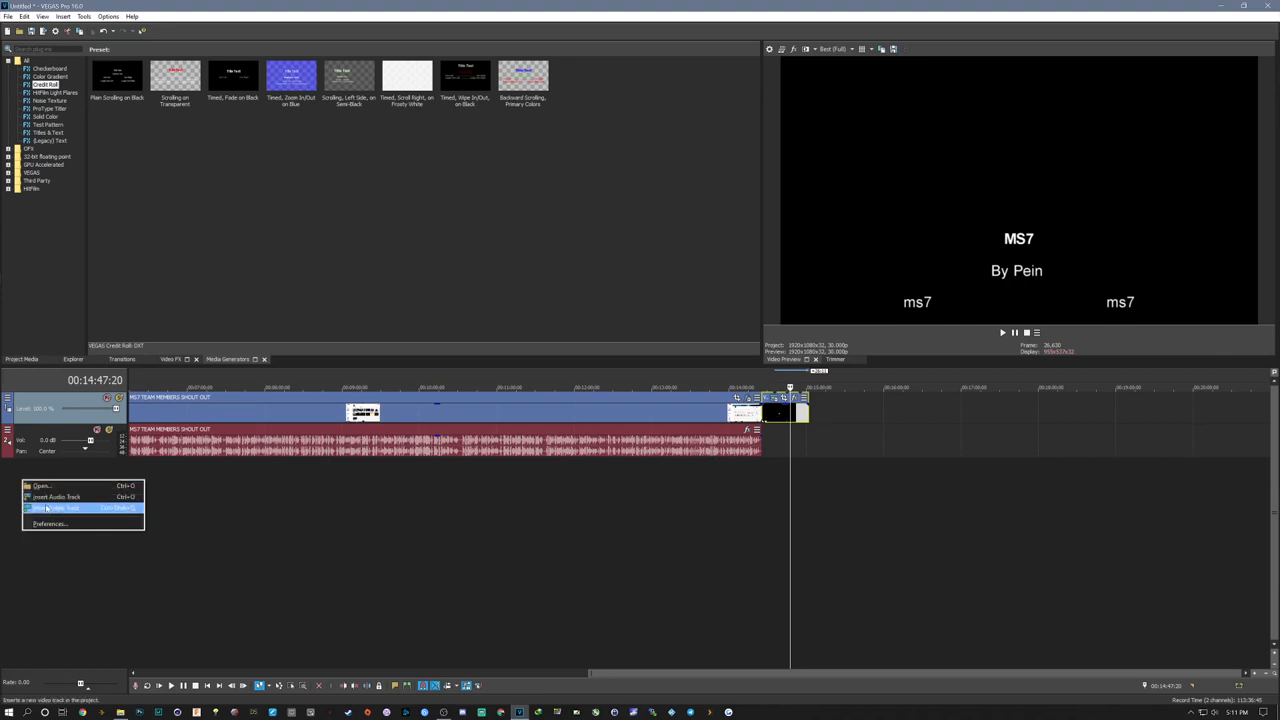
mouse_move(56, 497)
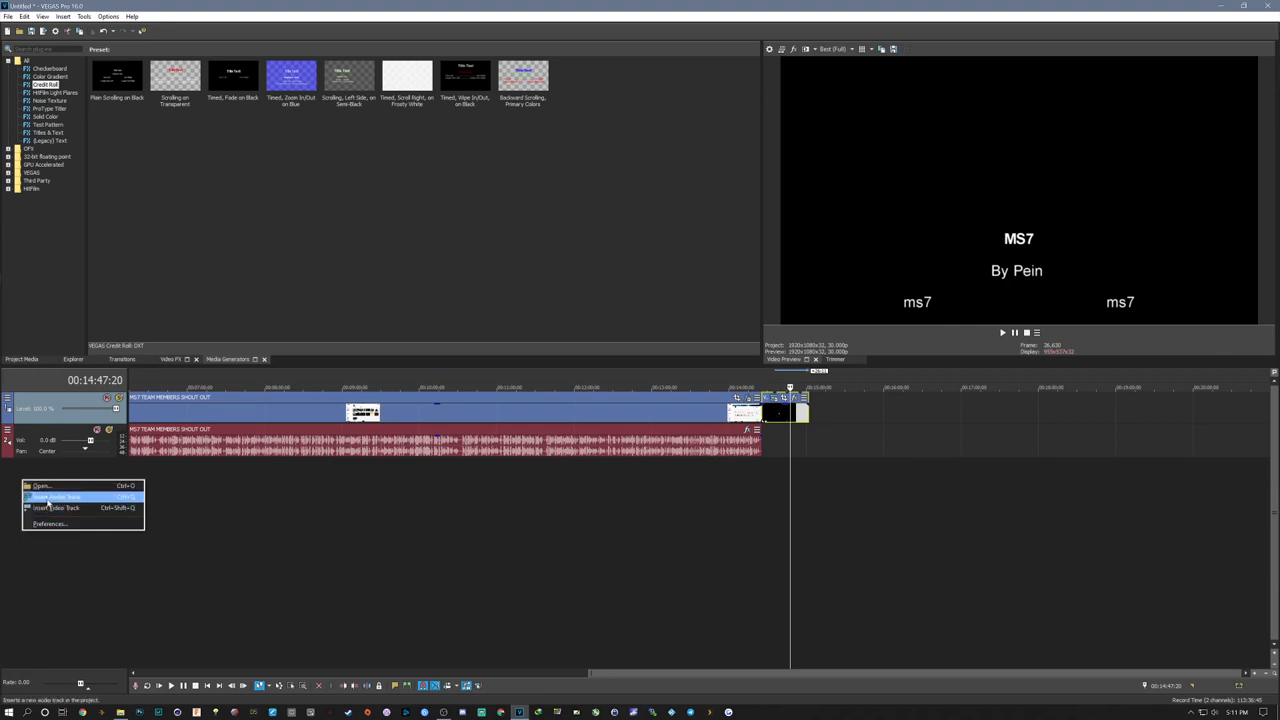
mouse_move(55, 497)
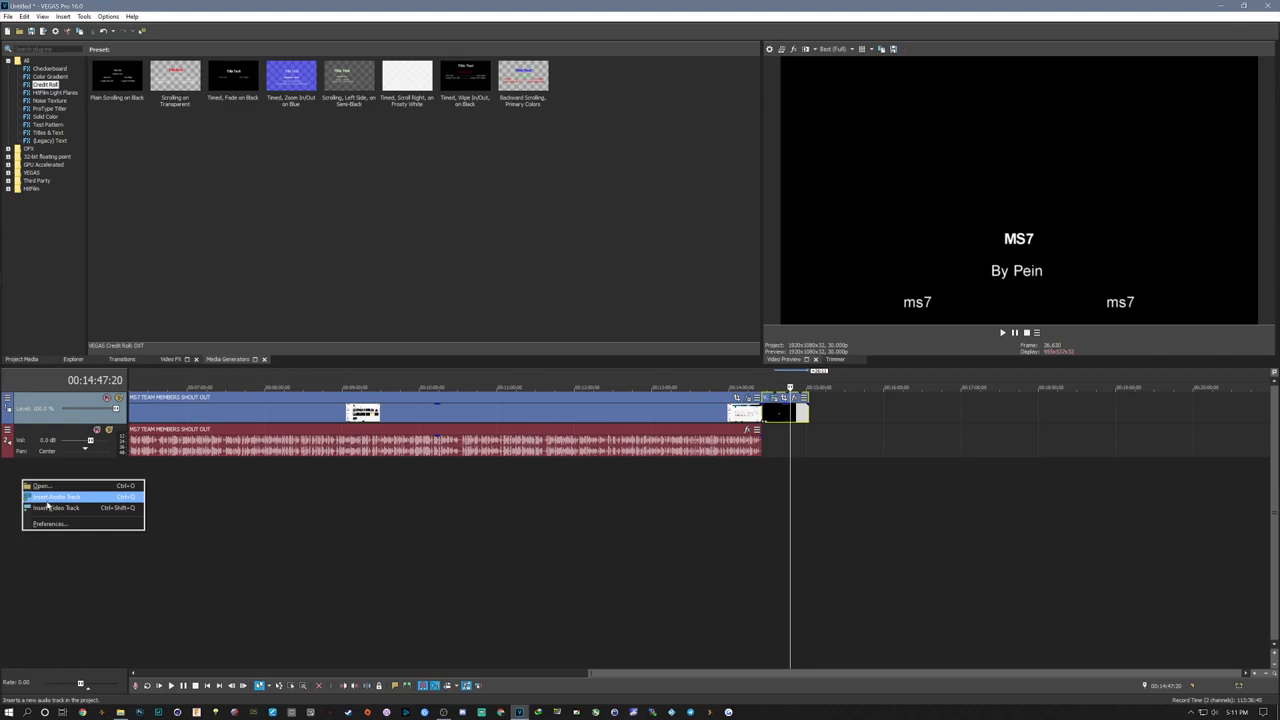
mouse_move(70, 508)
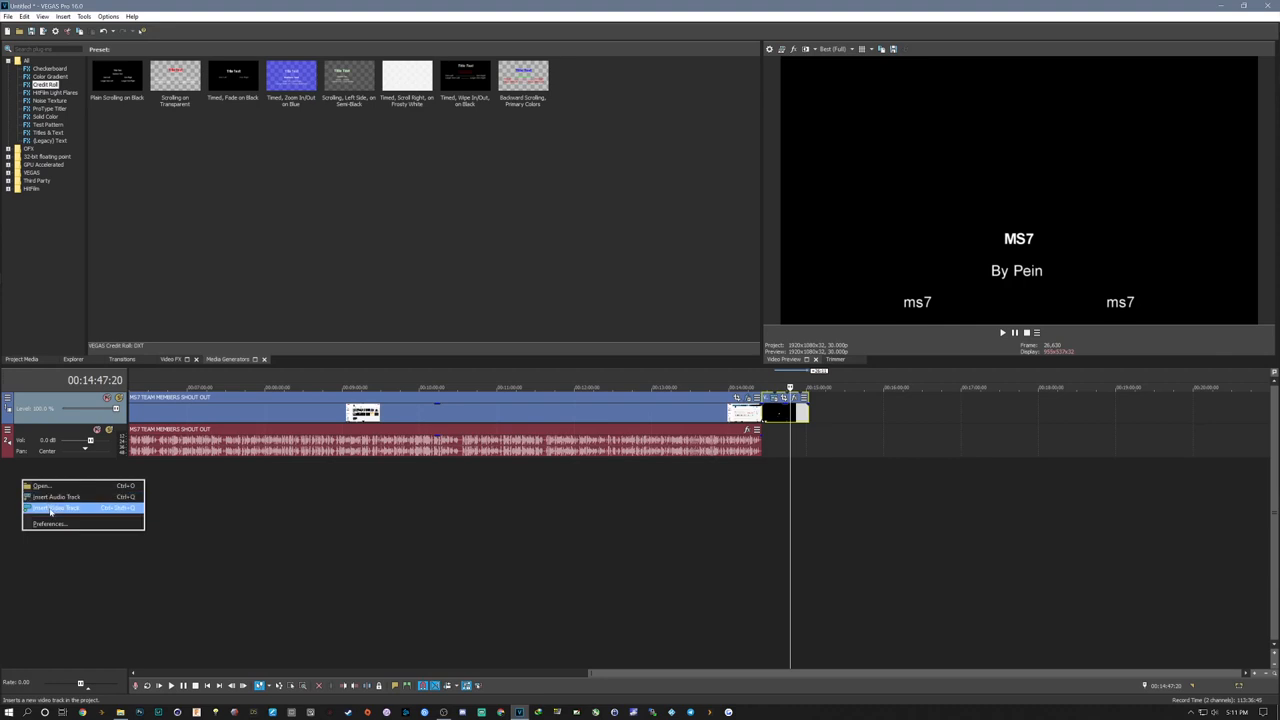
mouse_move(57, 497)
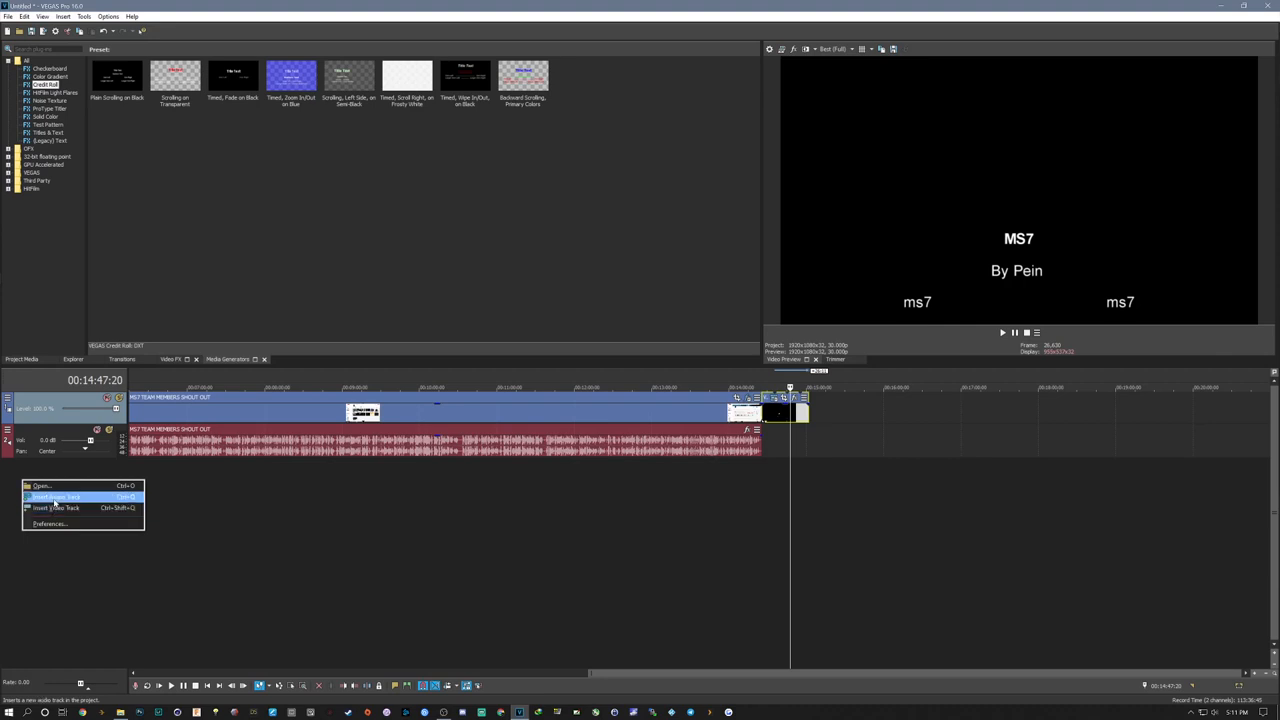
click(55, 497)
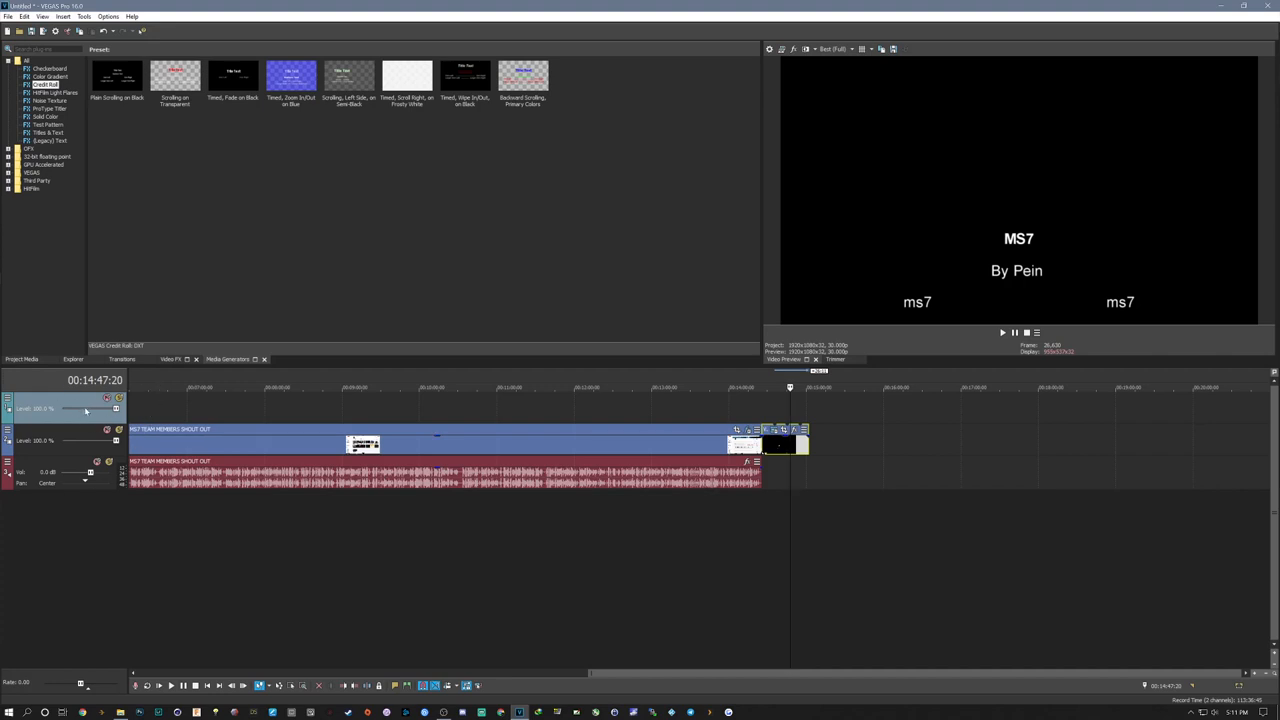
mouse_move(82, 423)
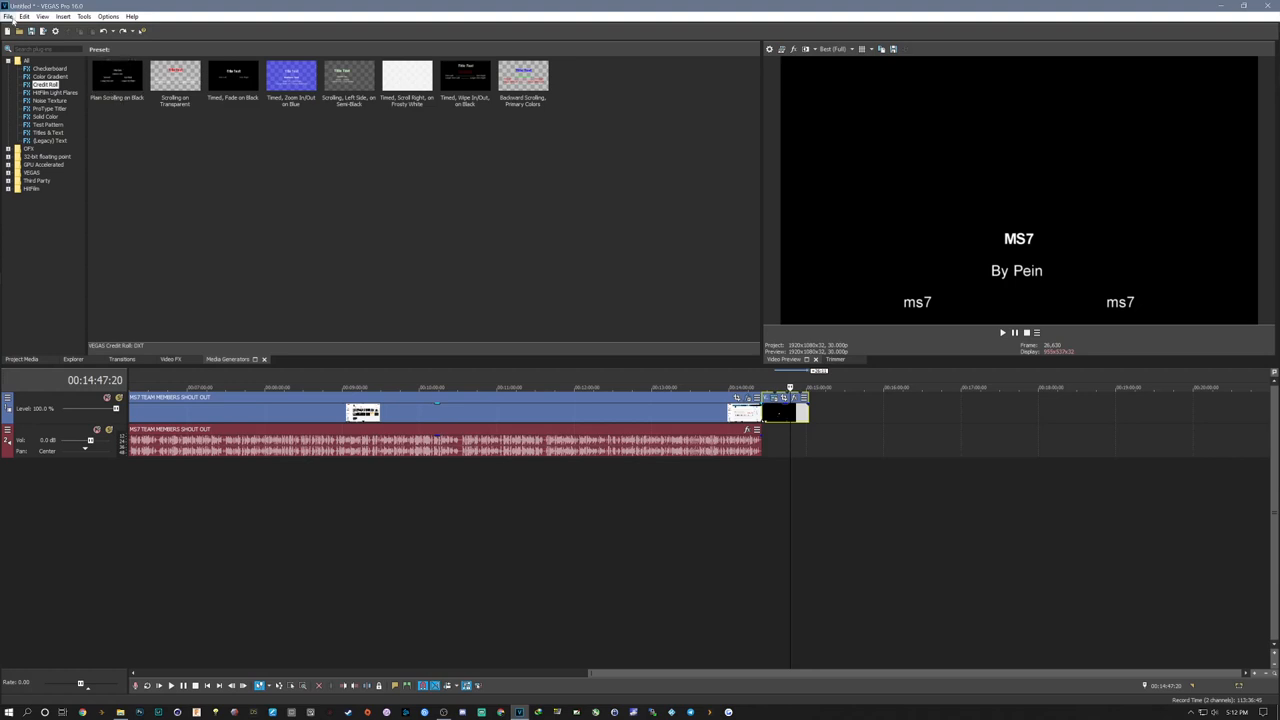
Step: Open the File menu to reach the Render As command
click(8, 16)
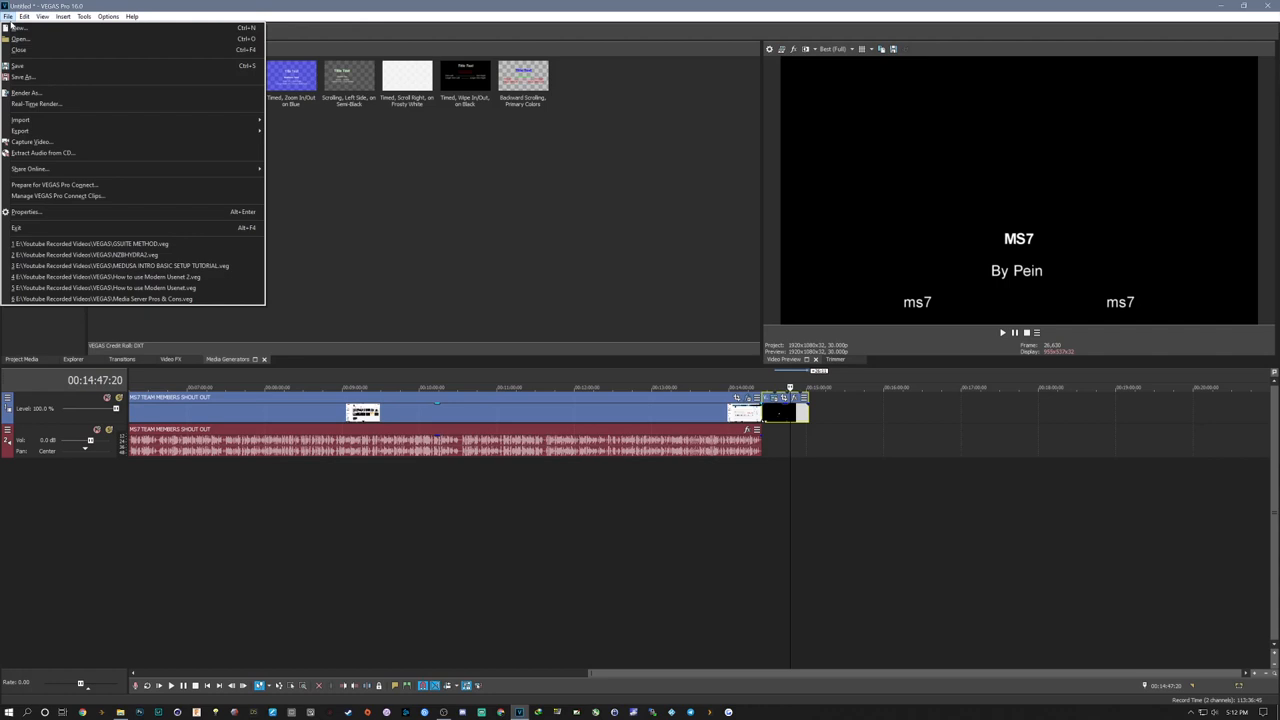
mouse_move(18, 50)
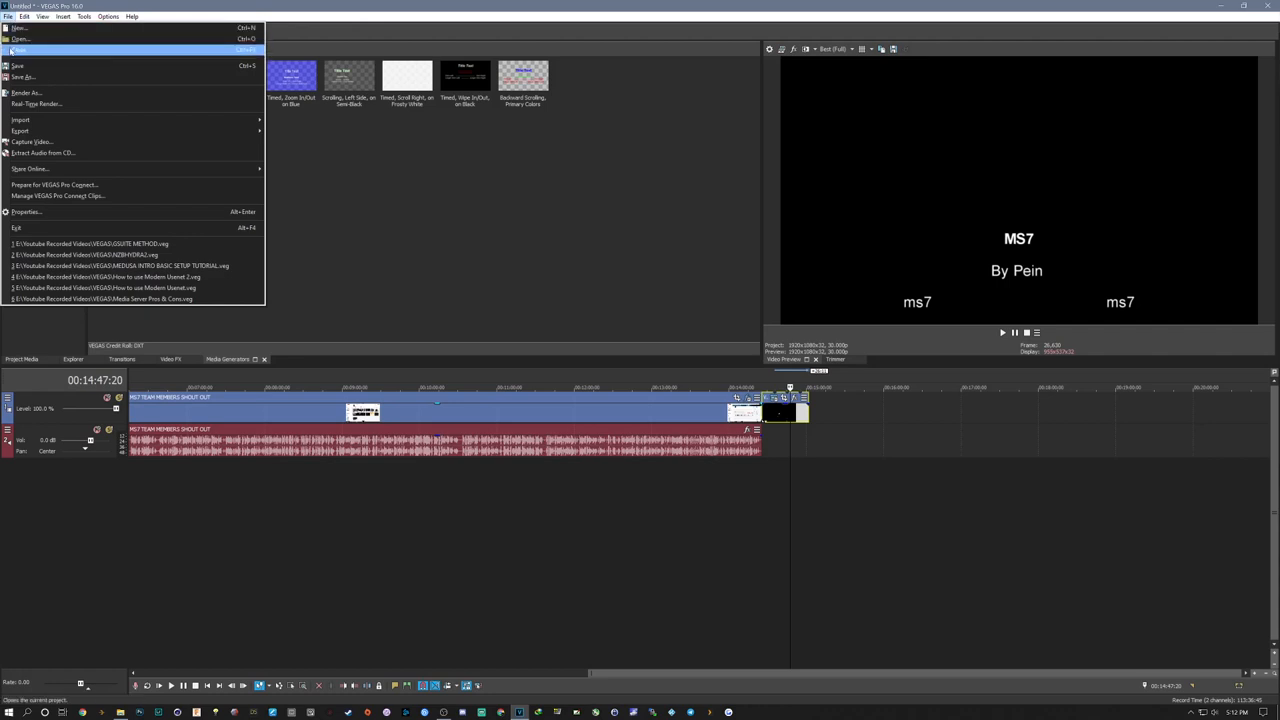
mouse_move(30, 92)
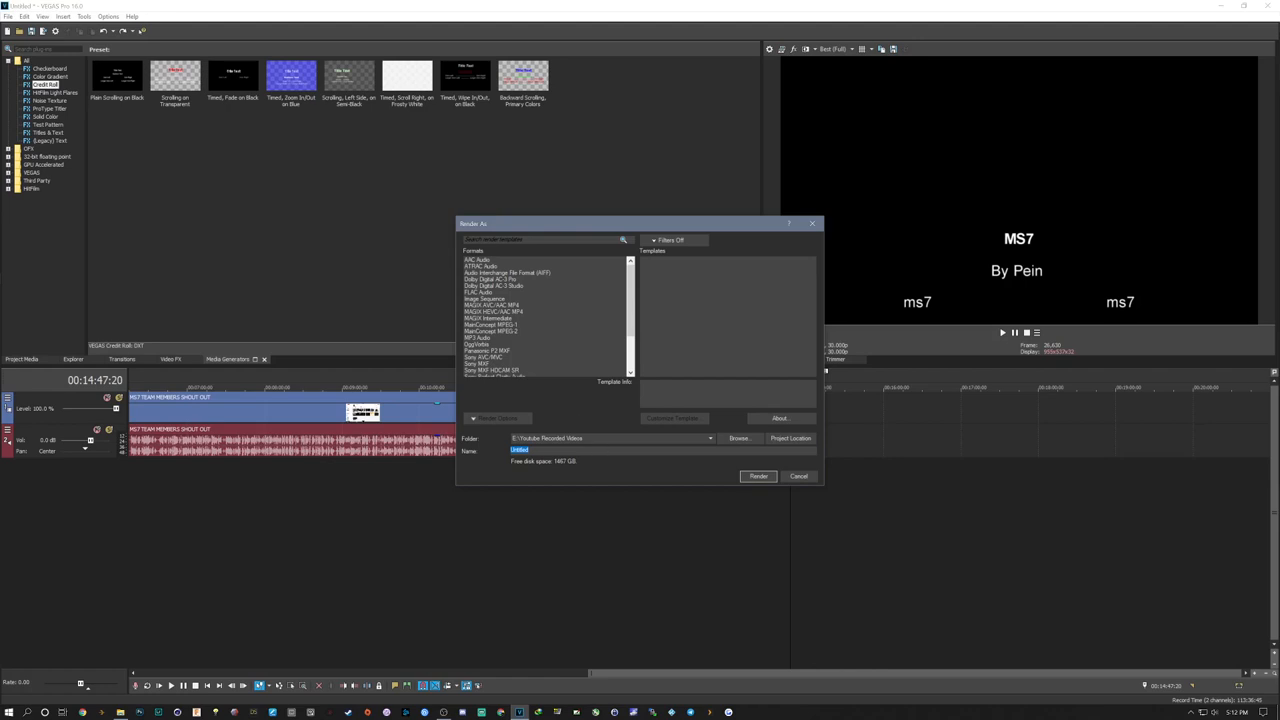
mouse_move(478, 322)
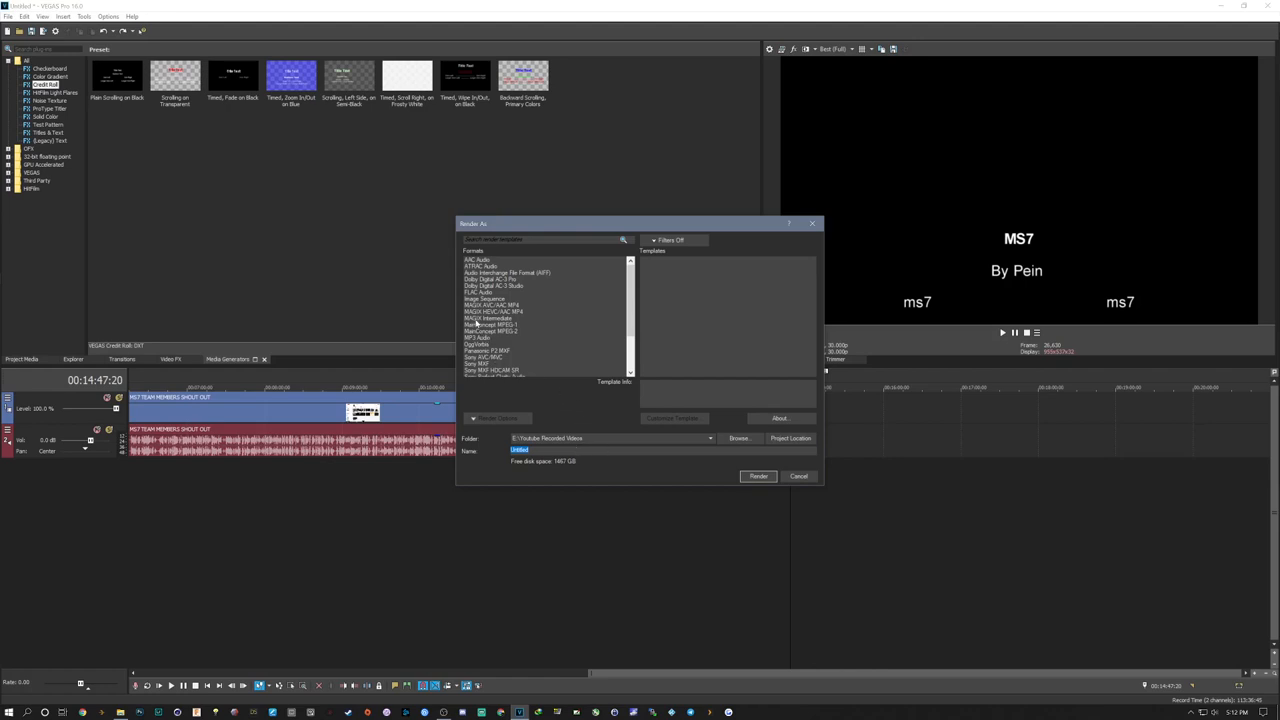
Step: Pick MAGIX HEVC/AAC MP4 and the Internet HD 1080p 29.97 fps (NVIDIA NVENC) template
click(492, 305)
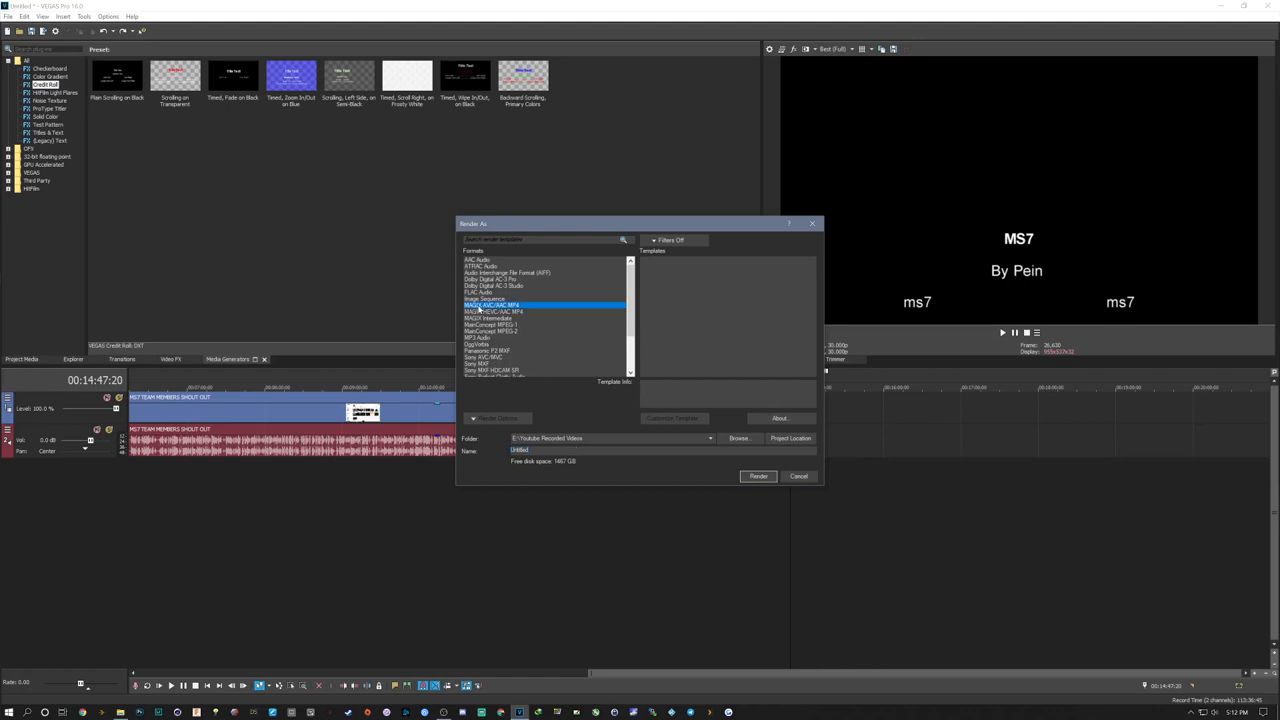
click(492, 305)
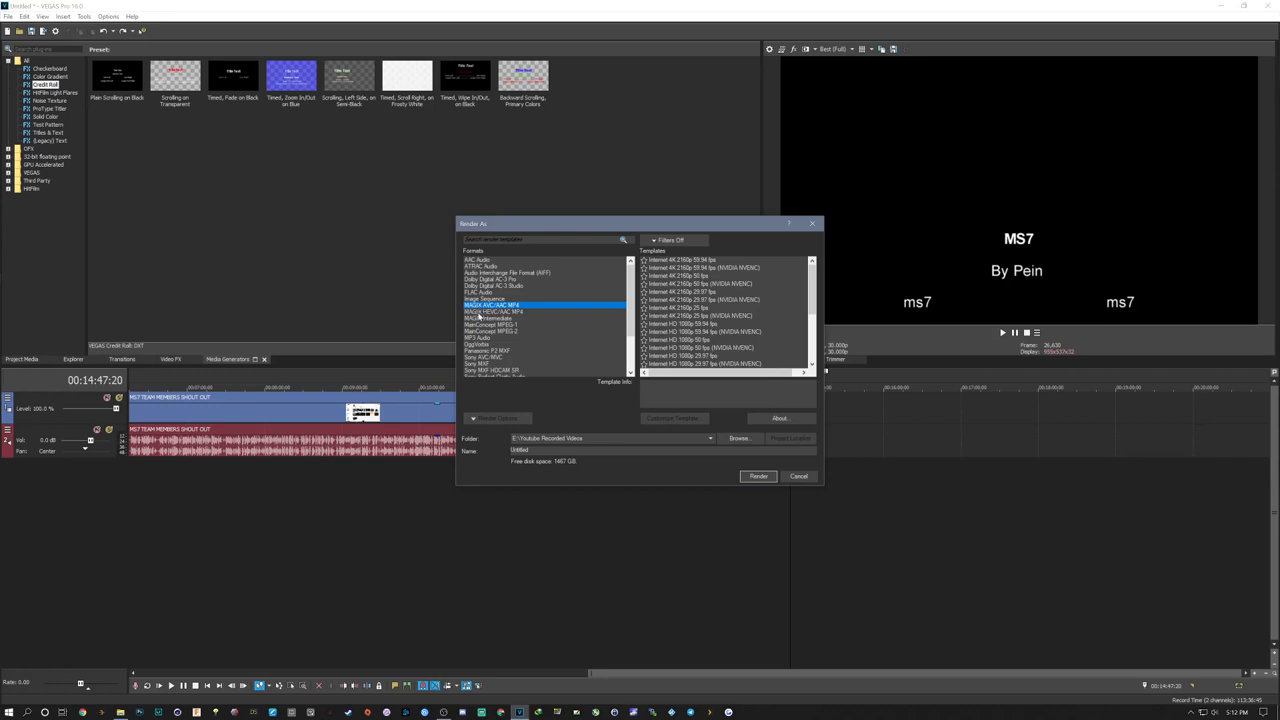
mouse_move(490, 317)
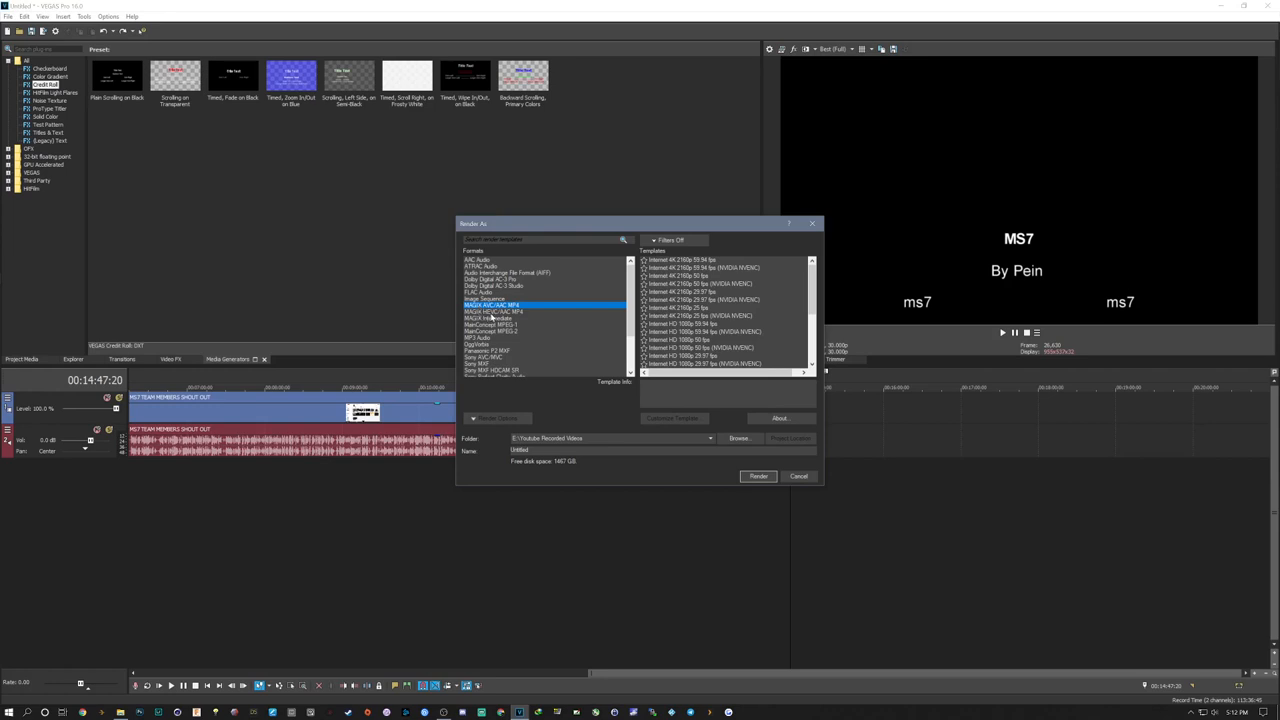
click(493, 311)
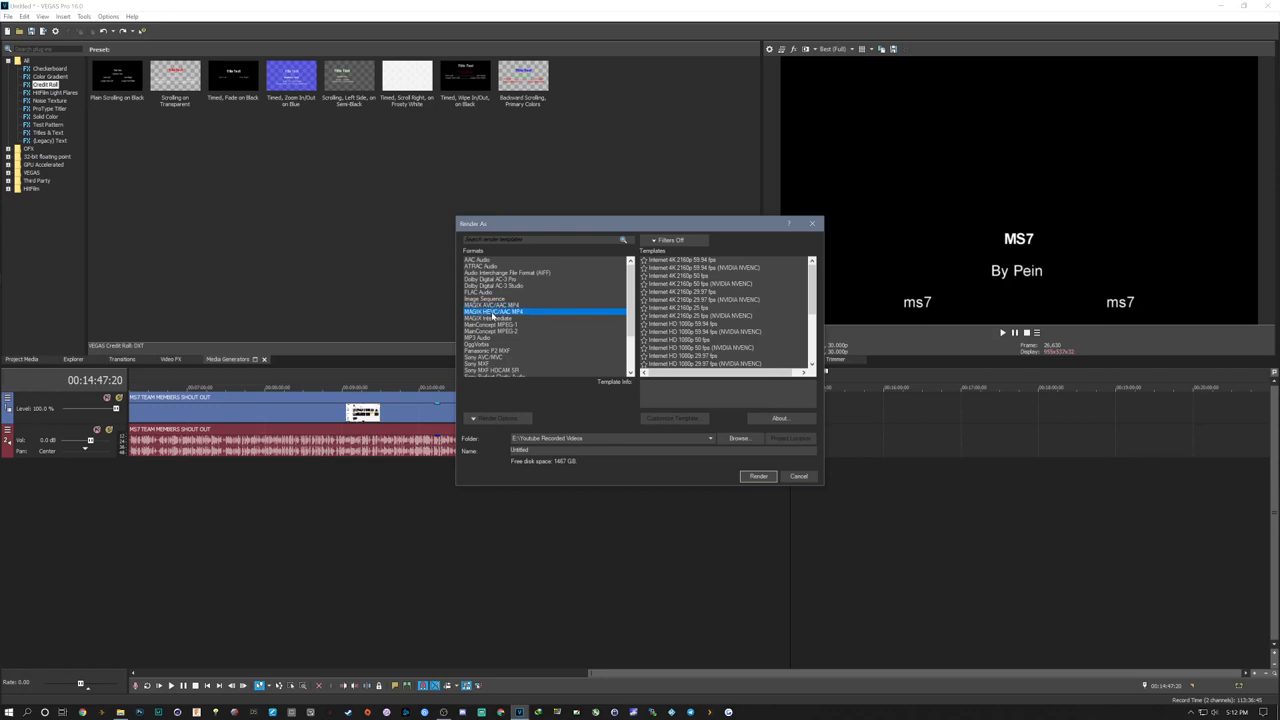
scroll(down, 3)
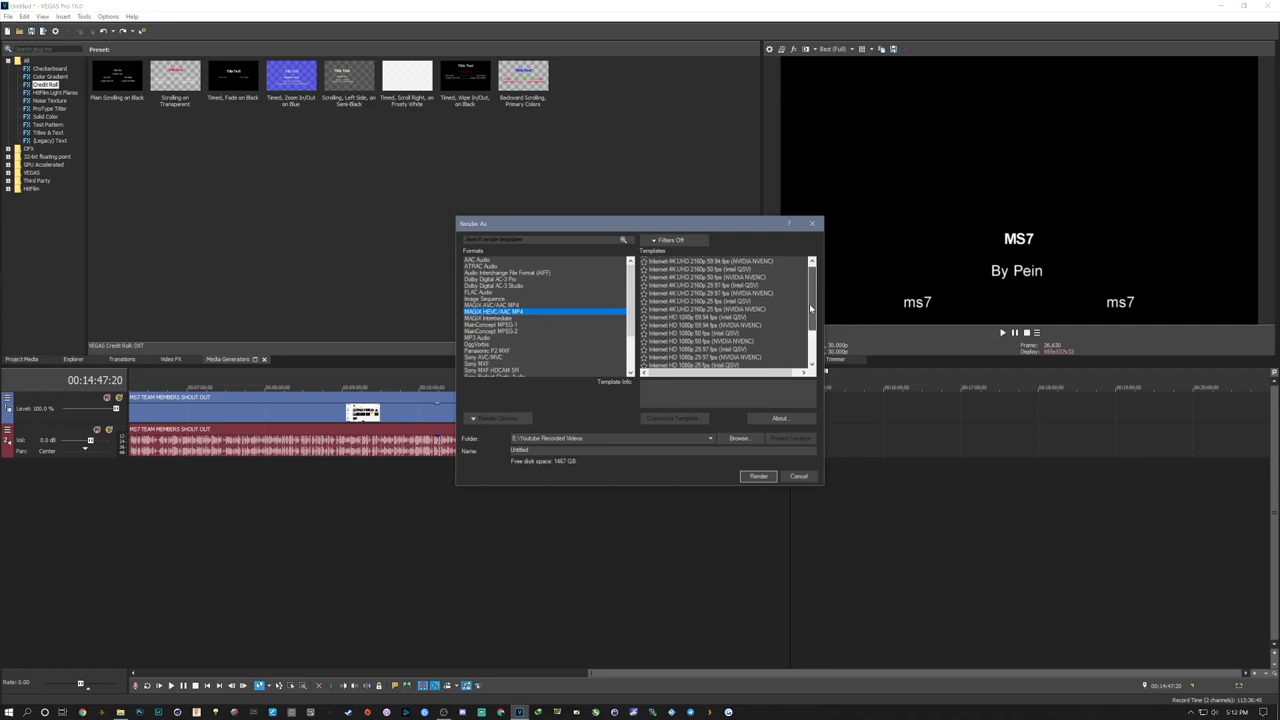
scroll(down, 3)
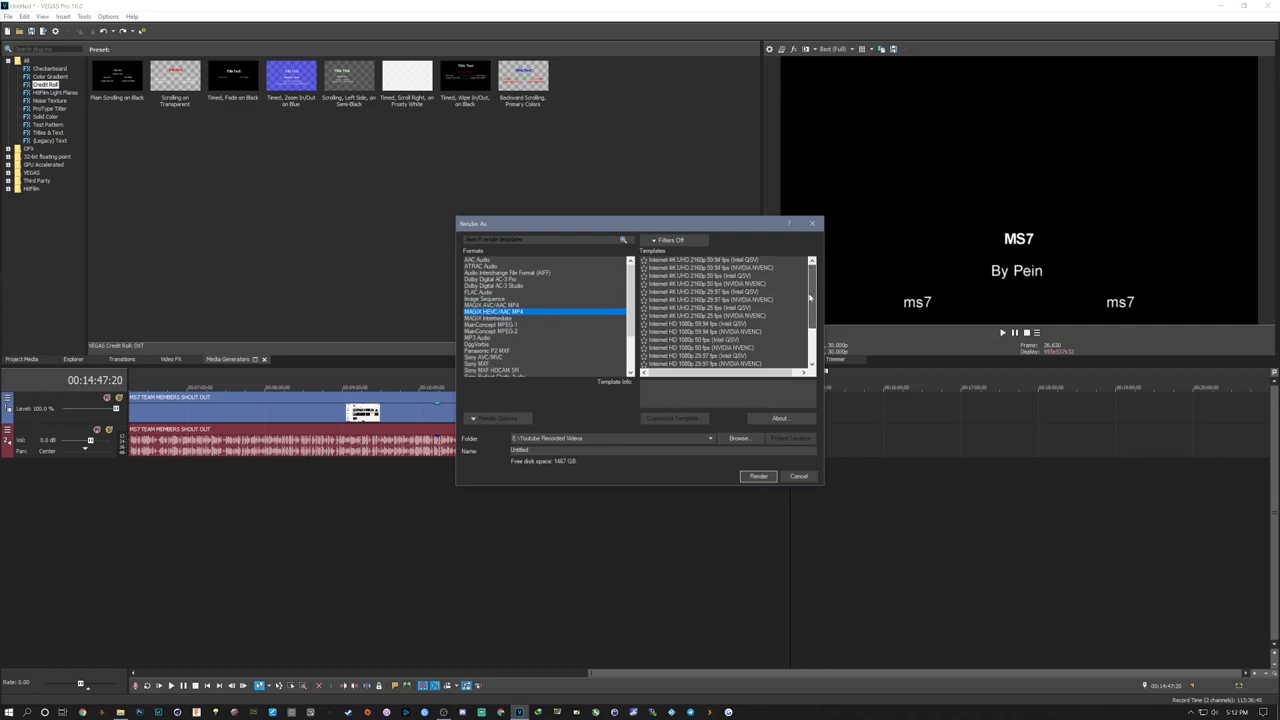
scroll(down, 3)
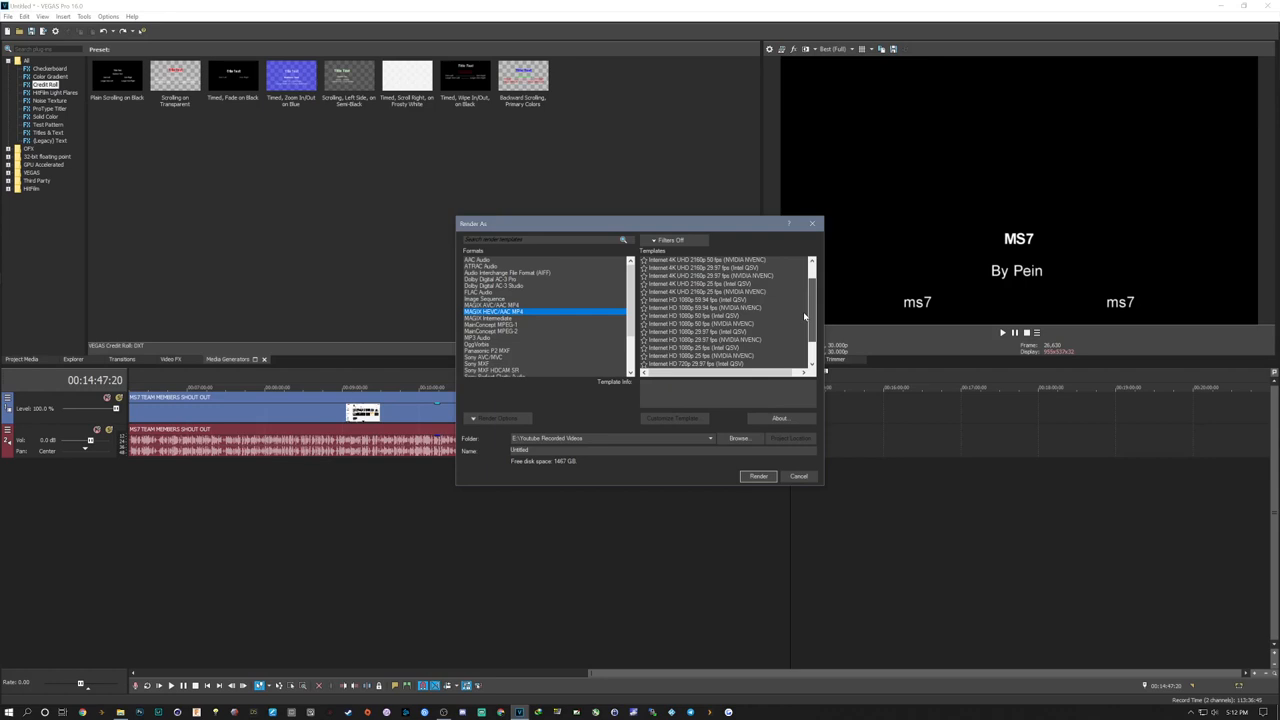
scroll(down, 3)
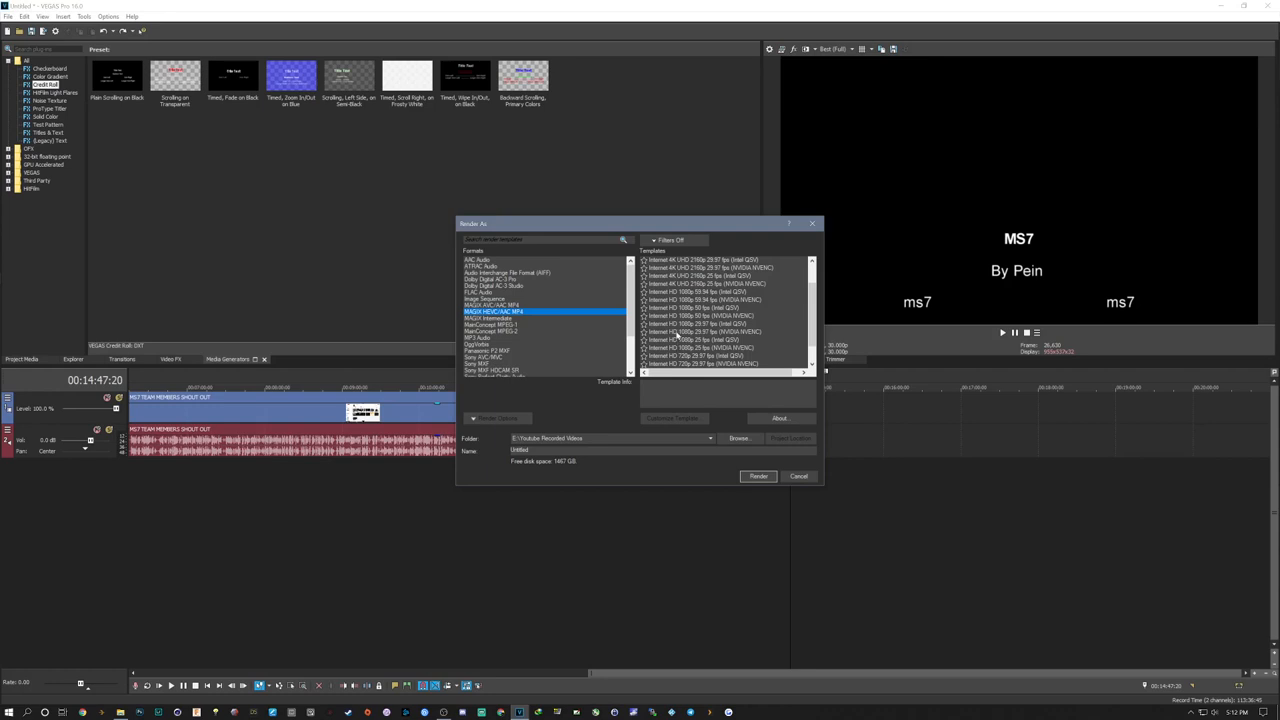
click(705, 331)
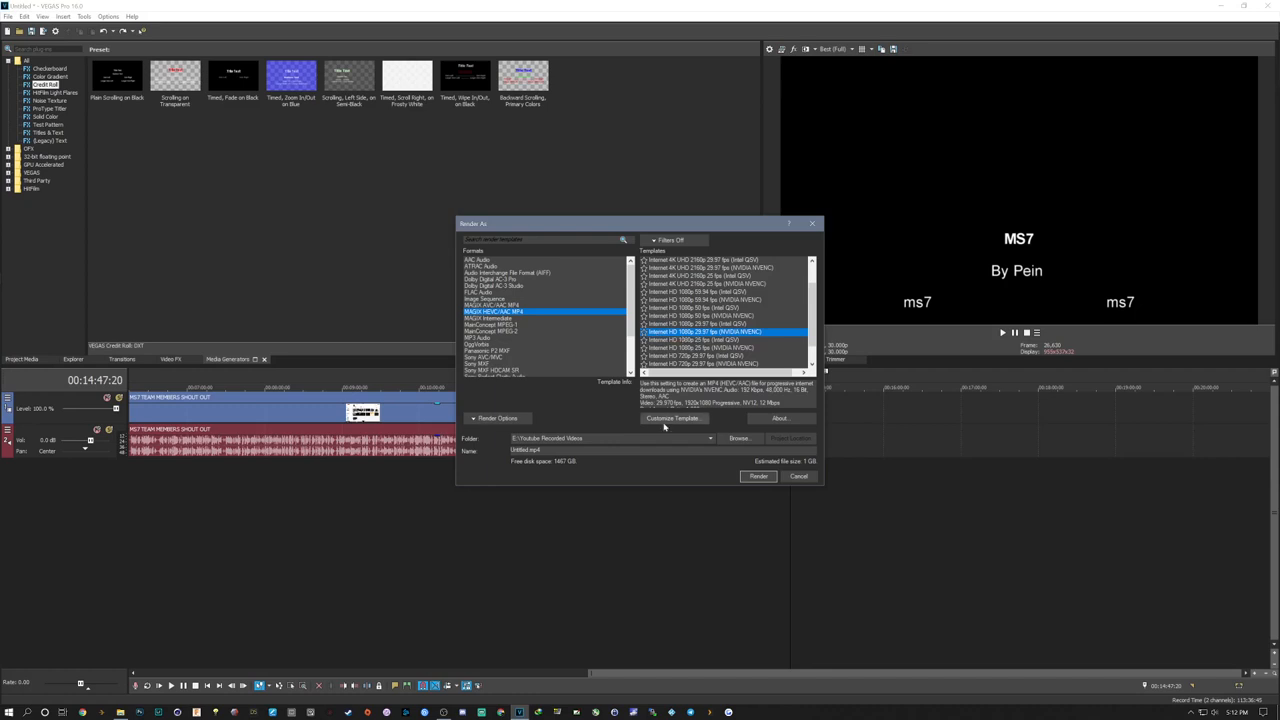
Step: Review the 1080p NVENC template's Project and Video settings in Customize Template, then accept with OK
click(673, 418)
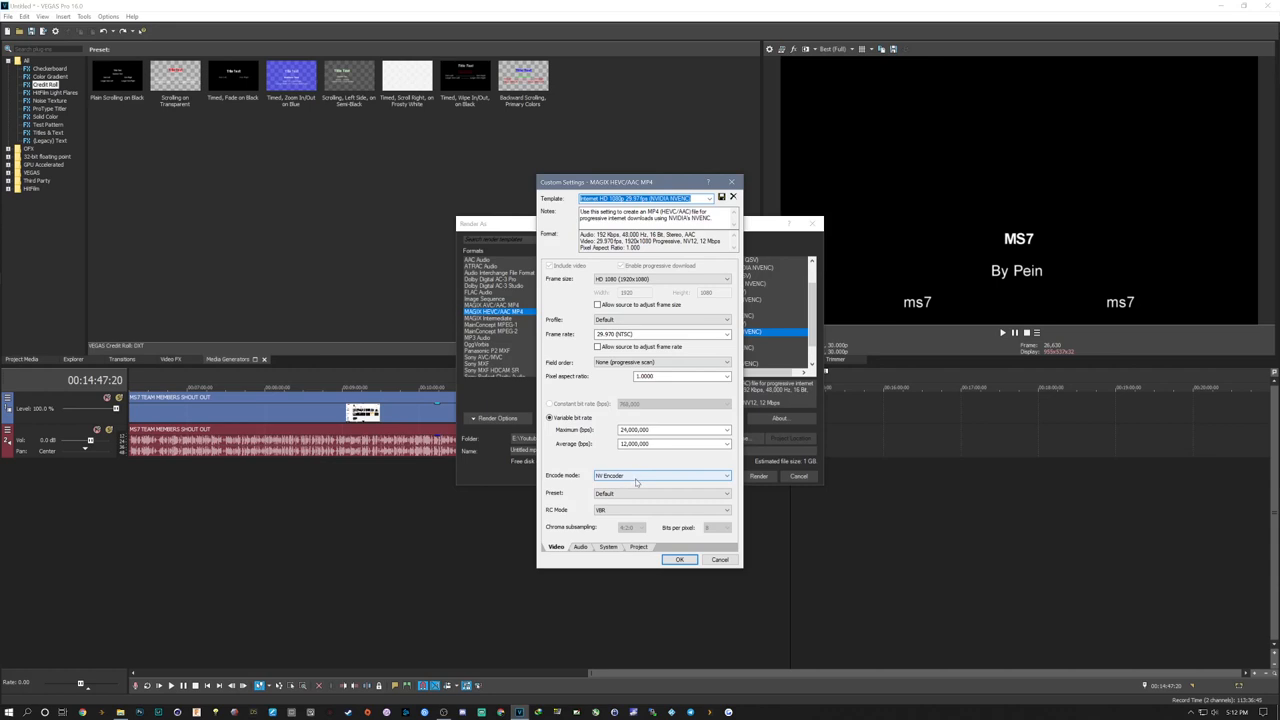
click(608, 547)
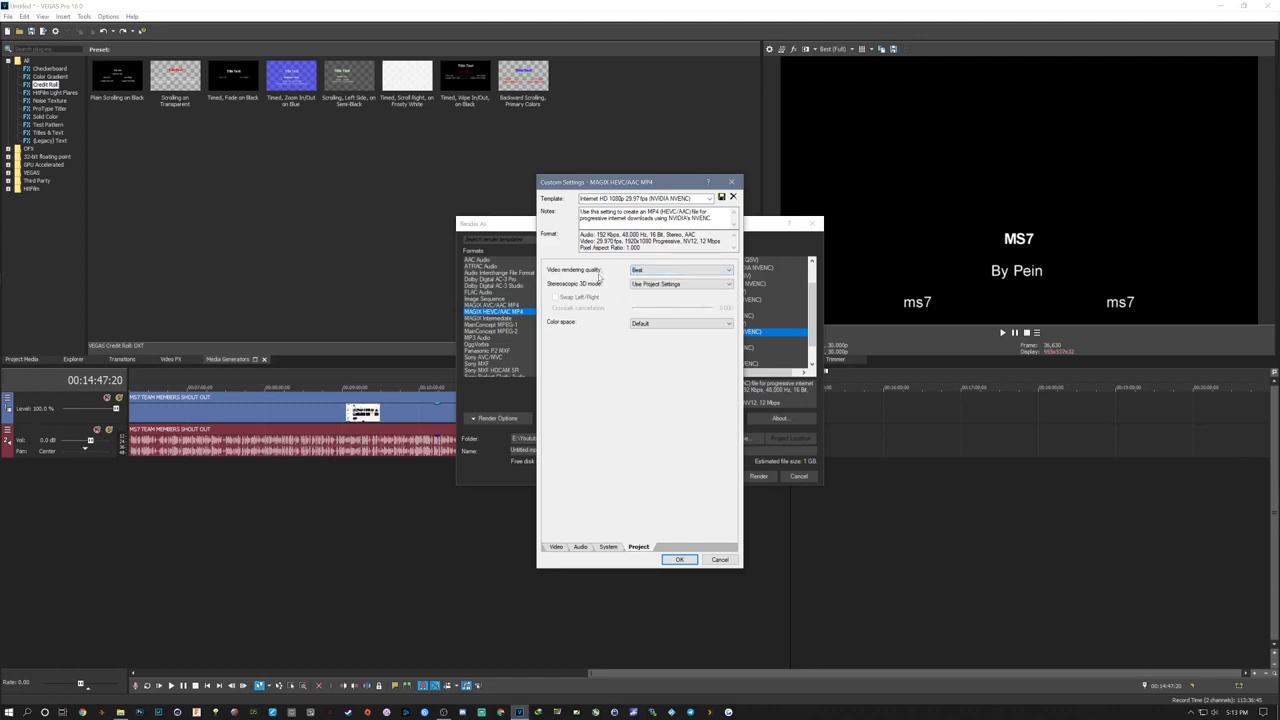
click(556, 547)
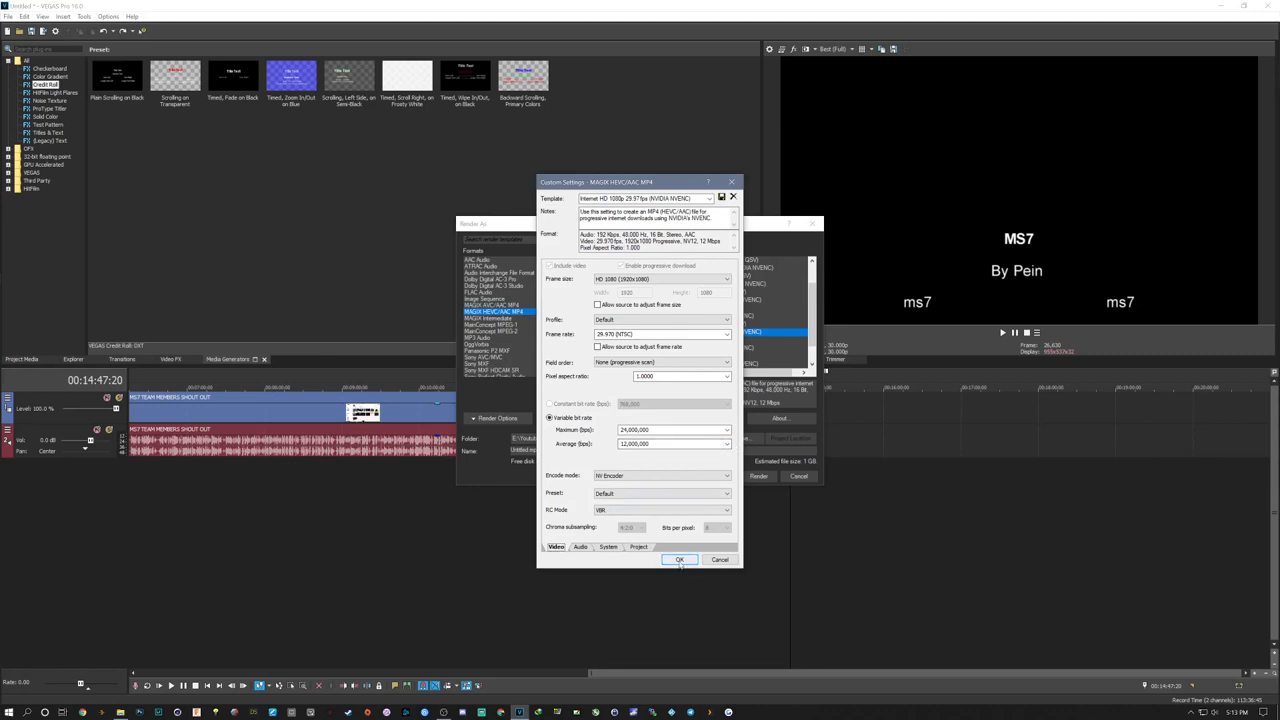
click(679, 559)
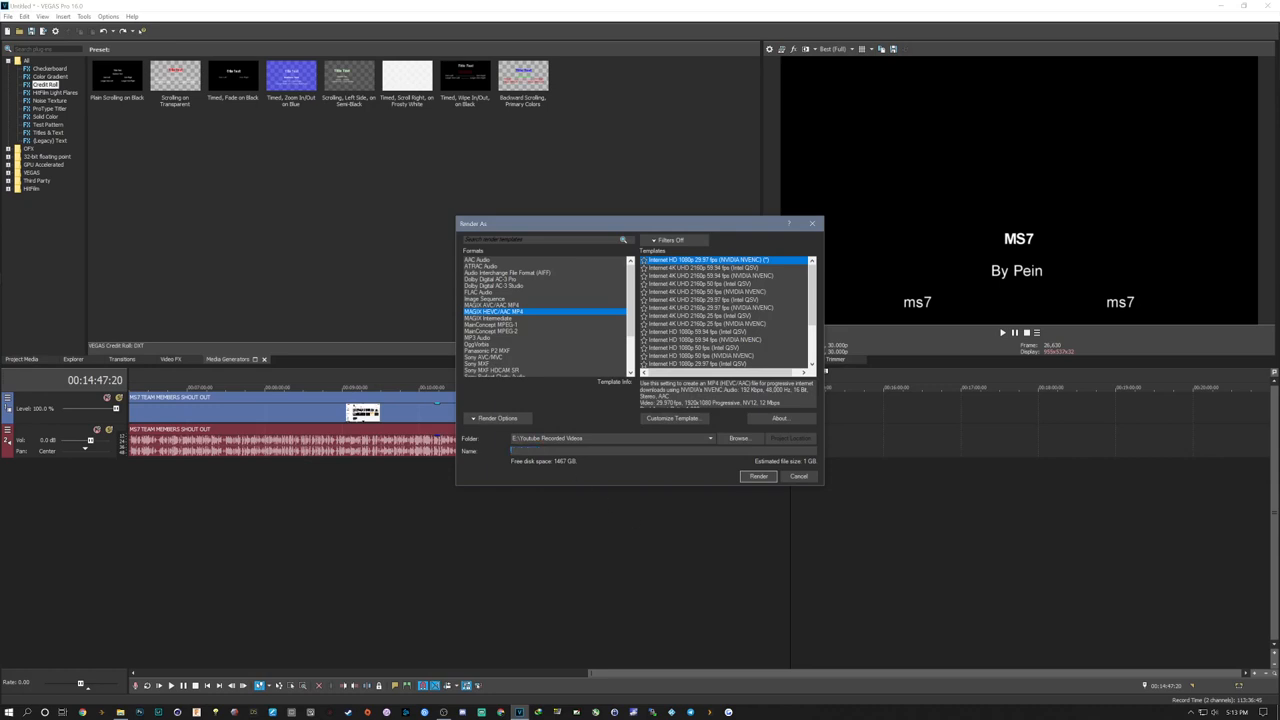
Step: Name the render output 'TEST RUN', then cancel the Render As dialog without rendering
text(TEST)
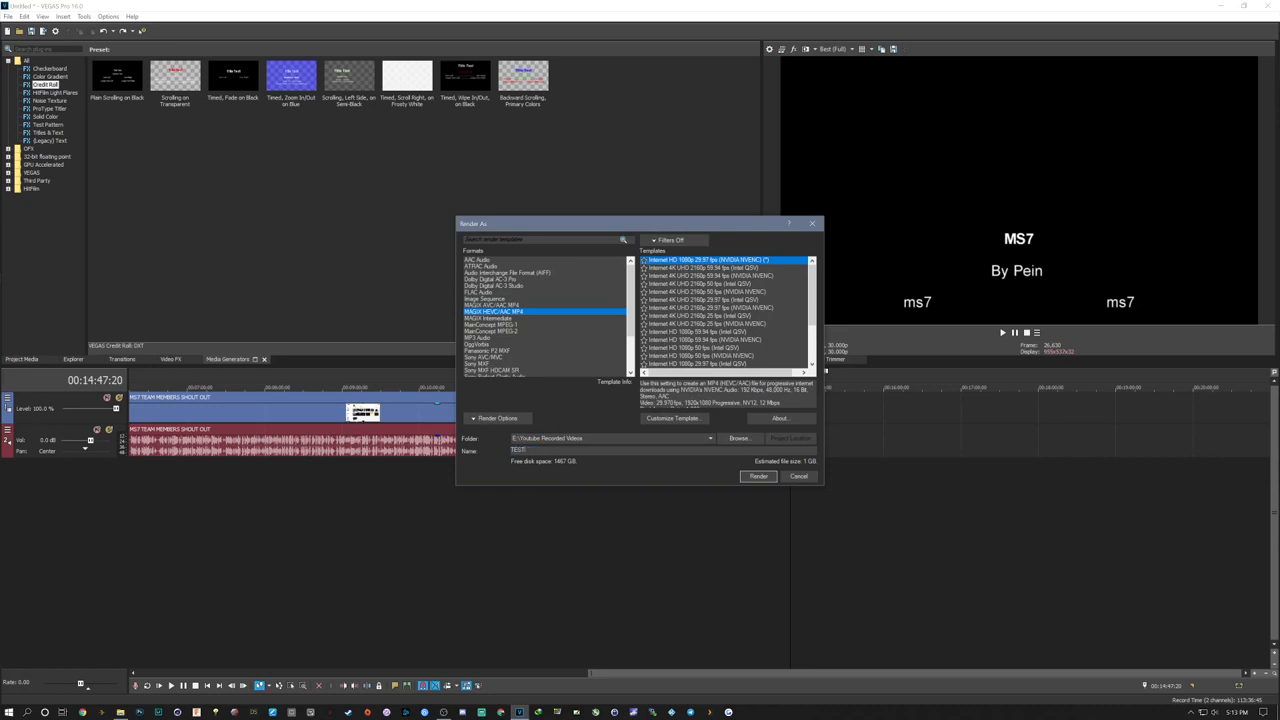
text(RUN)
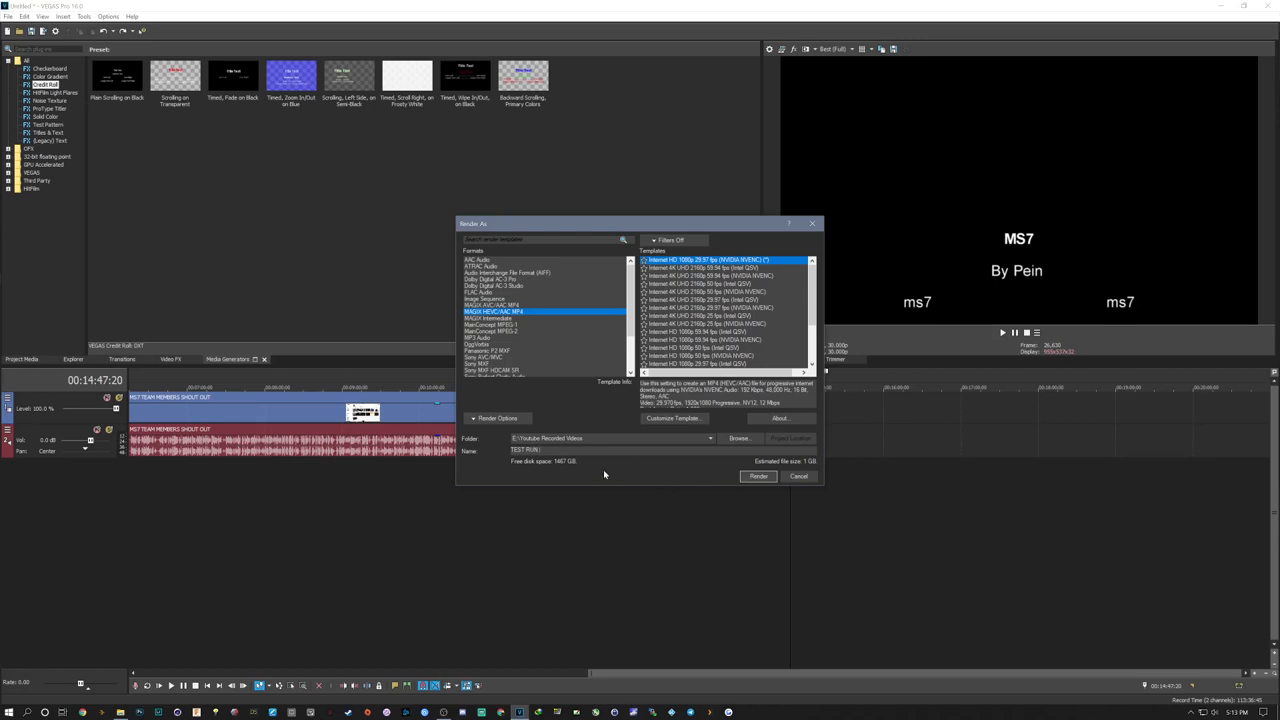
mouse_move(665, 488)
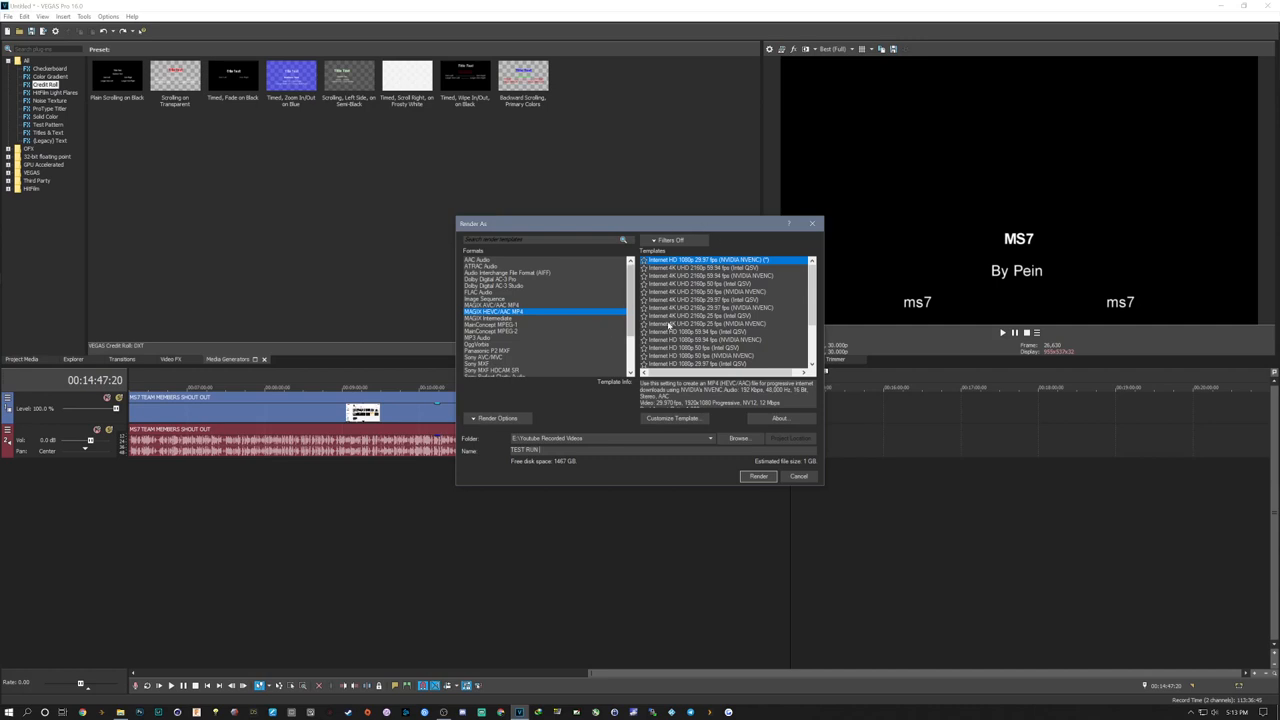
mouse_move(503, 309)
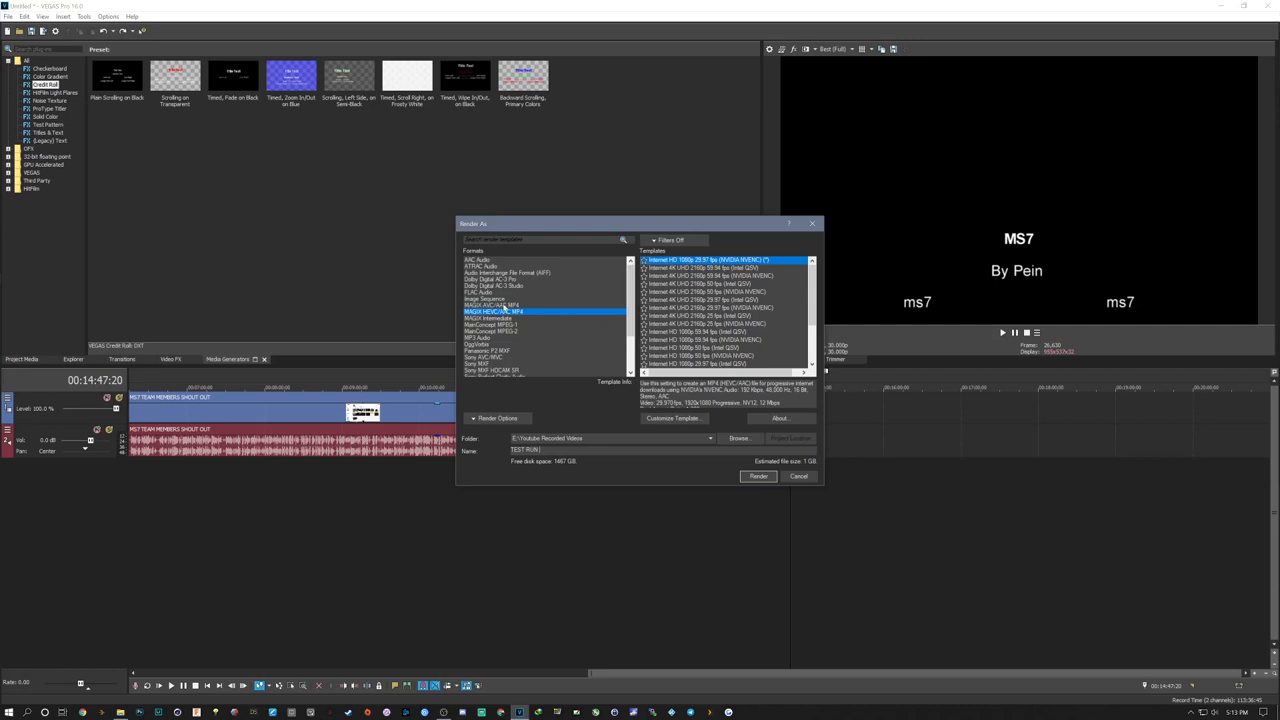
mouse_move(575, 234)
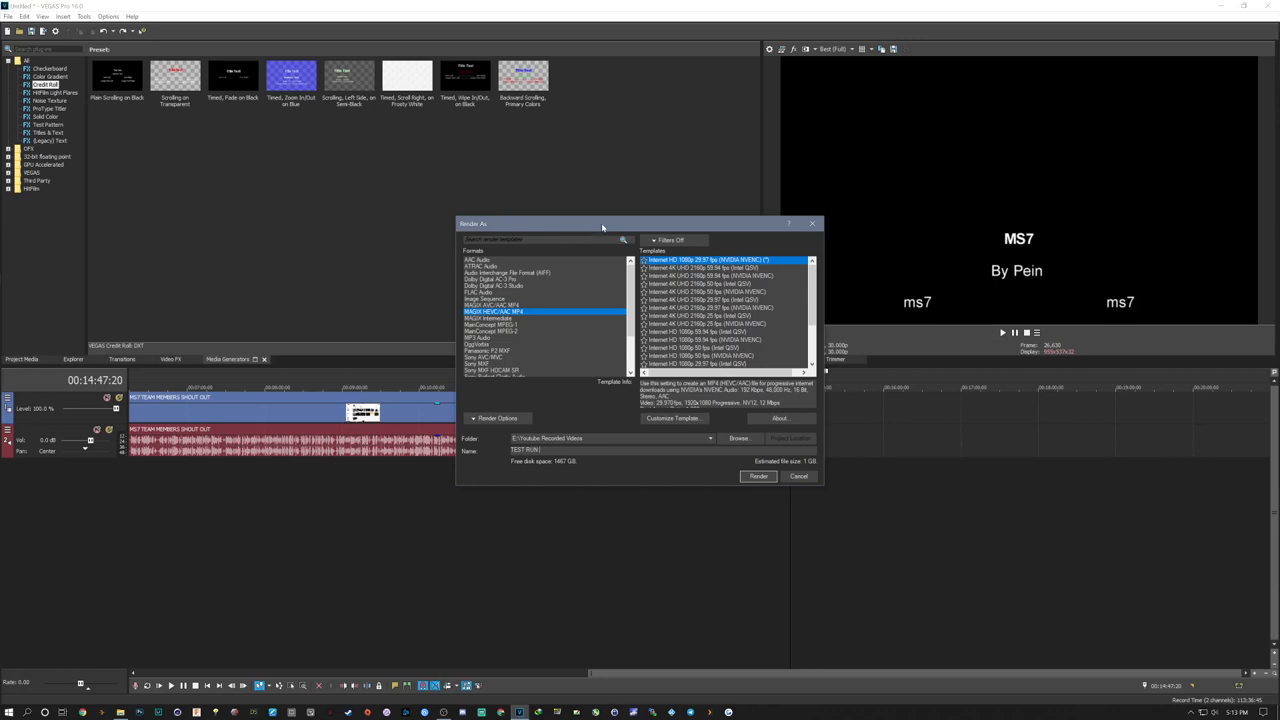
mouse_move(637, 228)
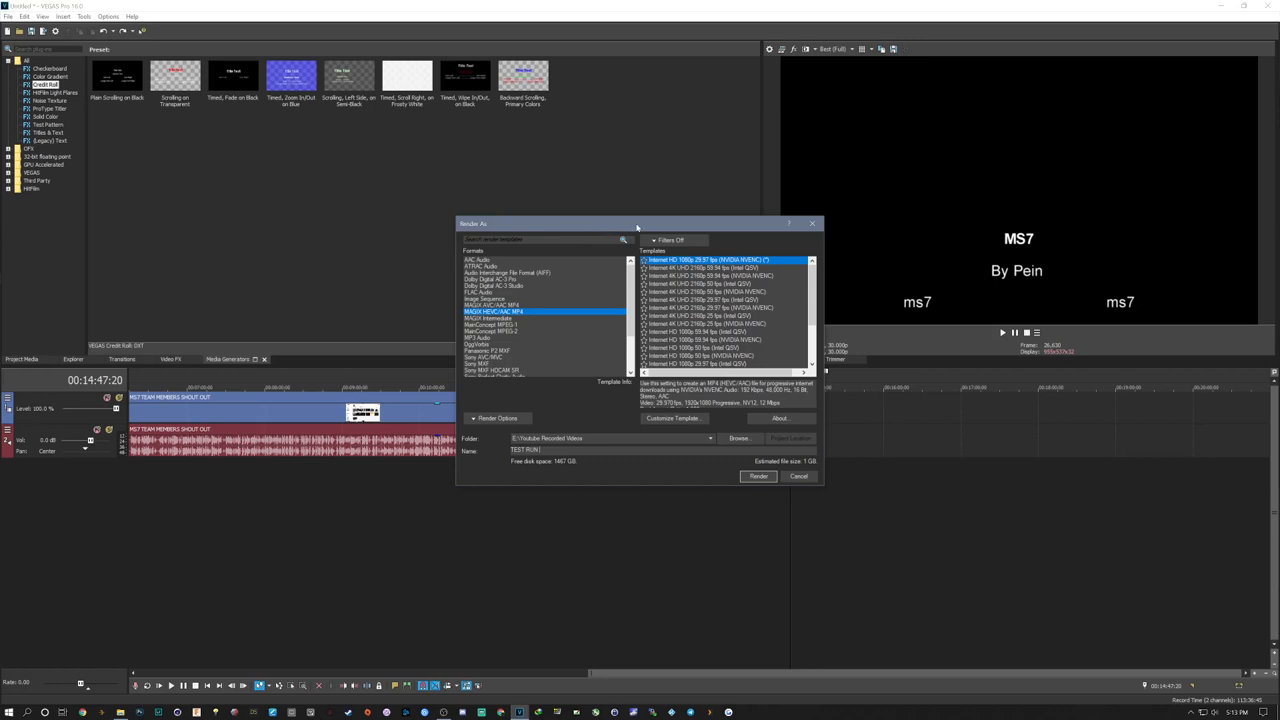
mouse_move(655, 227)
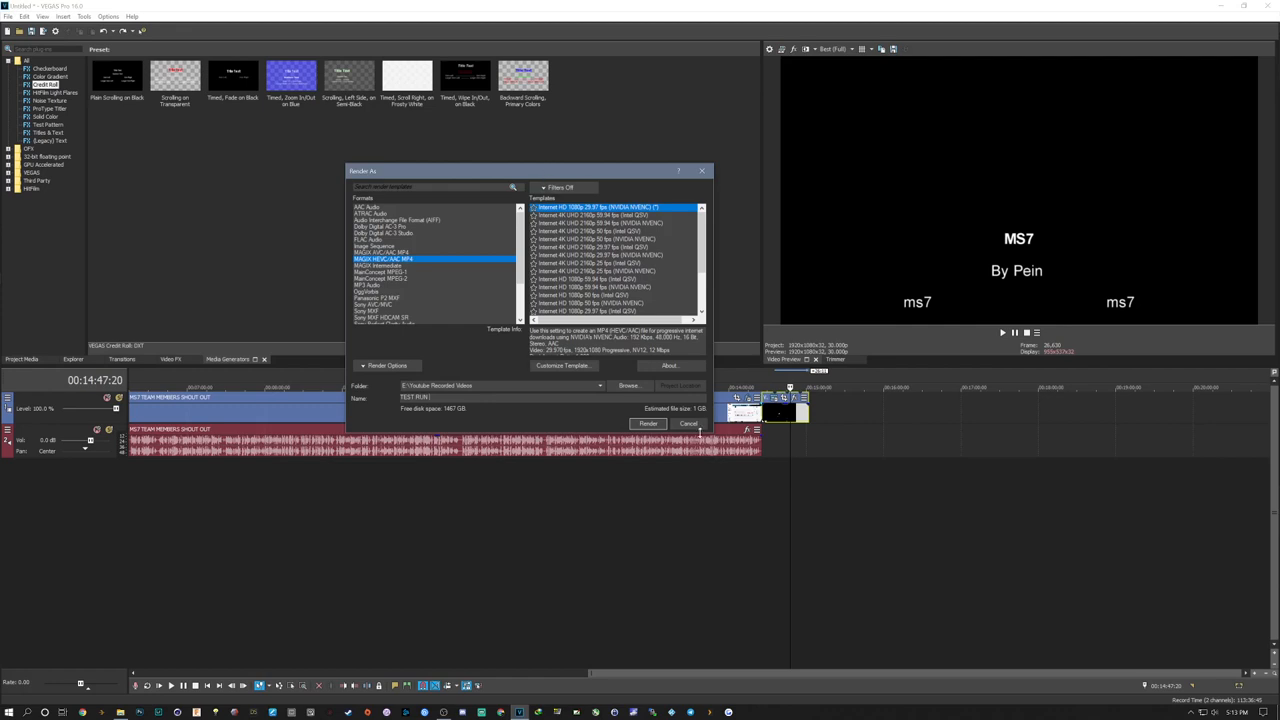
click(688, 423)
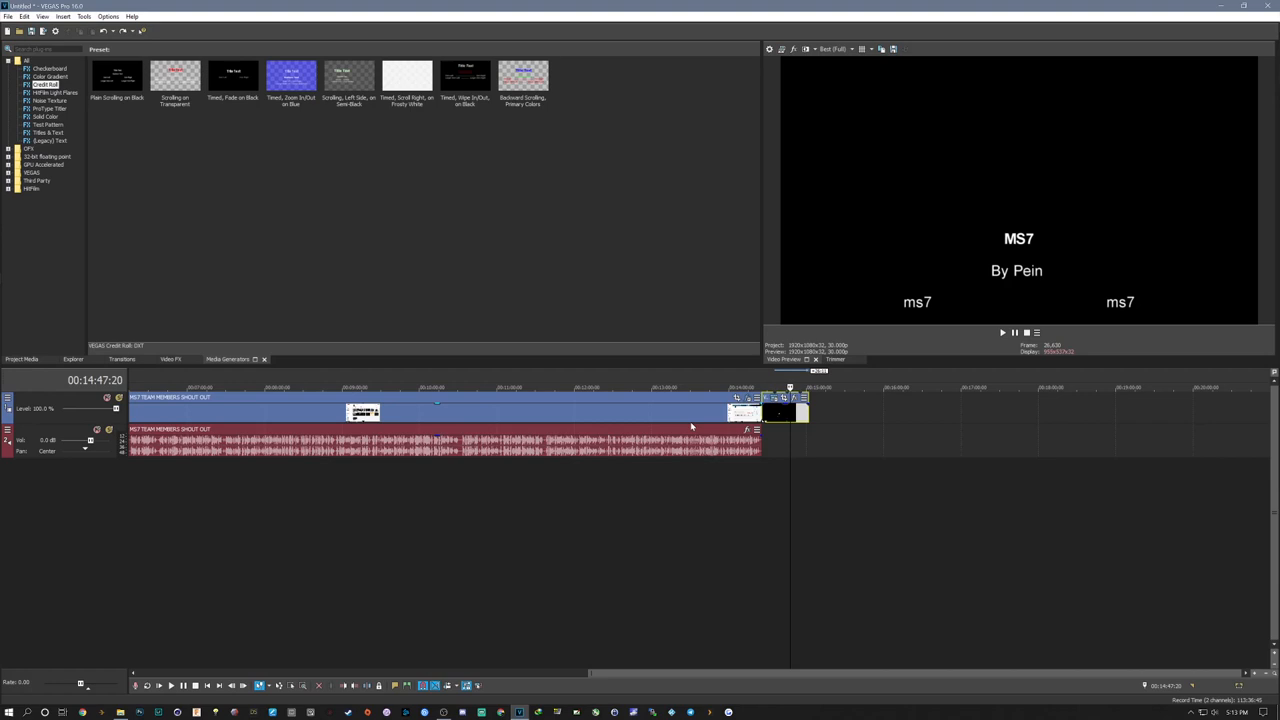
mouse_move(638, 398)
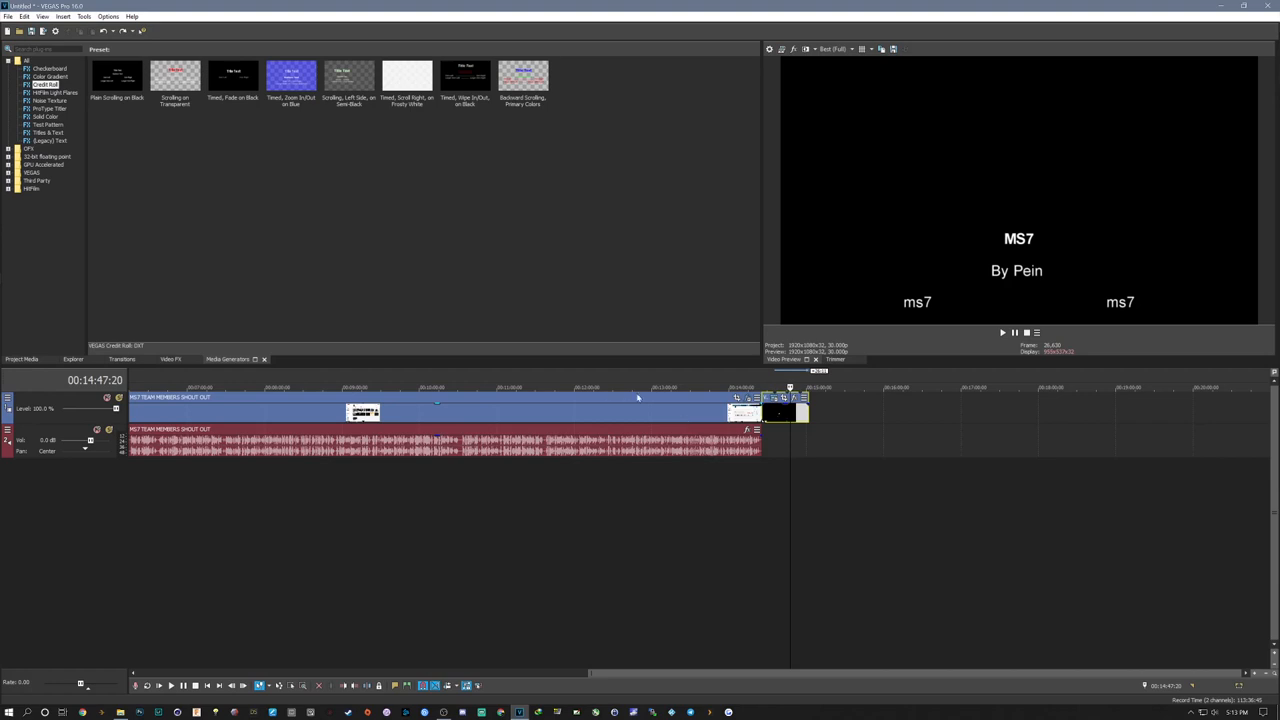
mouse_move(643, 432)
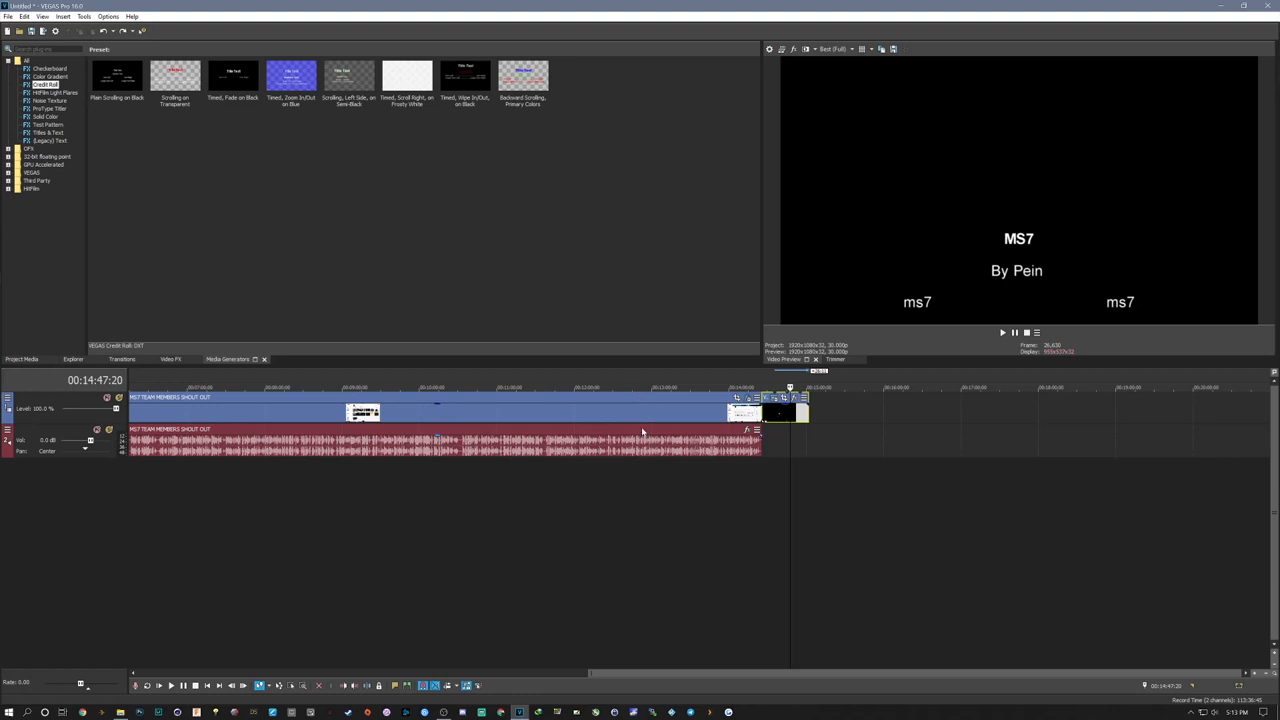